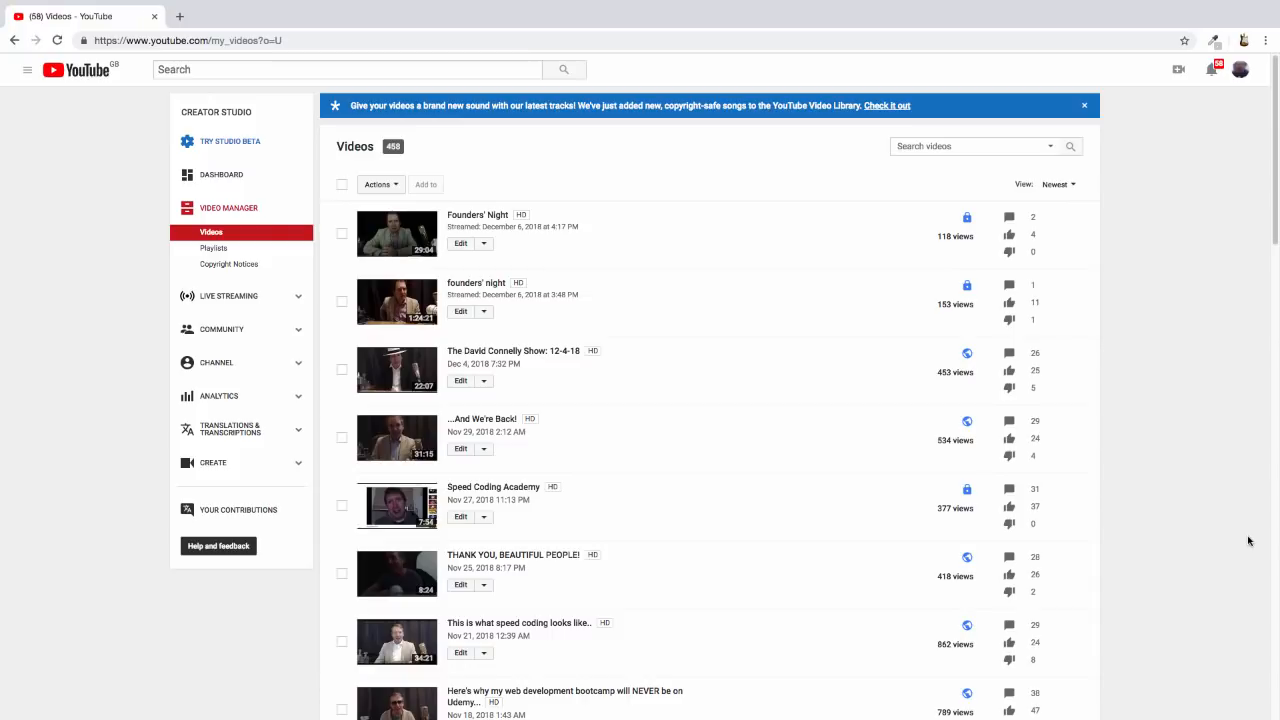
pyautogui.moveTo(1230, 500)
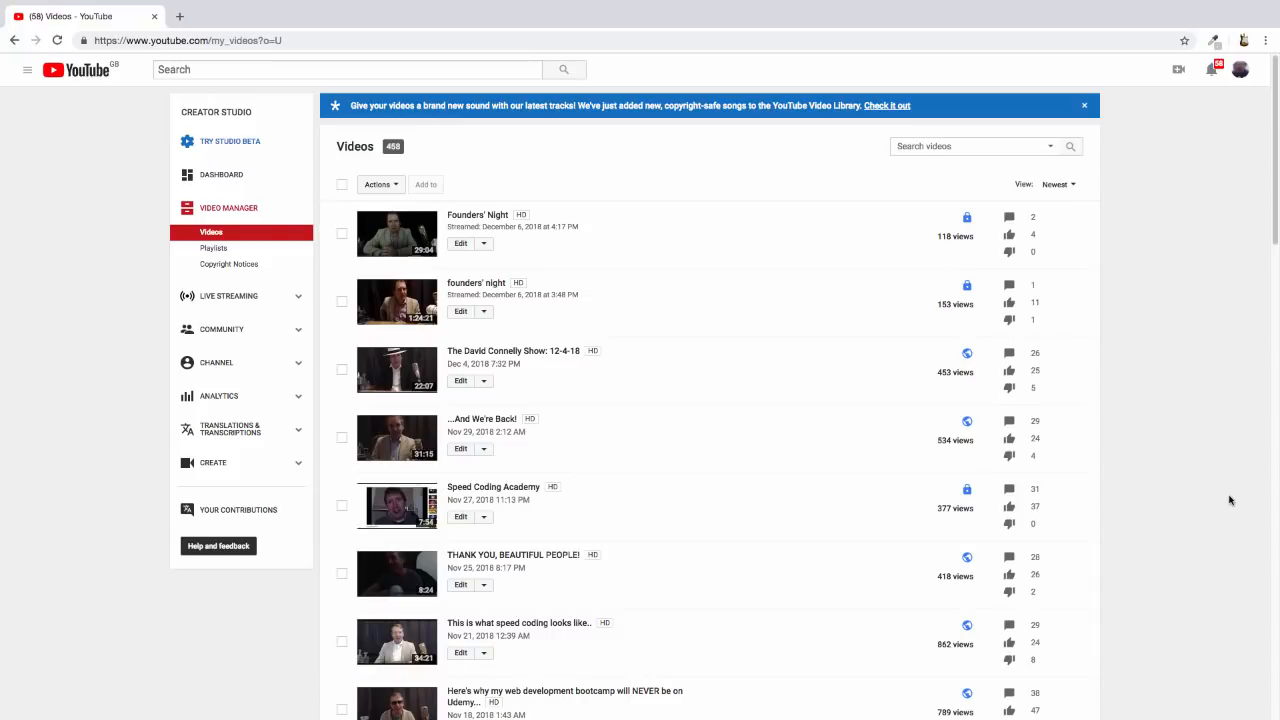
# Step: Scroll the Video Manager list down past the October 2018 uploads to the Skeleton CSS tutorials
pyautogui.scroll(-3)
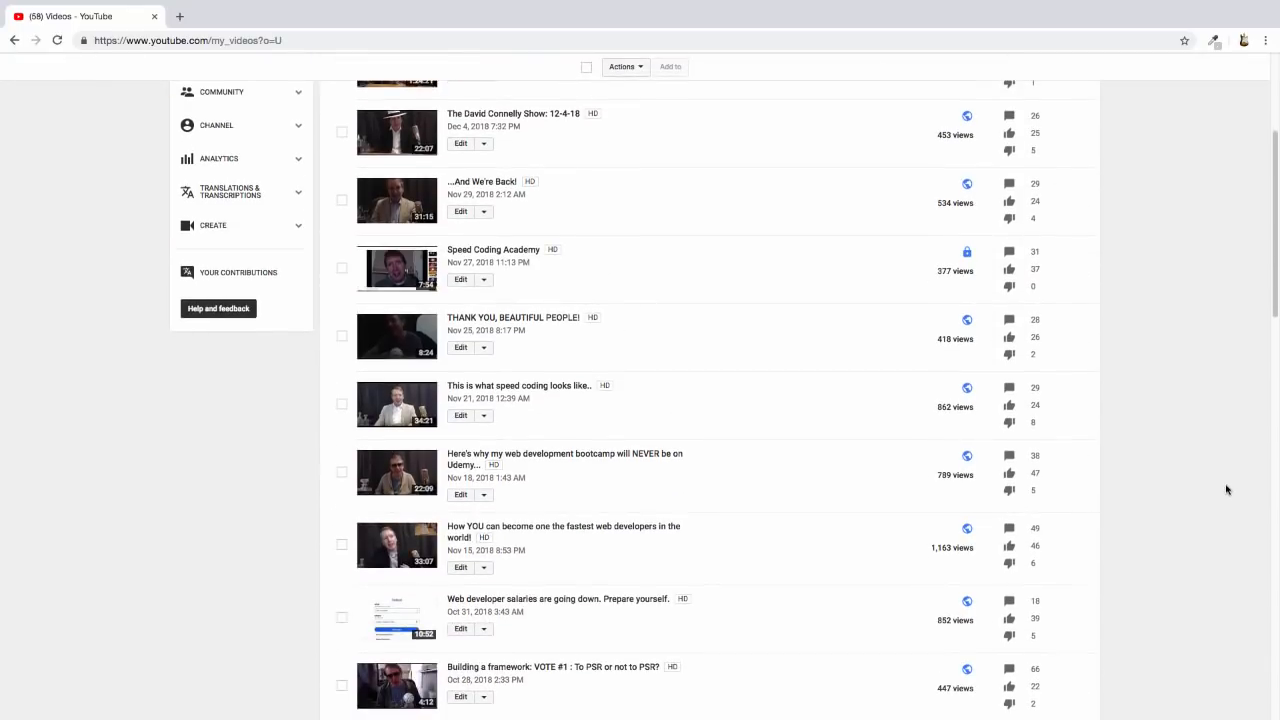
pyautogui.scroll(-3)
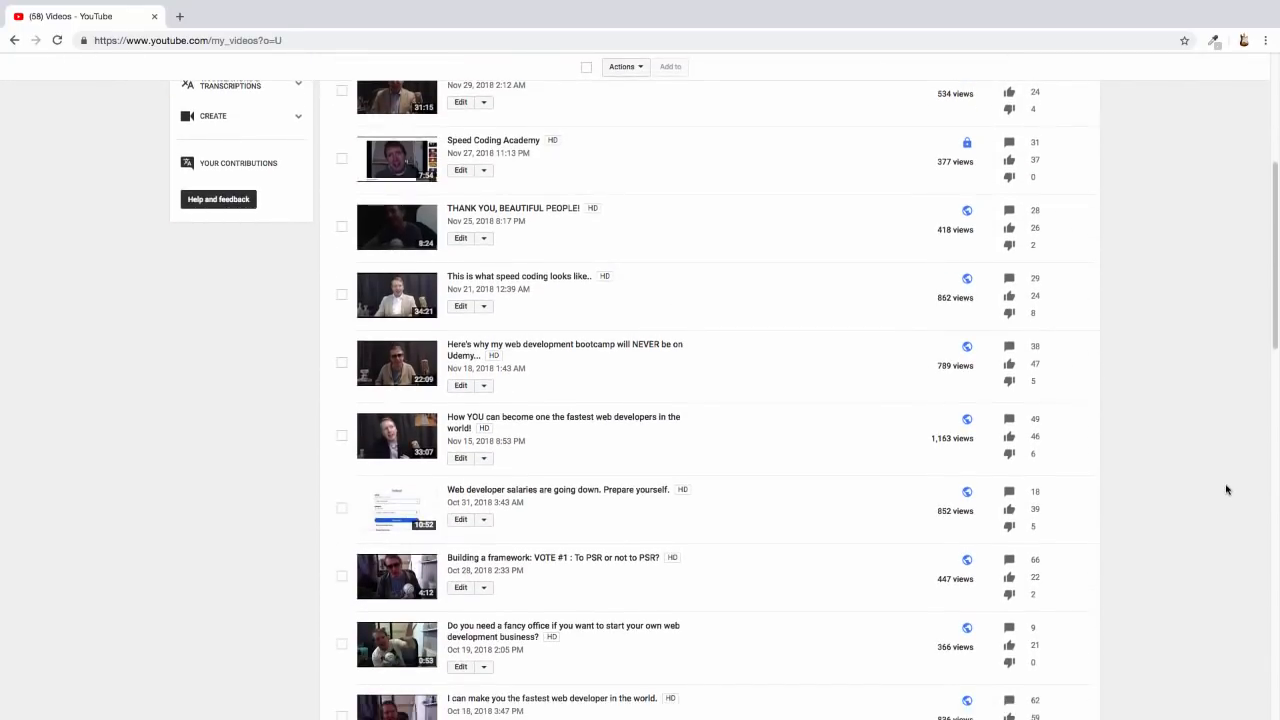
pyautogui.scroll(-3)
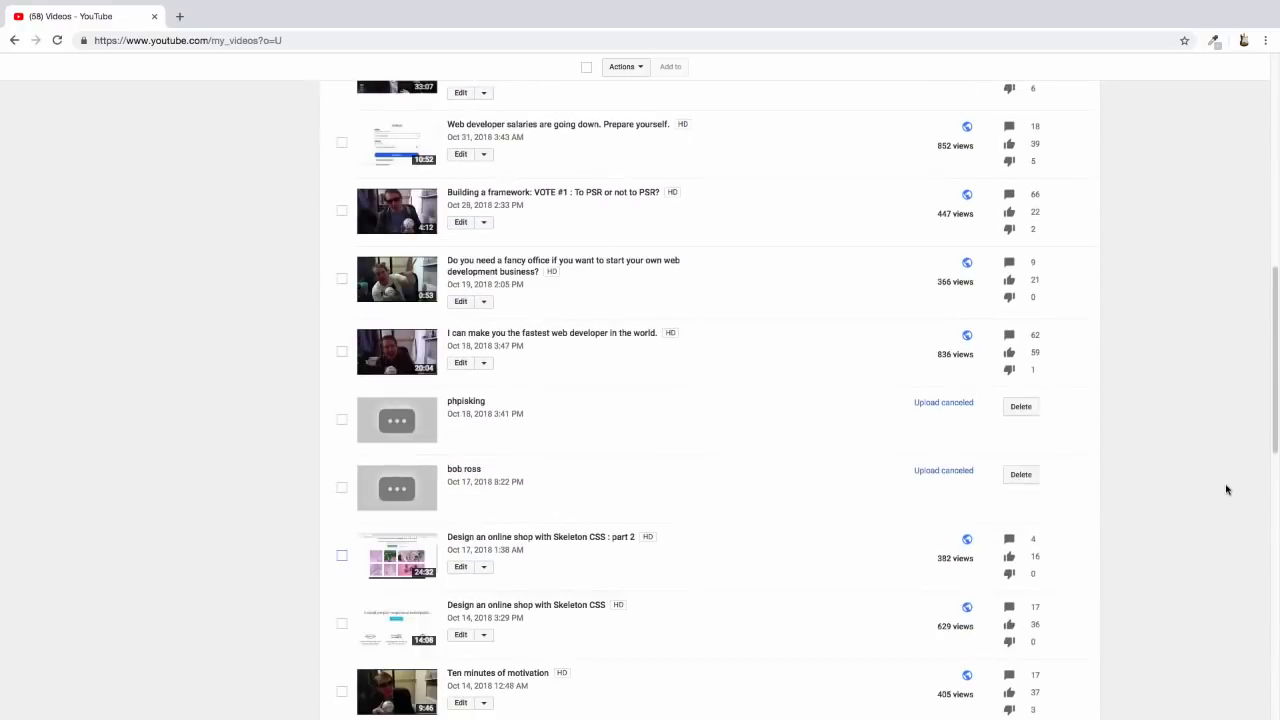
pyautogui.scroll(-3)
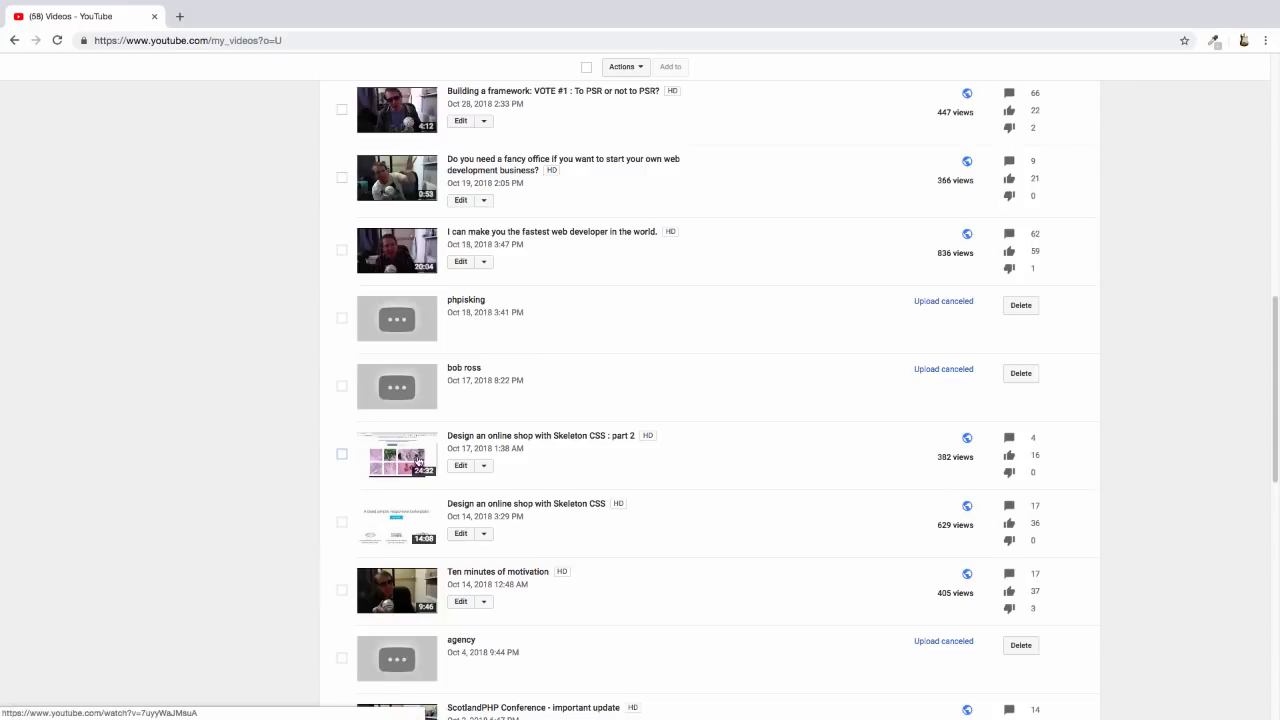
# Step: Delete 'Design an online shop with Skeleton CSS : part 2' via its Edit dropdown, leaving 407 videos
pyautogui.click(340, 454)
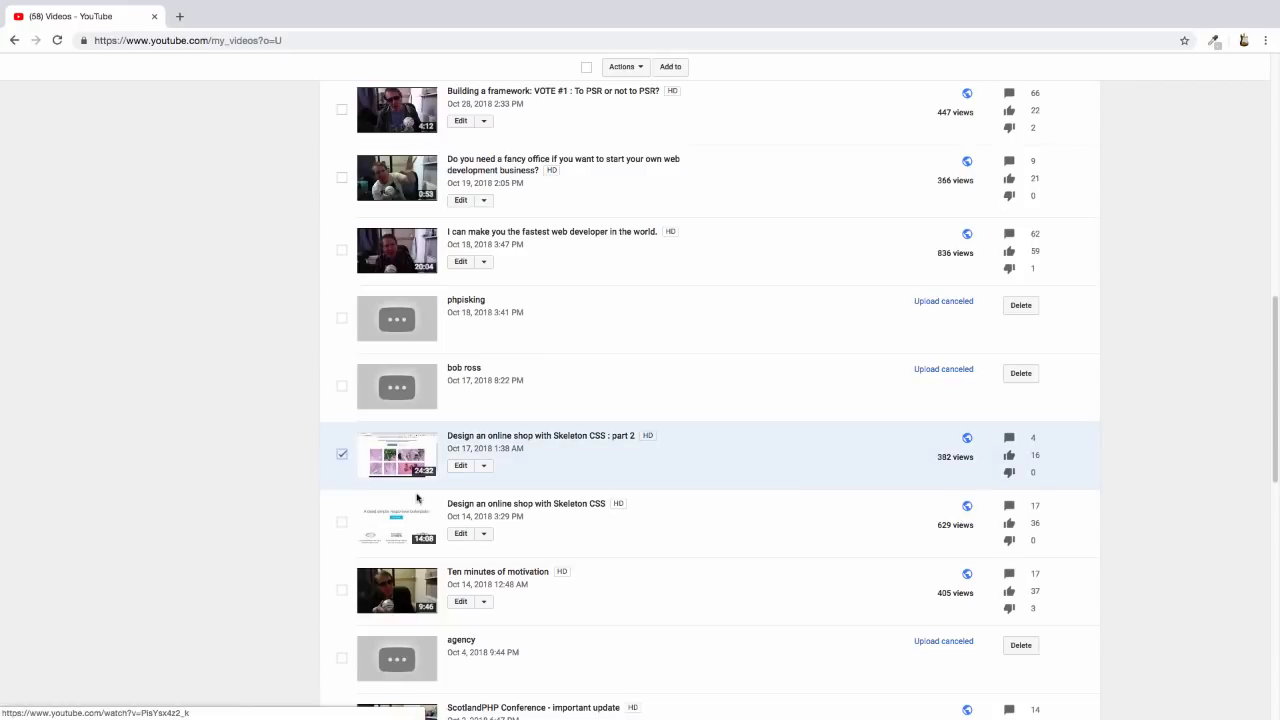
pyautogui.click(484, 466)
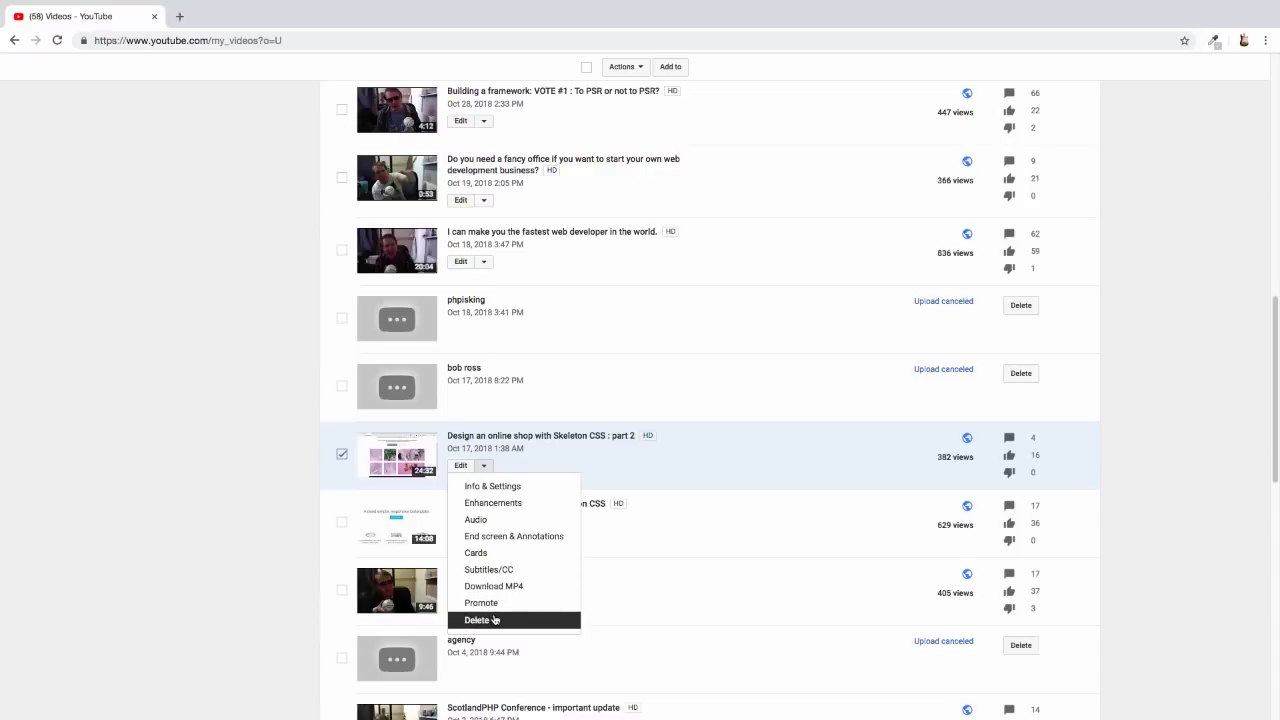
pyautogui.click(476, 620)
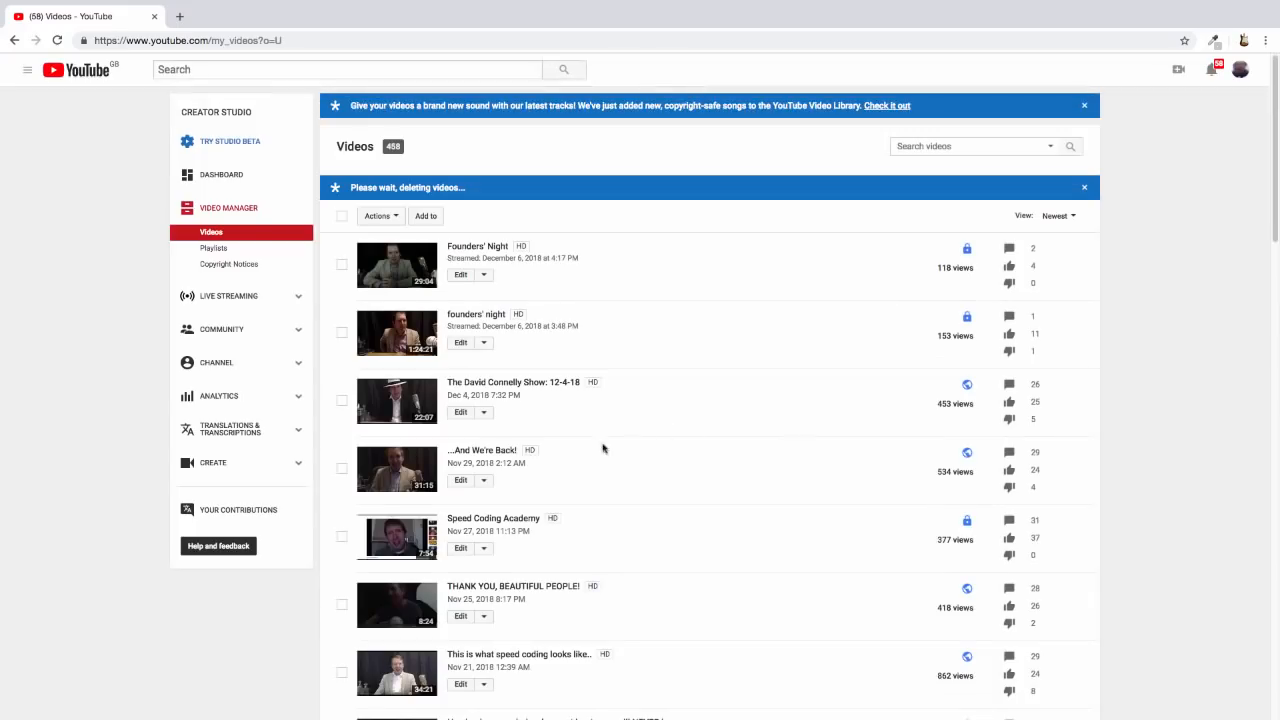
pyautogui.scroll(-3)
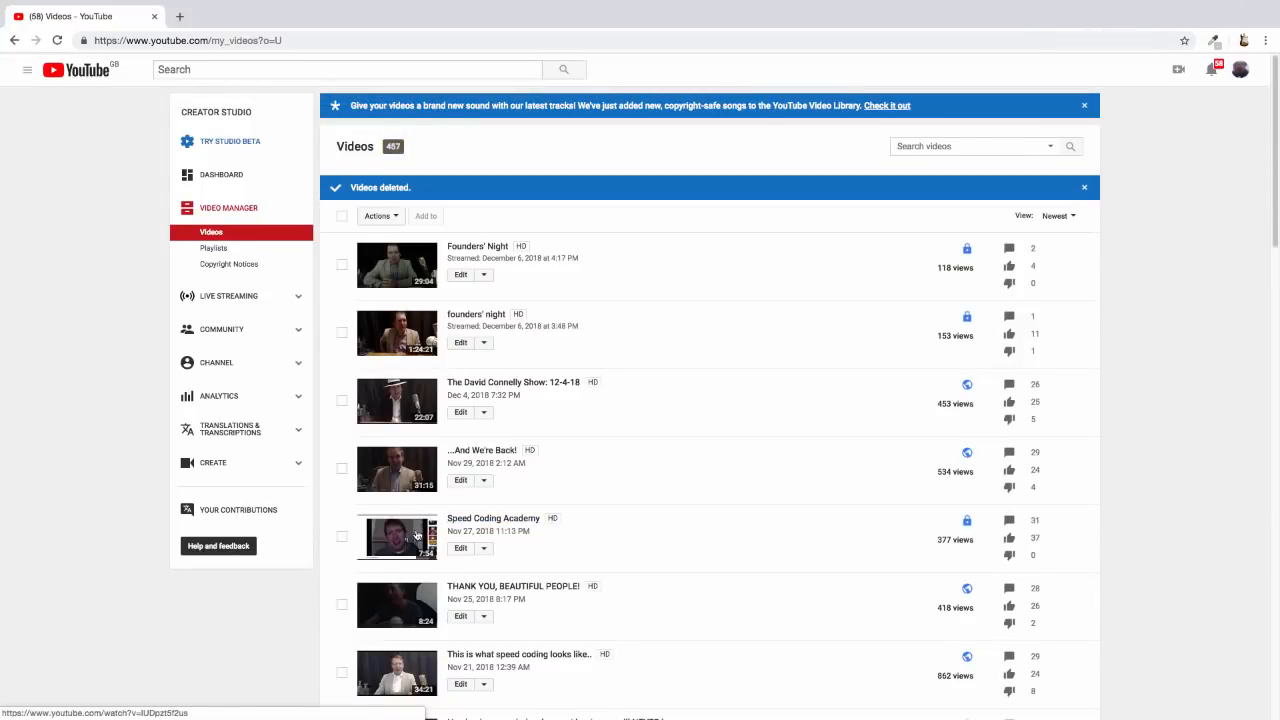
# Step: Delete 'Design an online shop with Skeleton CSS' and confirm its permanent deletion
pyautogui.scroll(-3)
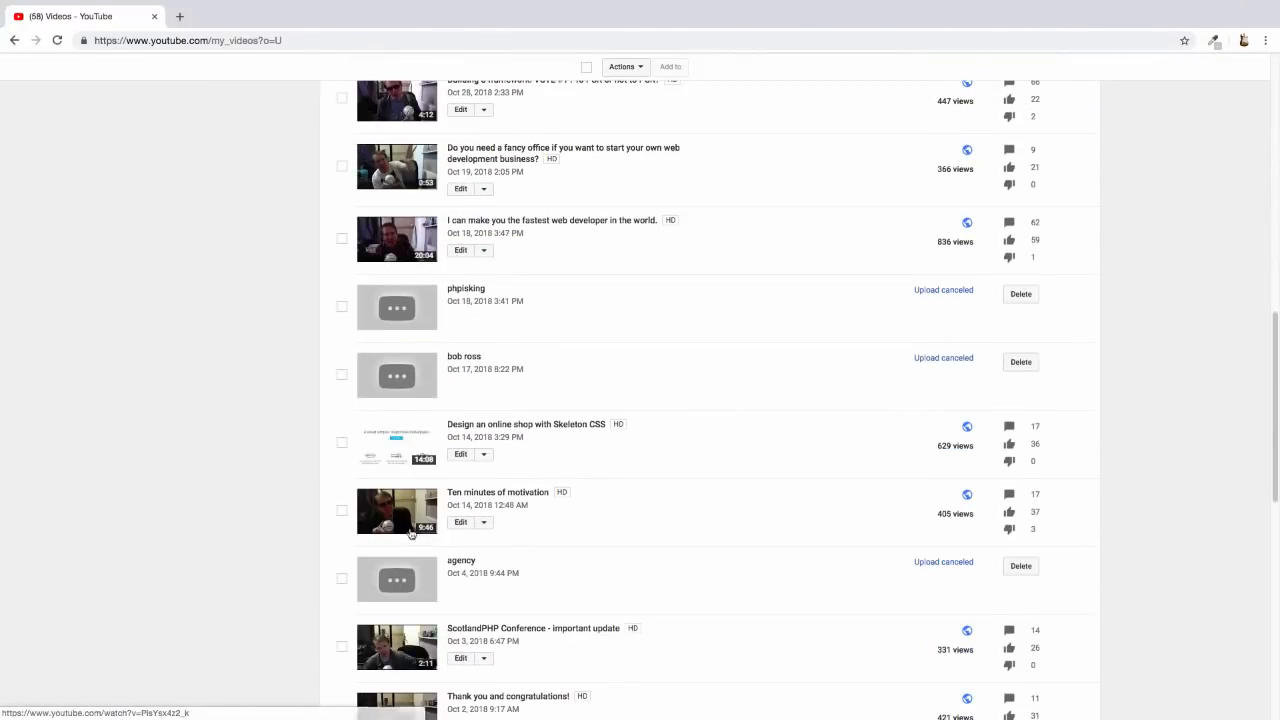
pyautogui.moveTo(408, 452)
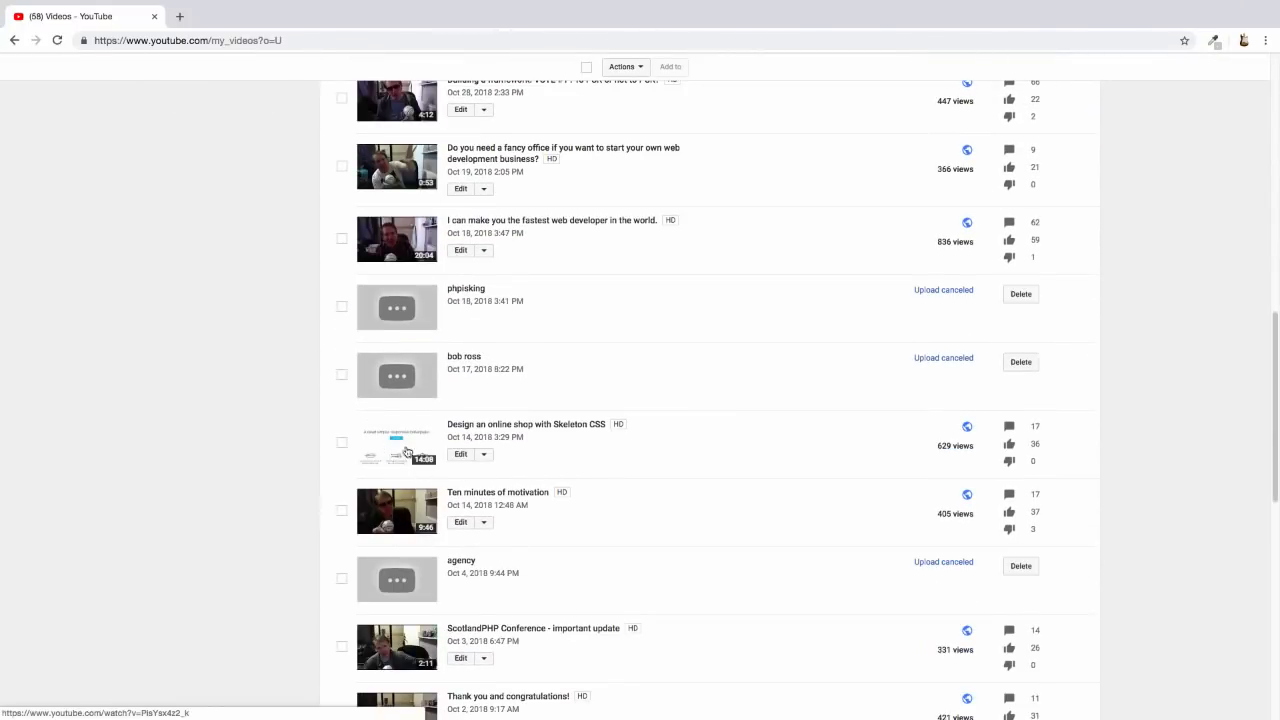
pyautogui.click(340, 442)
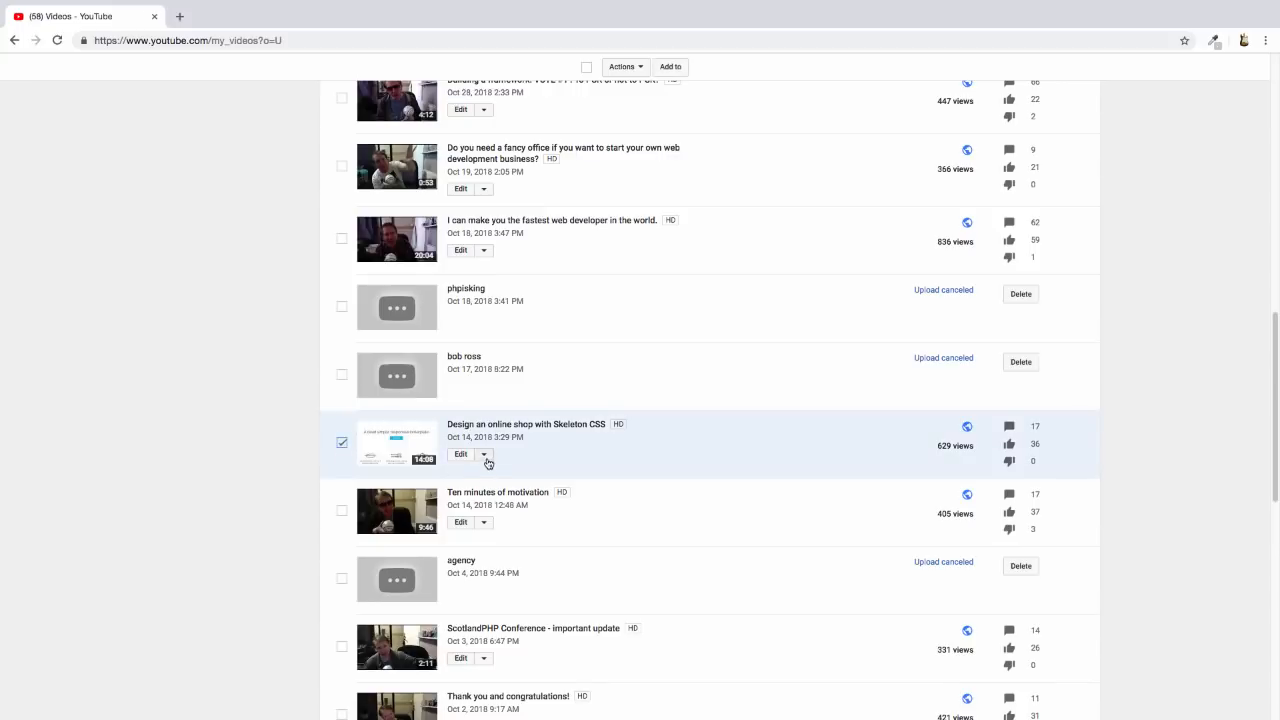
pyautogui.click(484, 454)
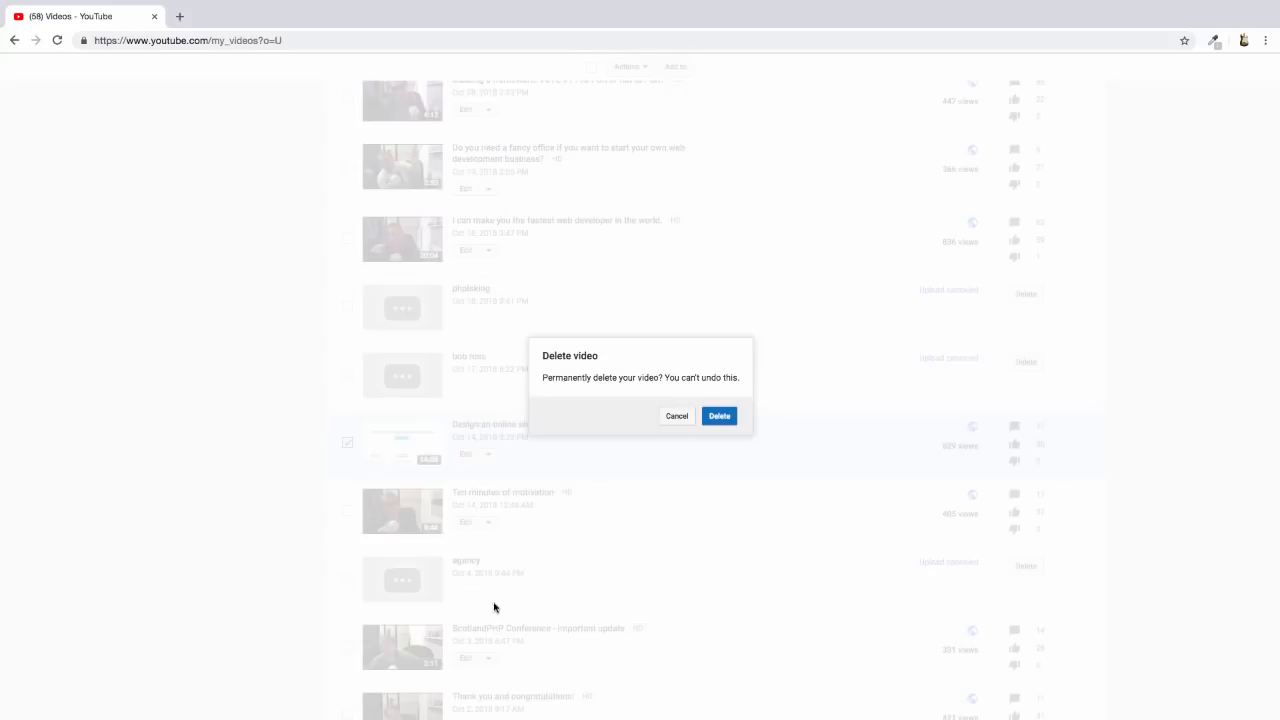
pyautogui.click(720, 416)
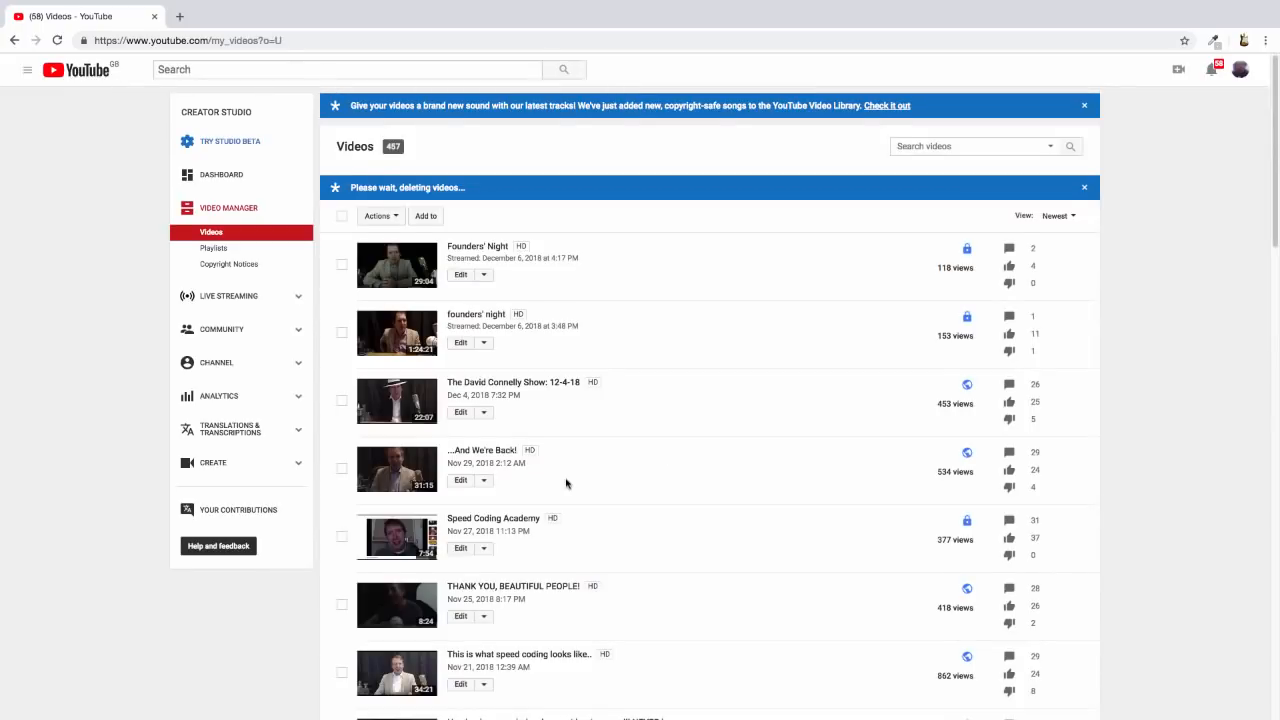
pyautogui.scroll(-3)
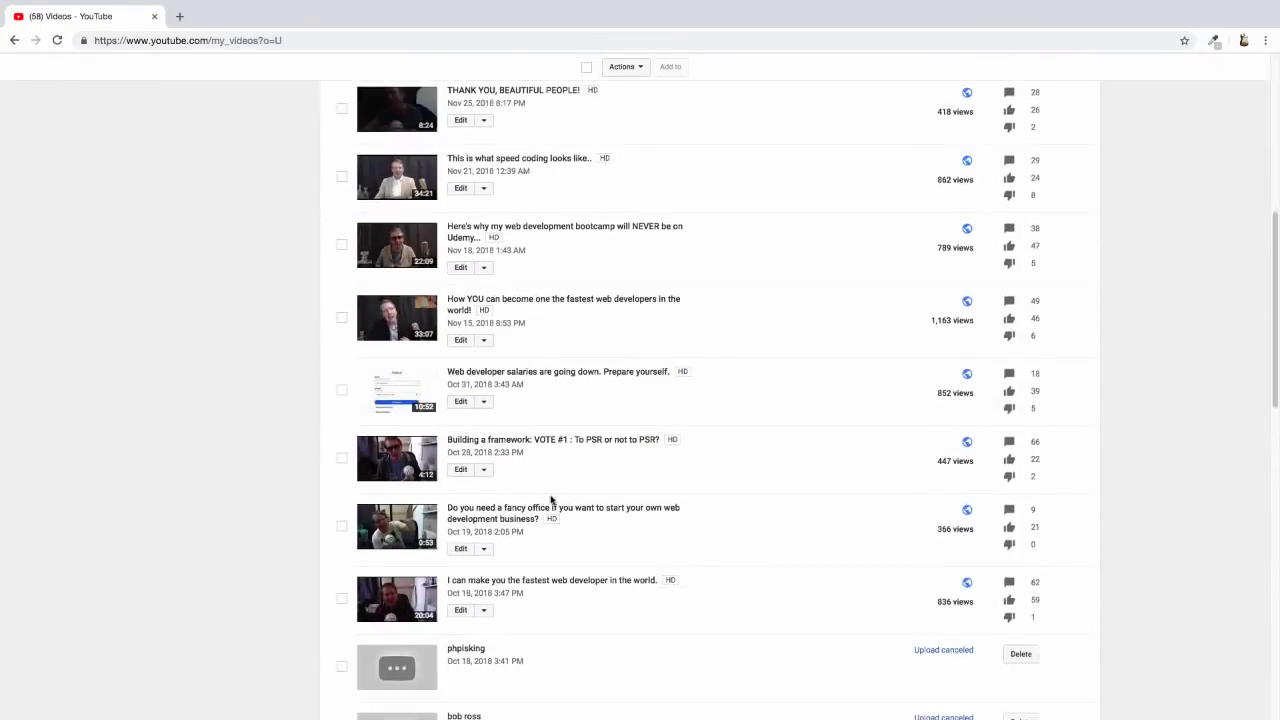
pyautogui.scroll(-3)
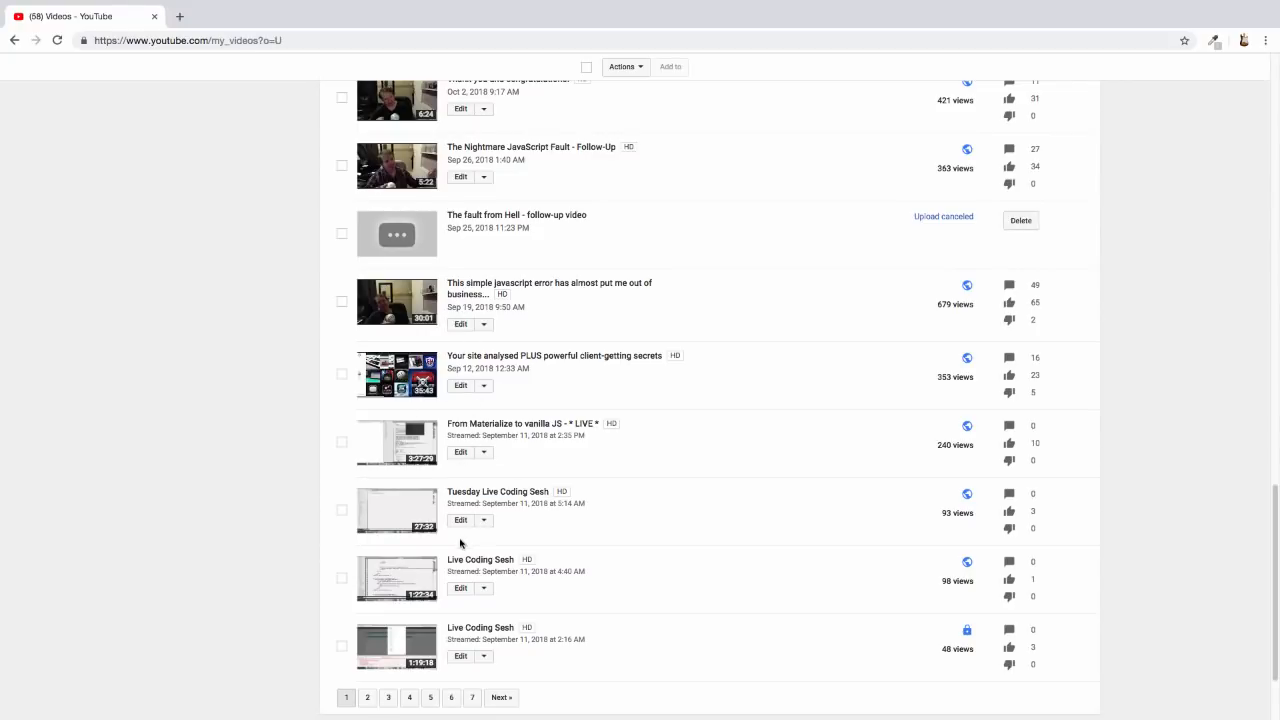
pyautogui.moveTo(370, 452)
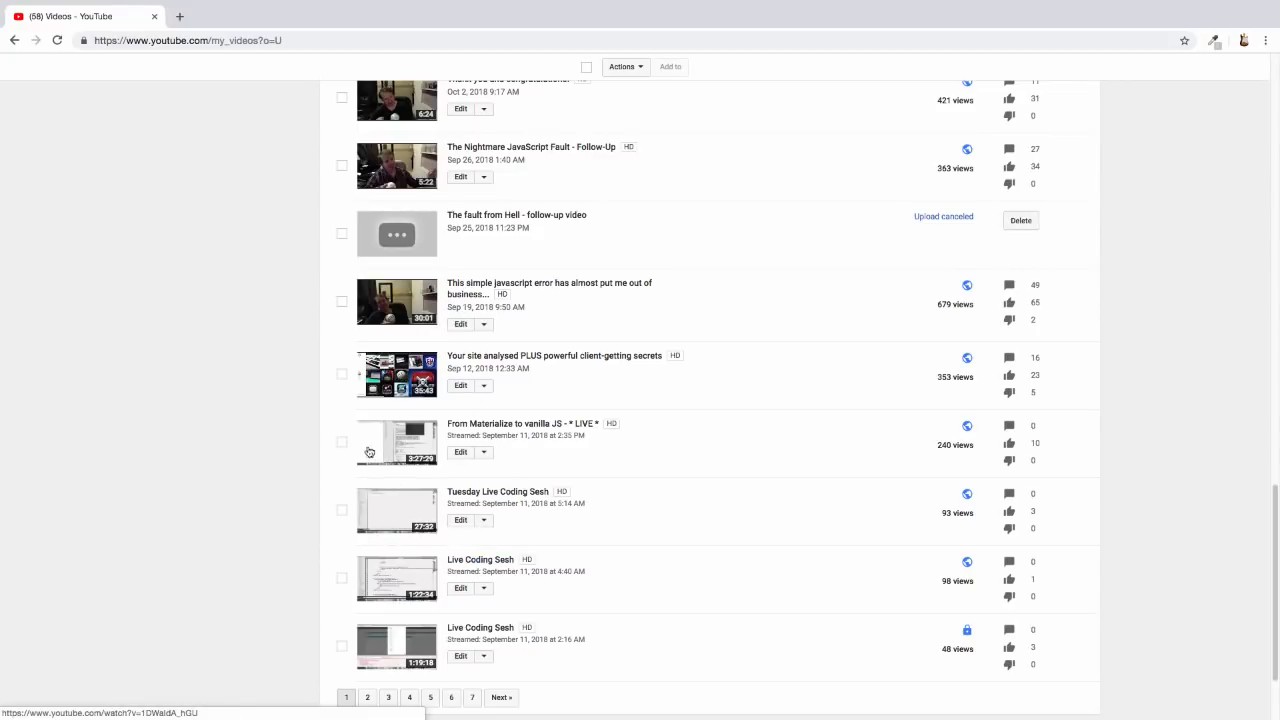
# Step: Select the Materialize-to-vanilla-JS and Live Coding Sesh streams and permanently delete the last Live Coding Sesh
pyautogui.click(340, 442)
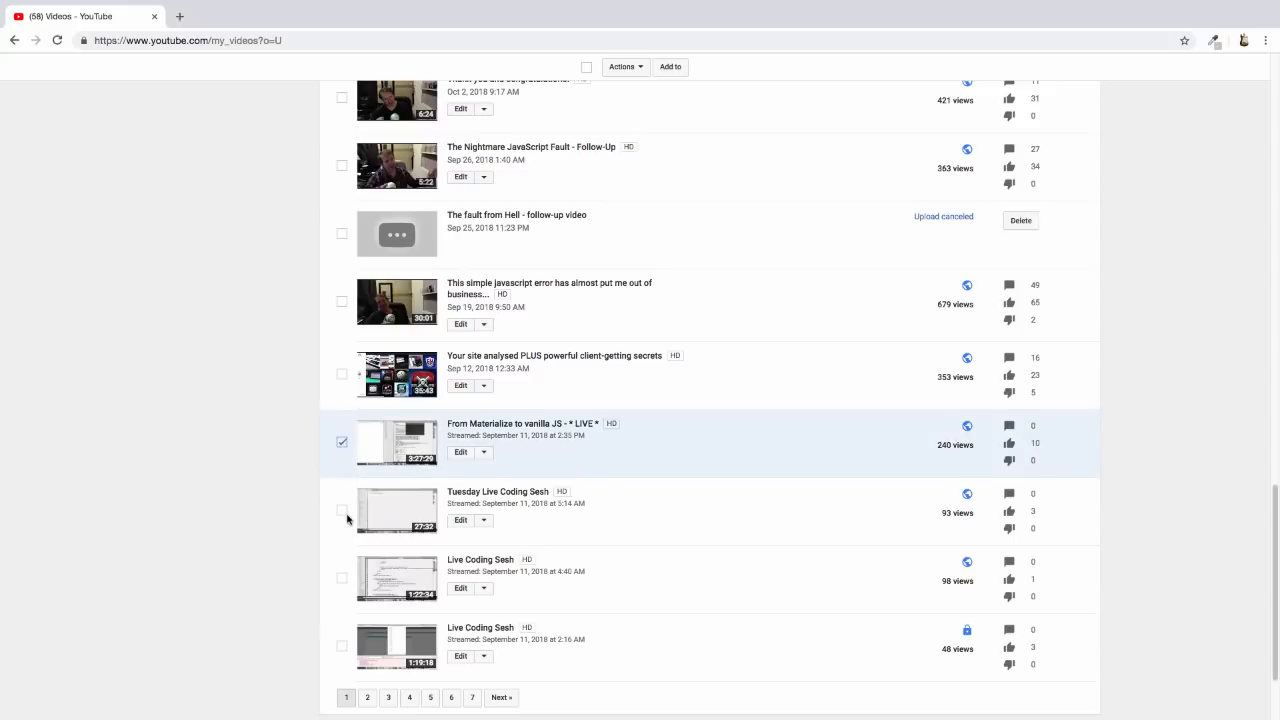
pyautogui.moveTo(348, 514)
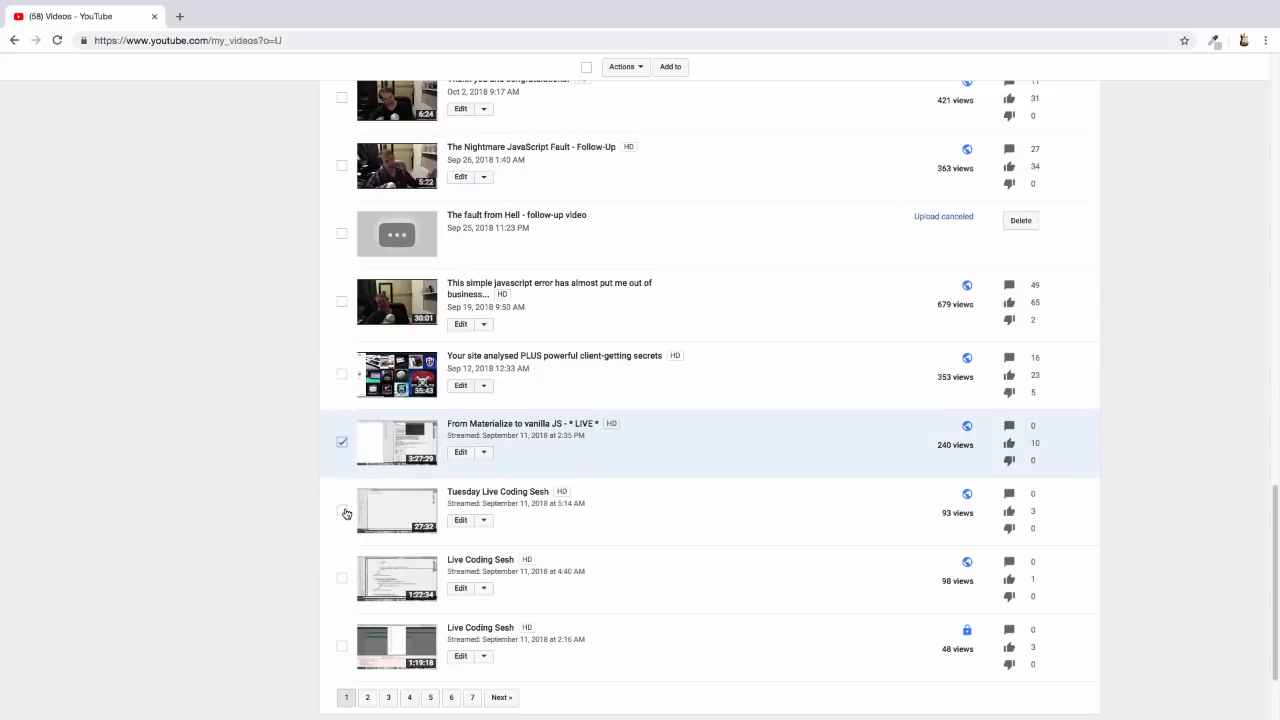
pyautogui.click(342, 510)
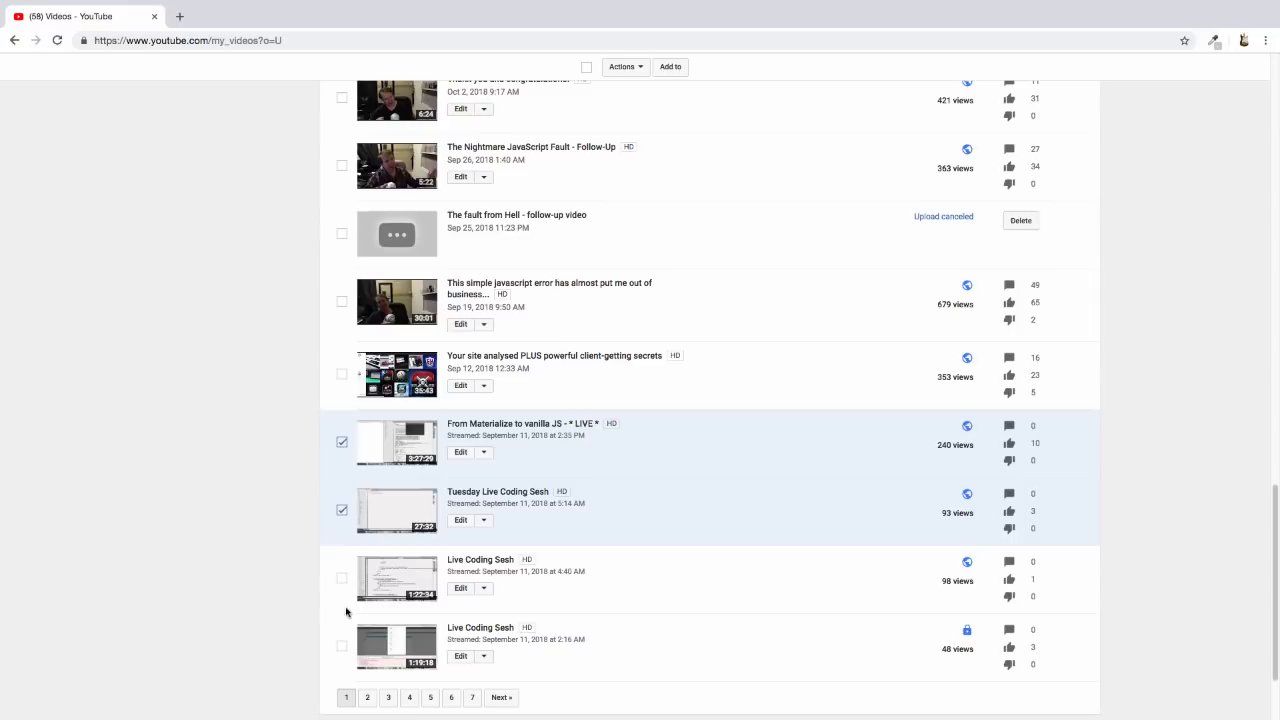
pyautogui.click(340, 646)
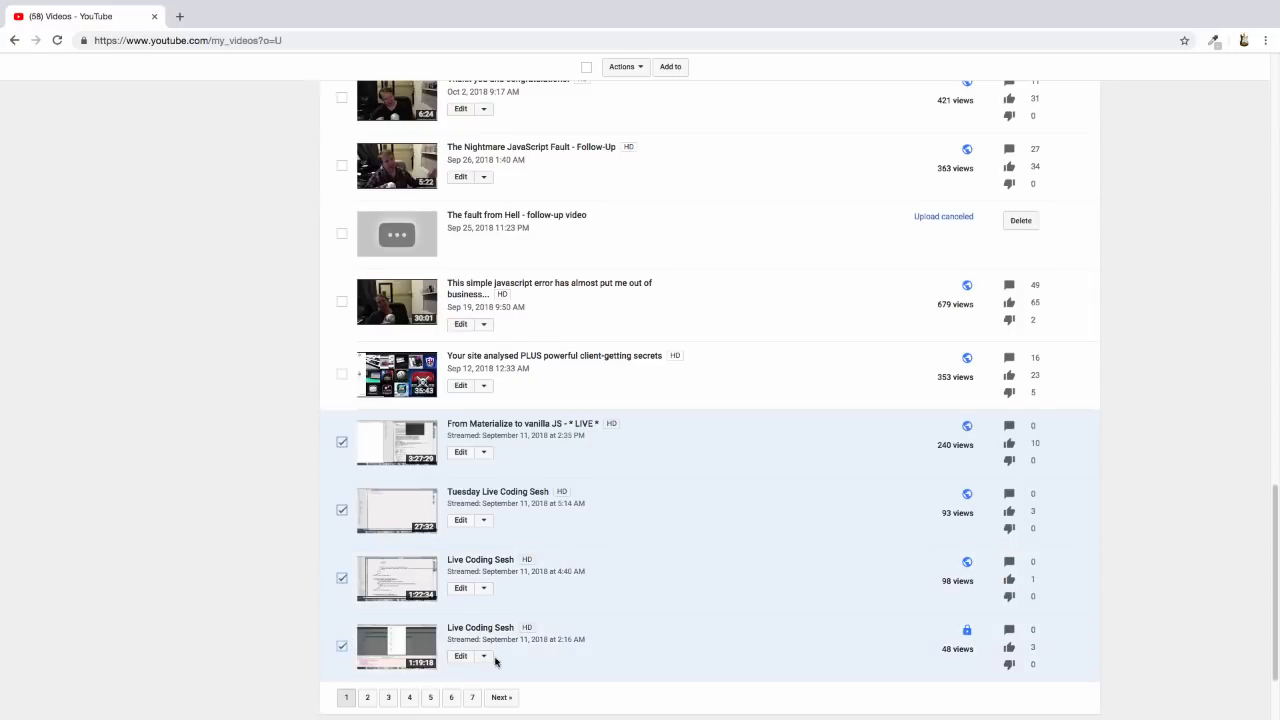
pyautogui.click(484, 656)
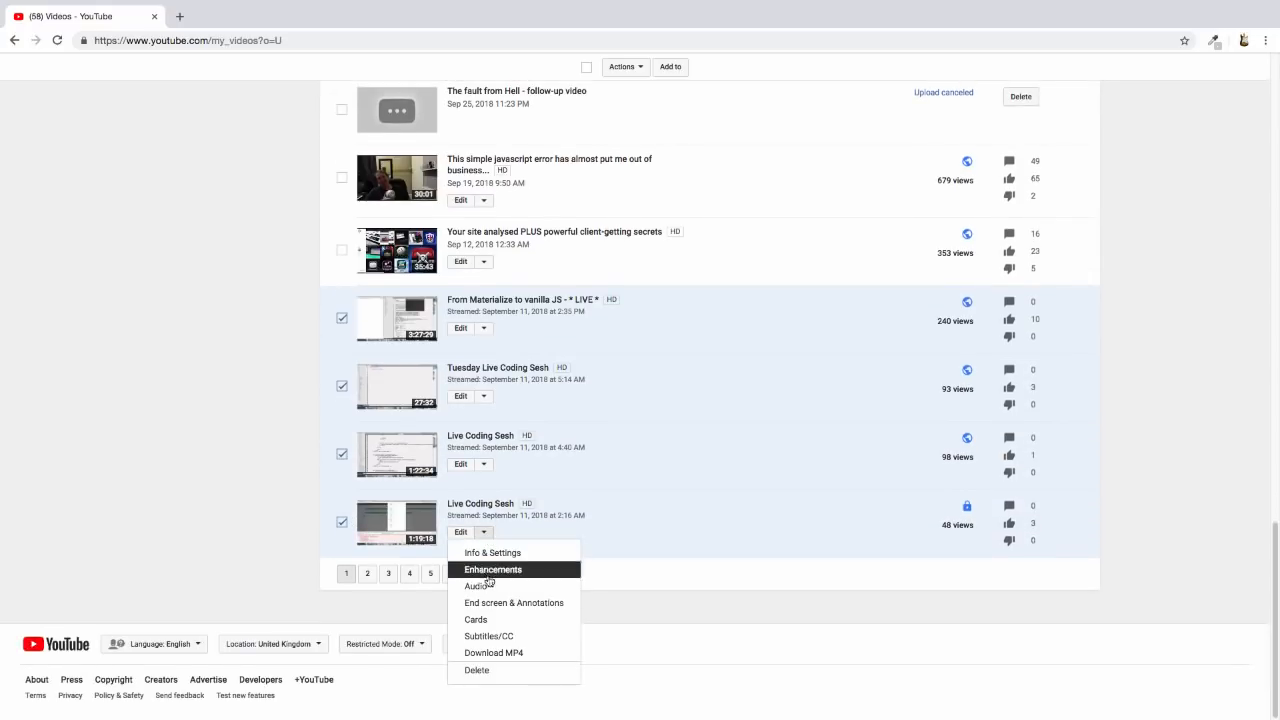
pyautogui.click(476, 670)
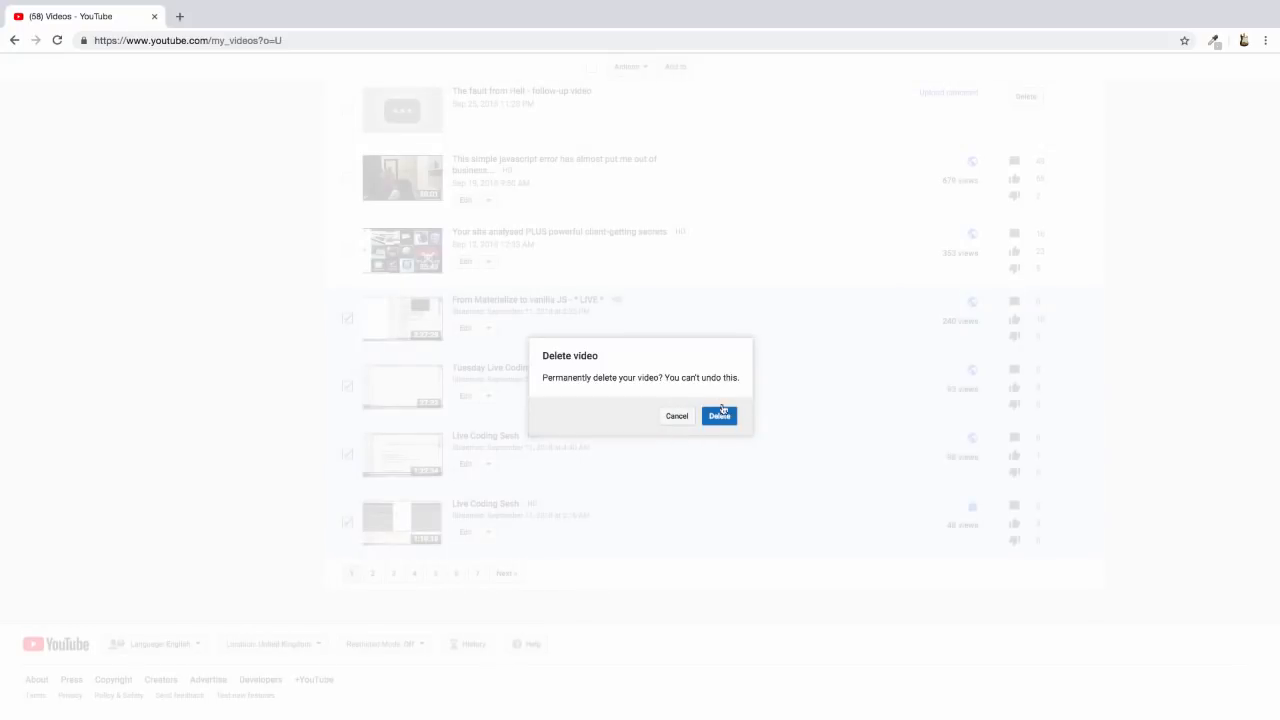
pyautogui.click(720, 416)
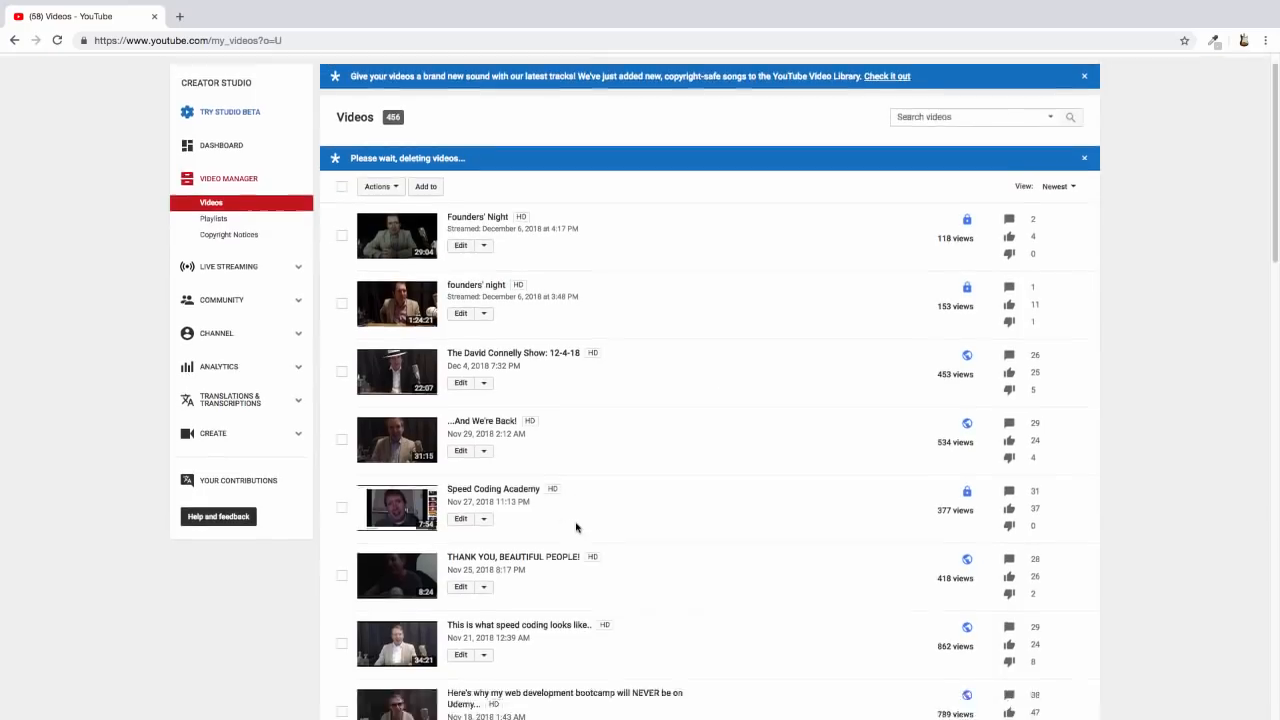
# Step: Dismiss the deletion confirmation and scroll to the bottom of the first page
pyautogui.scroll(-3)
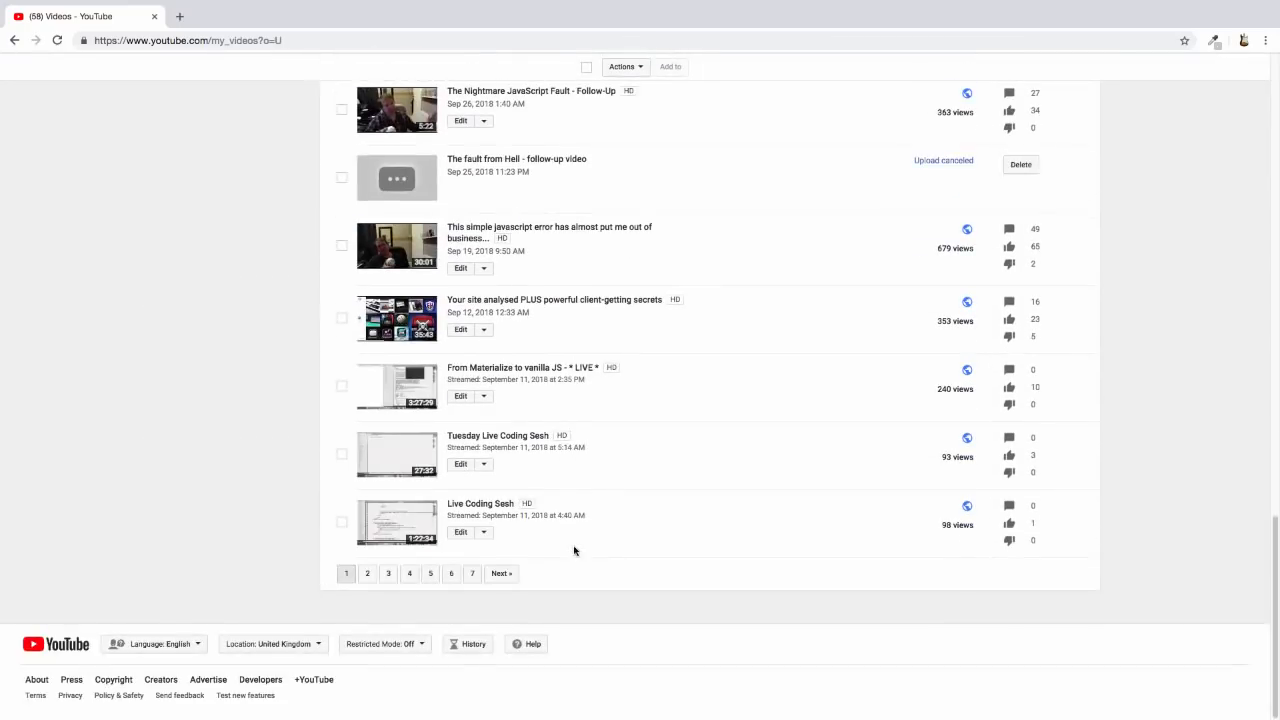
pyautogui.moveTo(396, 444)
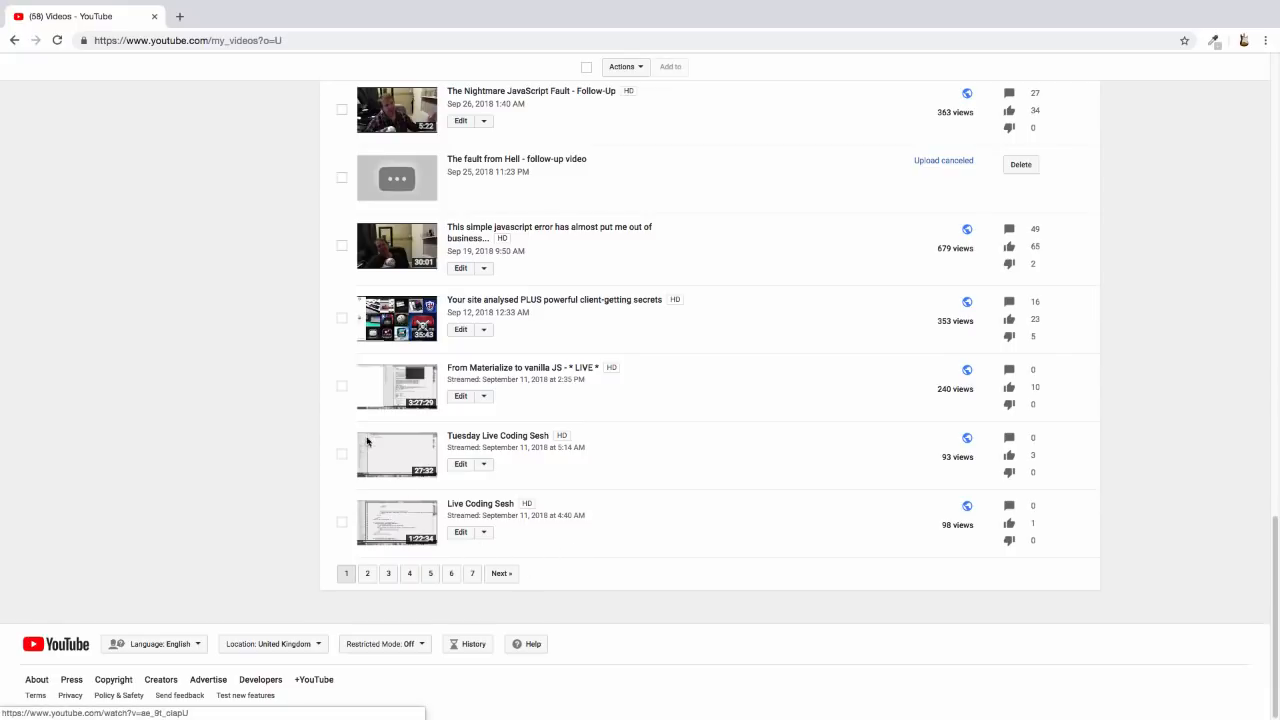
pyautogui.moveTo(420, 560)
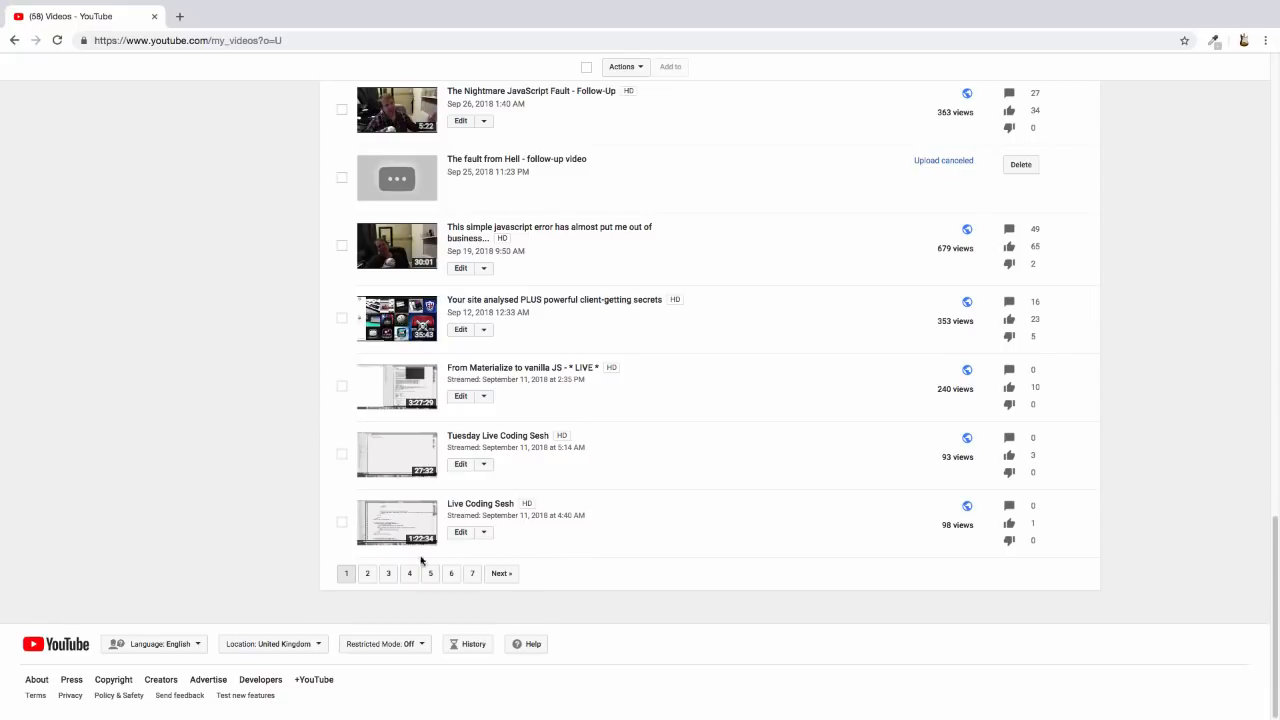
pyautogui.click(1020, 164)
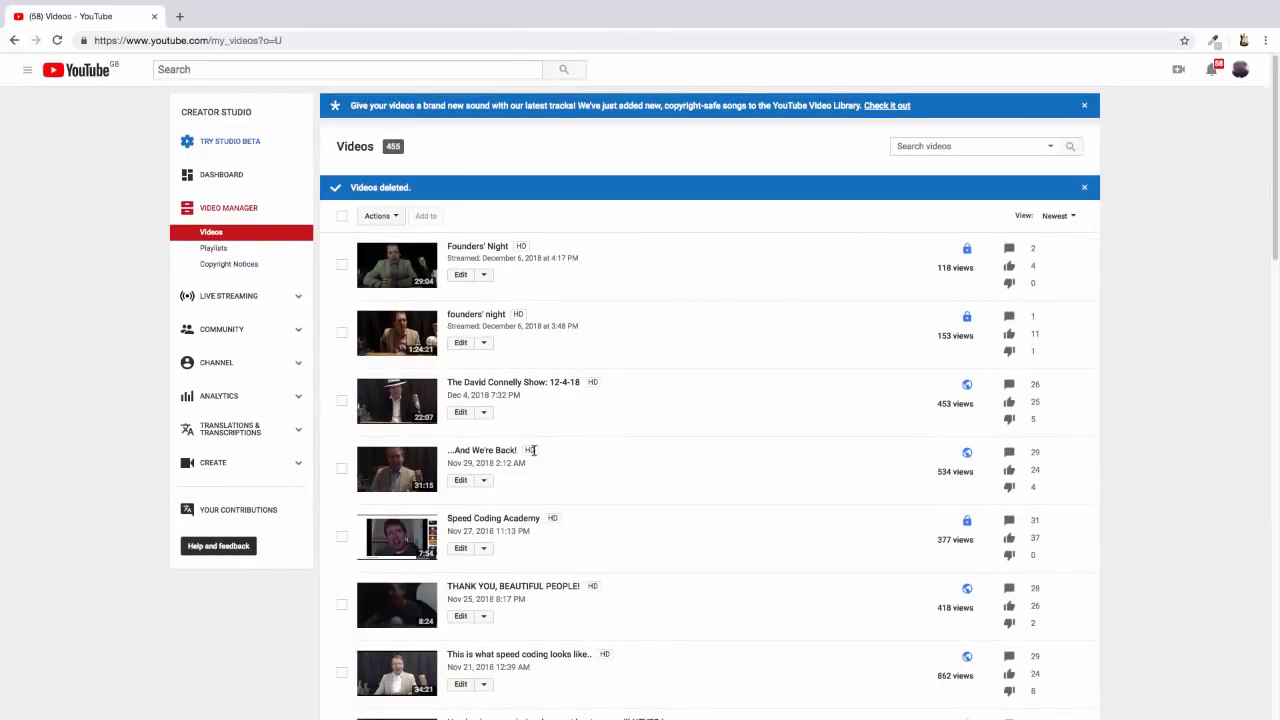
pyautogui.scroll(-3)
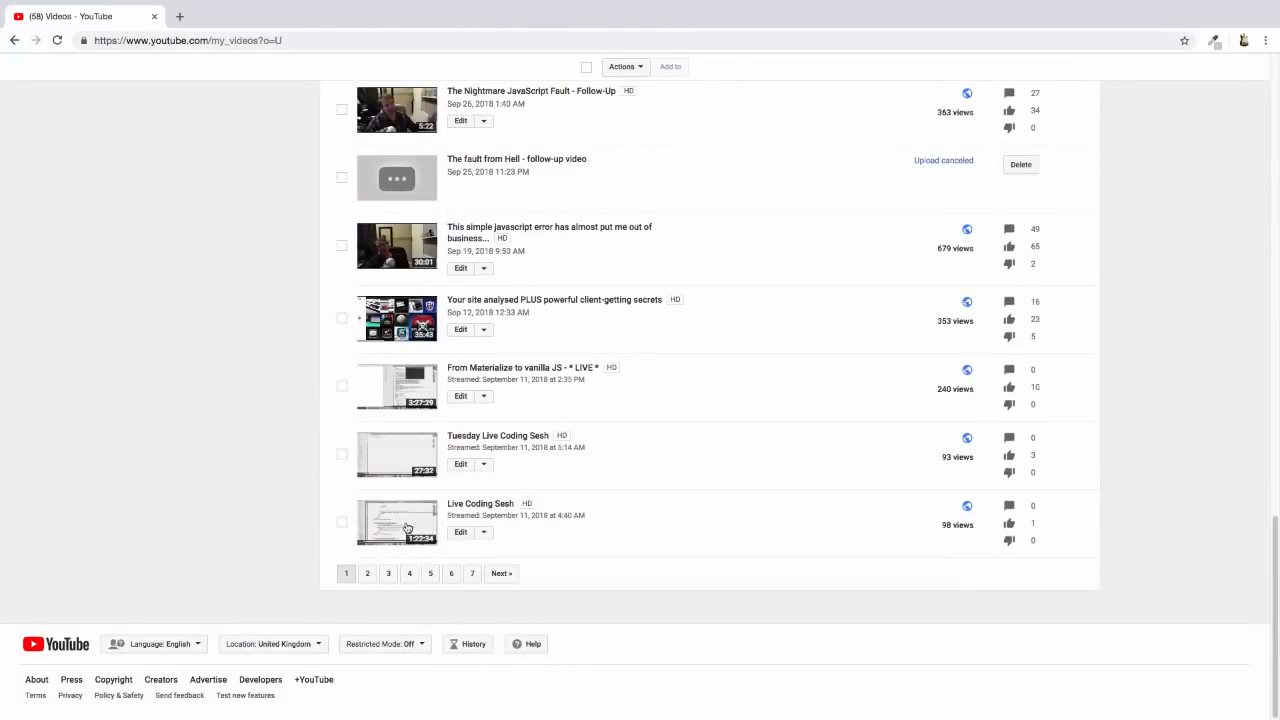
# Step: Go to the second page of videos and select every video on it
pyautogui.click(368, 572)
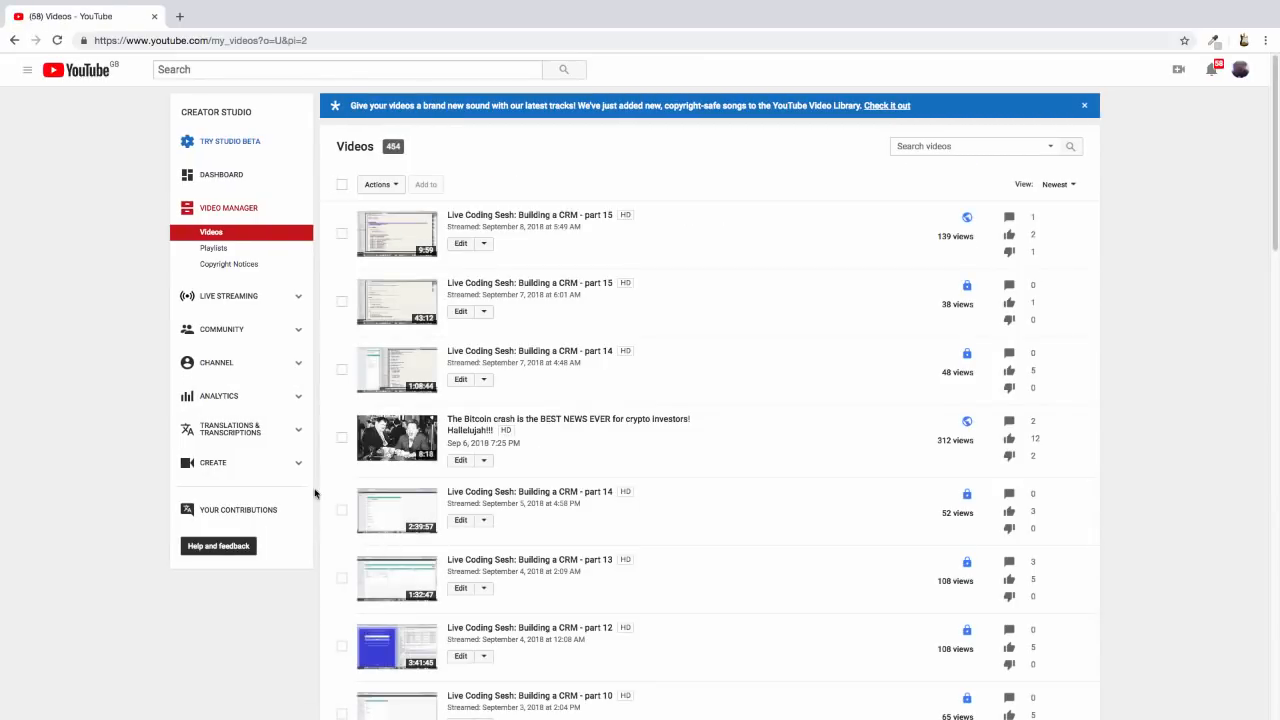
pyautogui.moveTo(342, 244)
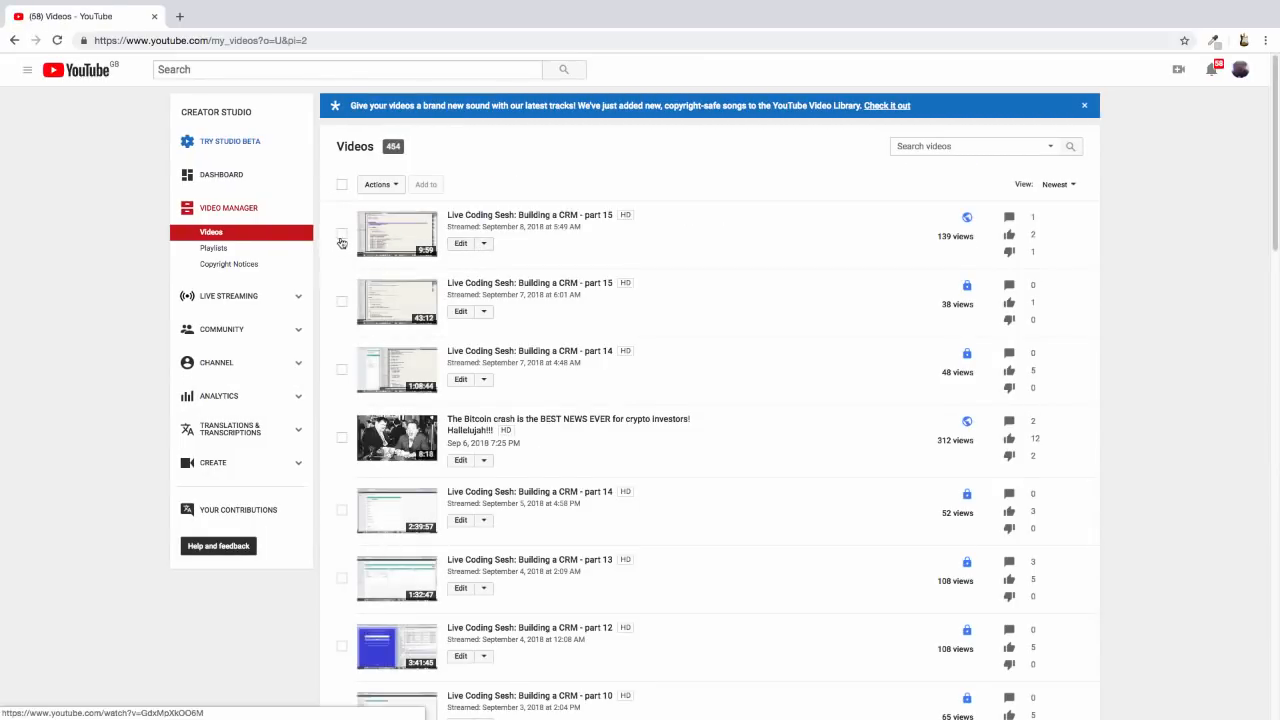
pyautogui.click(342, 184)
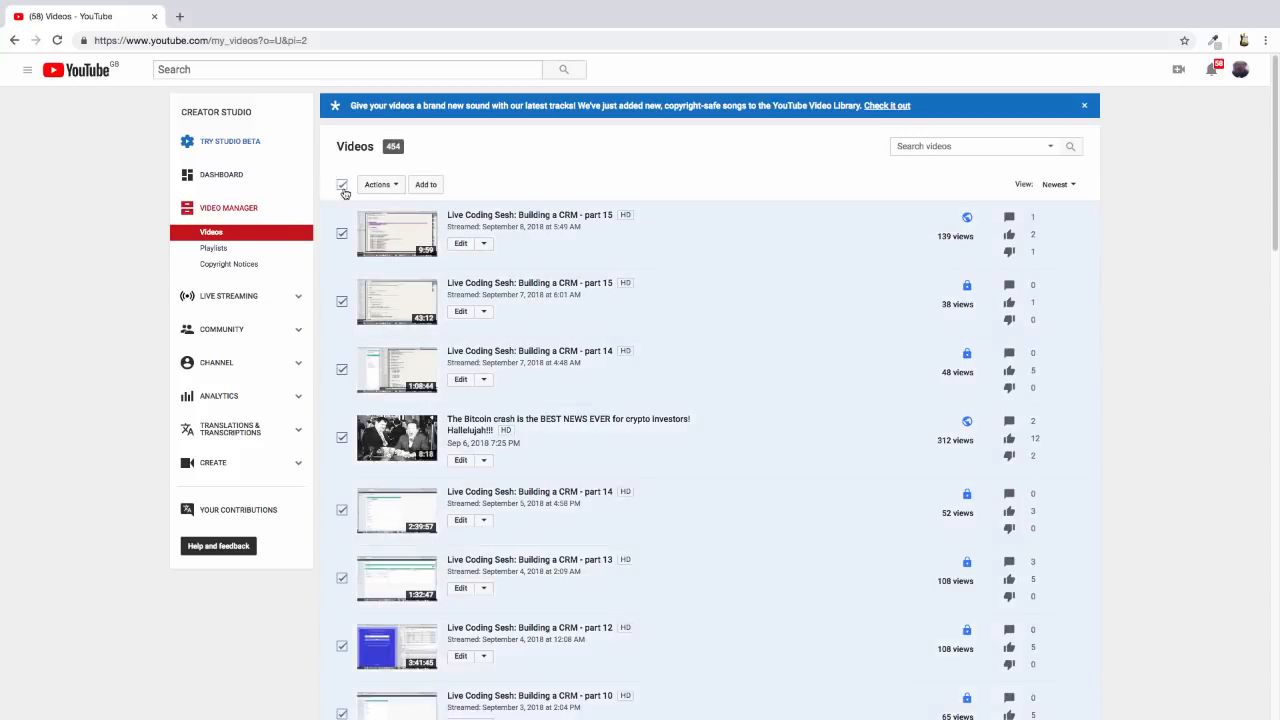
pyautogui.click(342, 186)
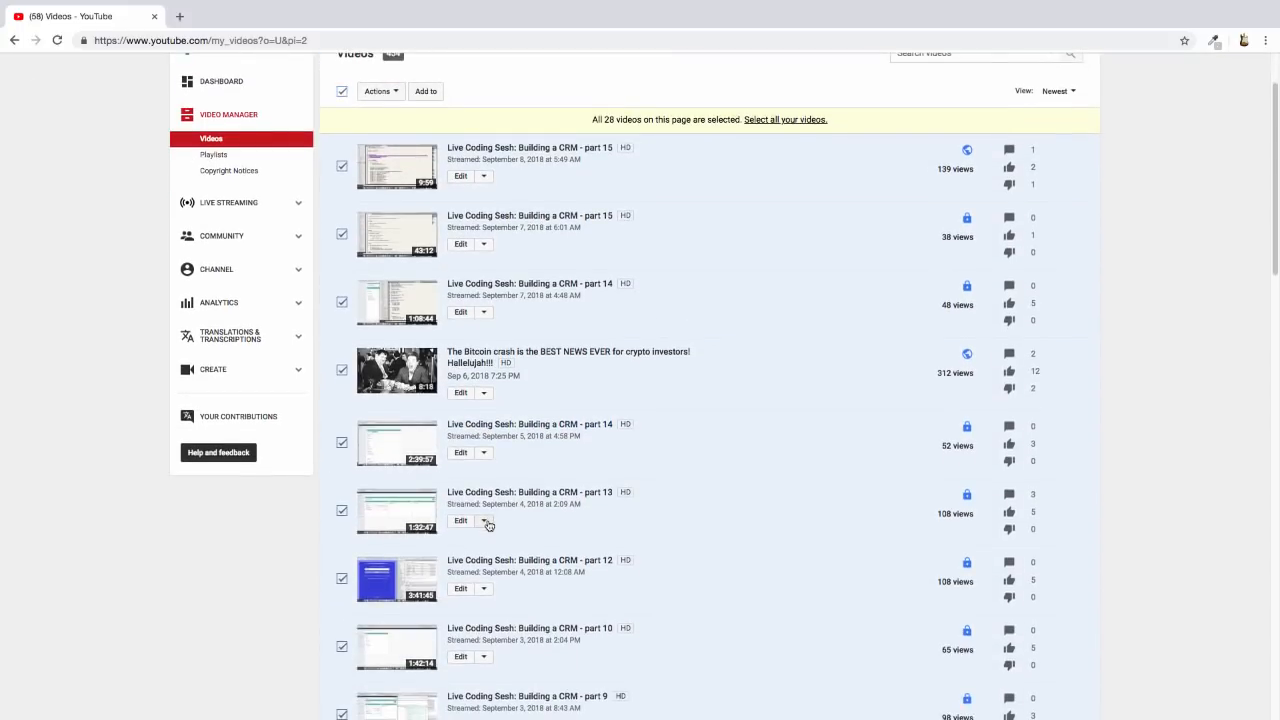
pyautogui.scroll(-3)
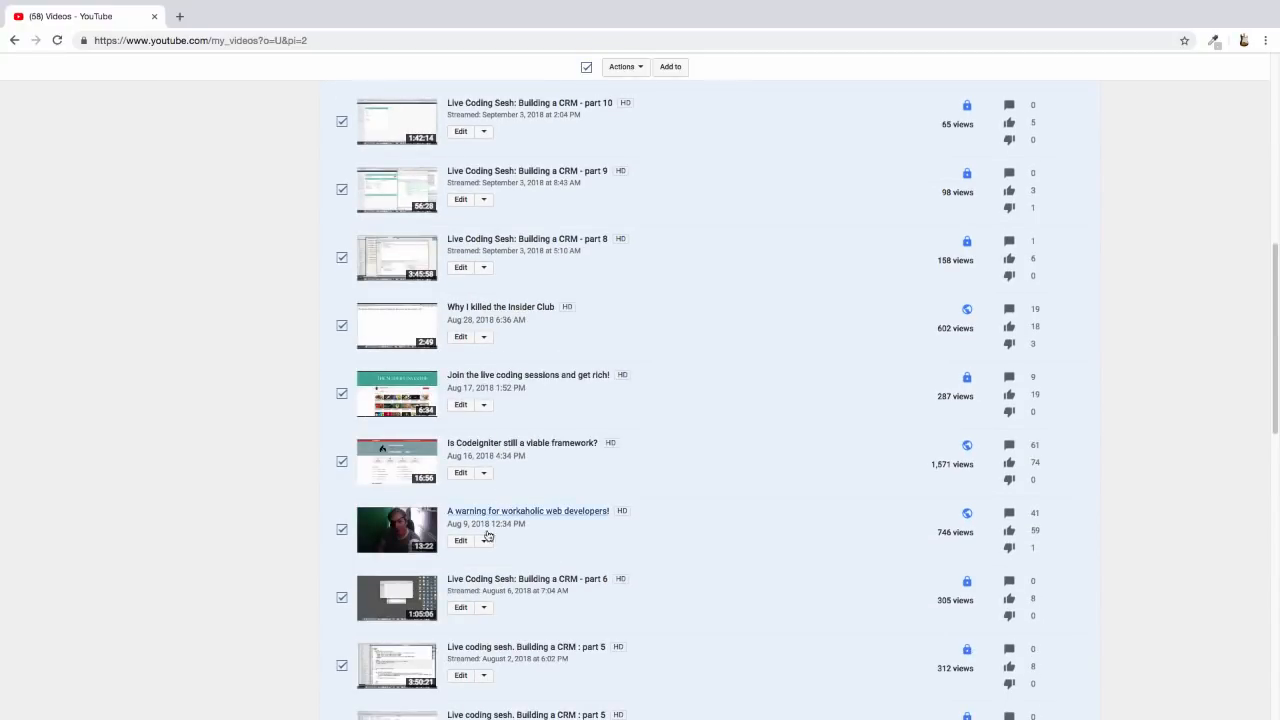
pyautogui.scroll(-3)
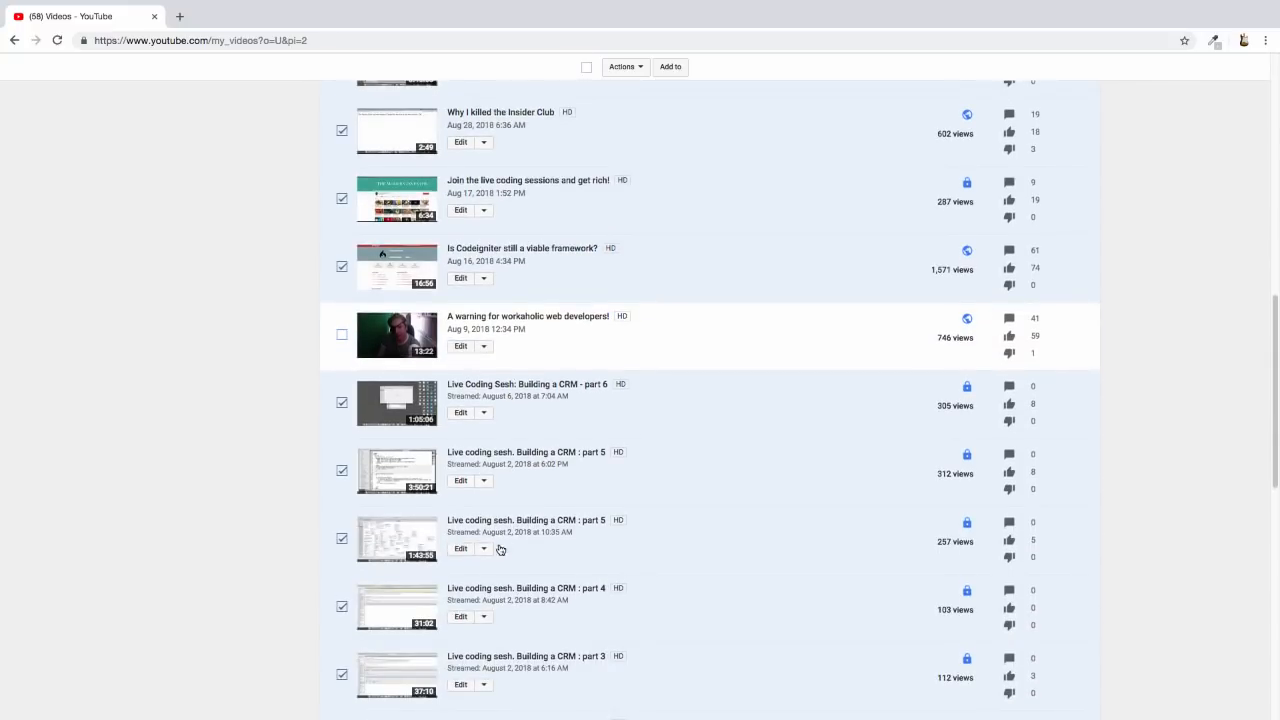
pyautogui.scroll(-3)
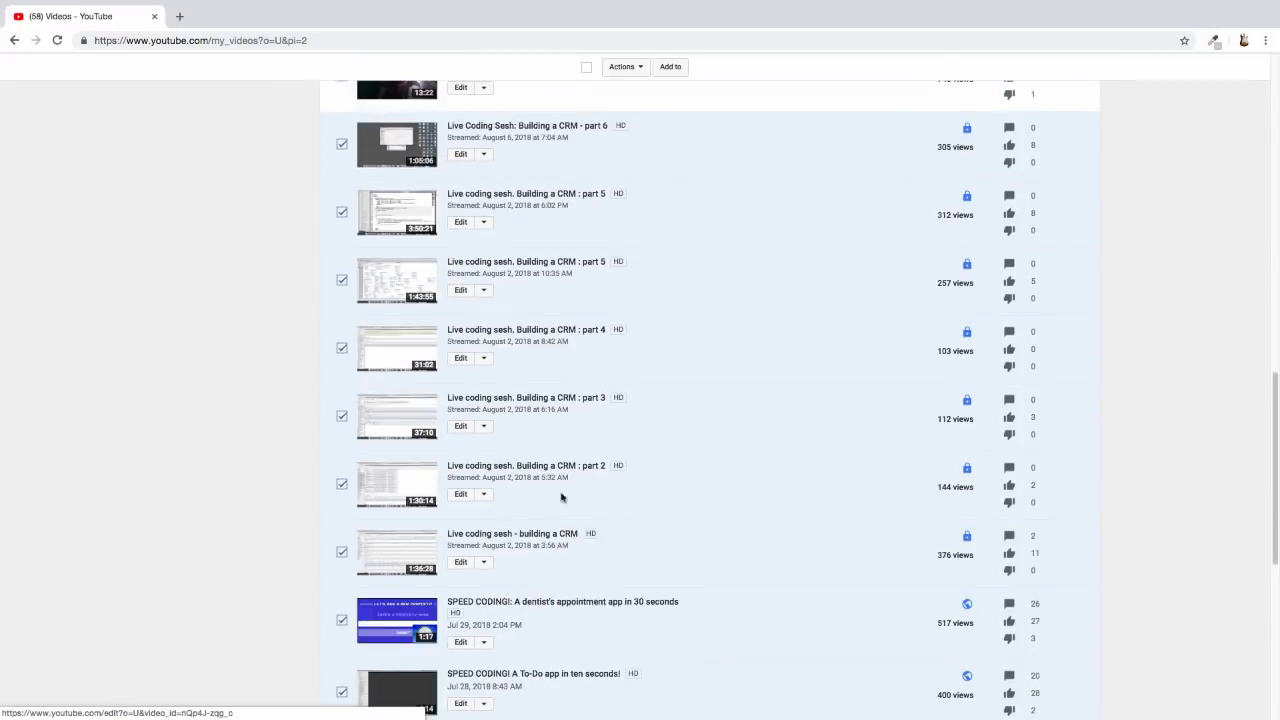
pyautogui.moveTo(344, 308)
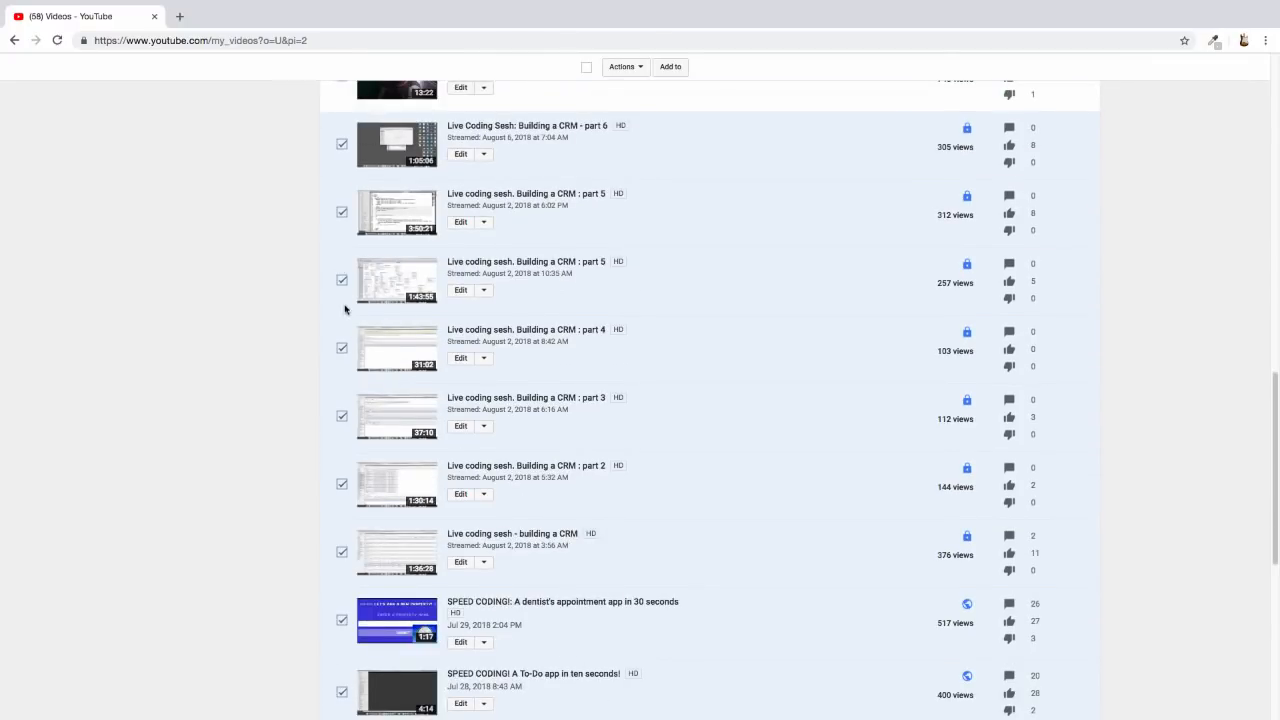
# Step: Untick the Live Coding Sesh CRM parts 5, 4, 3, 2 and the building a CRM video
pyautogui.click(340, 212)
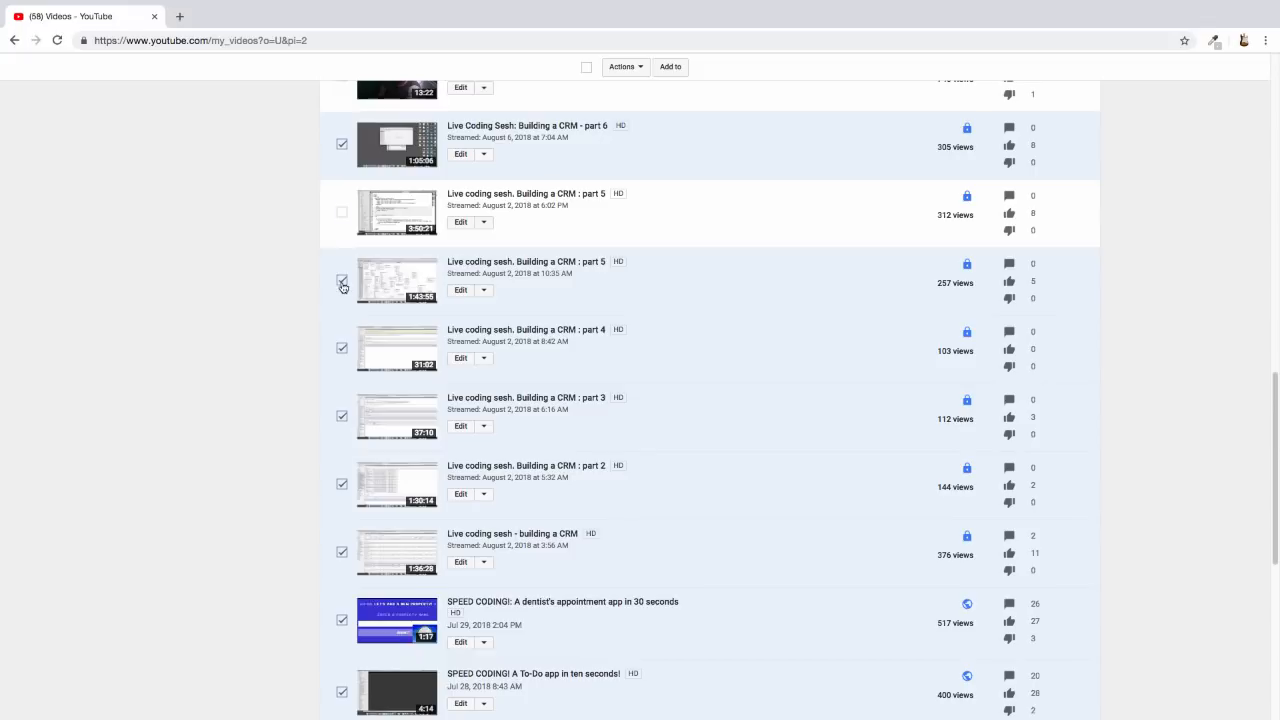
pyautogui.click(342, 280)
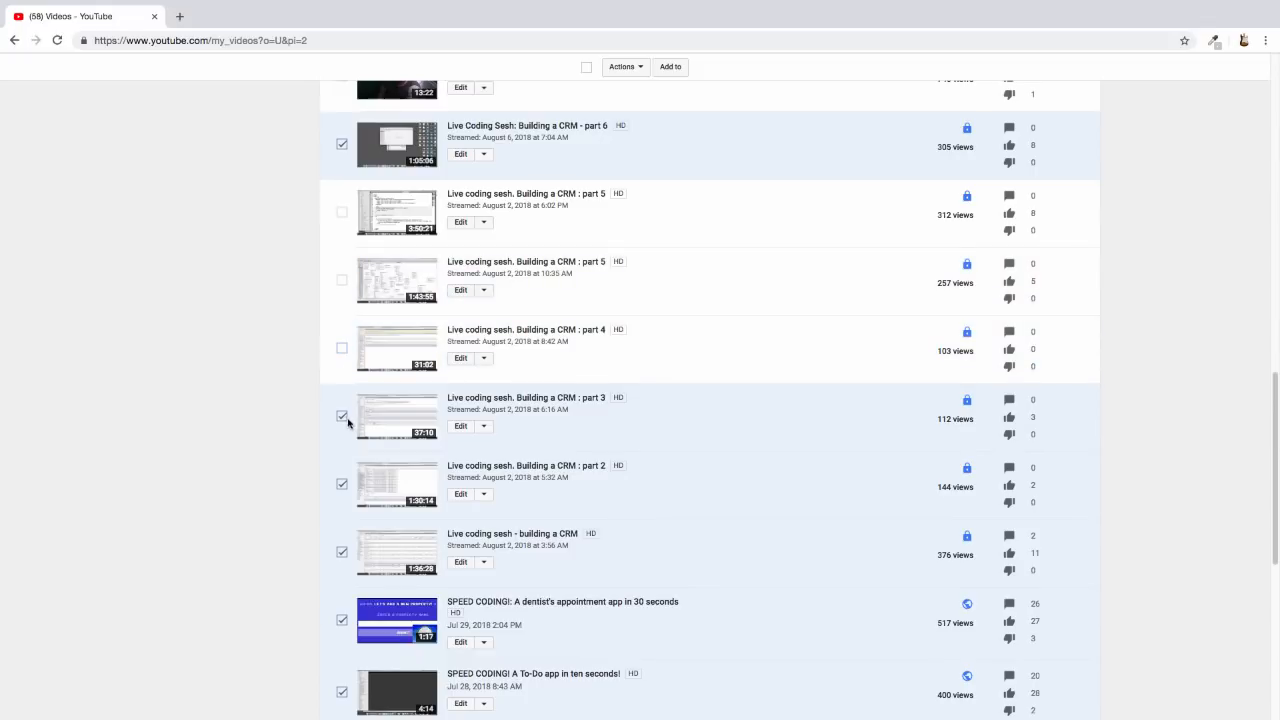
pyautogui.click(342, 416)
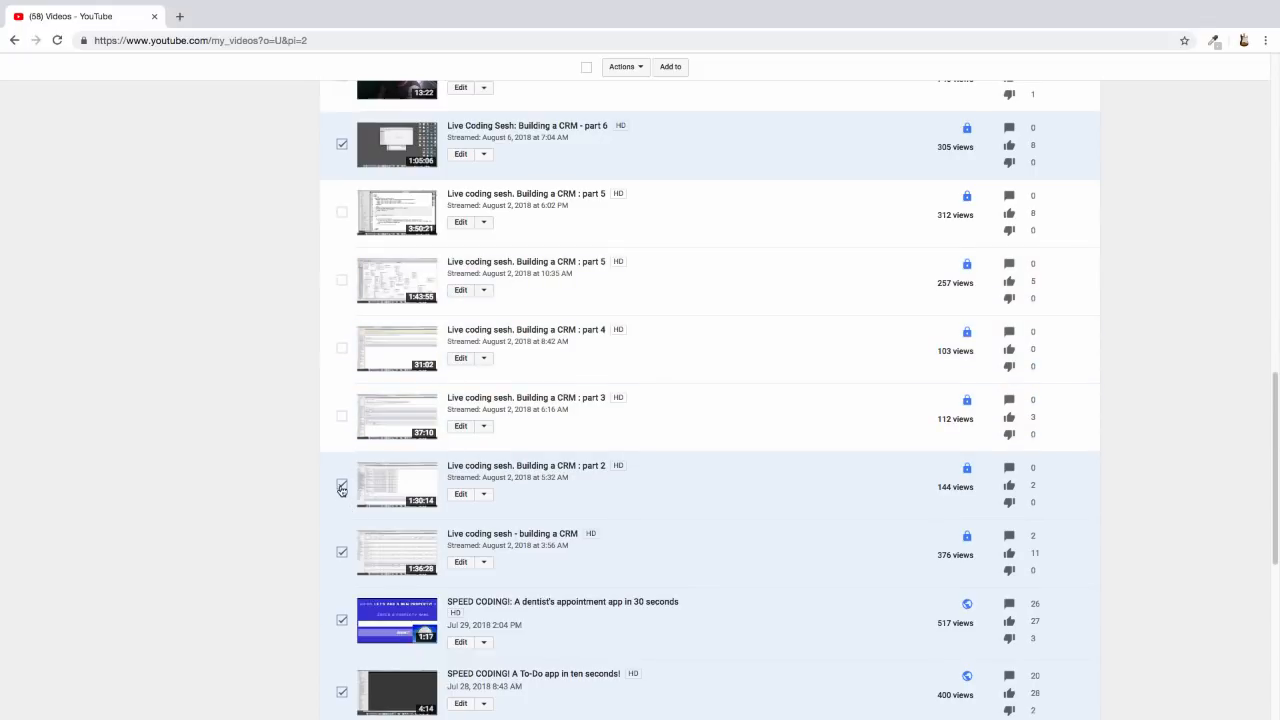
pyautogui.click(340, 486)
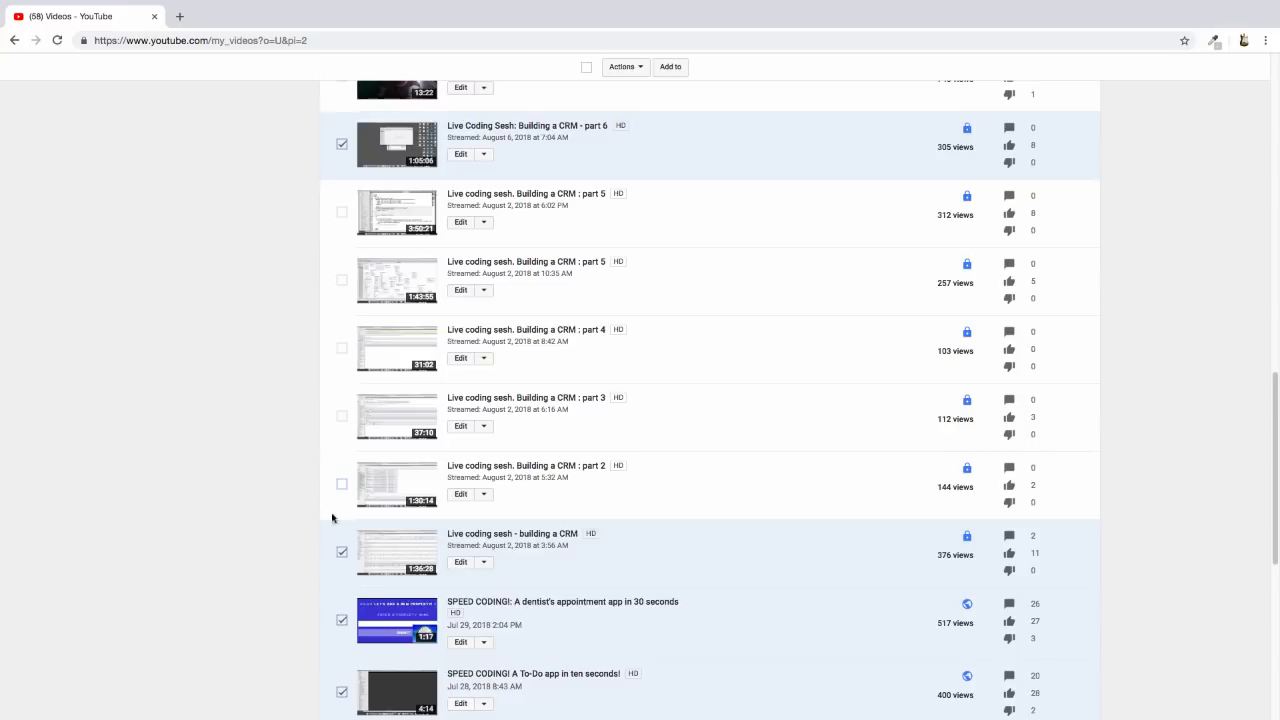
pyautogui.moveTo(428, 360)
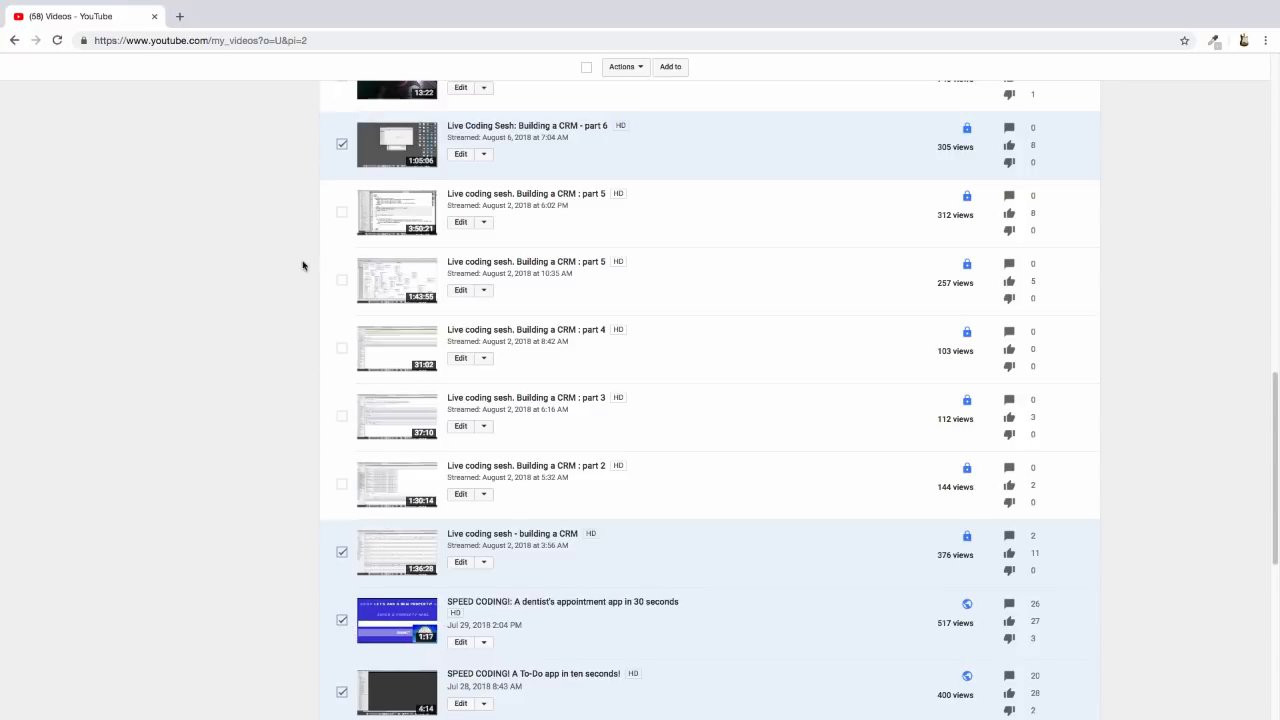
pyautogui.moveTo(504, 574)
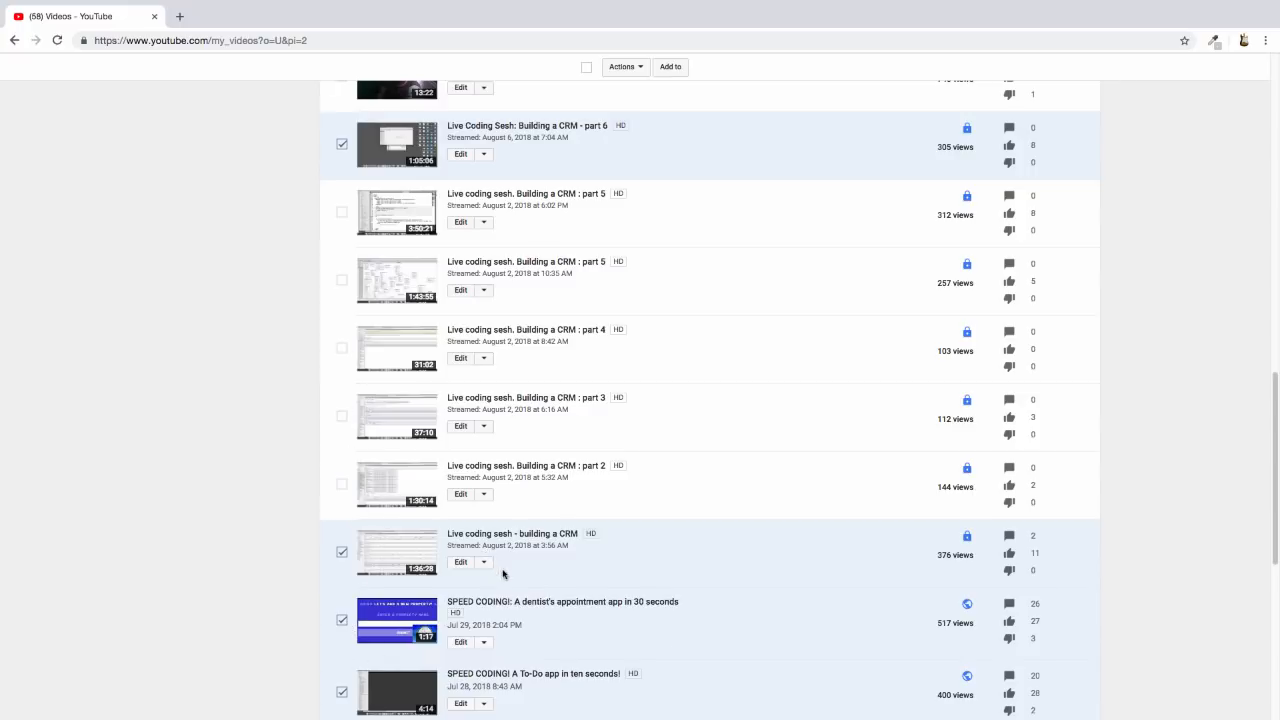
pyautogui.moveTo(436, 536)
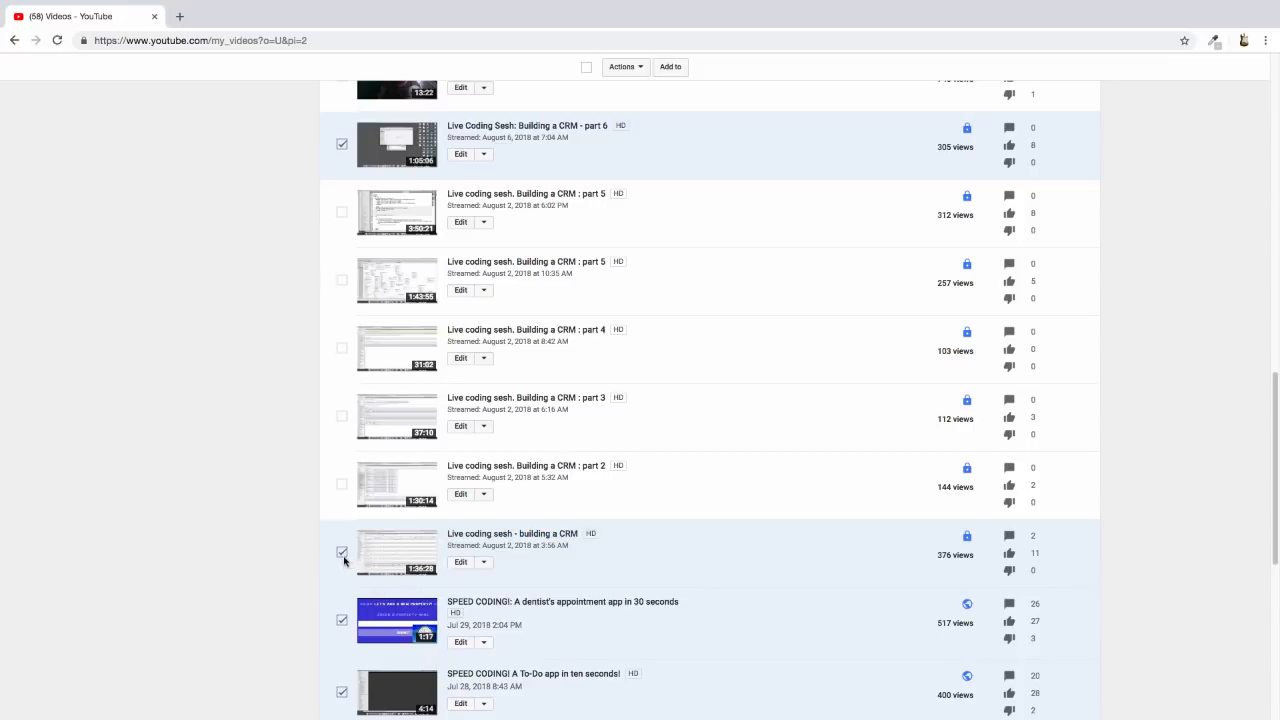
pyautogui.click(340, 552)
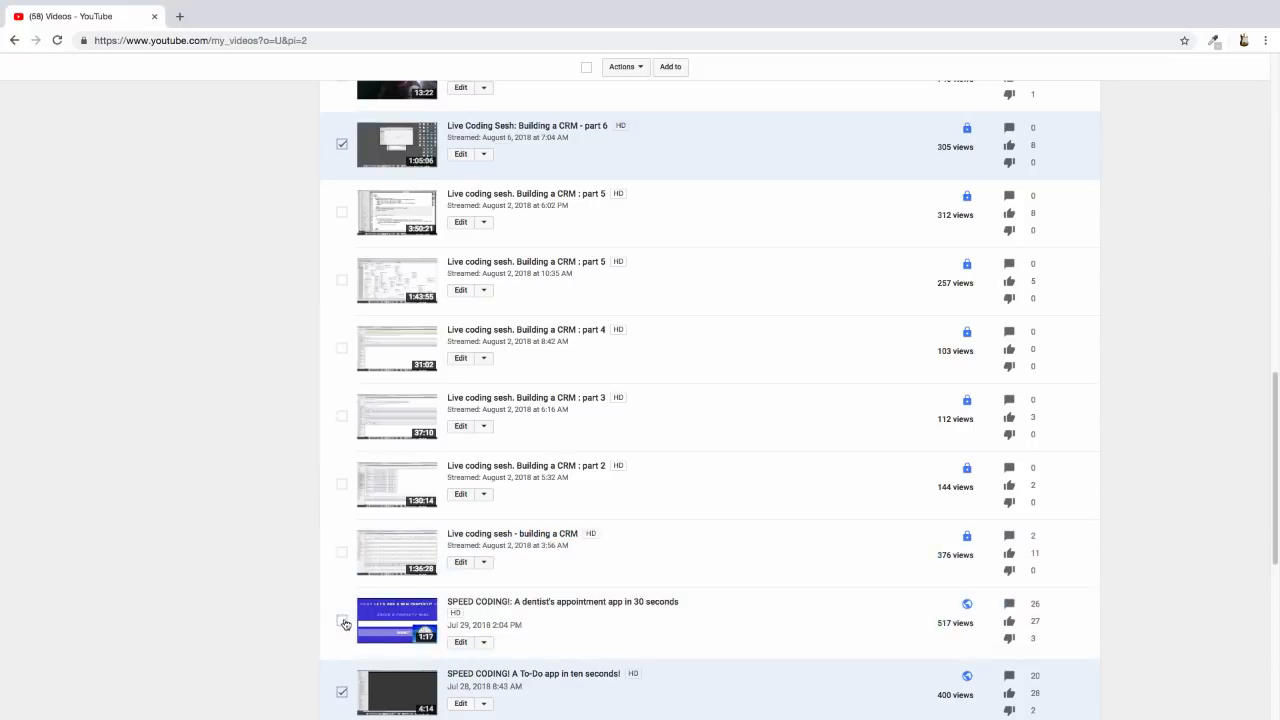
# Step: Untick the dentist appointment app and To-Do app speed coding videos
pyautogui.scroll(-3)
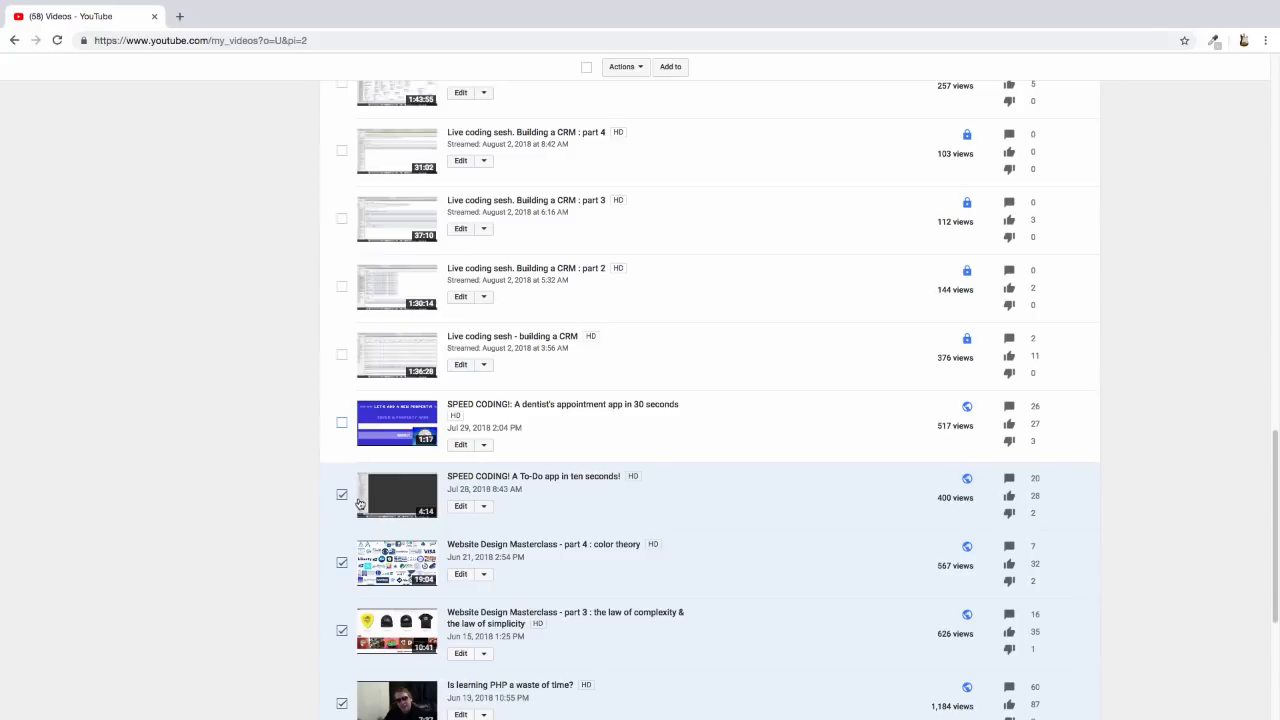
pyautogui.click(342, 494)
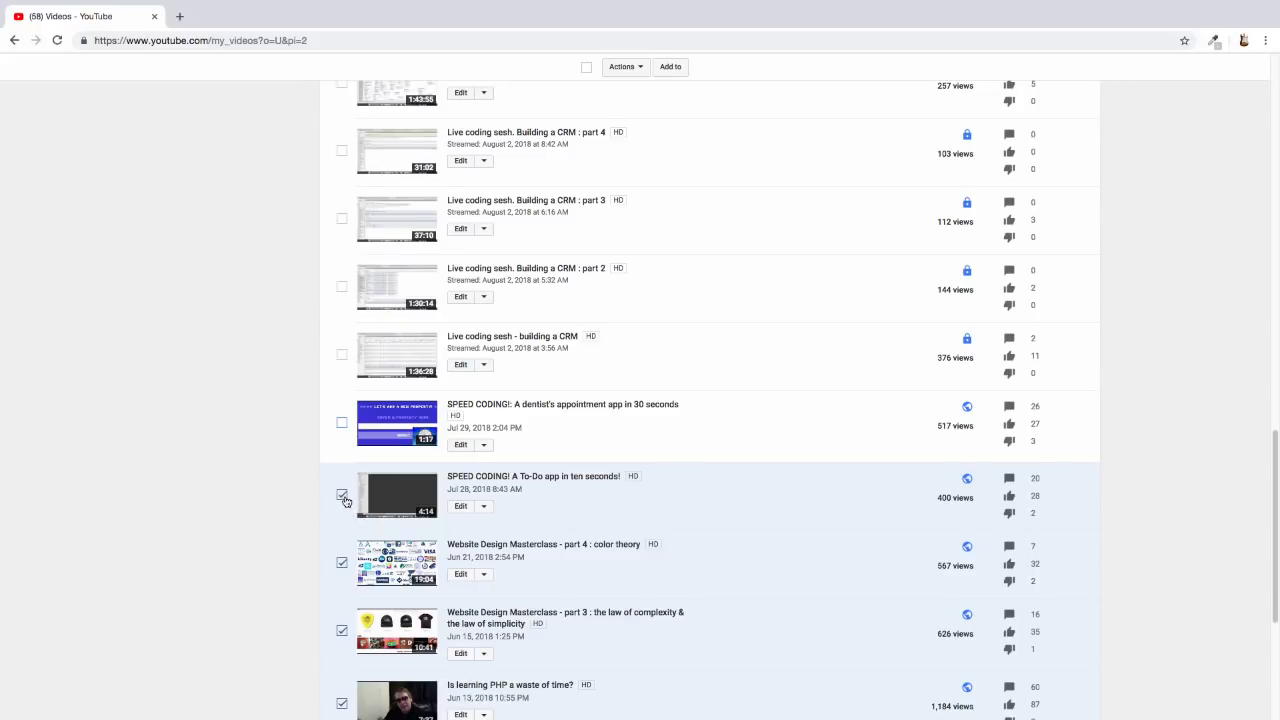
pyautogui.click(342, 496)
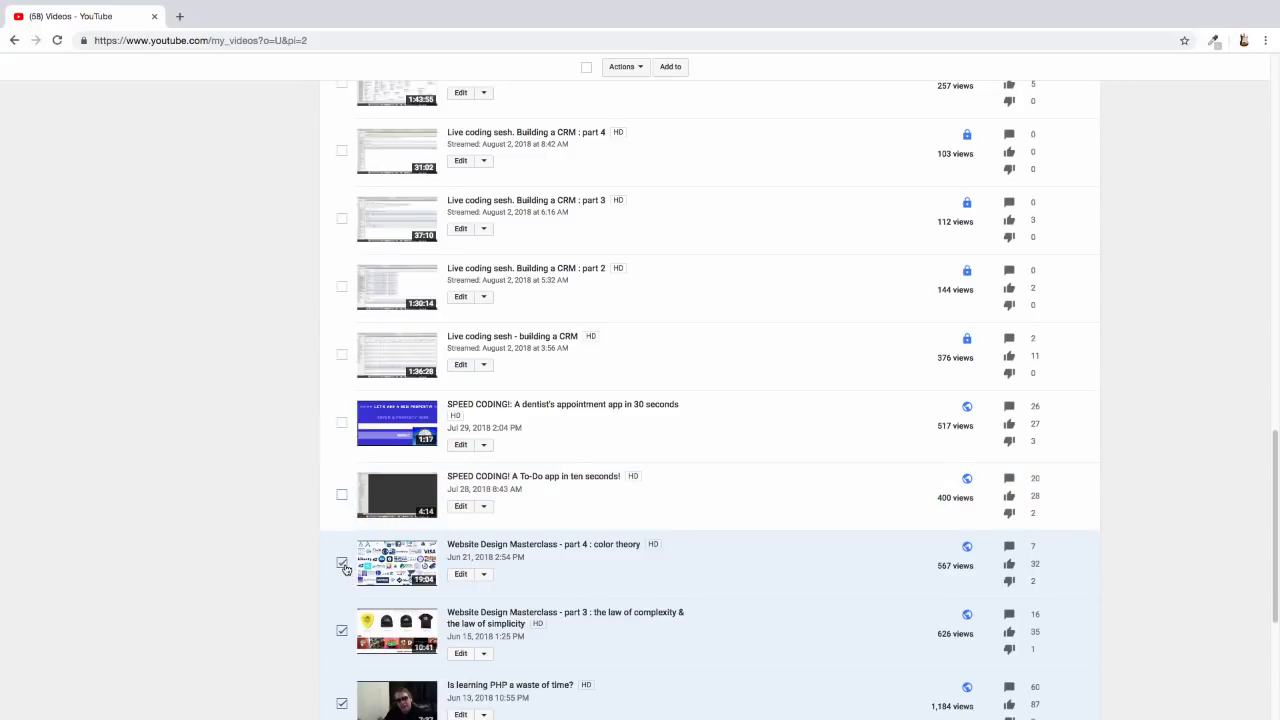
pyautogui.scroll(-3)
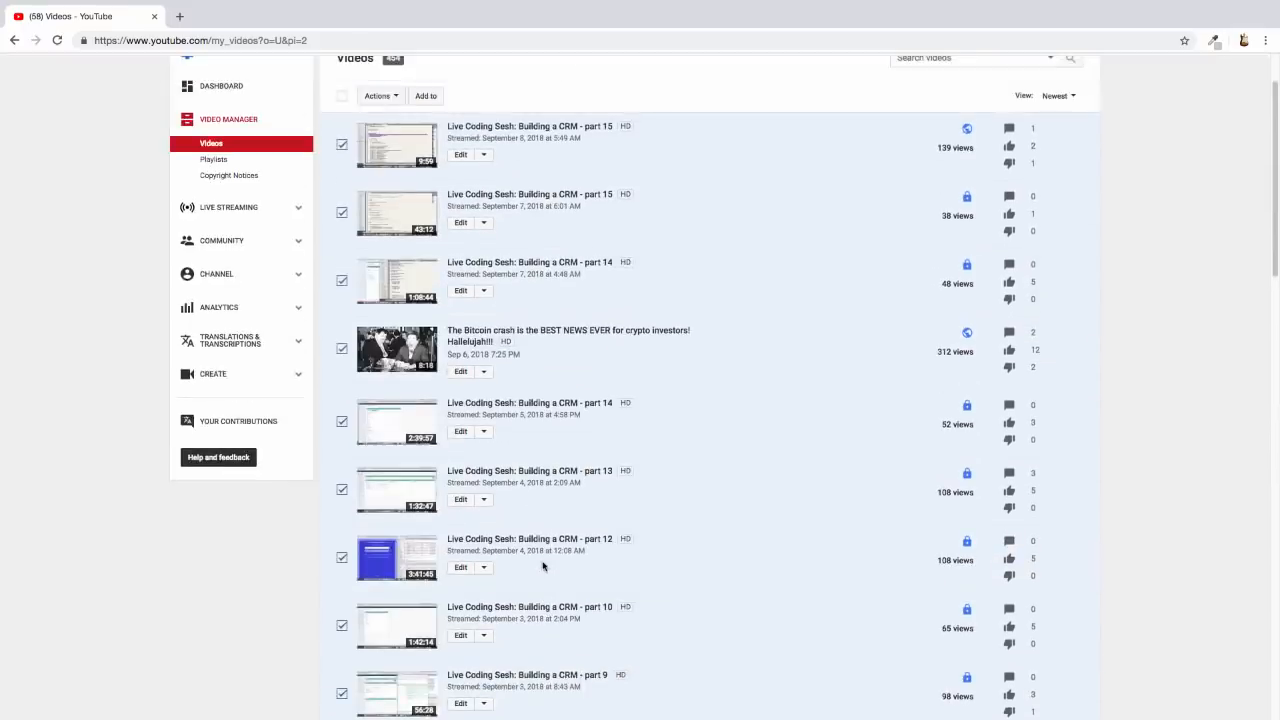
# Step: Delete the selected batch of videos via the Actions dropdown, leaving 403 videos
pyautogui.click(378, 184)
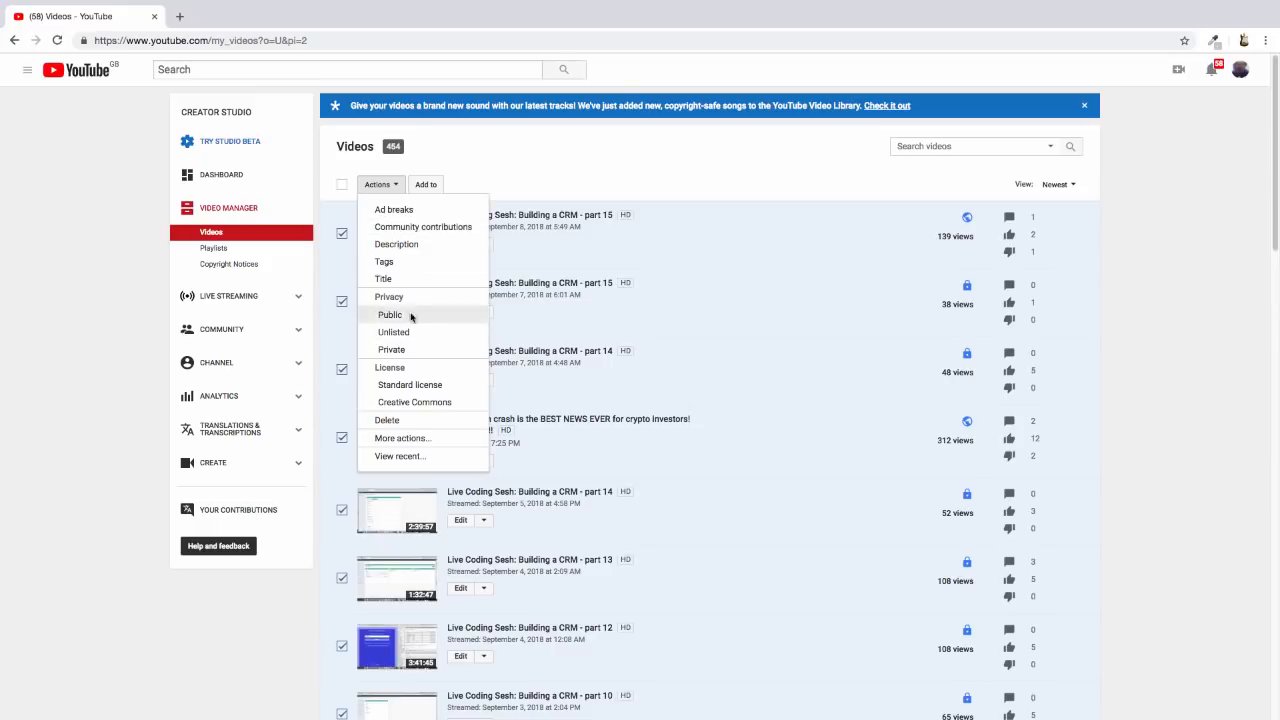
pyautogui.moveTo(400, 420)
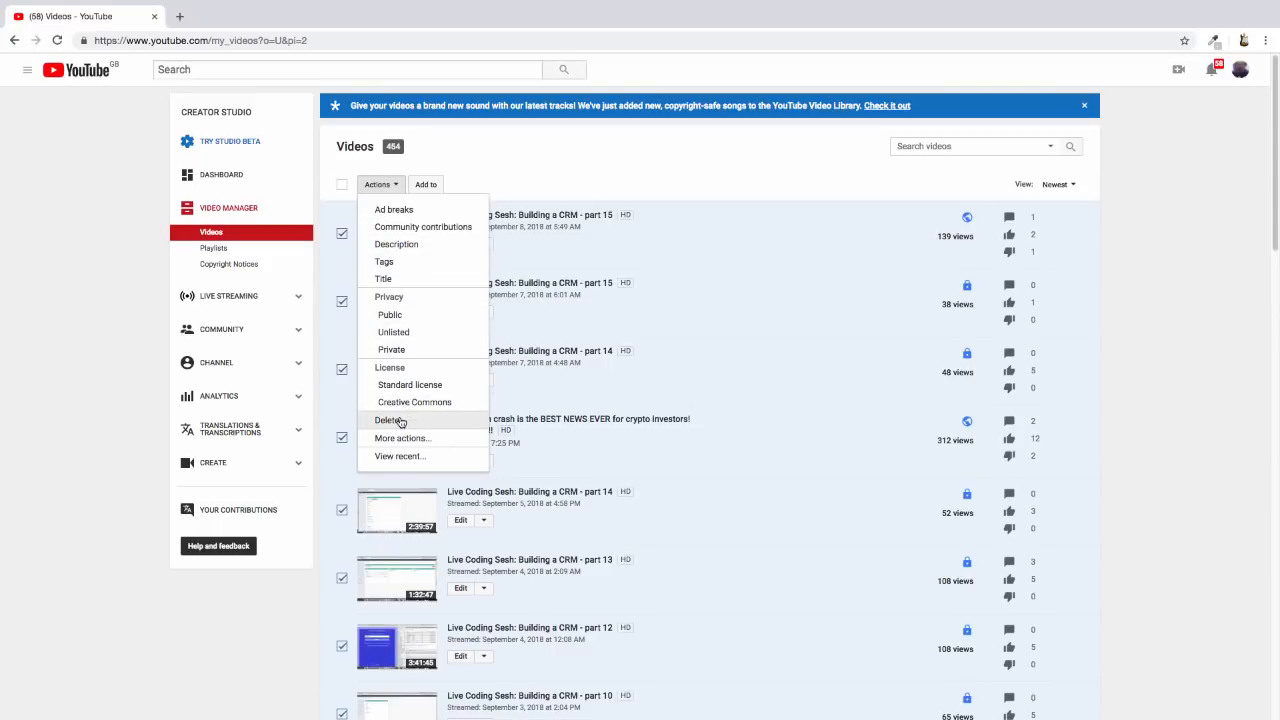
pyautogui.click(388, 420)
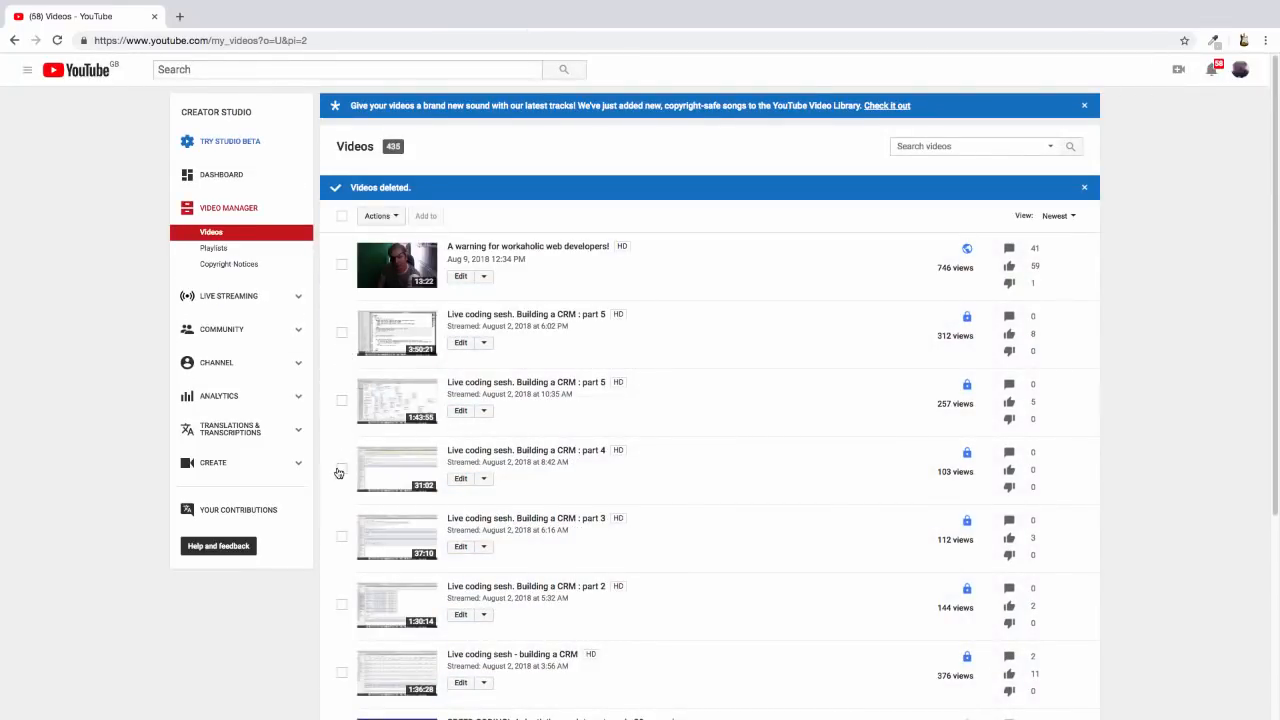
# Step: Scroll to the pagination and open the third page listing the Angular5 one-minute tutorials
pyautogui.scroll(-3)
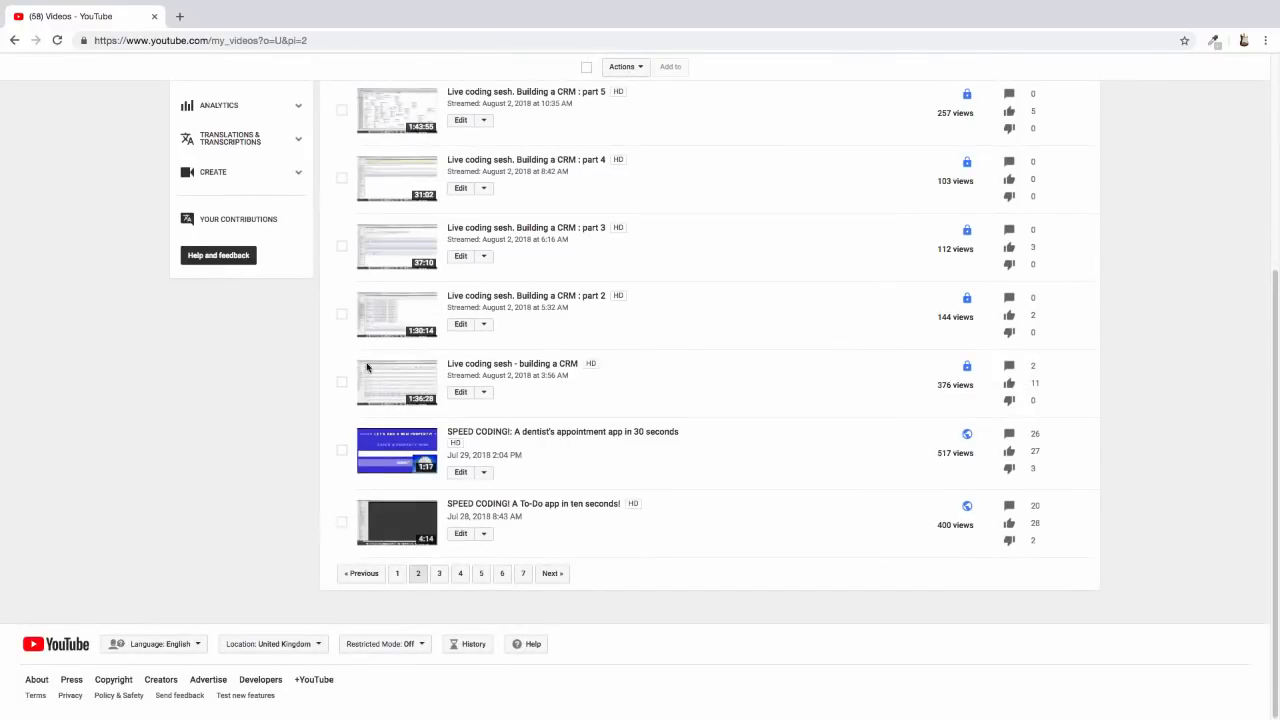
pyautogui.moveTo(366, 546)
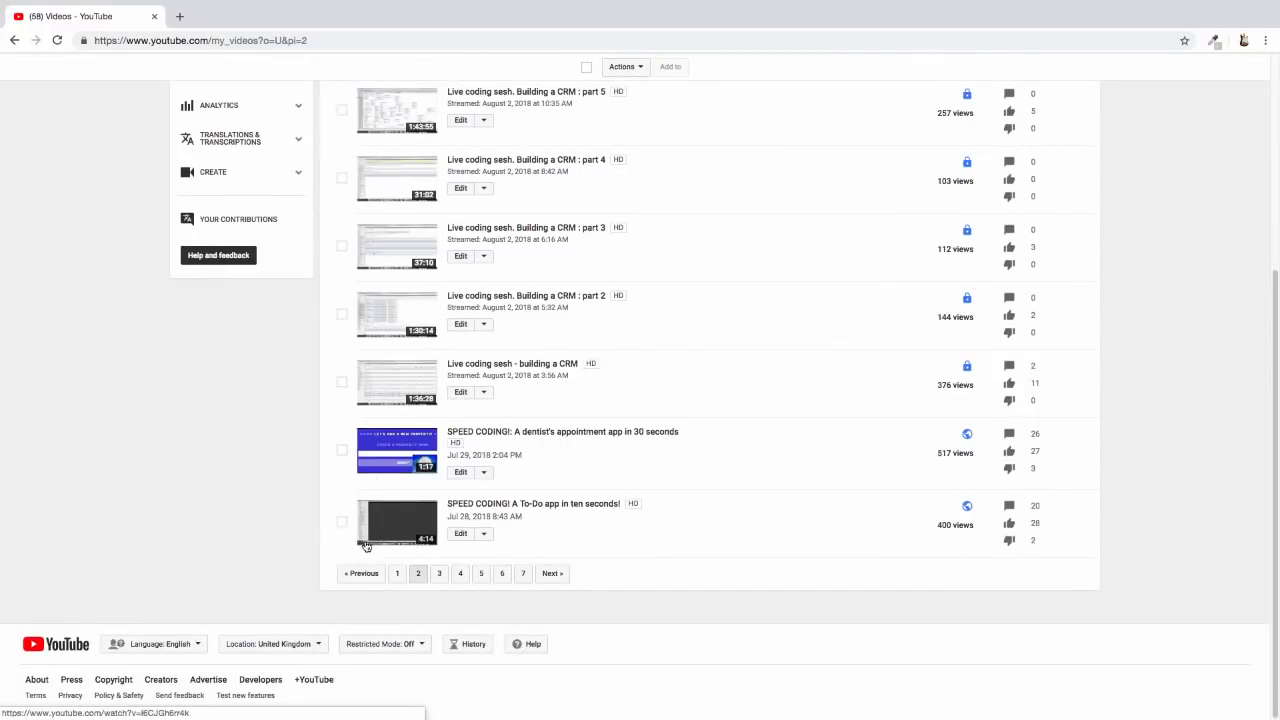
pyautogui.click(440, 572)
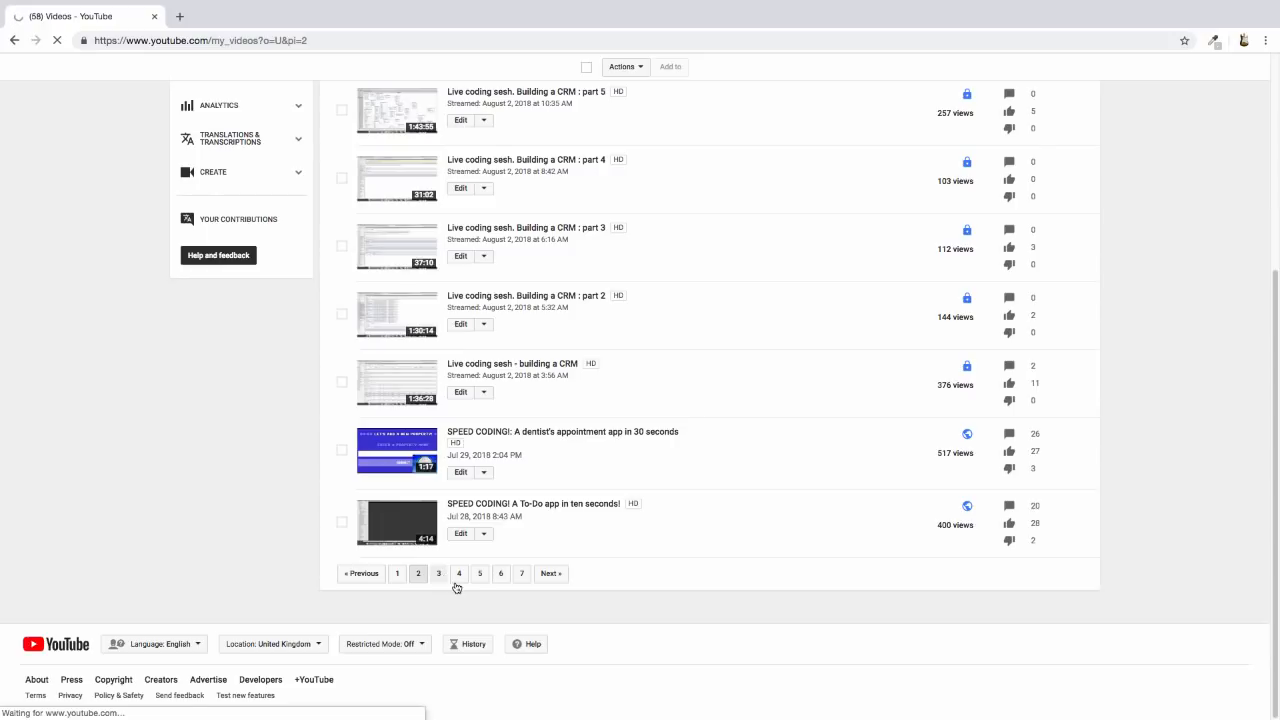
pyautogui.click(440, 572)
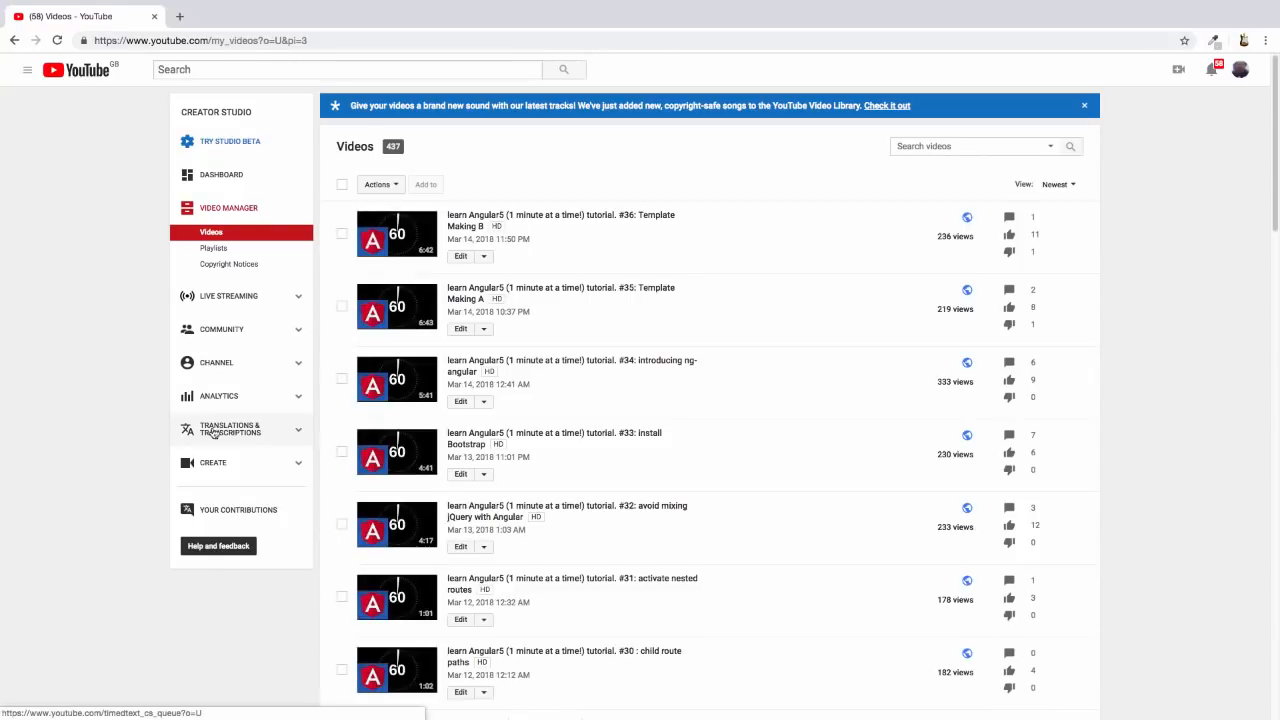
pyautogui.moveTo(476, 598)
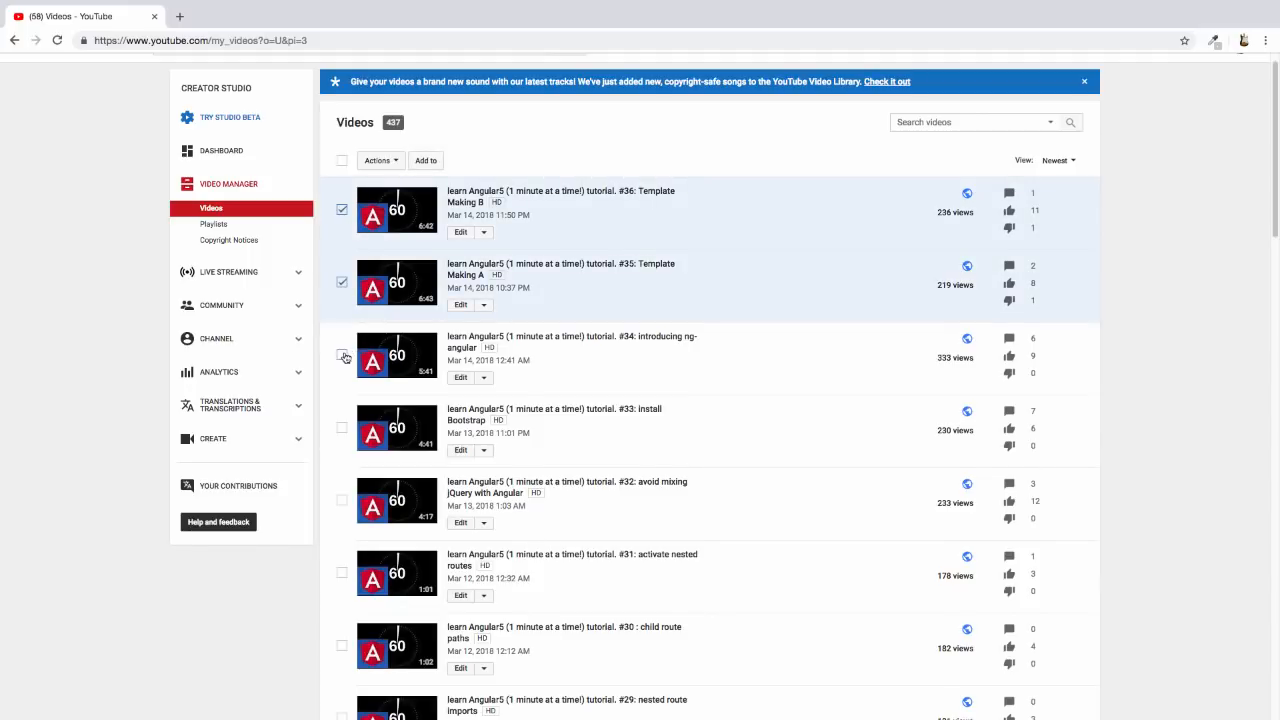
# Step: Mark the Angular5 tutorials on page 3 for deletion, leaving 'How to install Angular on Cloud9' unselected
pyautogui.click(342, 356)
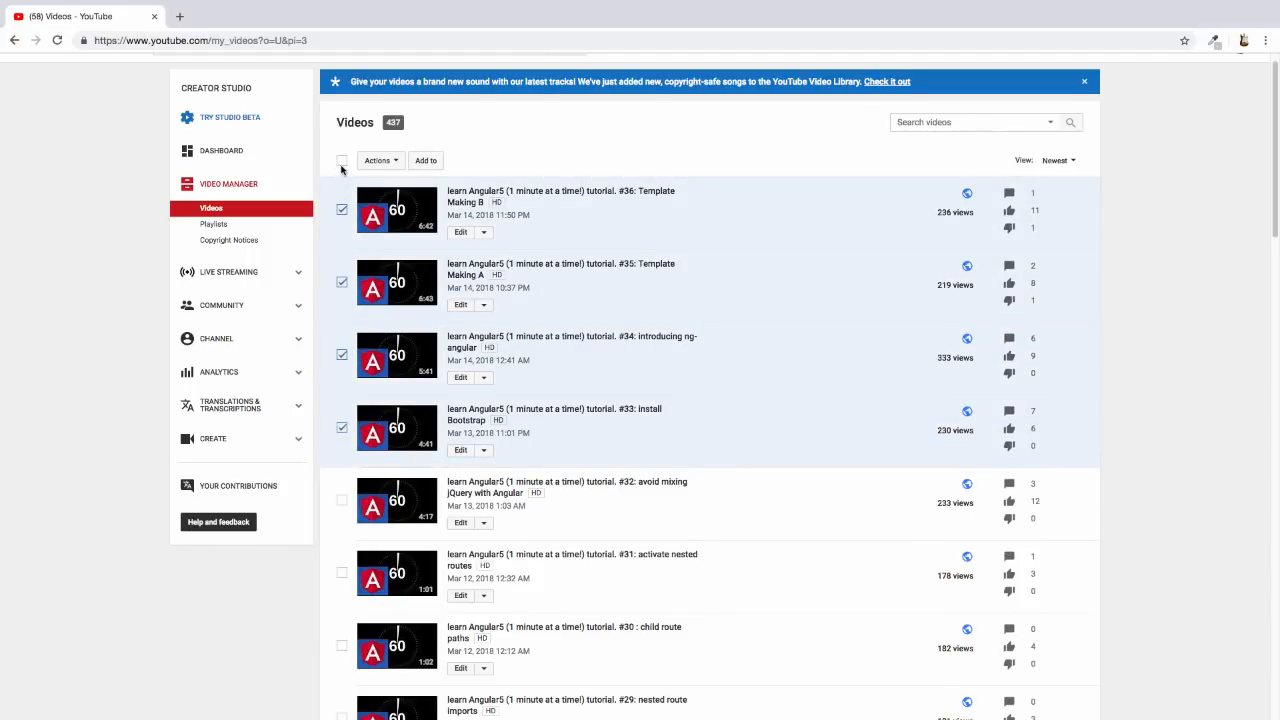
pyautogui.scroll(-3)
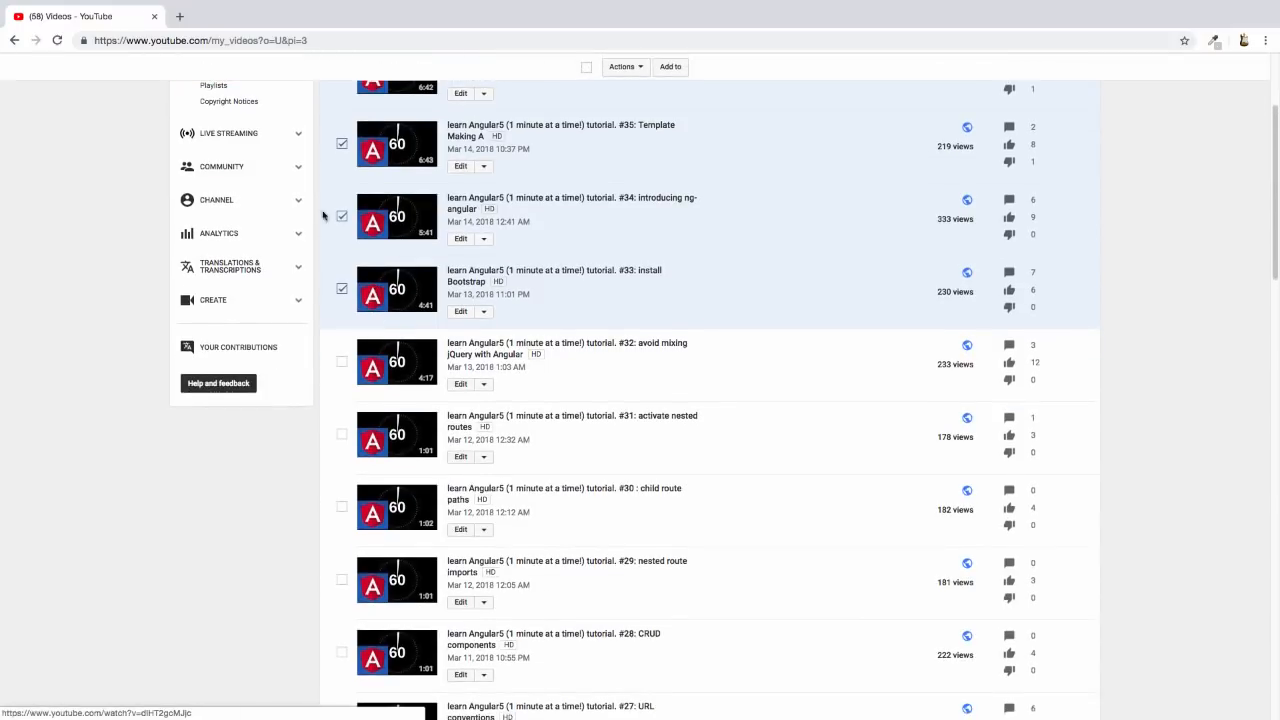
pyautogui.scroll(-3)
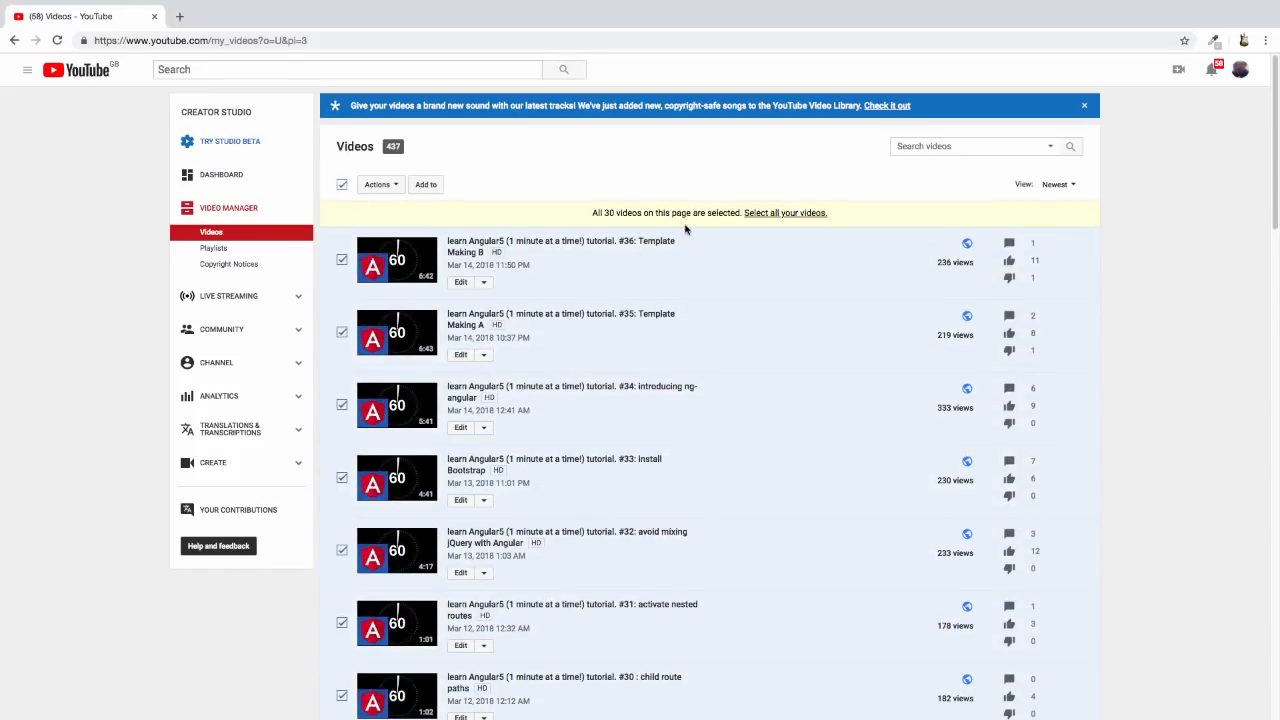
pyautogui.scroll(-3)
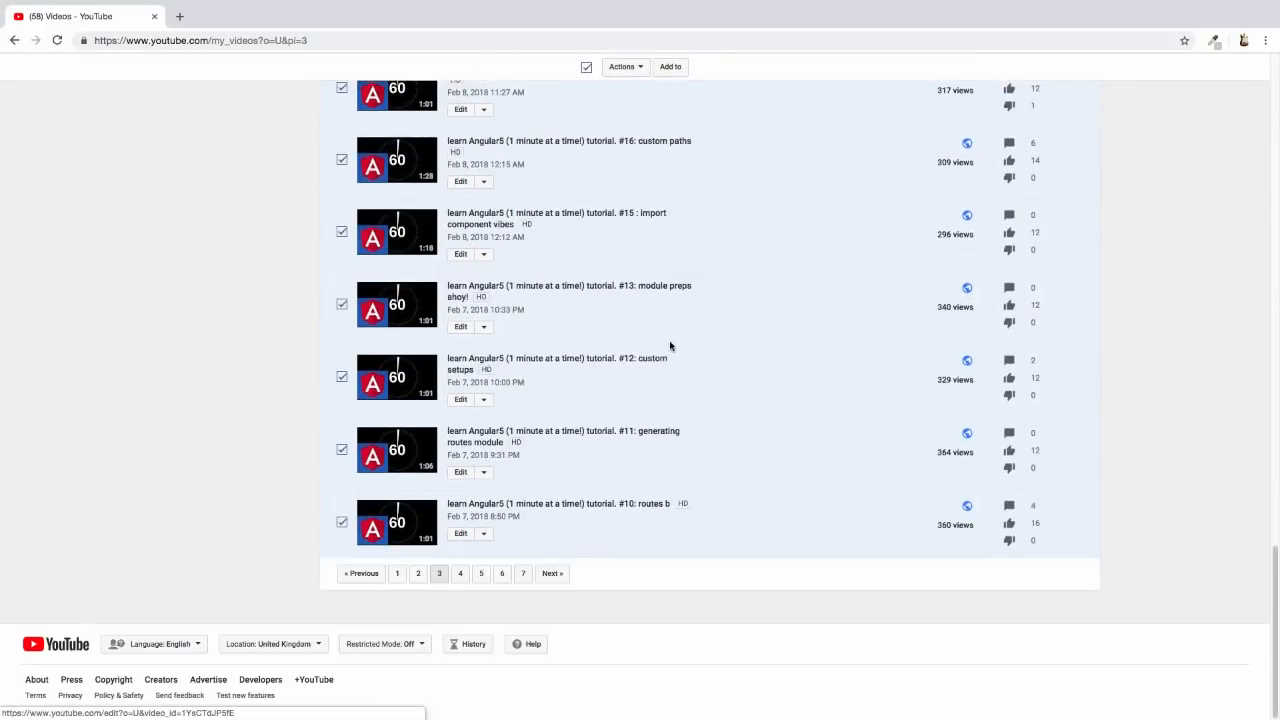
pyautogui.scroll(3)
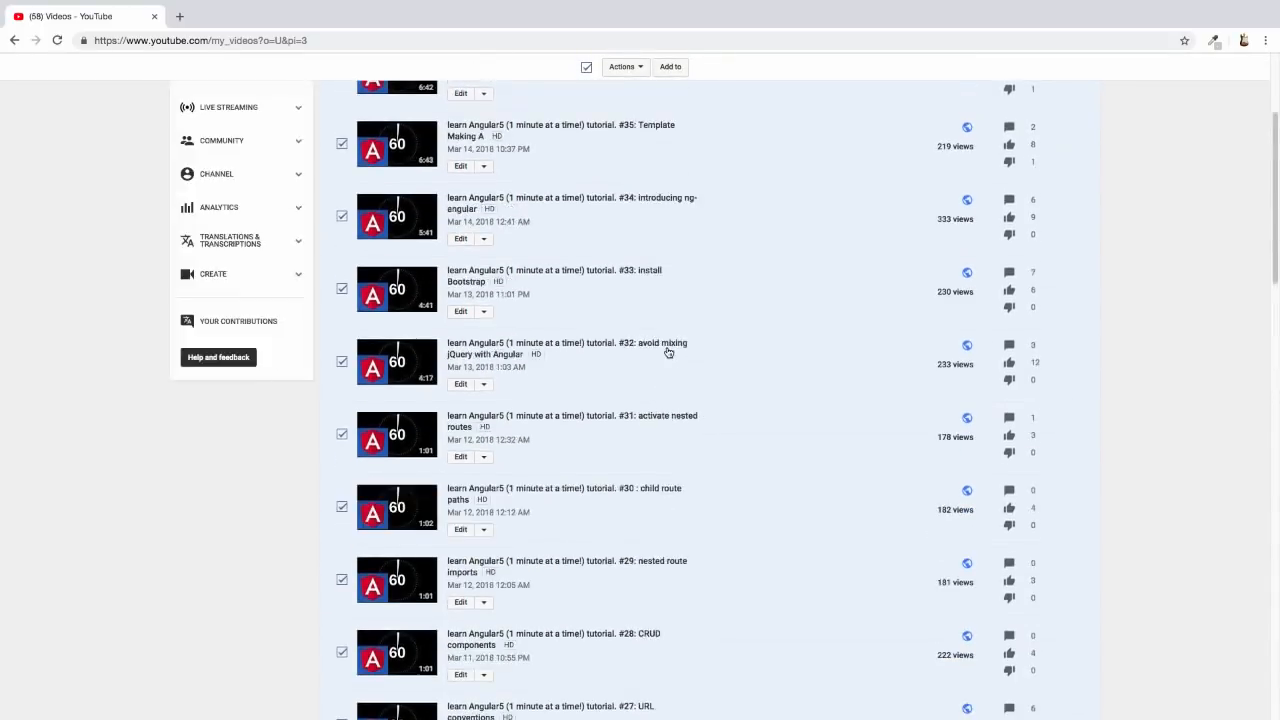
pyautogui.scroll(-3)
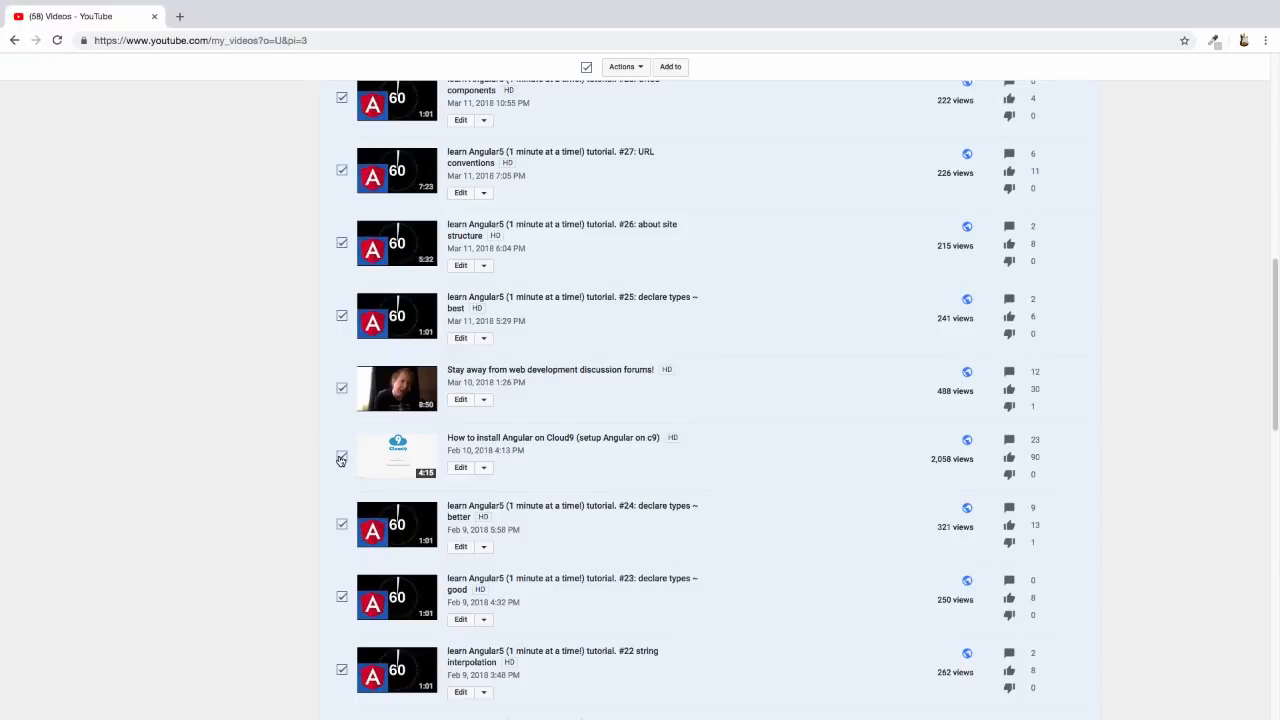
pyautogui.scroll(3)
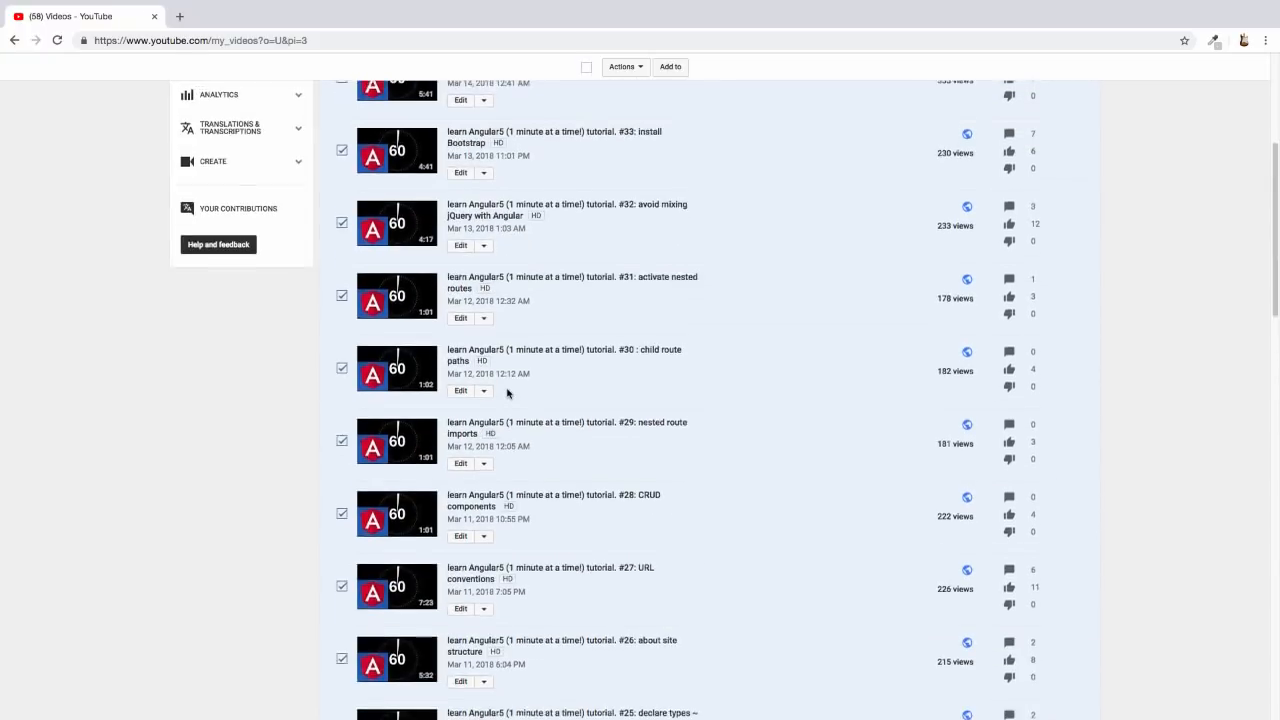
pyautogui.scroll(-3)
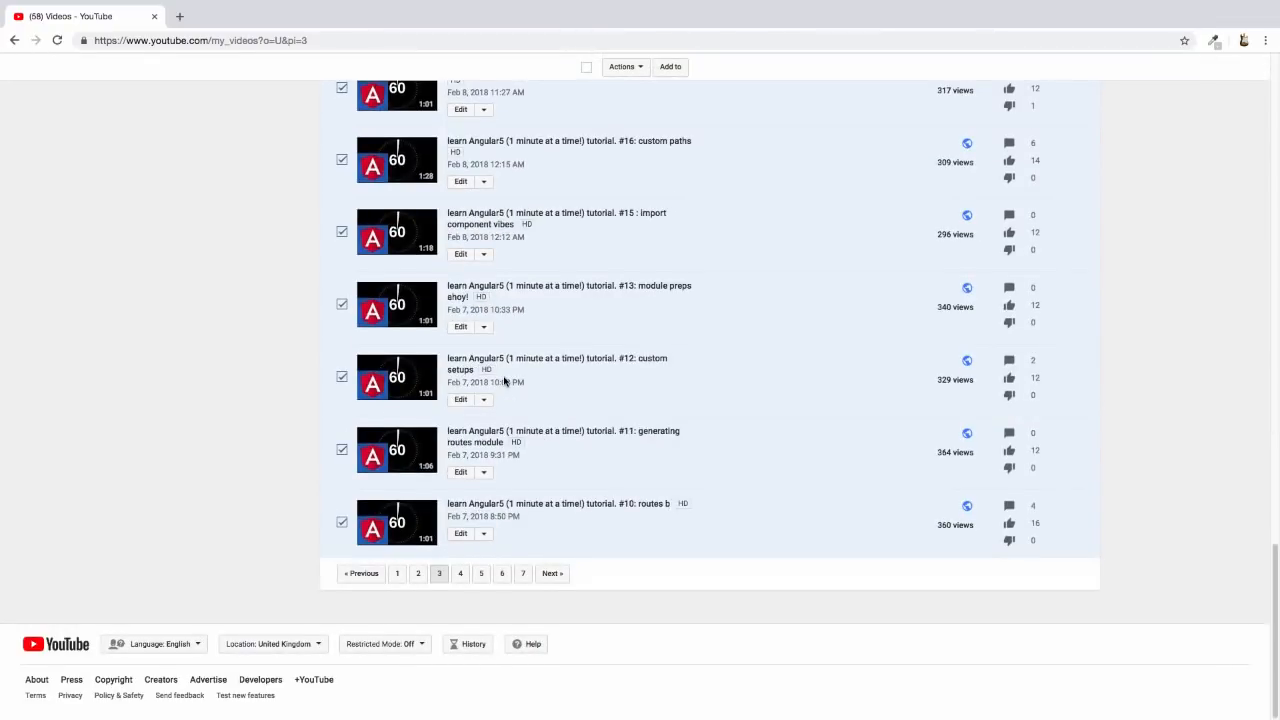
pyautogui.moveTo(380, 612)
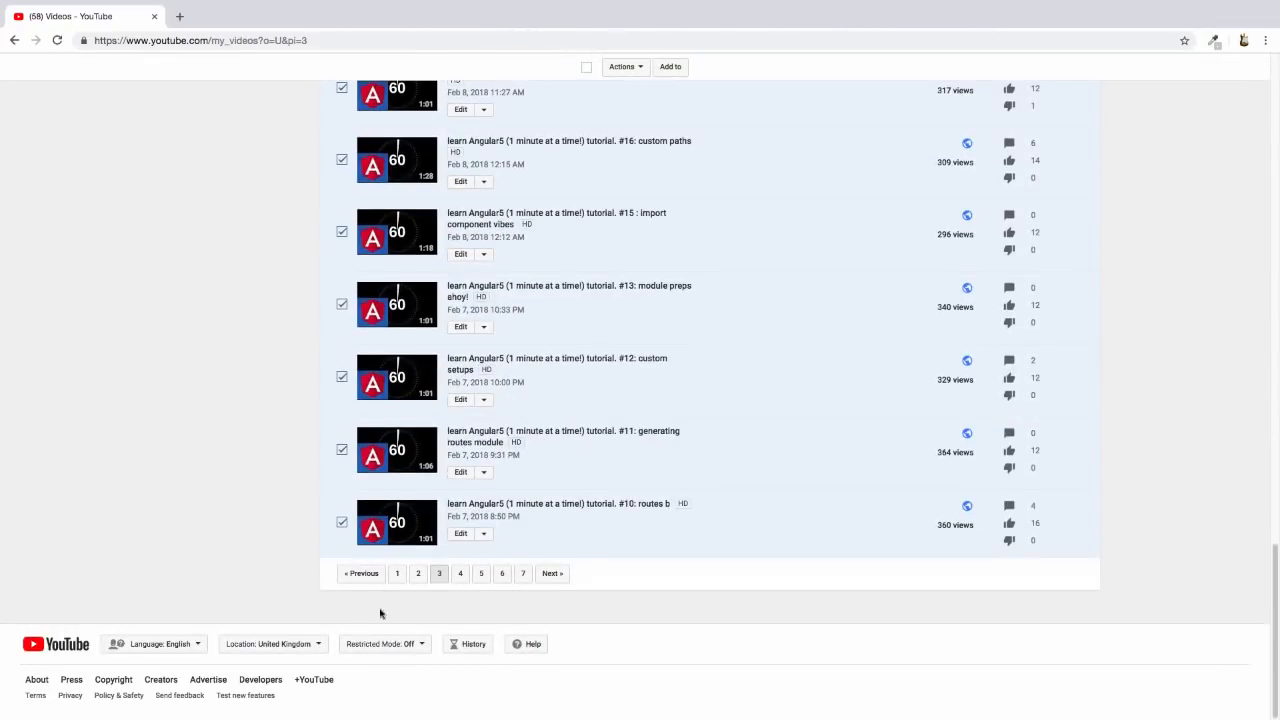
pyautogui.click(396, 572)
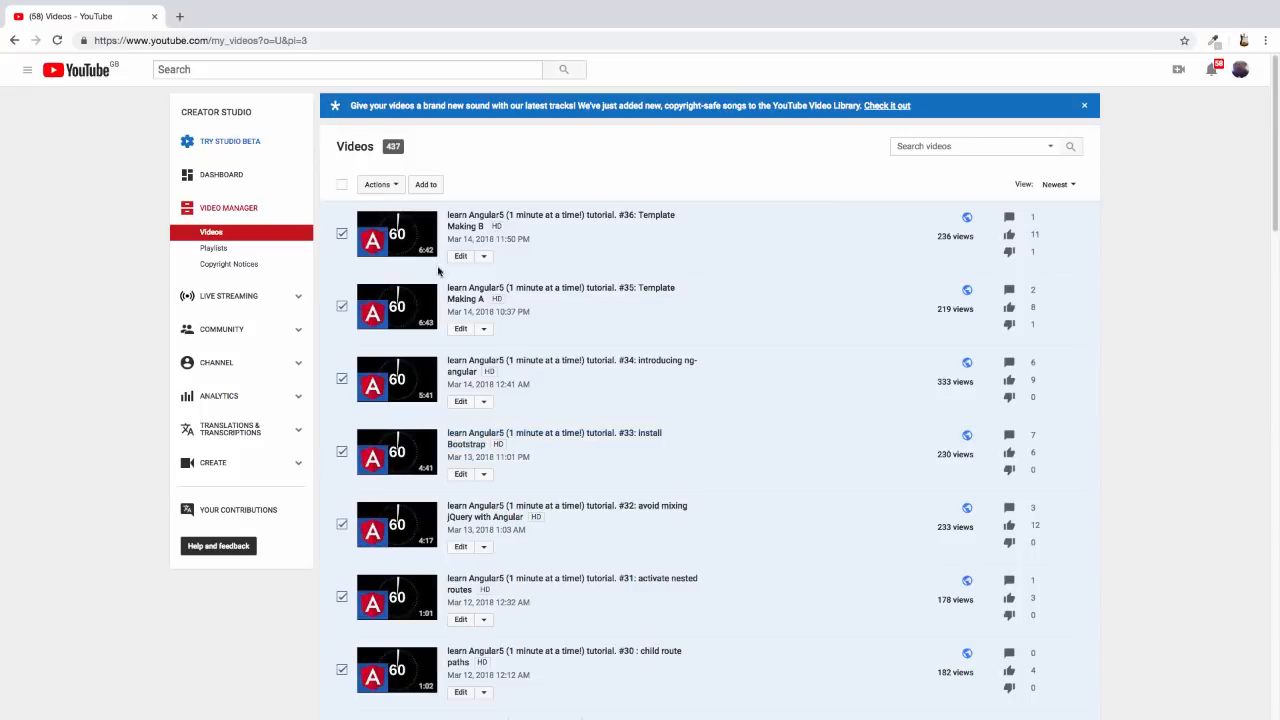
# Step: Delete the selected Angular5 tutorials via Actions and confirm the permanent deletion
pyautogui.click(380, 184)
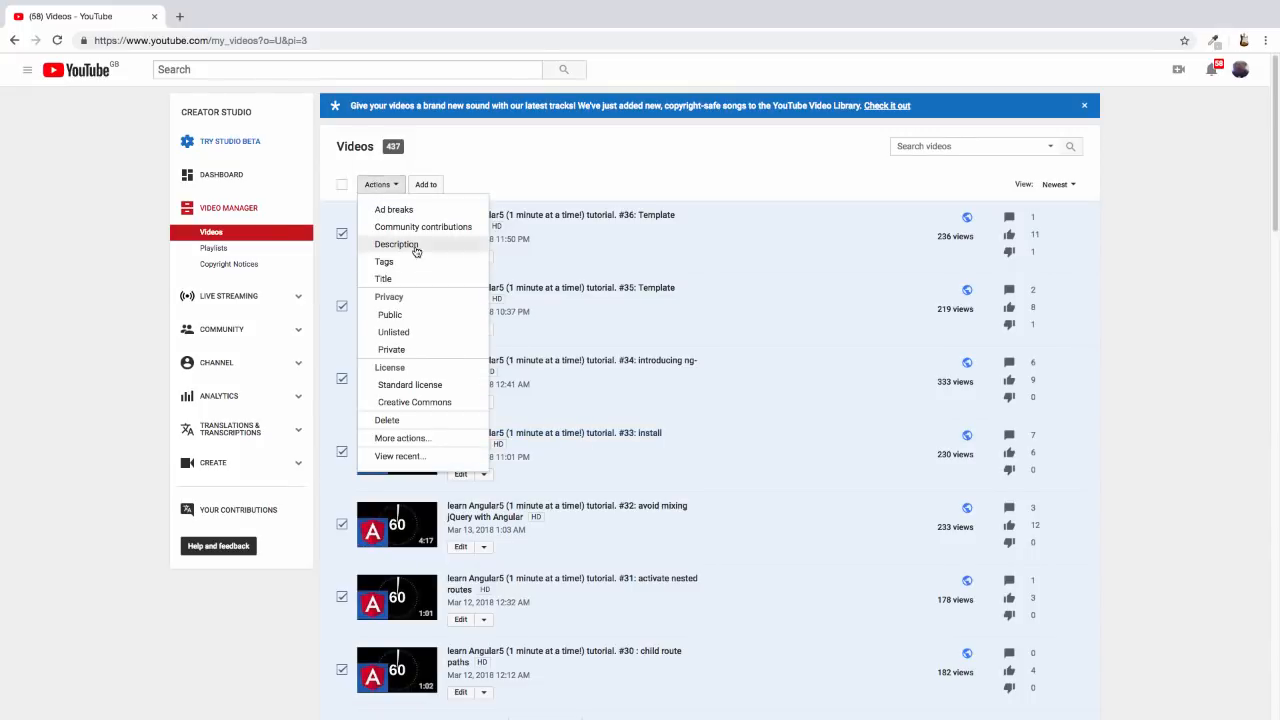
pyautogui.moveTo(422, 226)
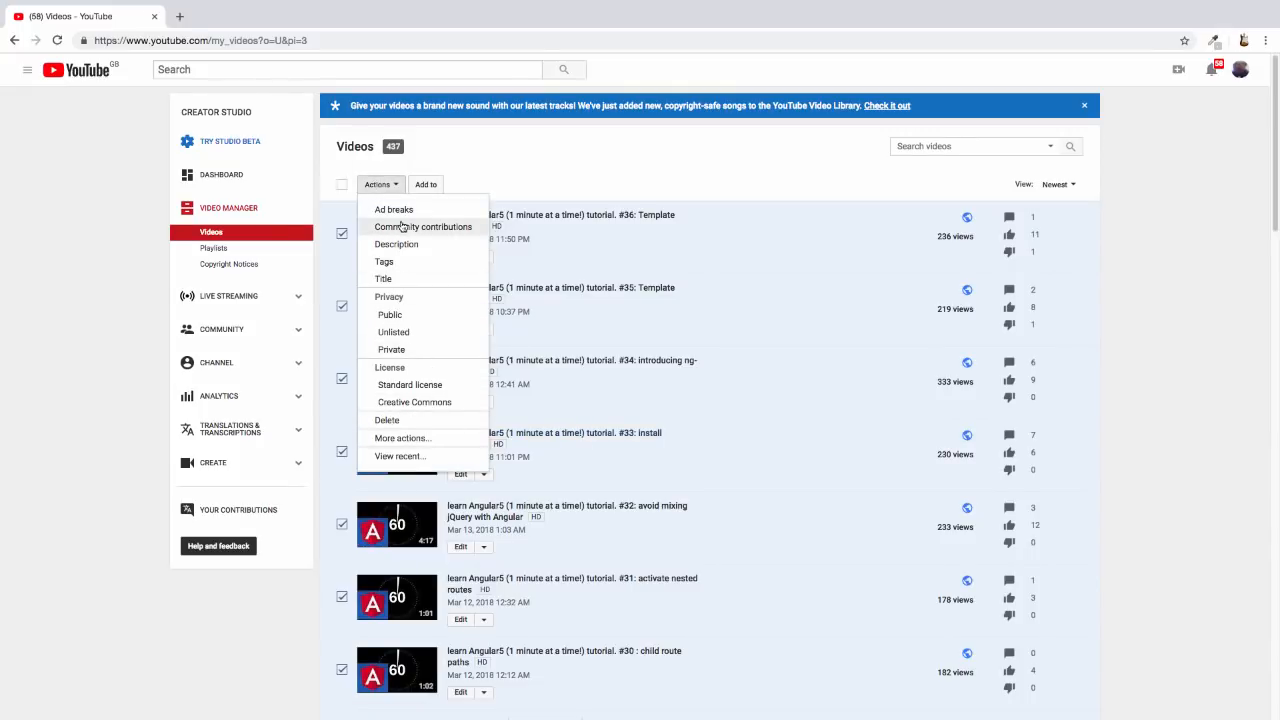
pyautogui.moveTo(392, 348)
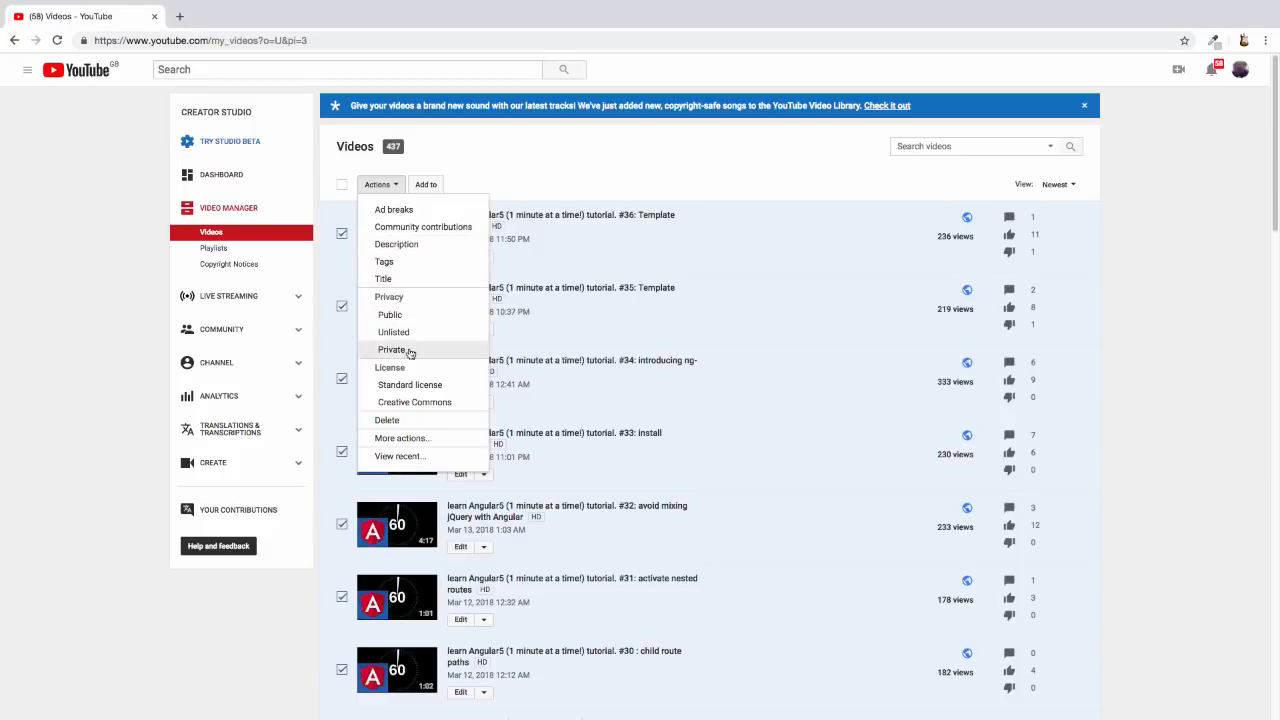
pyautogui.moveTo(388, 420)
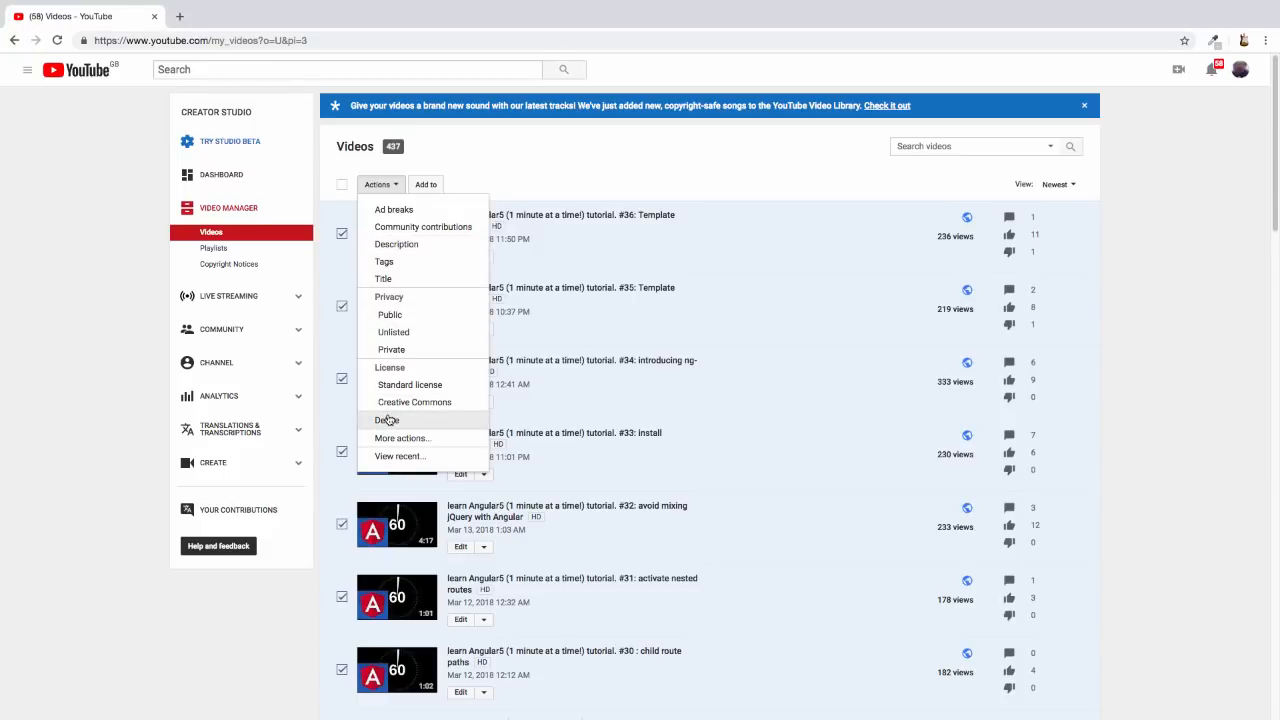
pyautogui.click(388, 420)
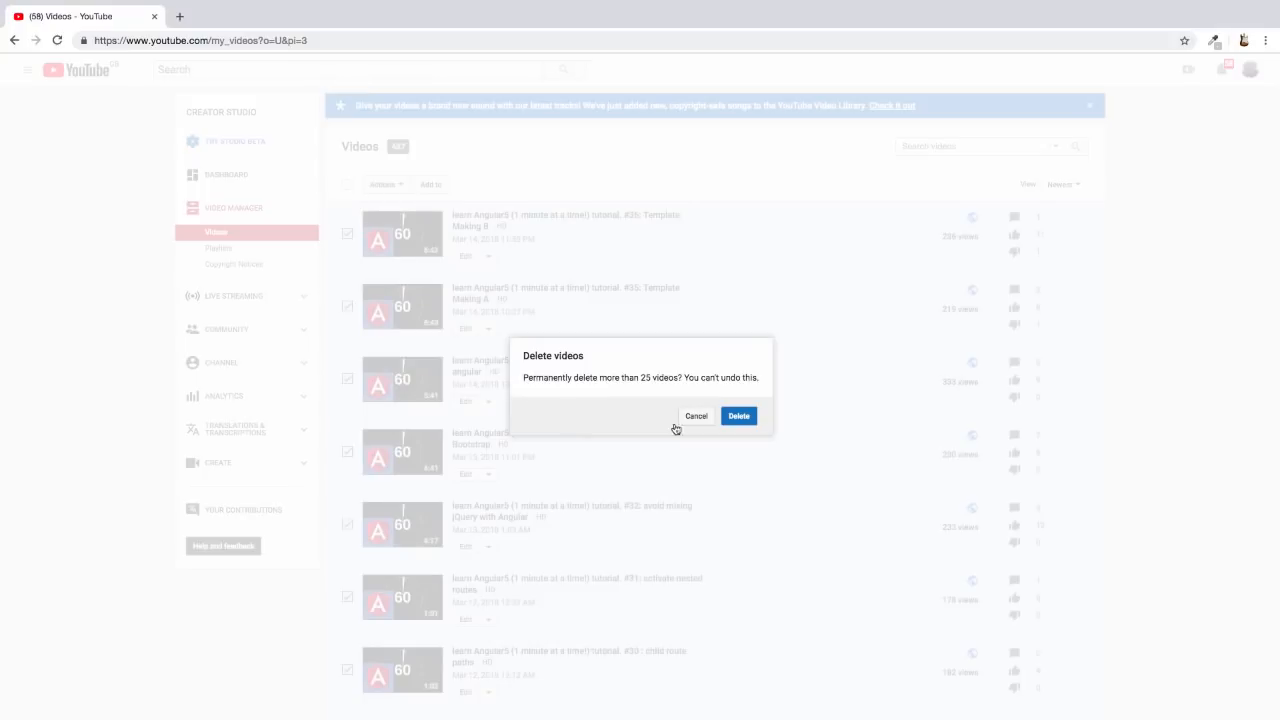
pyautogui.click(740, 414)
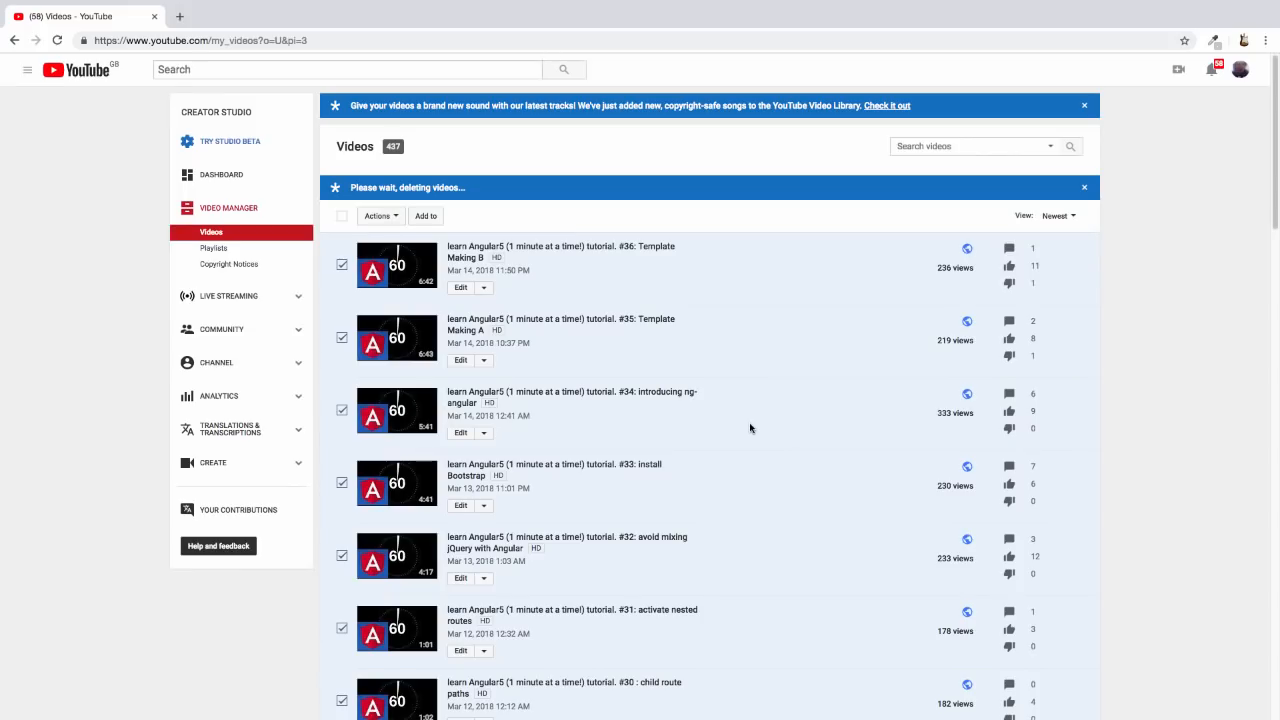
pyautogui.moveTo(784, 444)
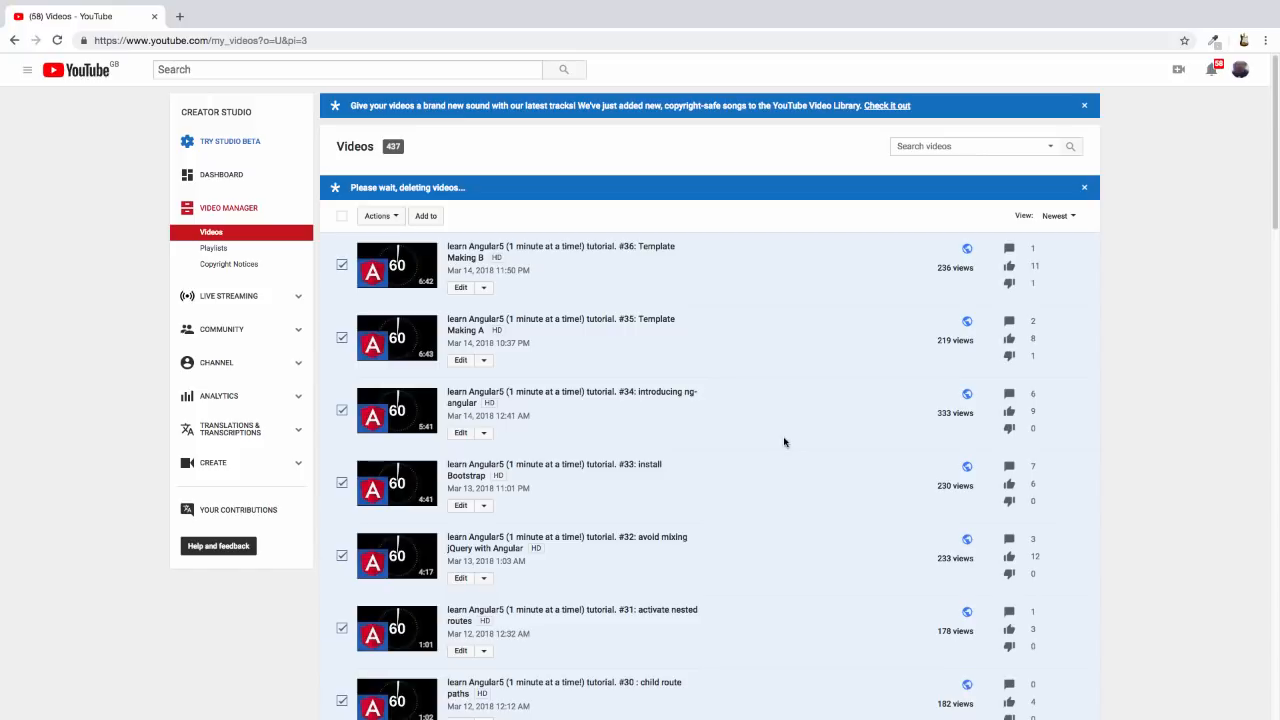
pyautogui.moveTo(1208, 420)
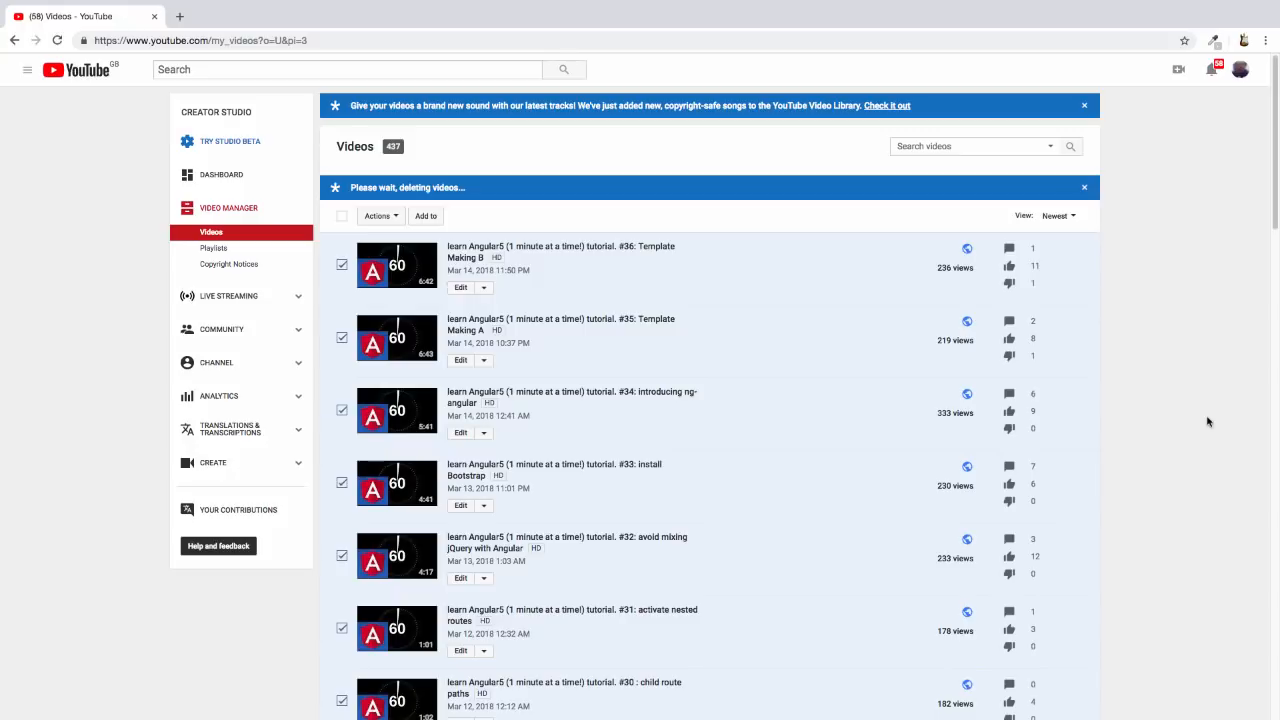
pyautogui.moveTo(1174, 422)
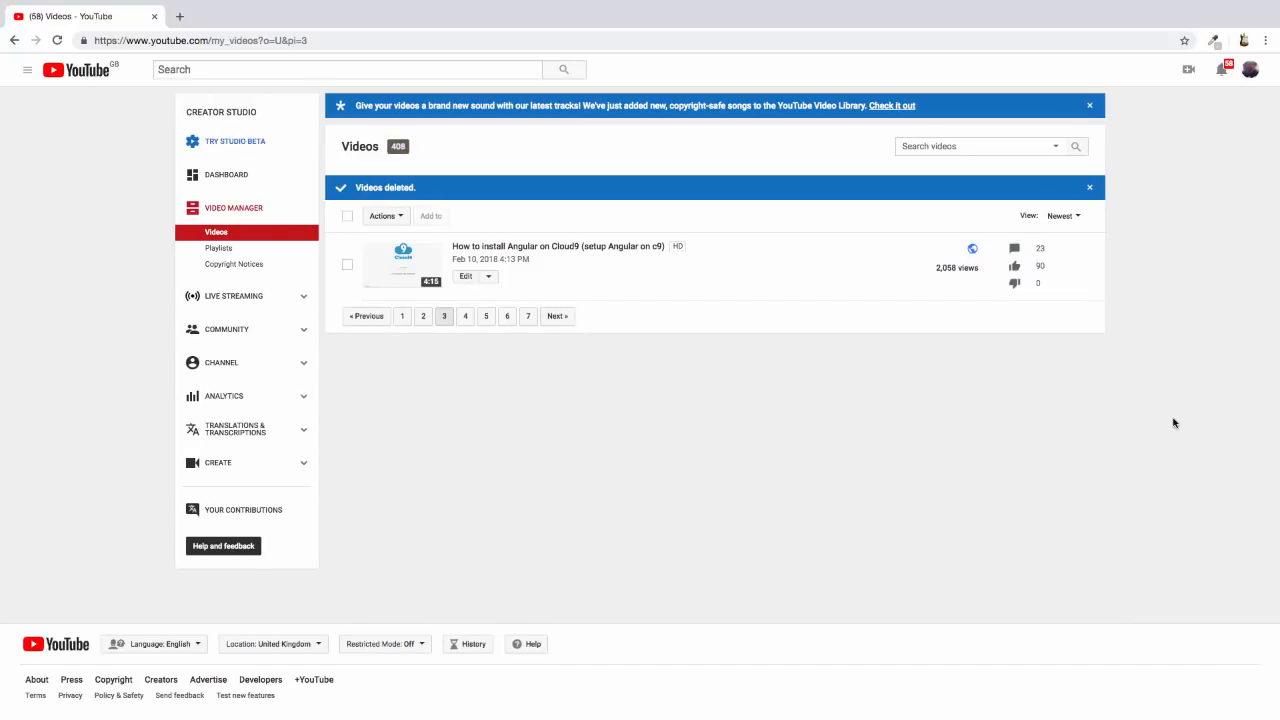
pyautogui.moveTo(464, 316)
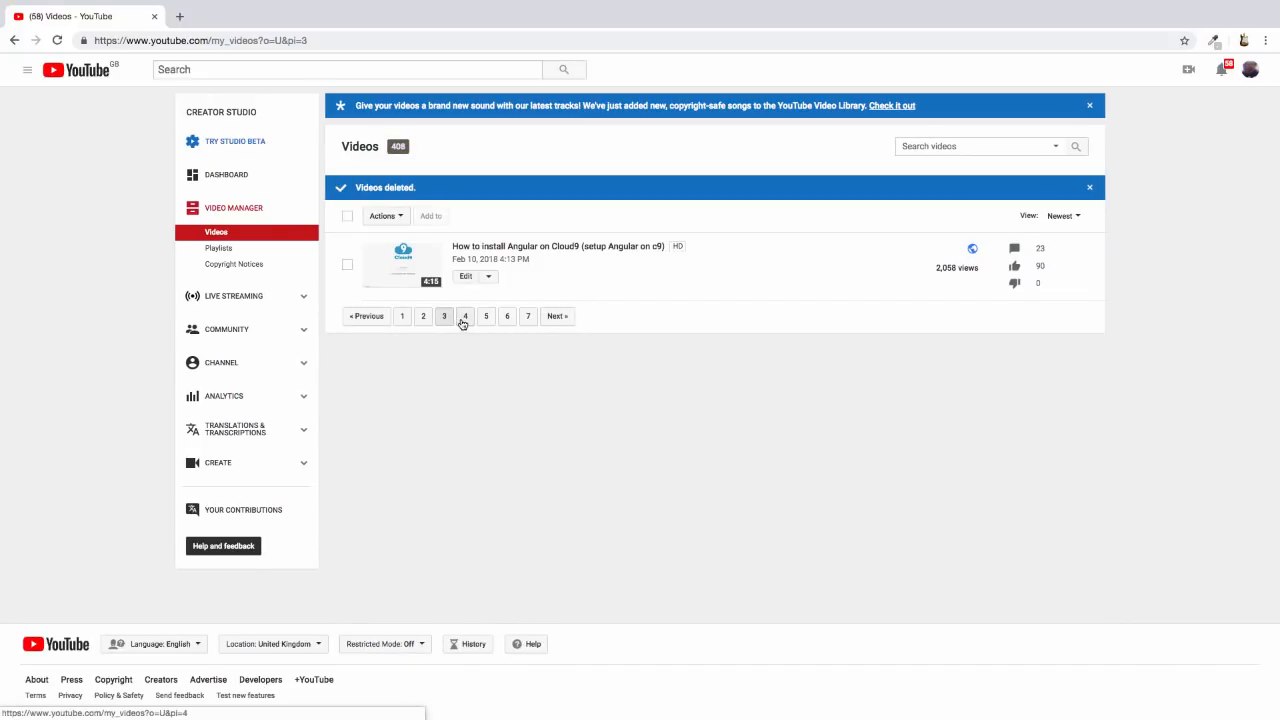
# Step: Open page 4 of the video list showing the NodeJS & Loopback Udemy tutorial parts
pyautogui.click(464, 316)
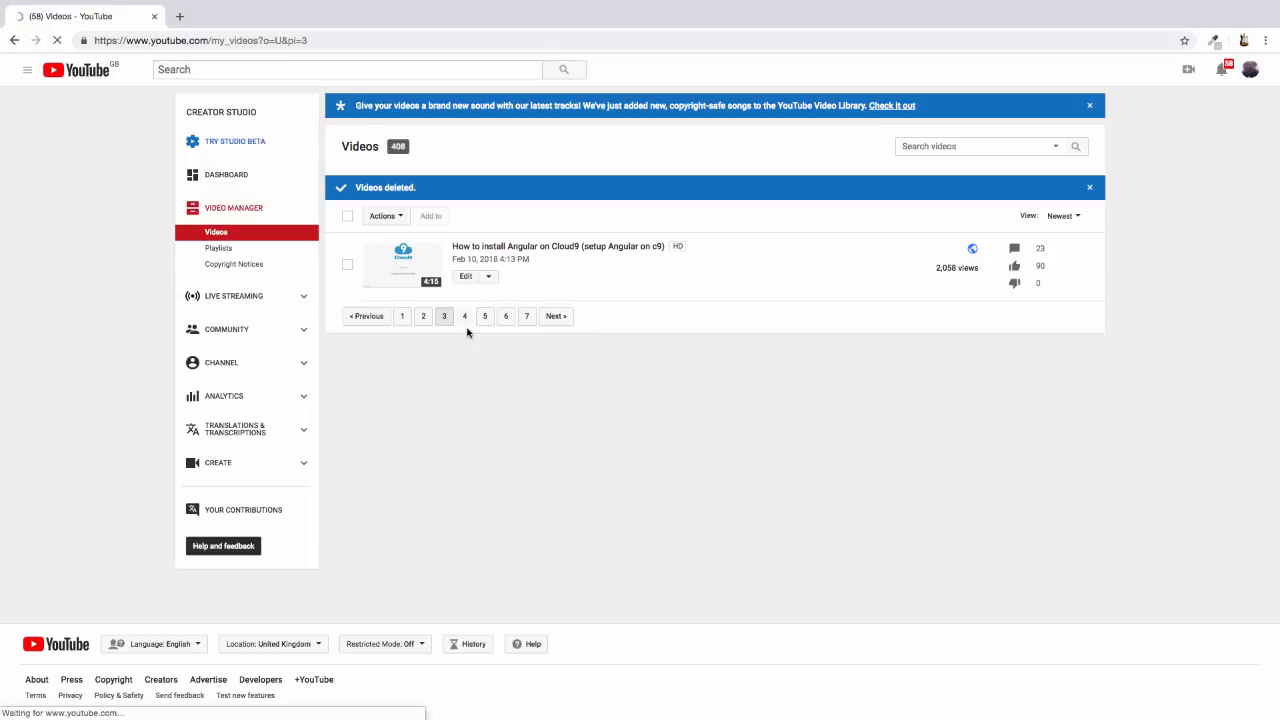
pyautogui.moveTo(556, 486)
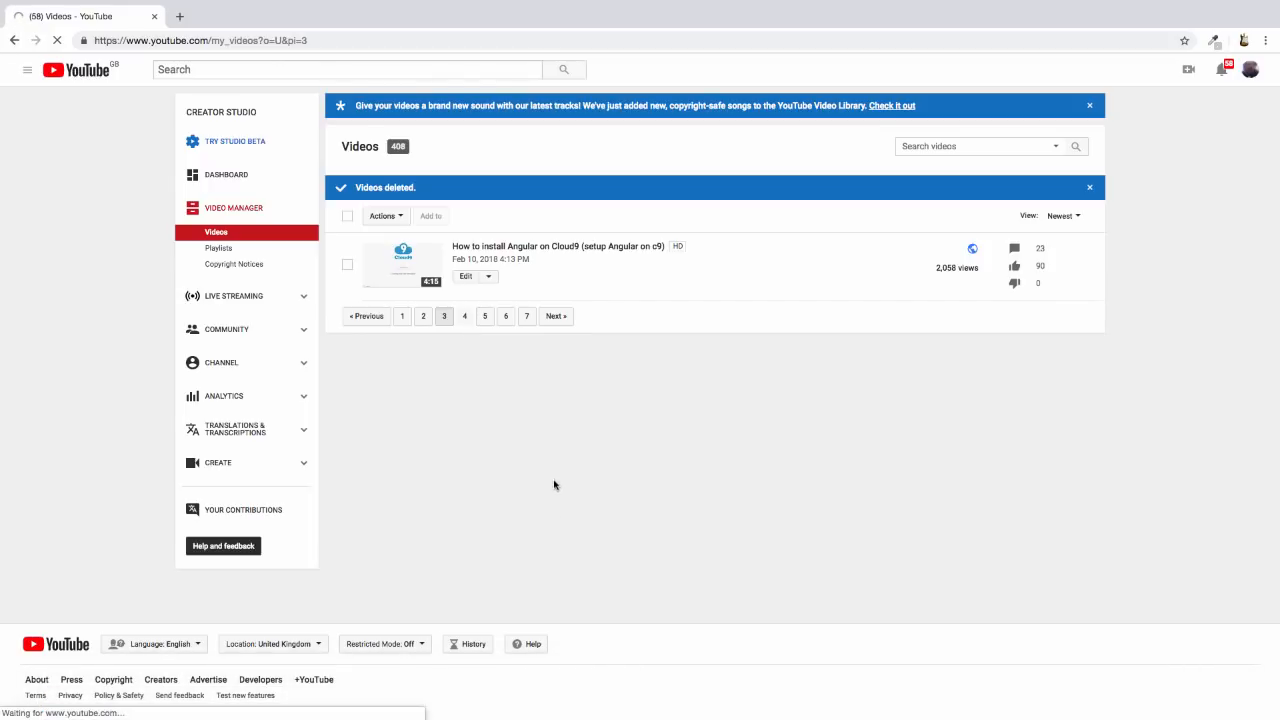
pyautogui.click(464, 316)
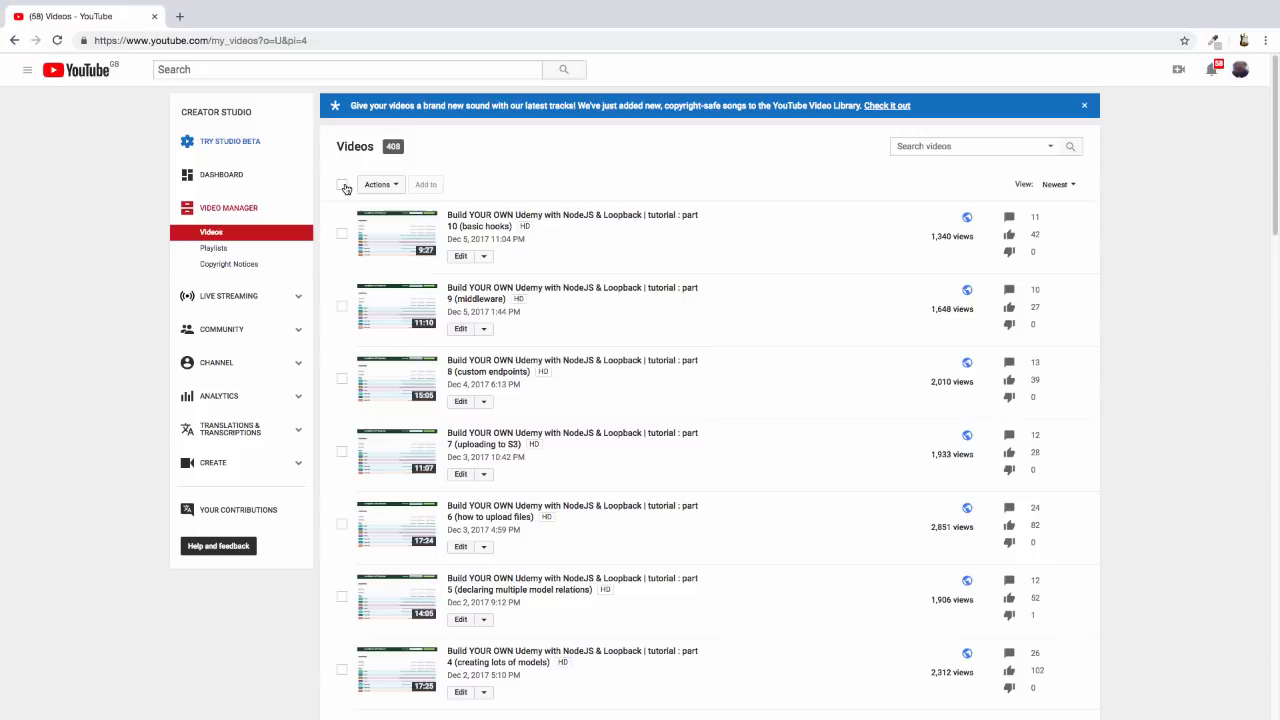
# Step: Select every video on page 4, then uncheck the first videos to keep while scrolling down
pyautogui.click(342, 184)
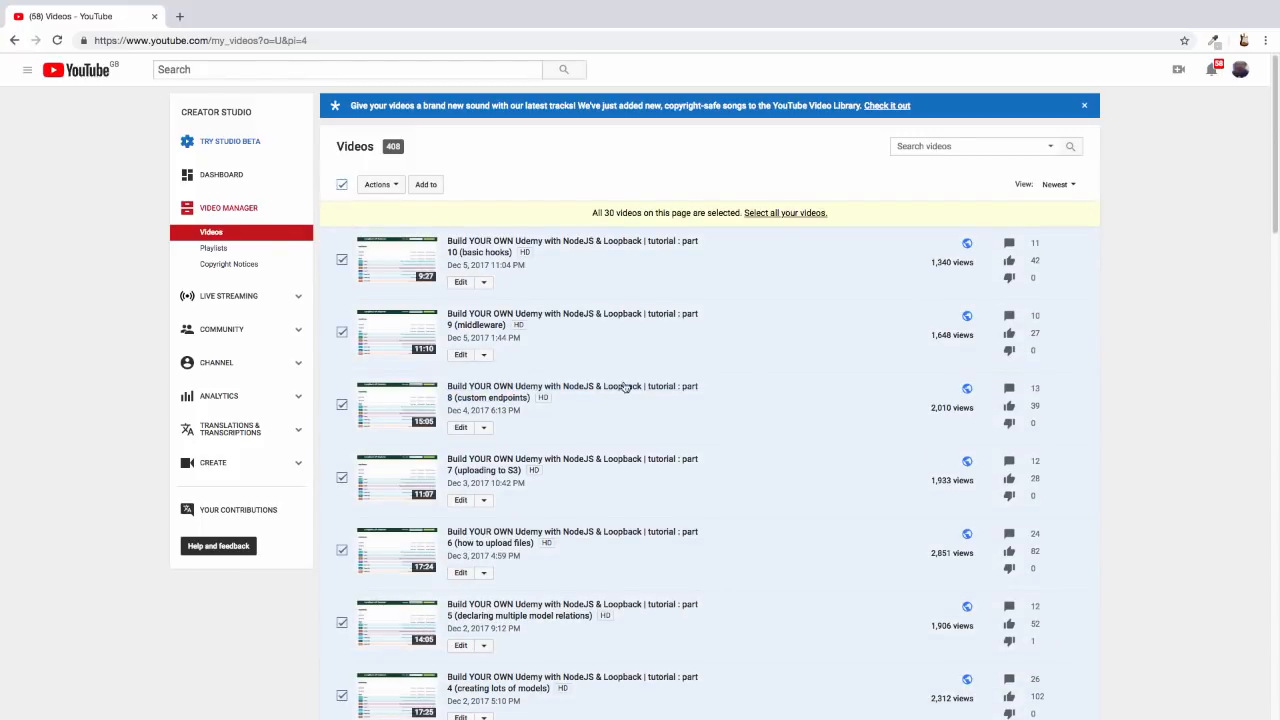
pyautogui.moveTo(1162, 412)
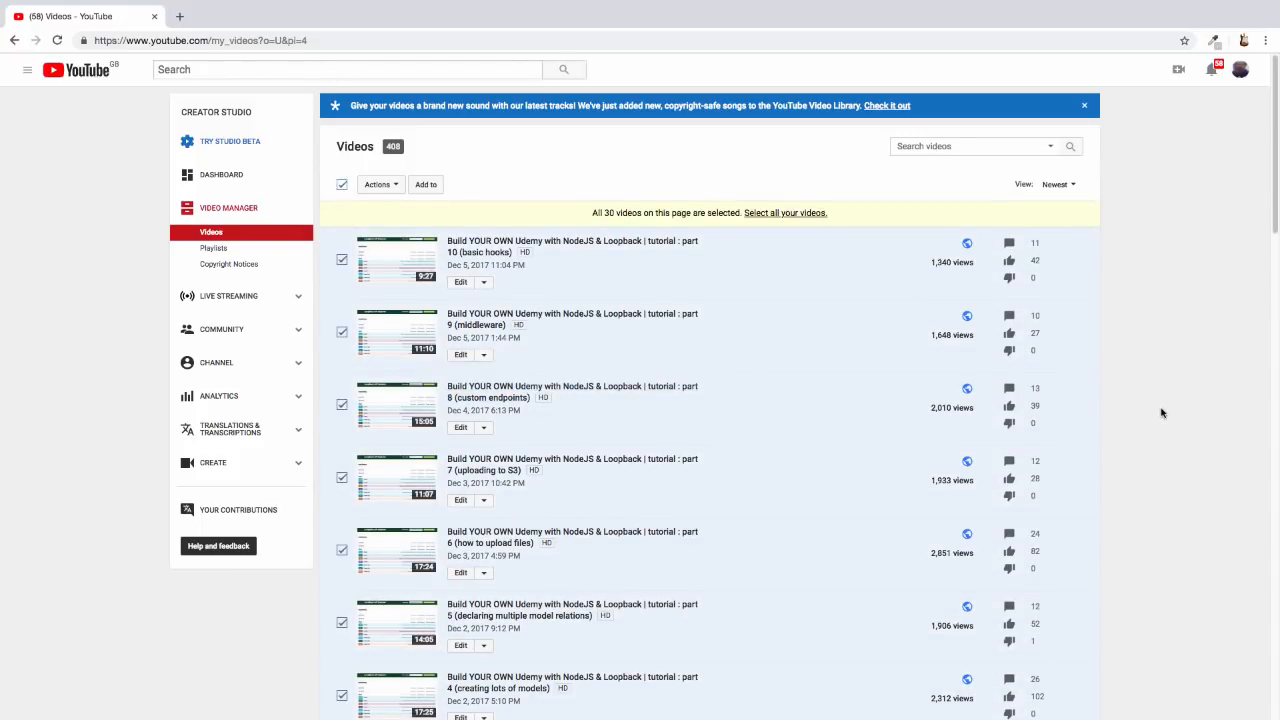
pyautogui.scroll(-3)
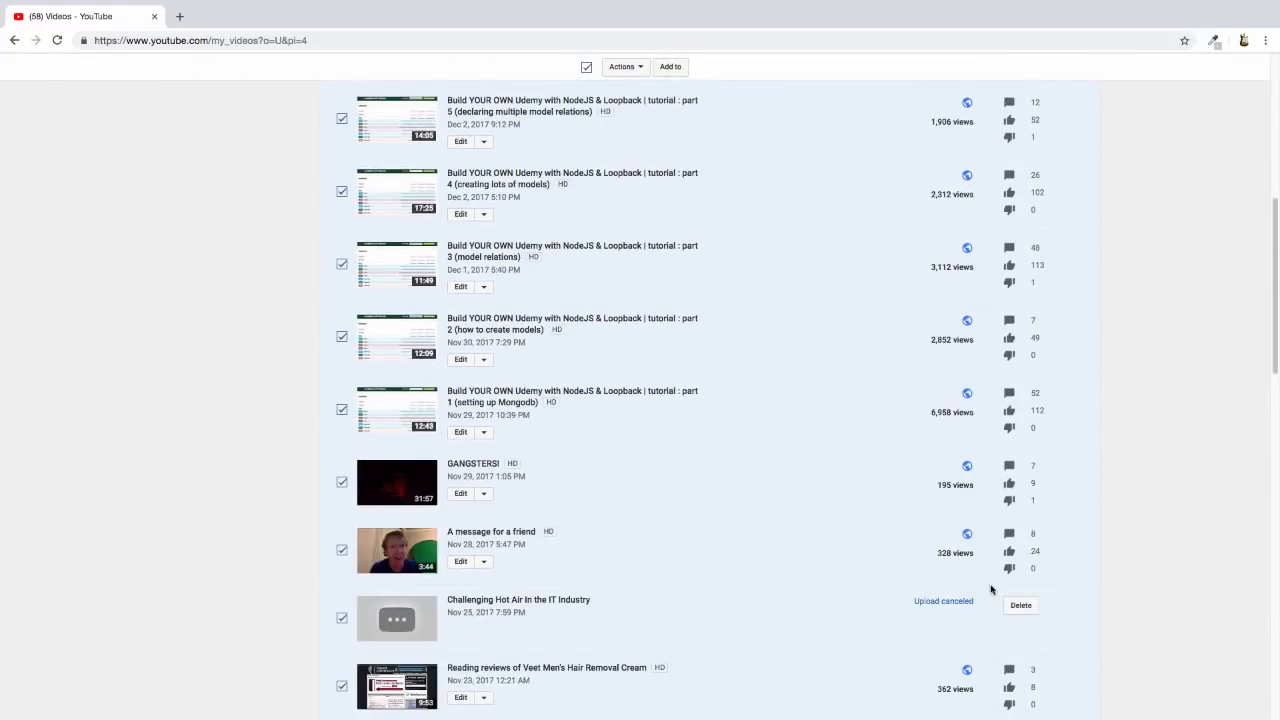
pyautogui.scroll(3)
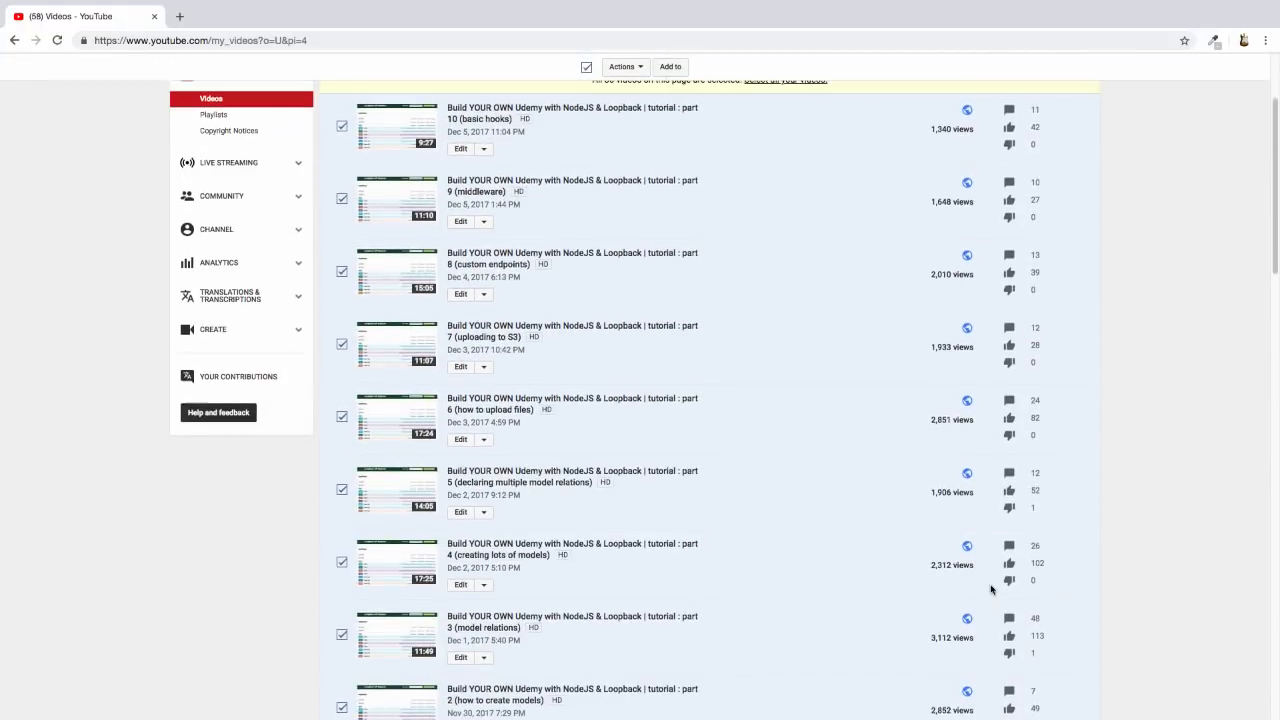
pyautogui.scroll(-3)
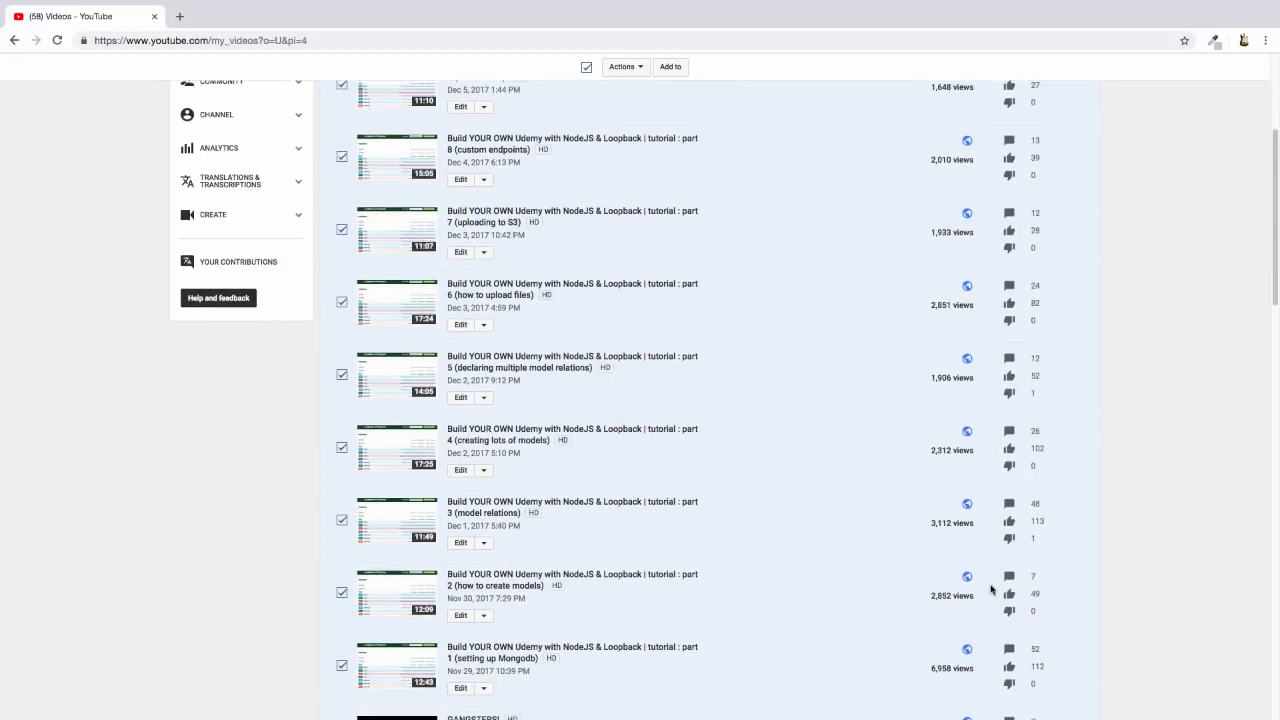
pyautogui.scroll(-3)
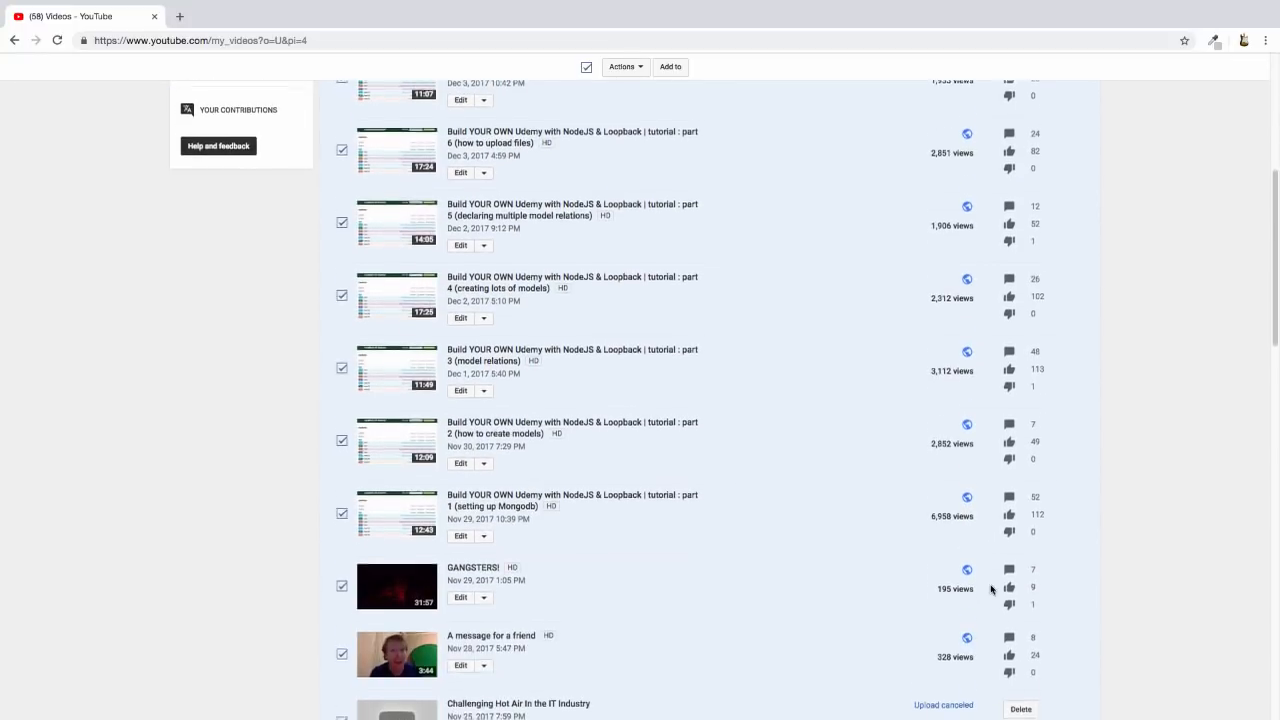
pyautogui.scroll(-3)
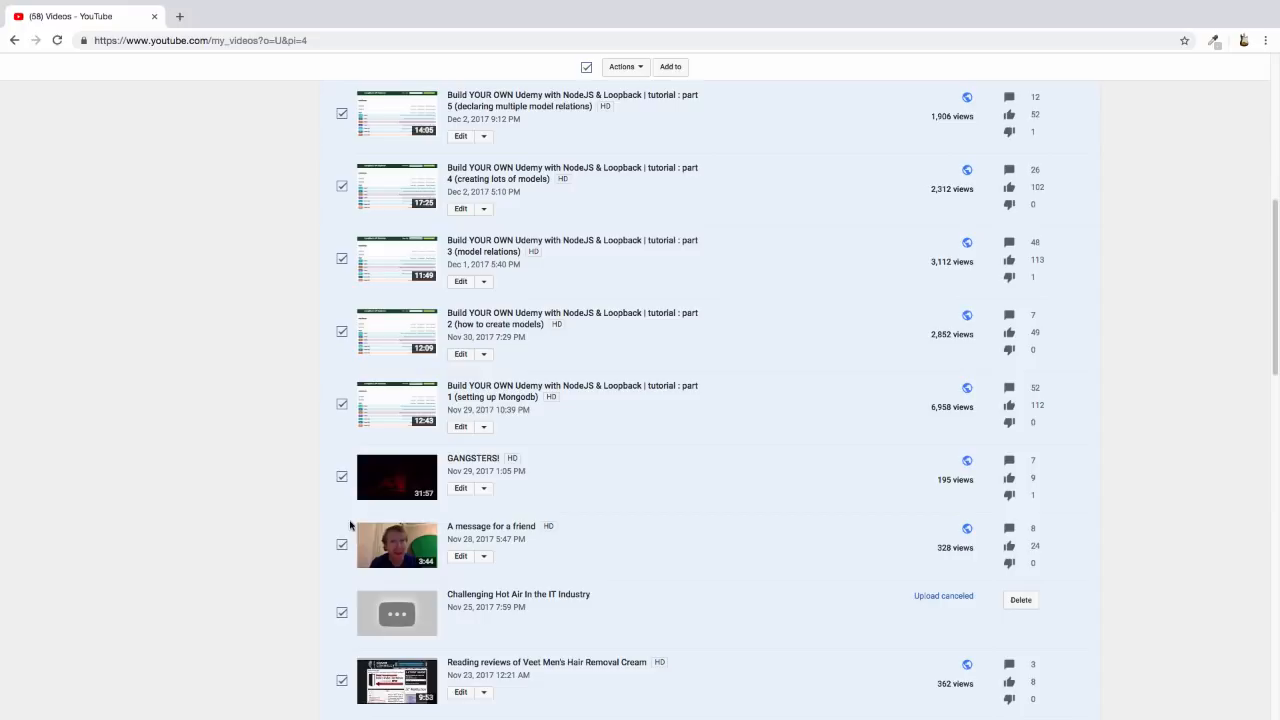
pyautogui.scroll(-3)
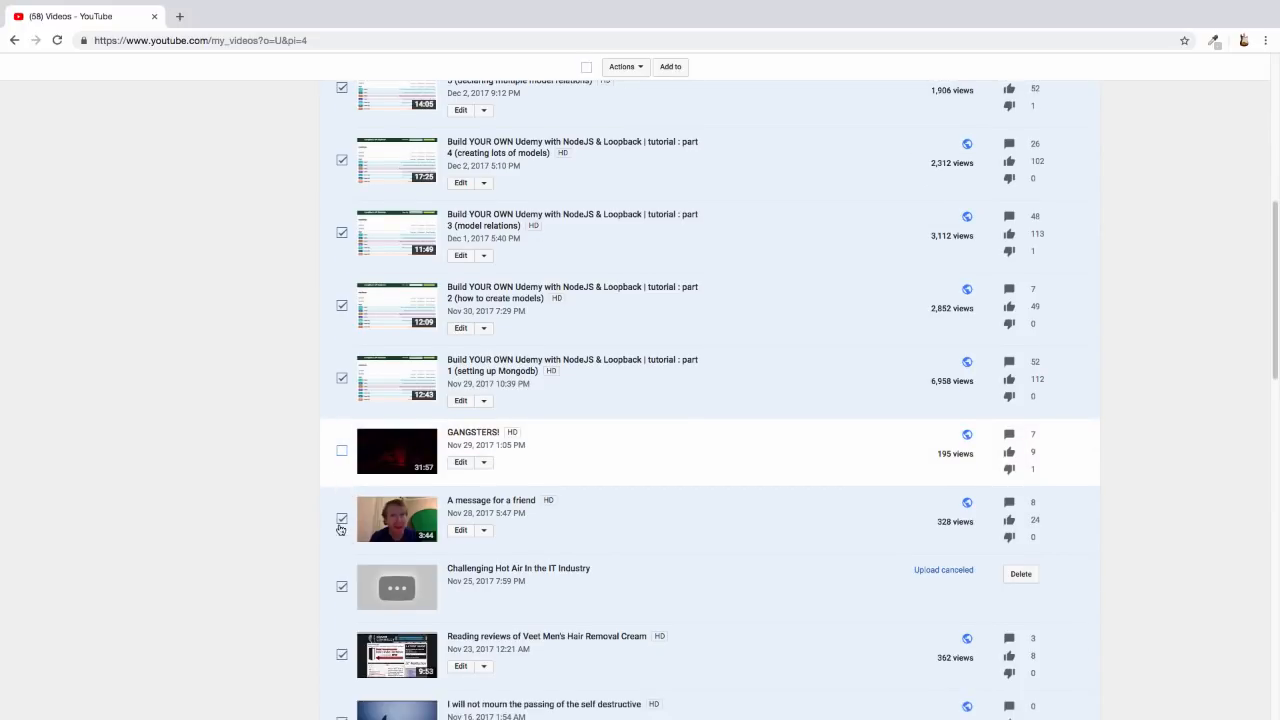
pyautogui.scroll(-3)
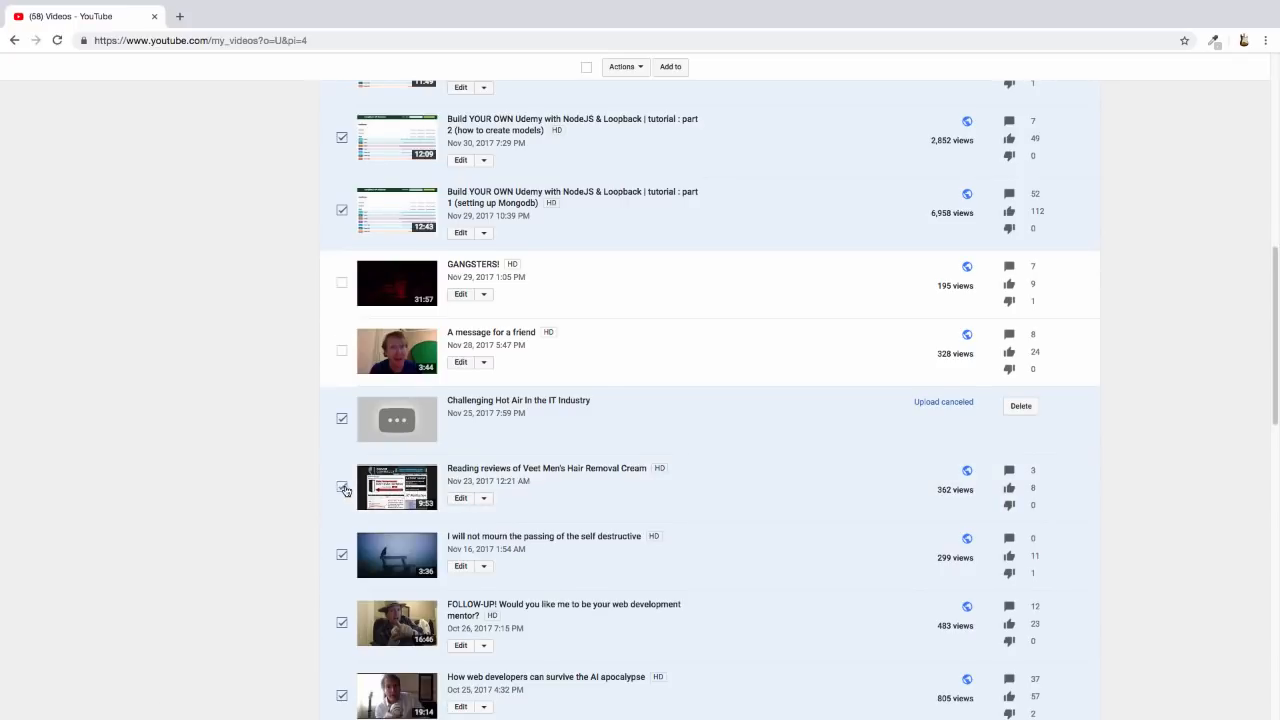
pyautogui.click(342, 488)
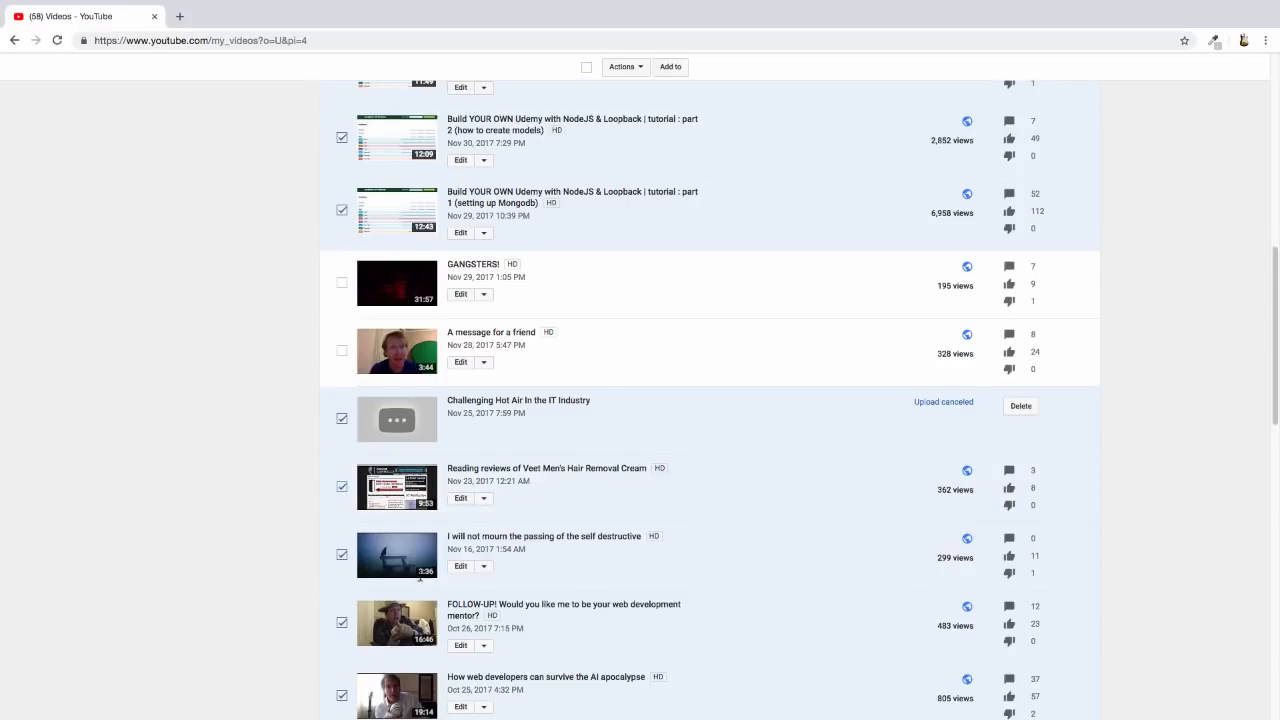
pyautogui.scroll(-3)
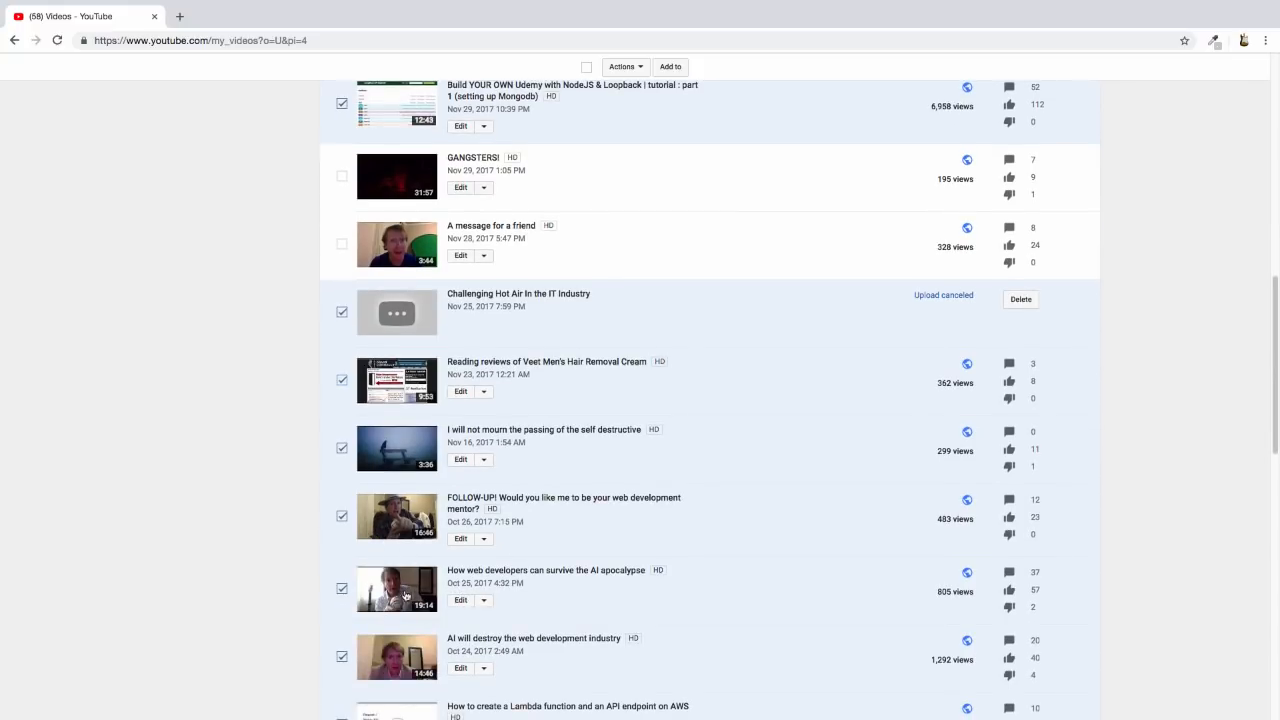
pyautogui.click(340, 588)
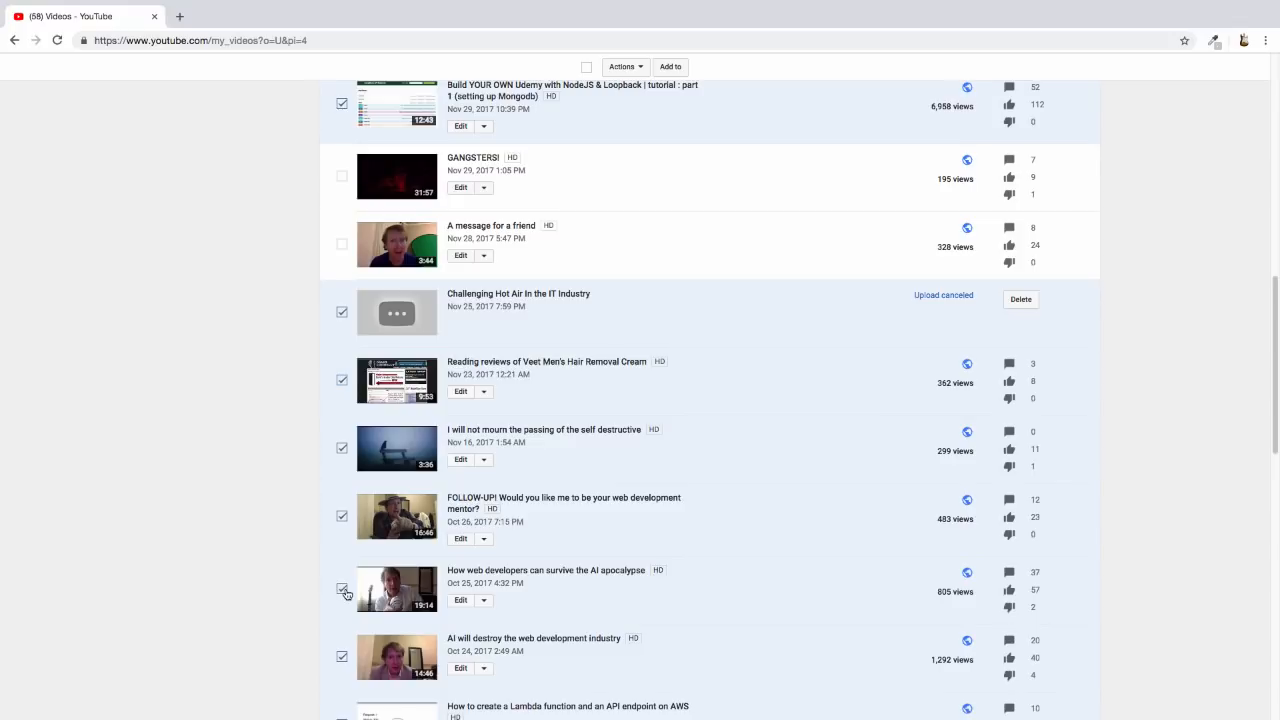
pyautogui.scroll(-3)
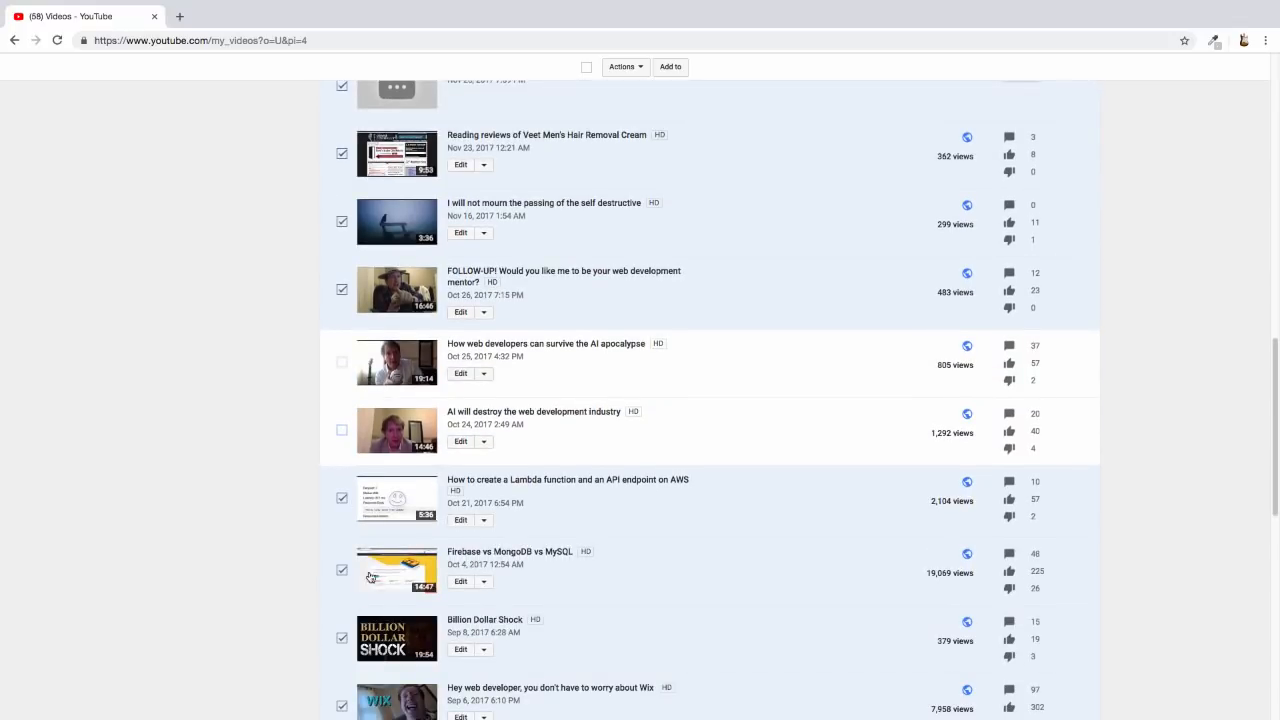
pyautogui.scroll(-3)
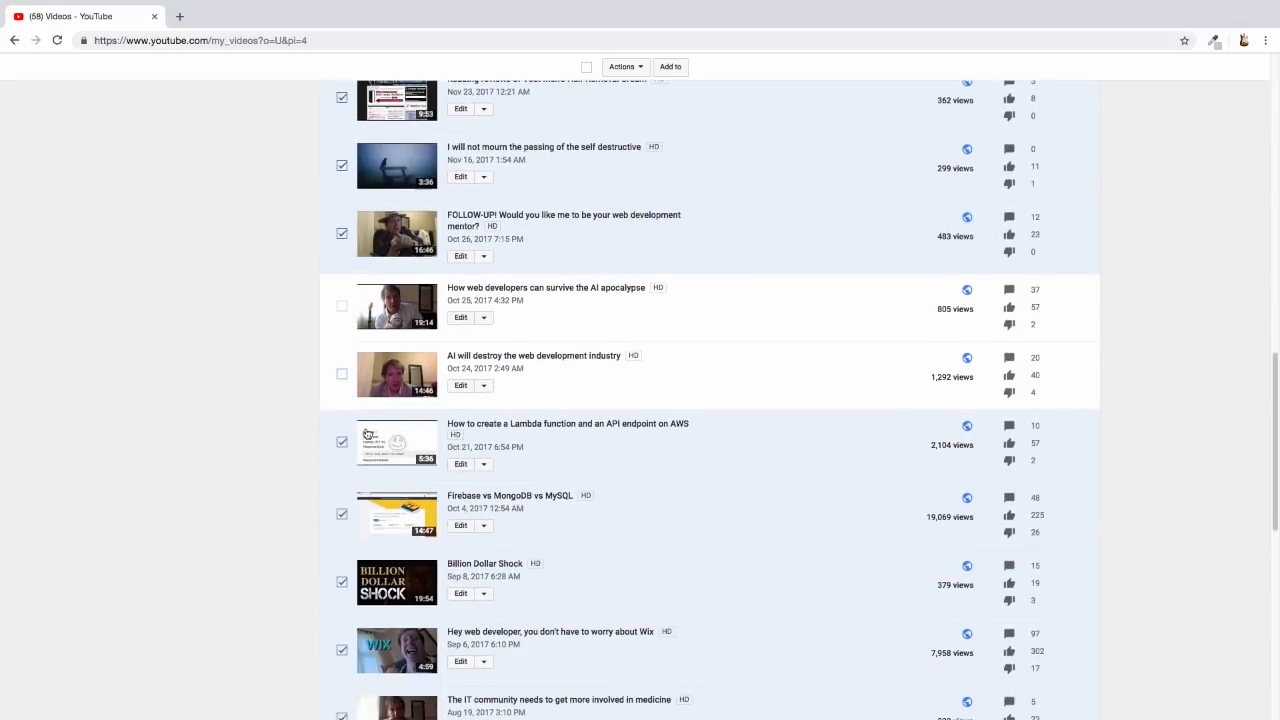
# Step: Uncheck the Lambda function, Billion Dollar Shock, IT community in medicine and smoking pot videos
pyautogui.click(342, 442)
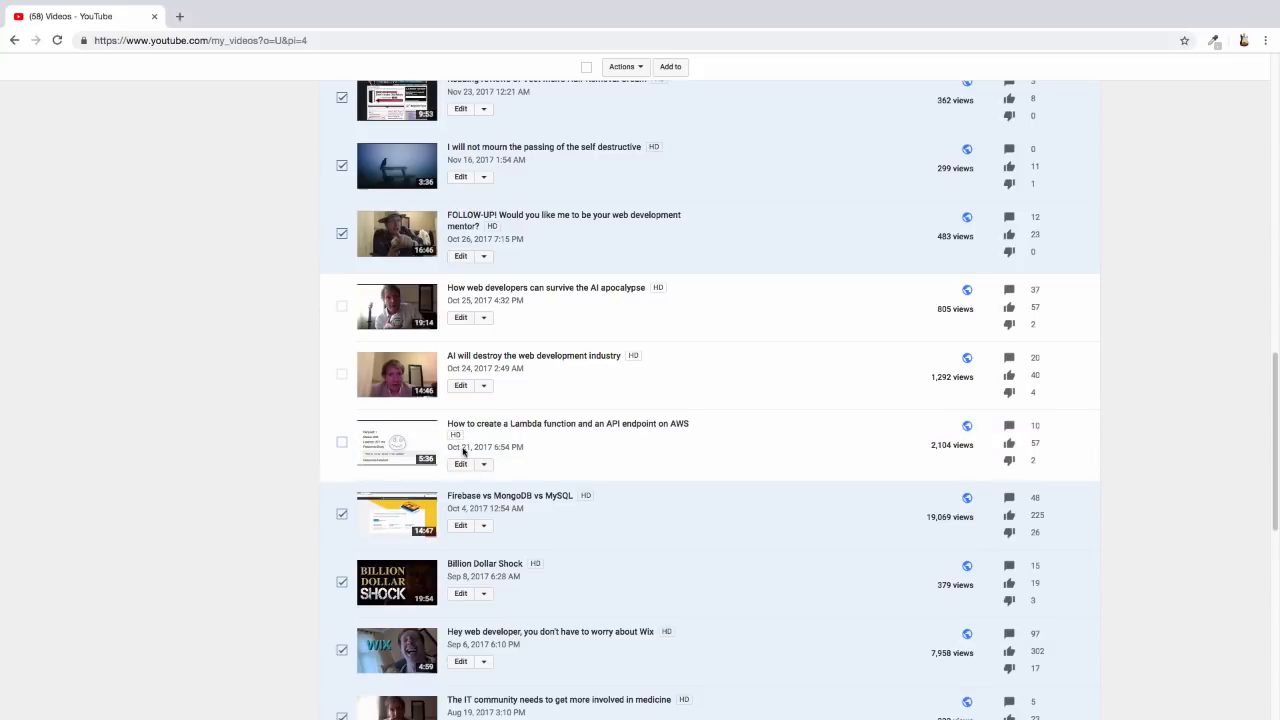
pyautogui.moveTo(392, 576)
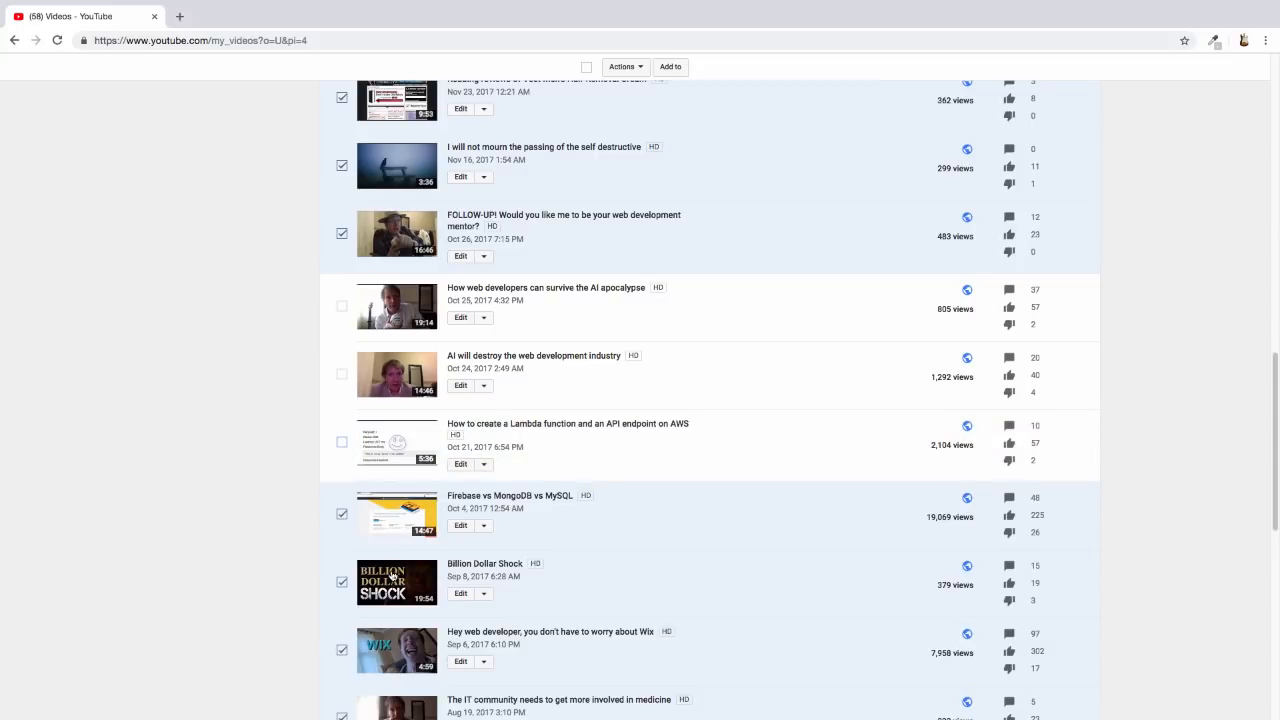
pyautogui.click(340, 580)
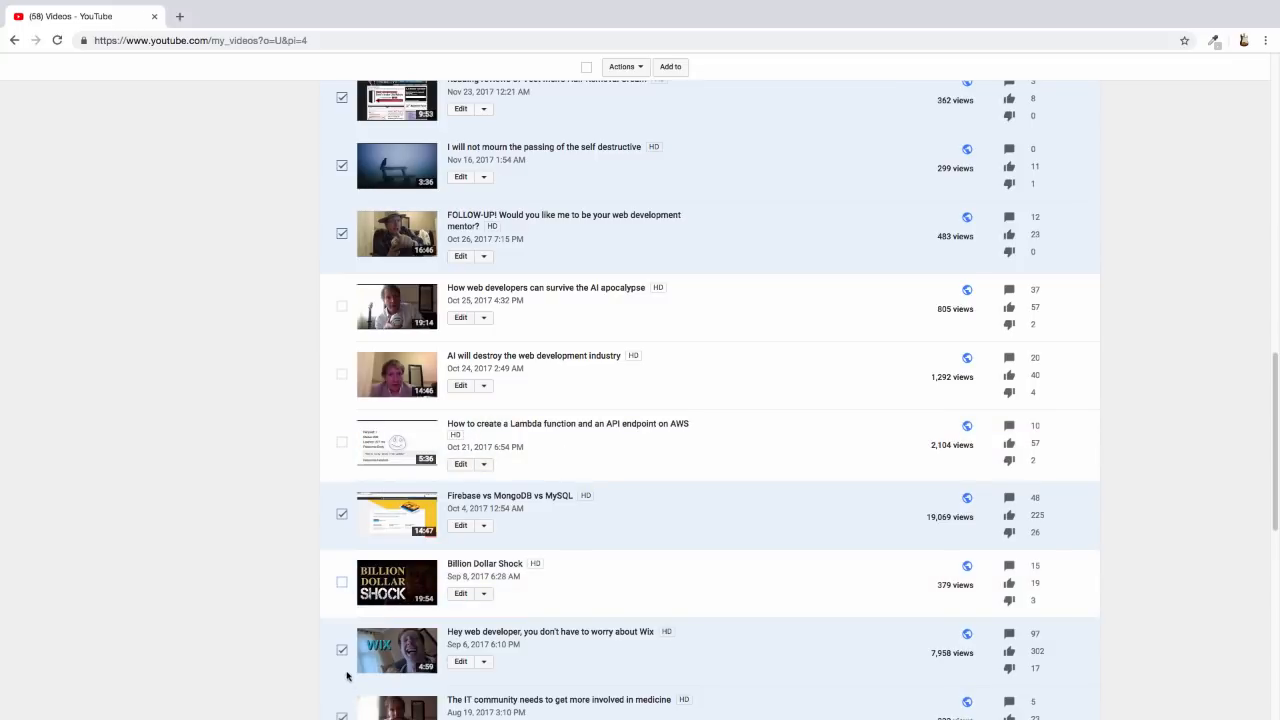
pyautogui.scroll(-3)
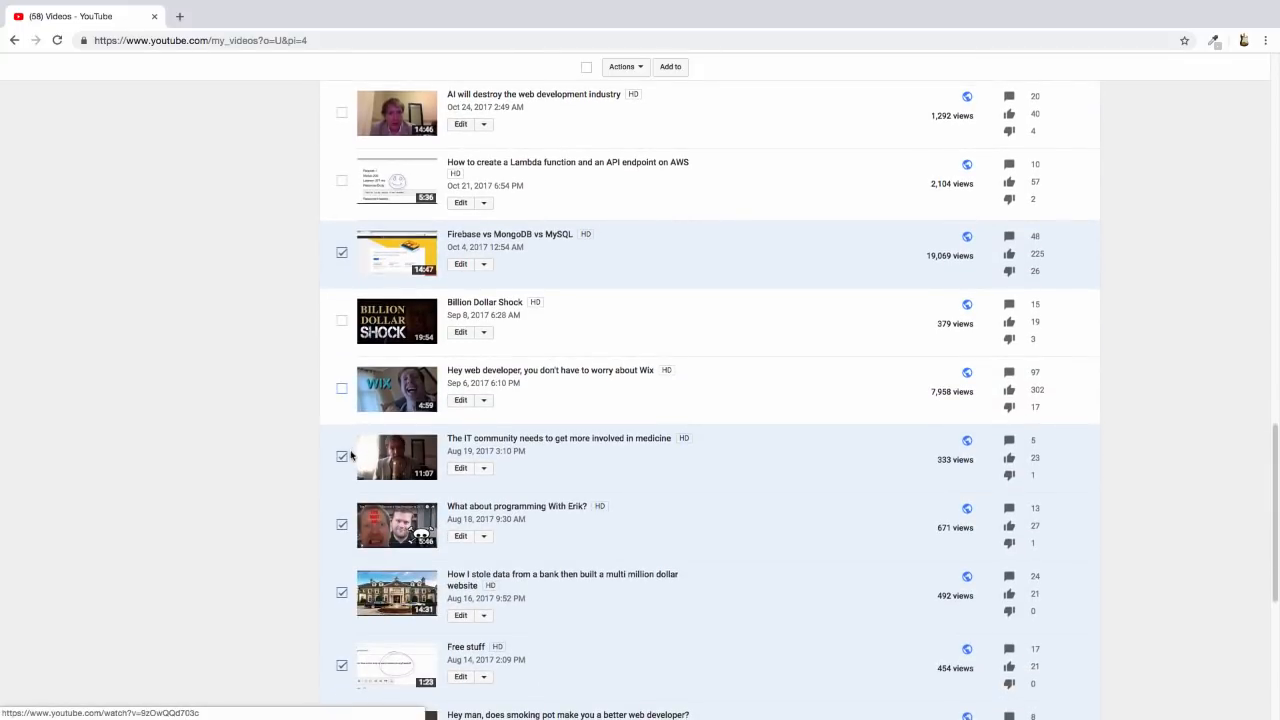
pyautogui.click(340, 456)
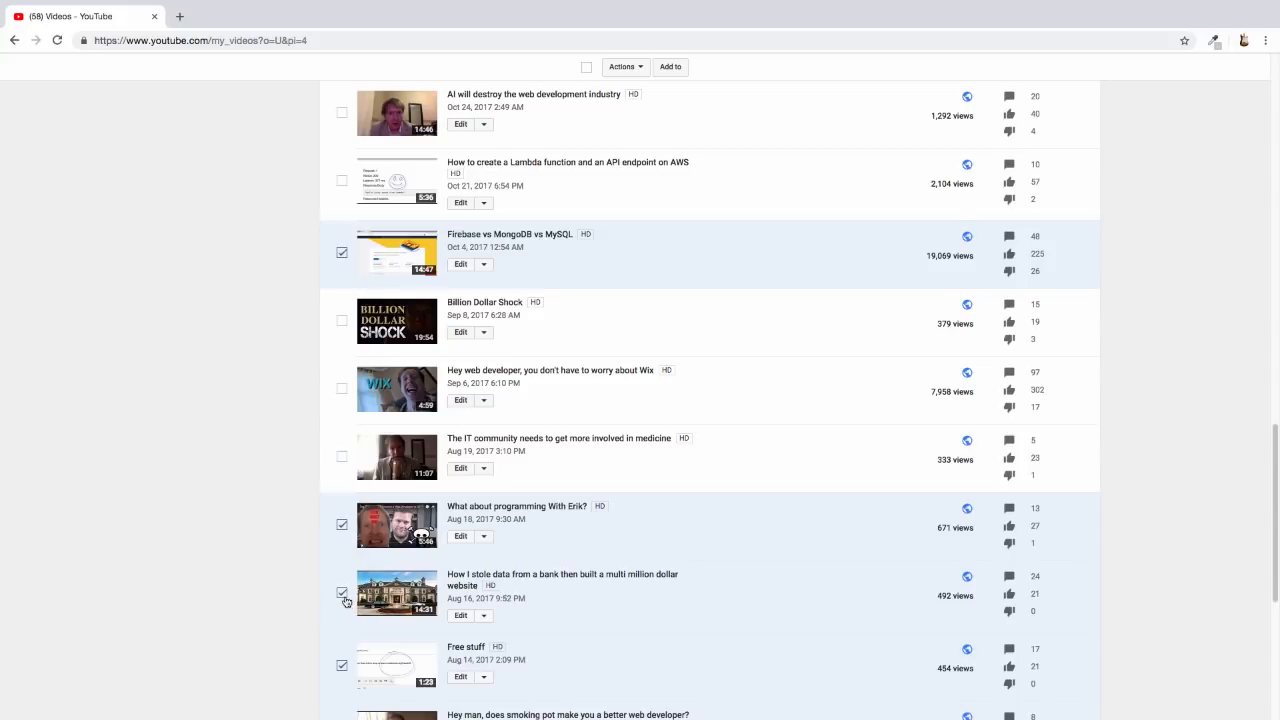
pyautogui.scroll(-3)
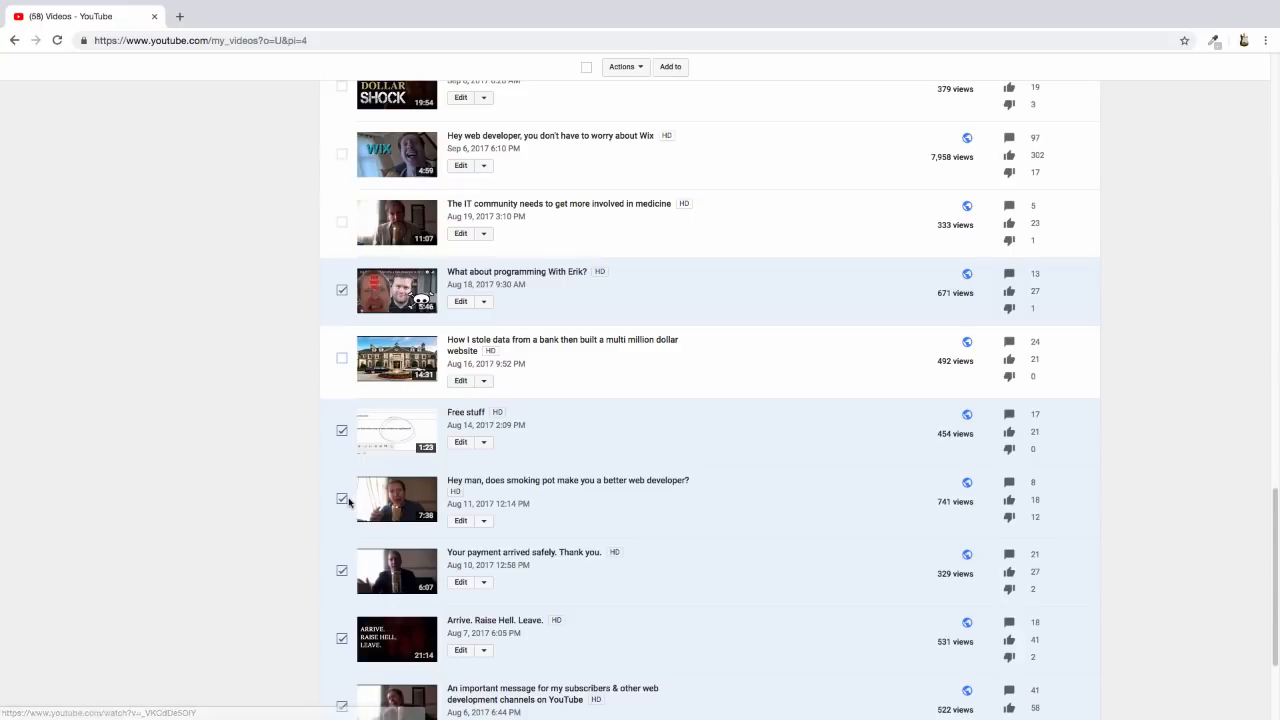
pyautogui.click(342, 500)
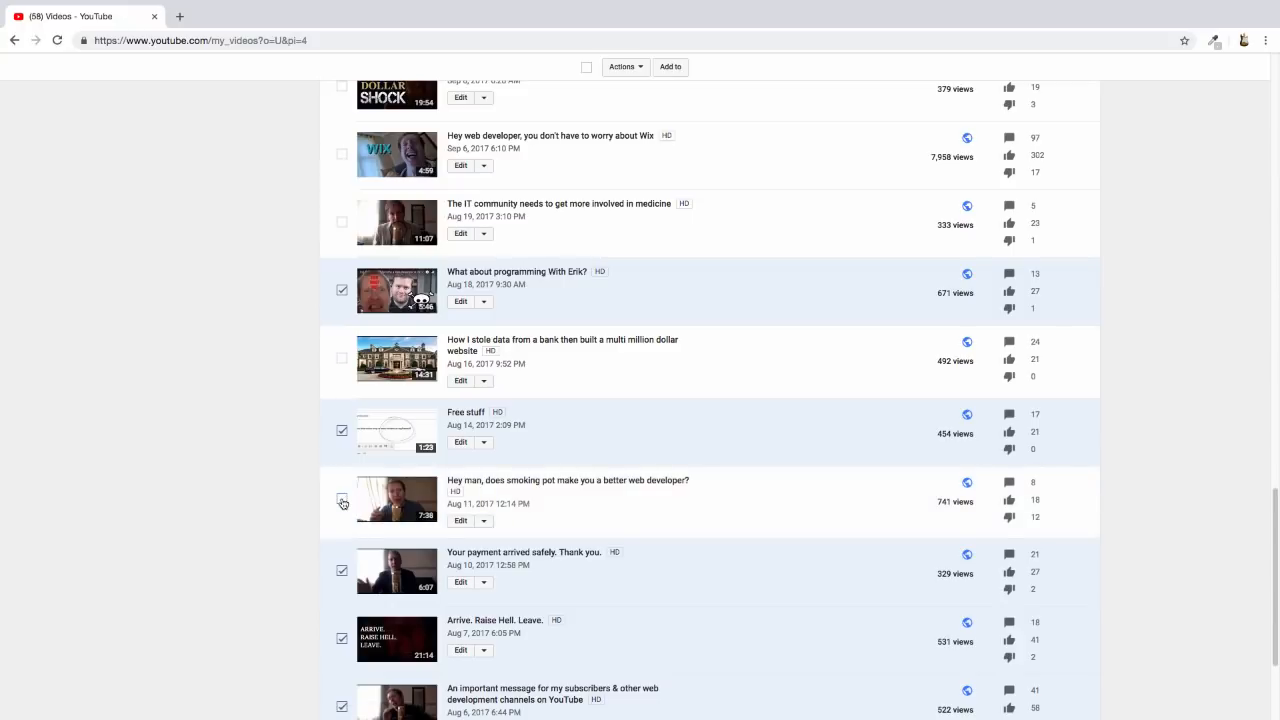
pyautogui.click(342, 498)
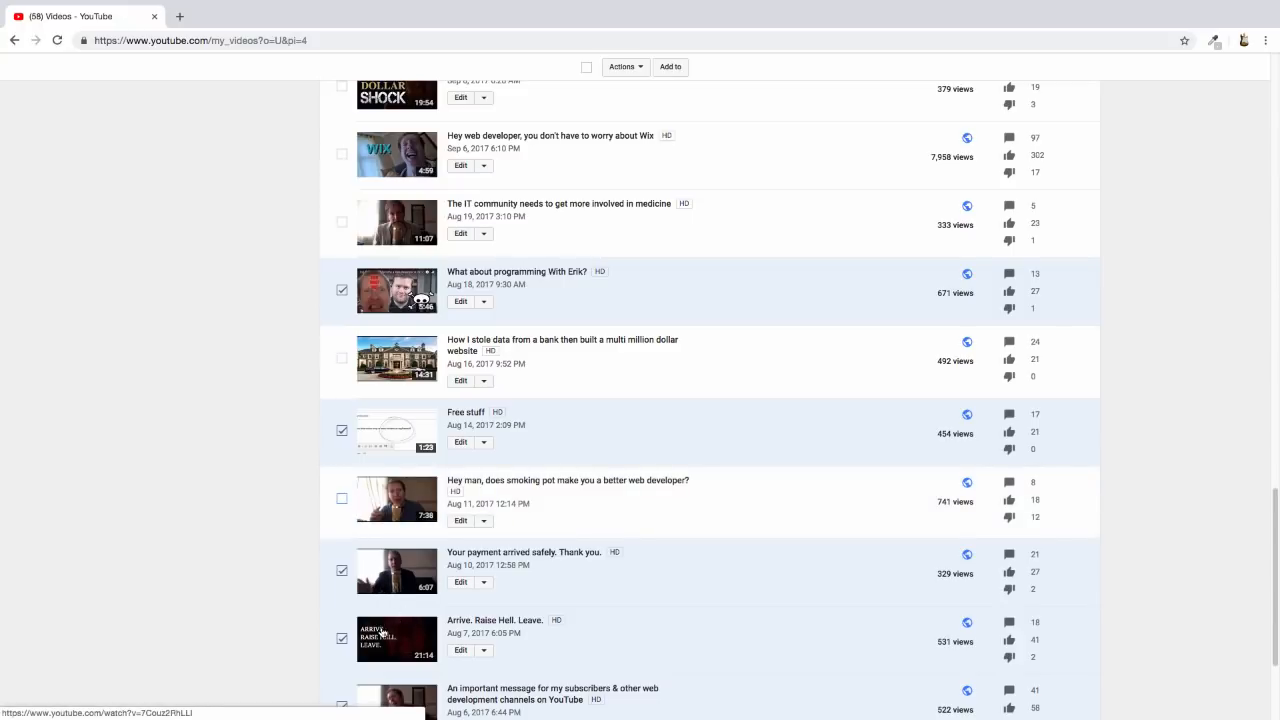
pyautogui.moveTo(380, 572)
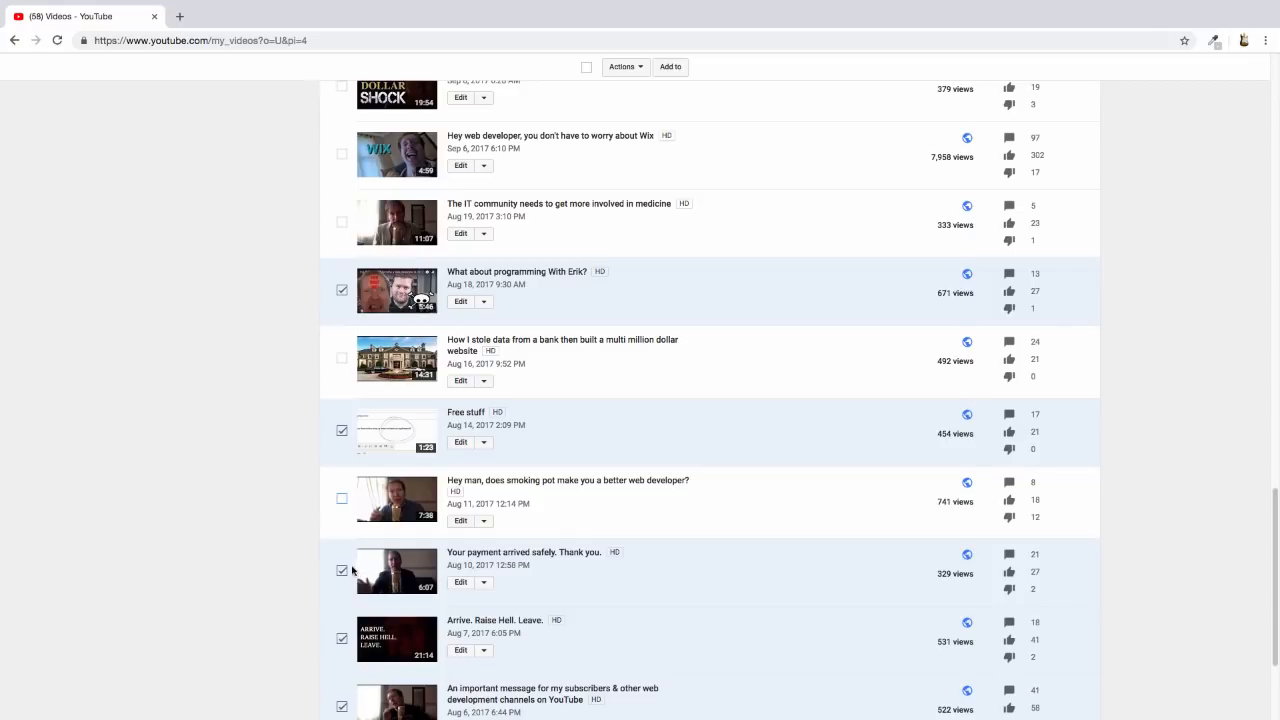
# Step: Uncheck the Your payment arrived safely and Arrive. Raise Hell. Leave. videos
pyautogui.click(342, 570)
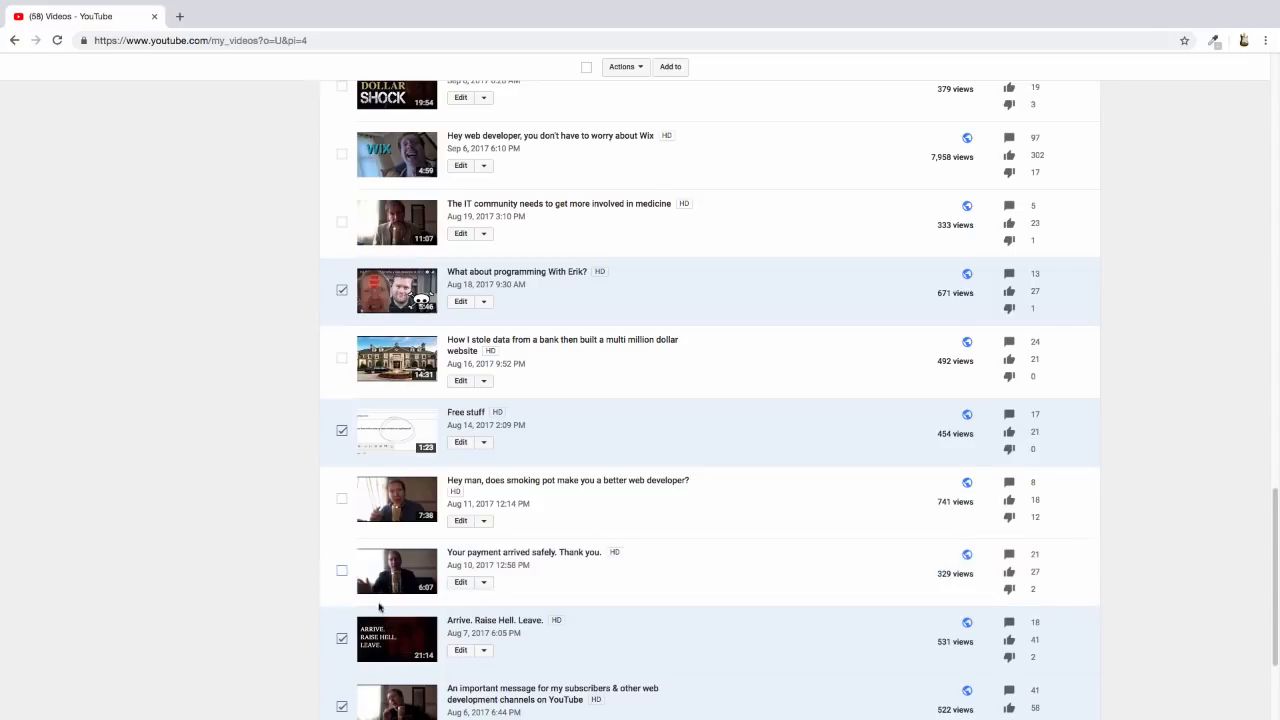
pyautogui.scroll(-3)
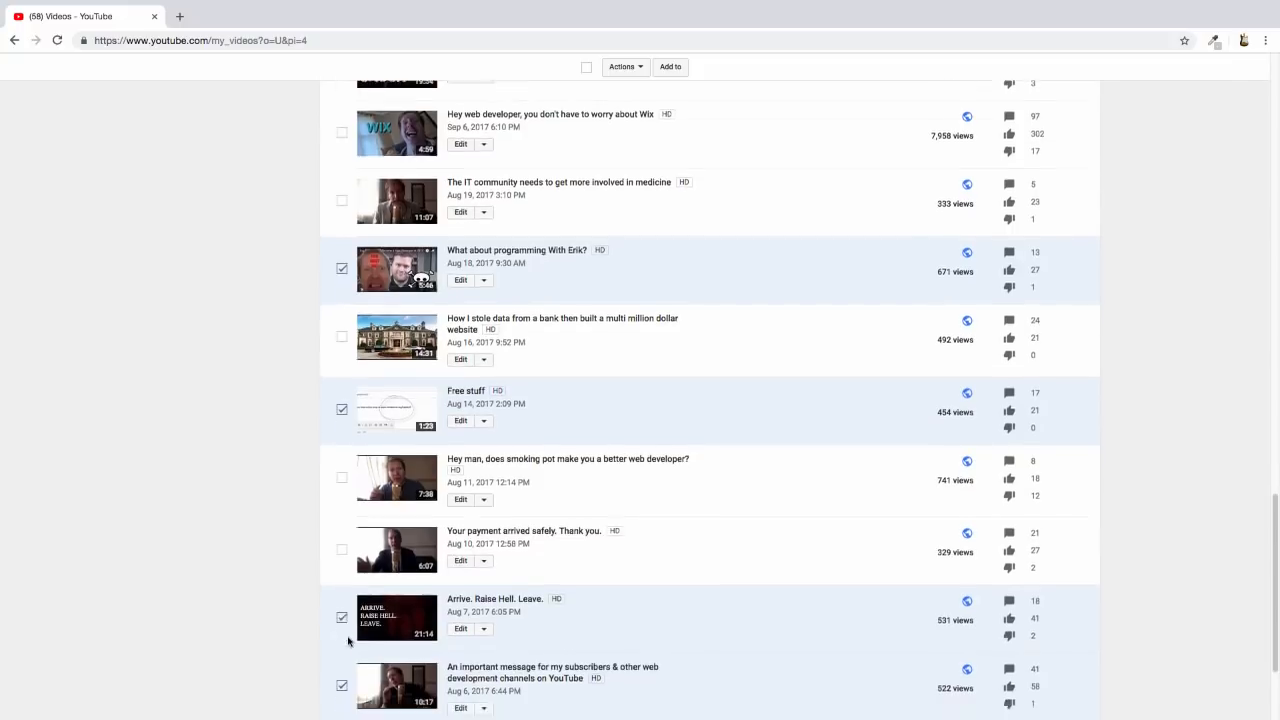
pyautogui.scroll(-3)
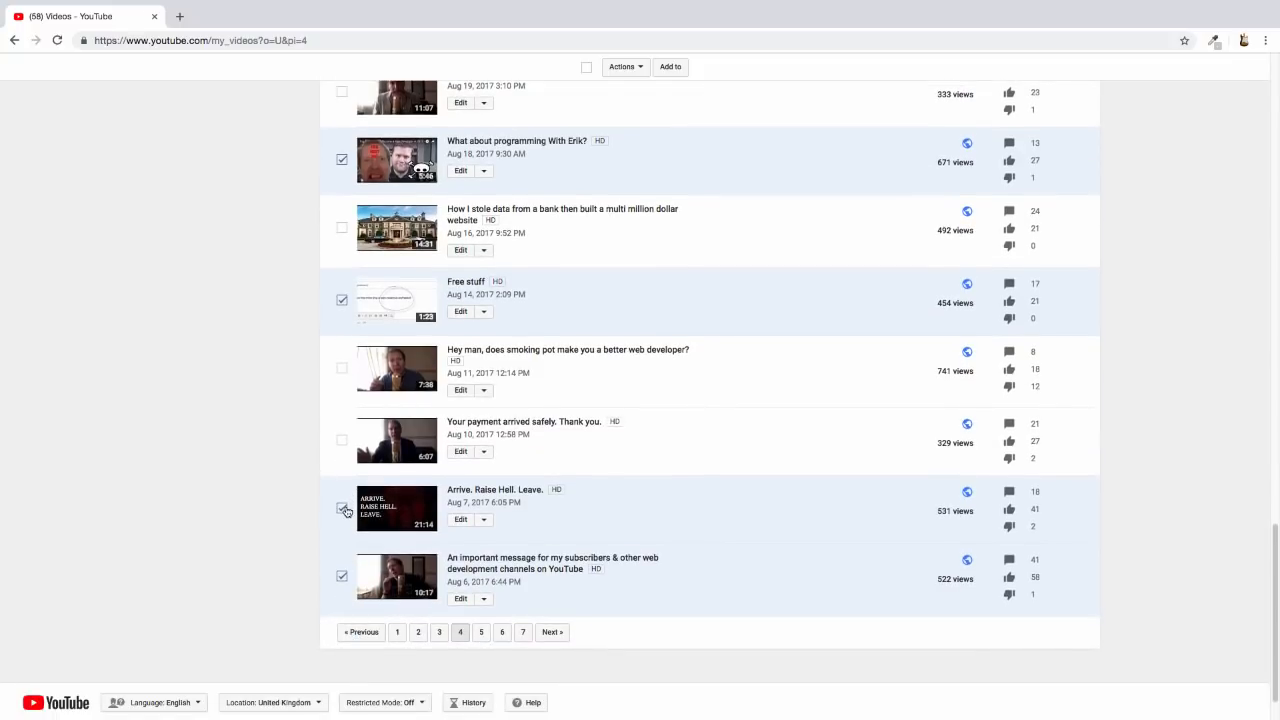
pyautogui.click(342, 510)
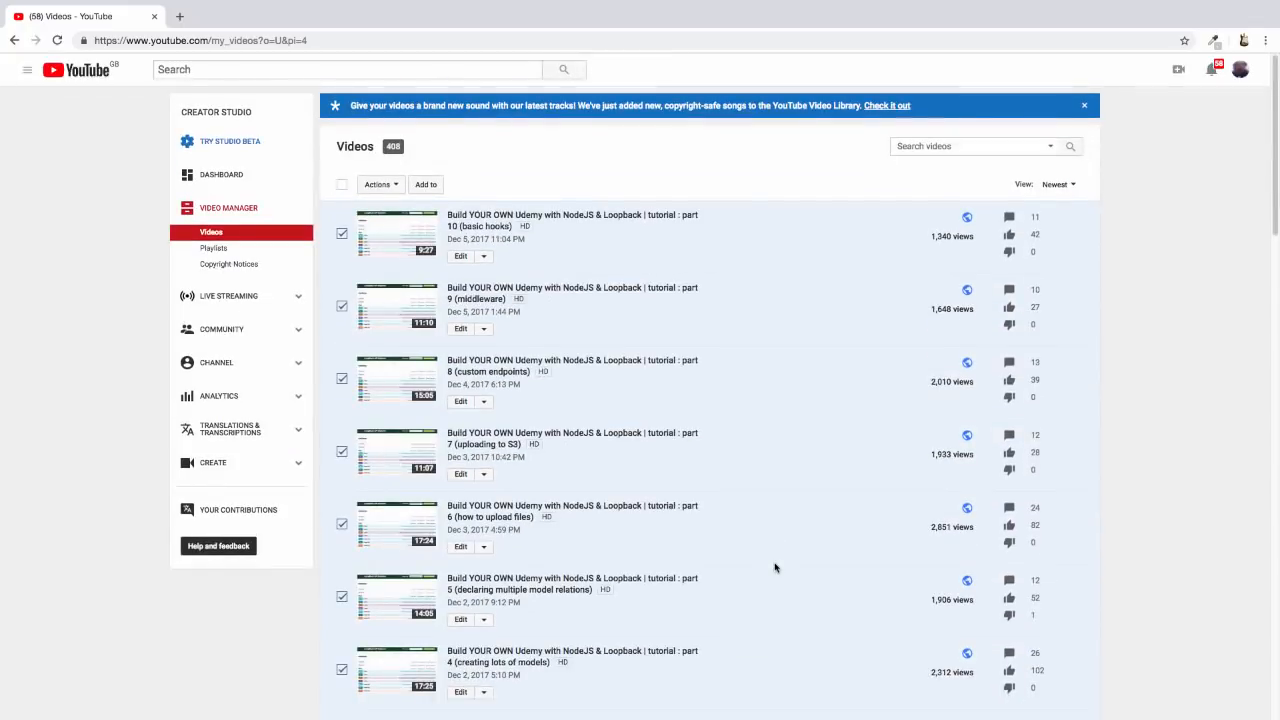
pyautogui.moveTo(378, 184)
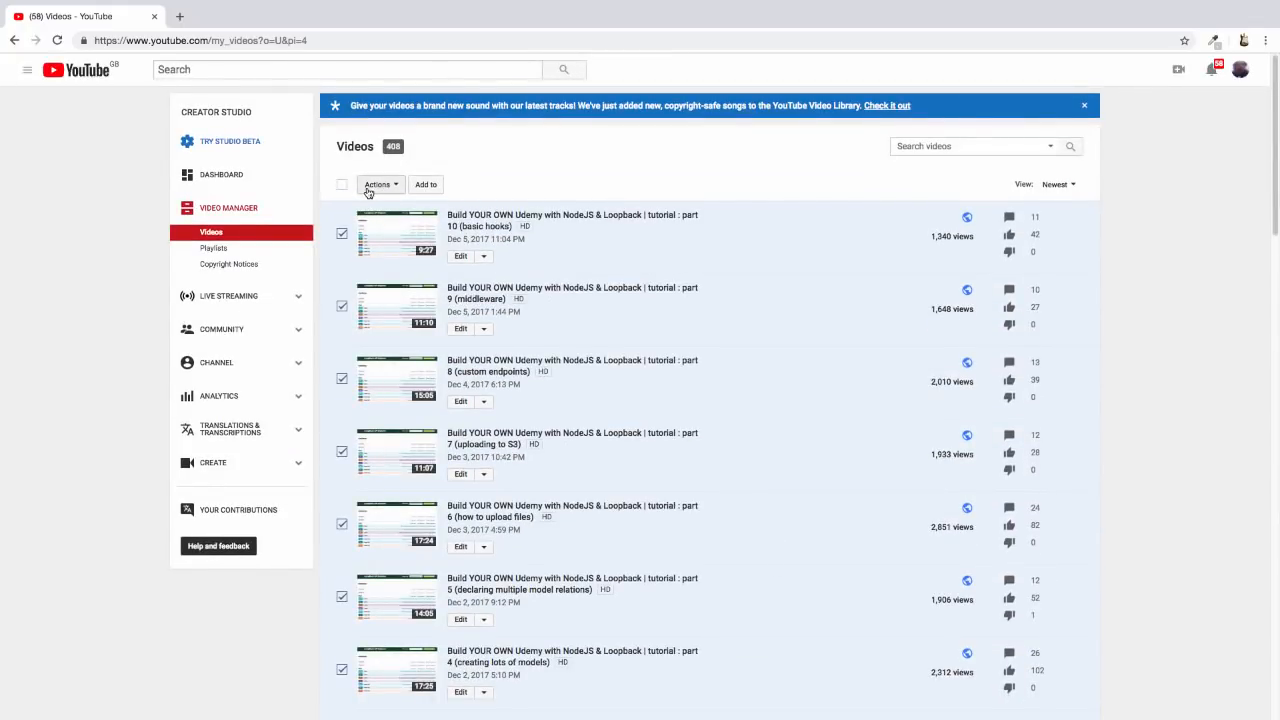
# Step: Delete the 17 checked videos via Actions > Delete and confirm permanent deletion
pyautogui.click(380, 184)
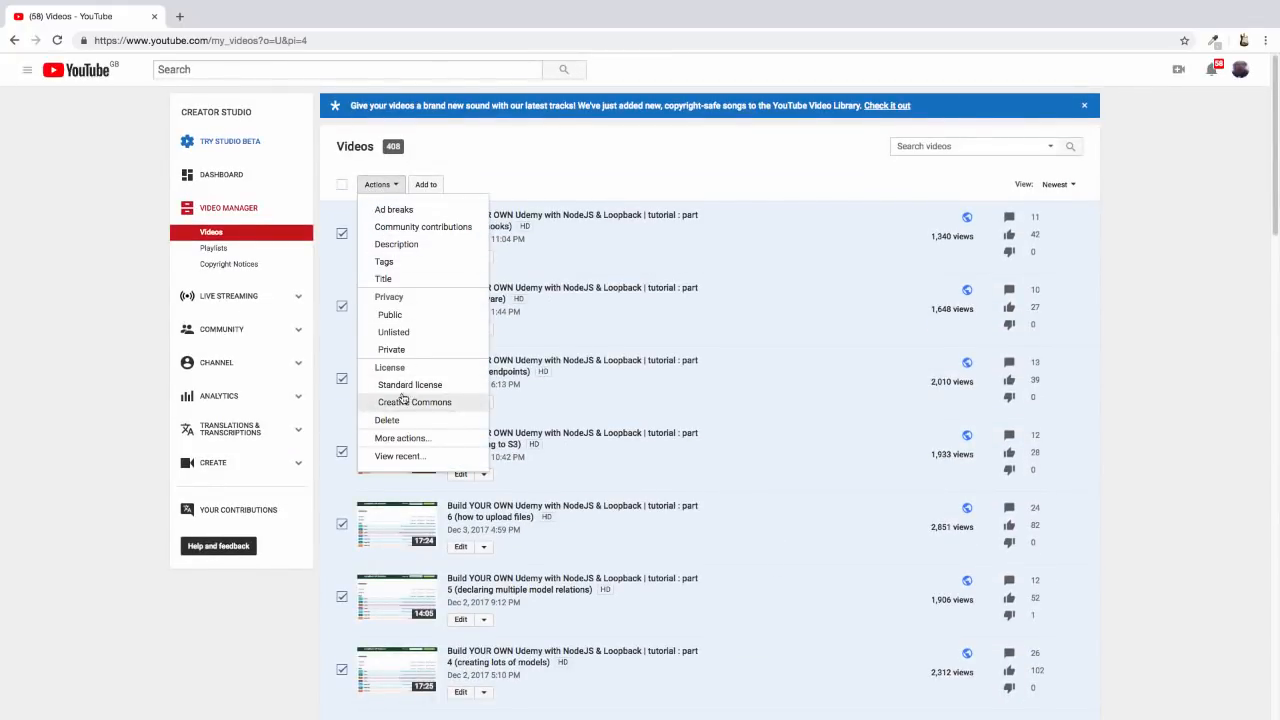
pyautogui.click(388, 420)
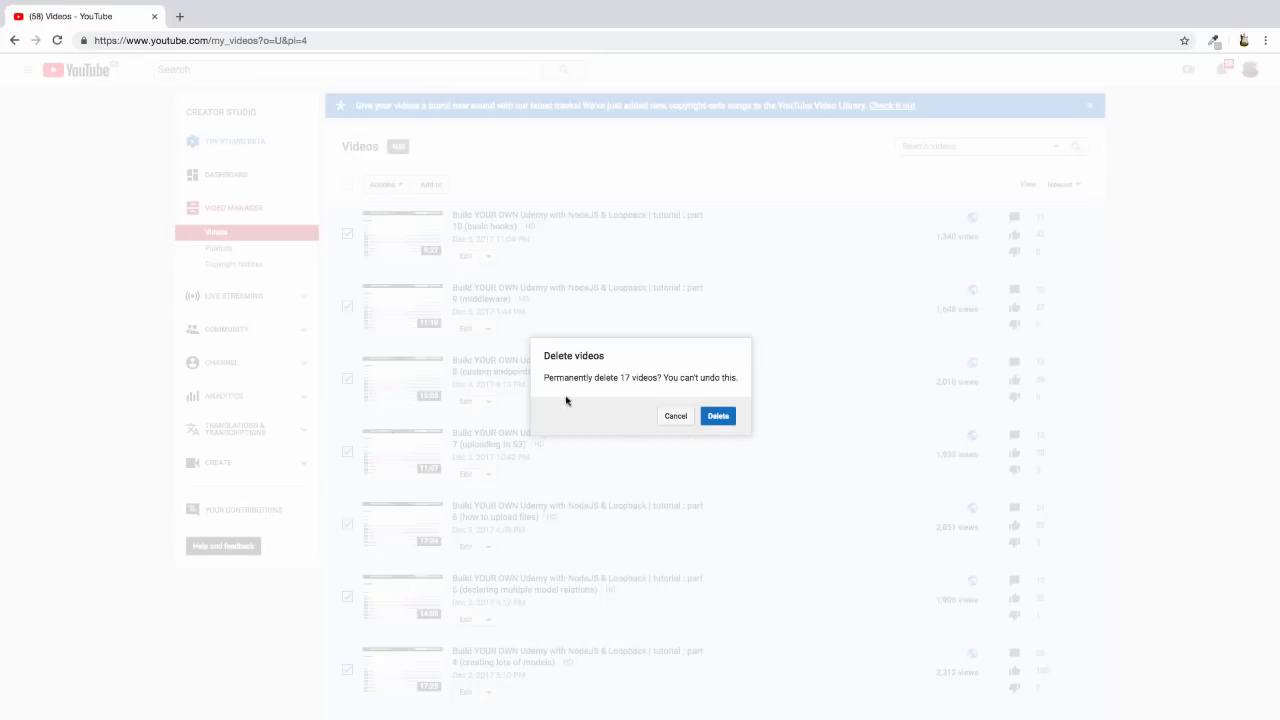
pyautogui.click(718, 416)
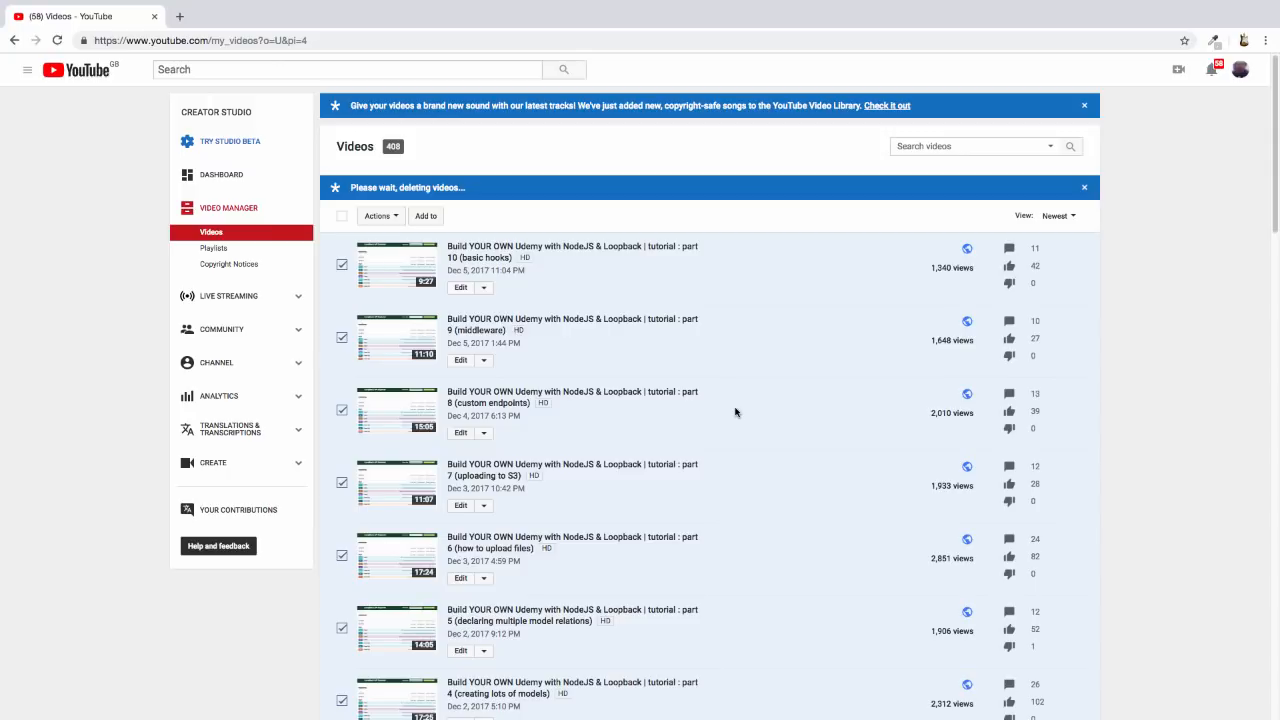
pyautogui.moveTo(748, 424)
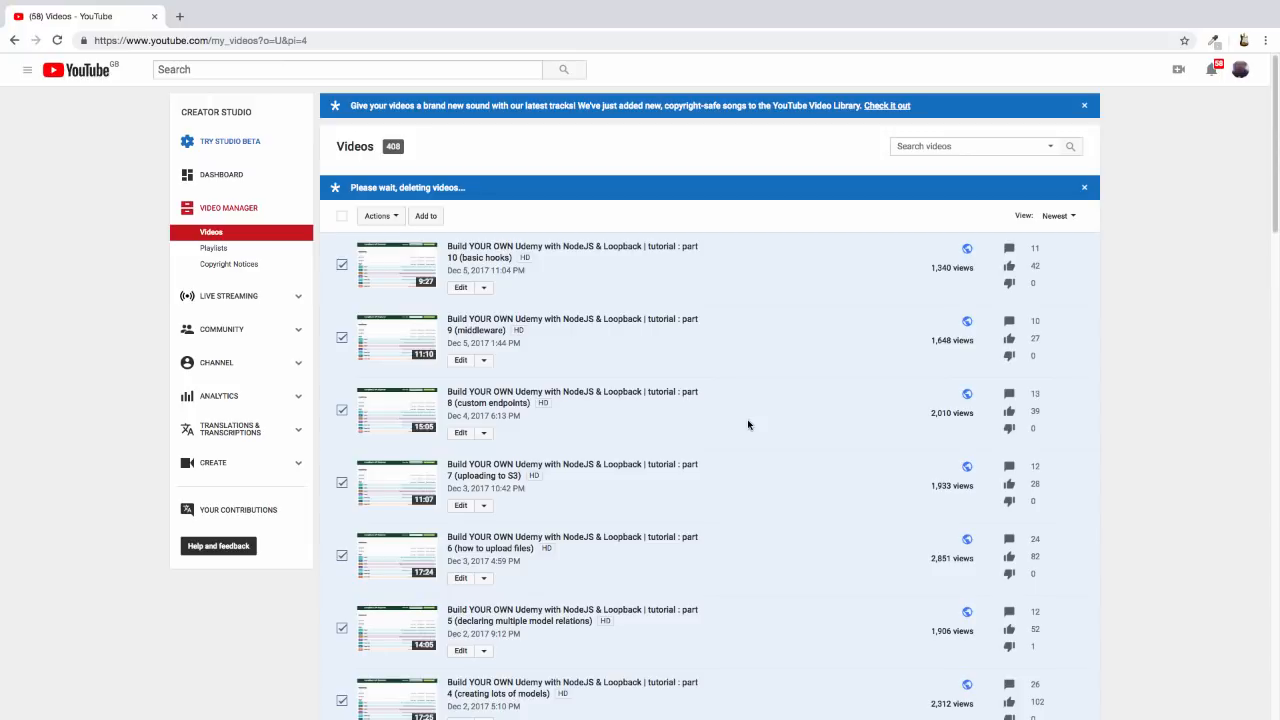
pyautogui.moveTo(736, 448)
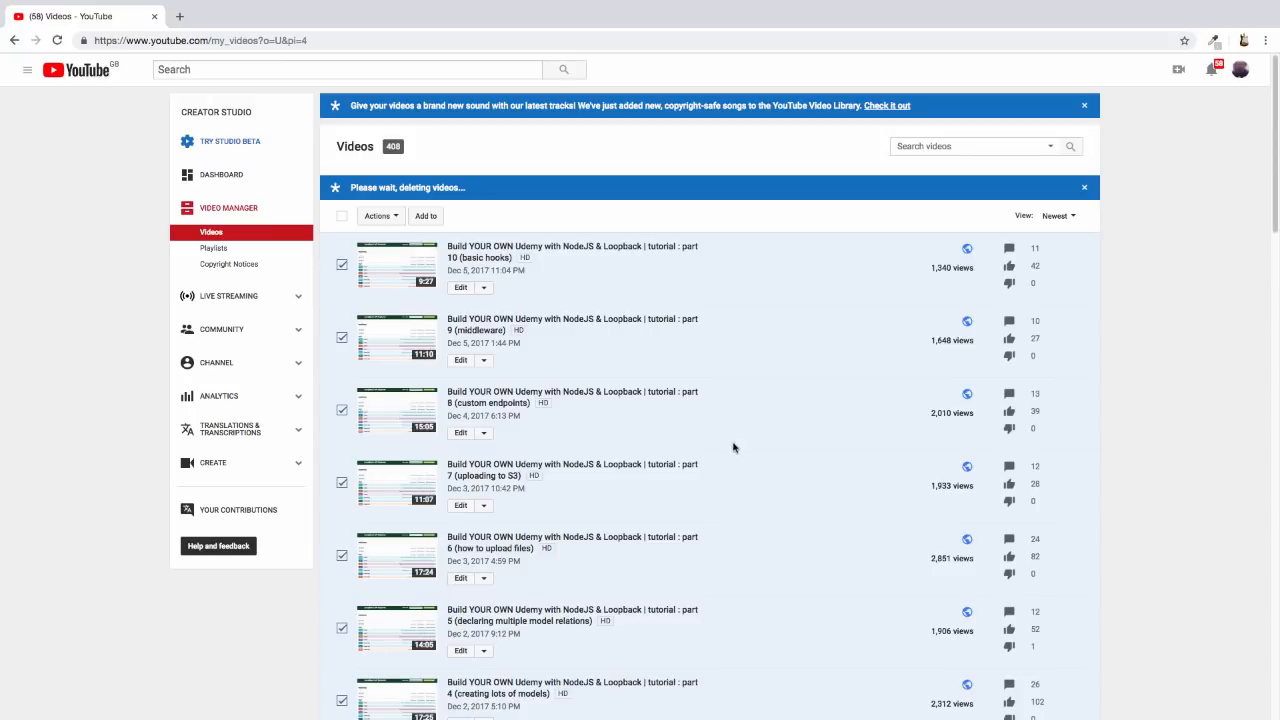
pyautogui.moveTo(732, 474)
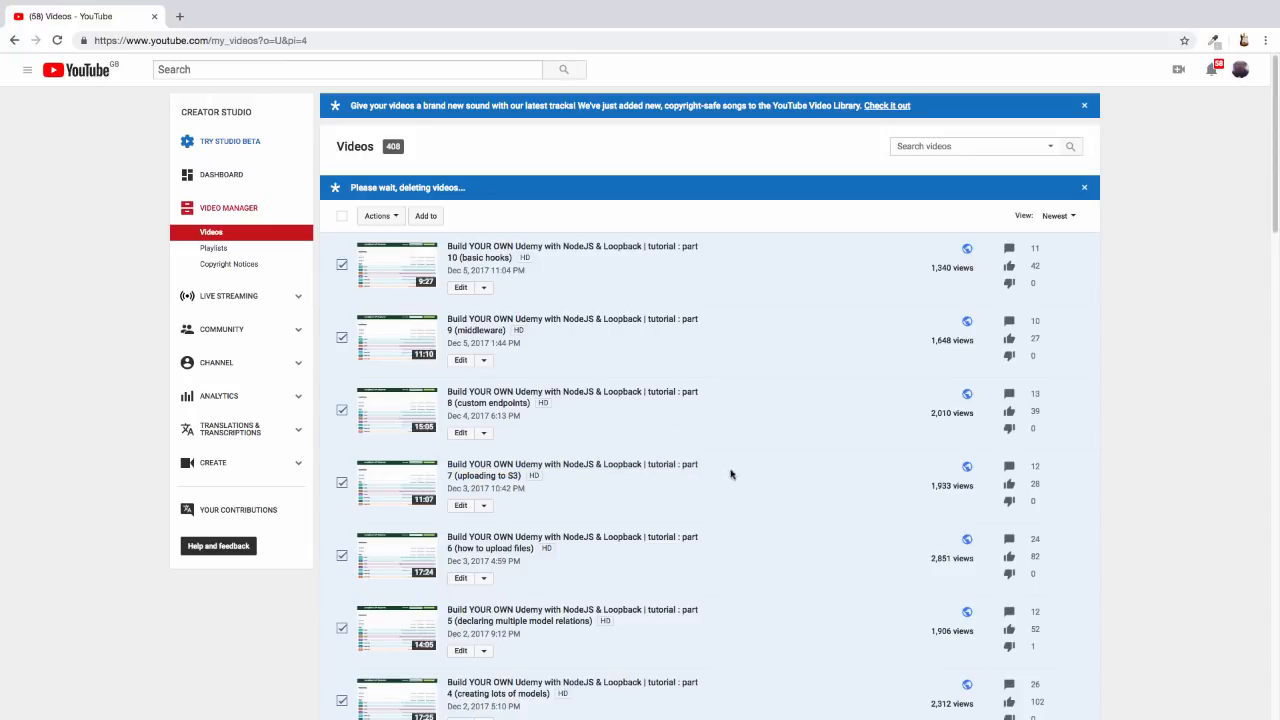
pyautogui.moveTo(738, 716)
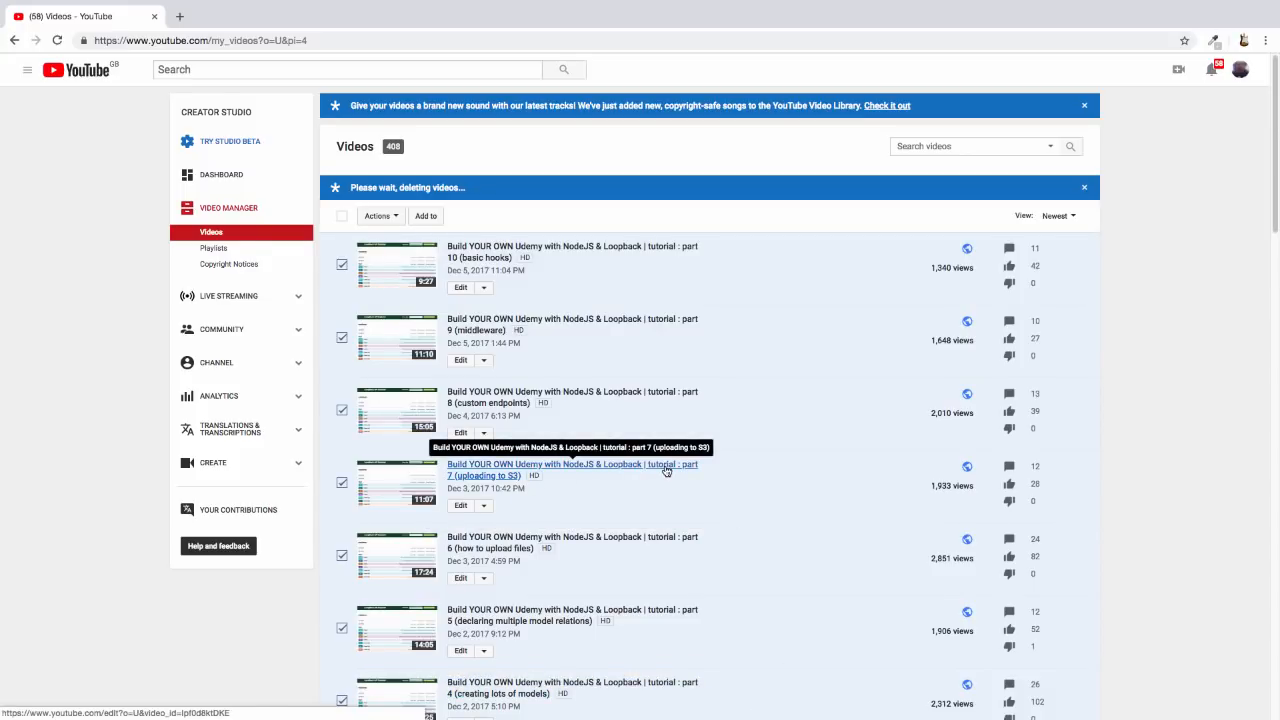
pyautogui.moveTo(1118, 472)
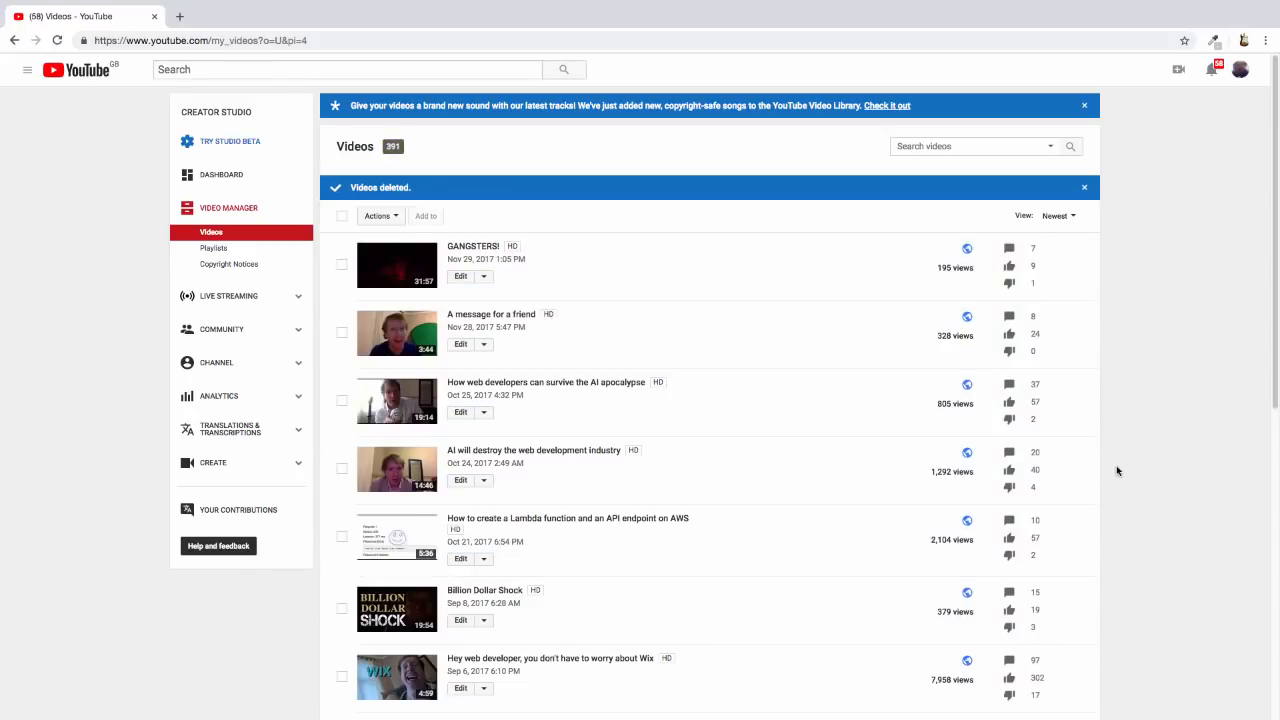
# Step: Go to page 5 of the Video Manager list from the pagination bar
pyautogui.scroll(-3)
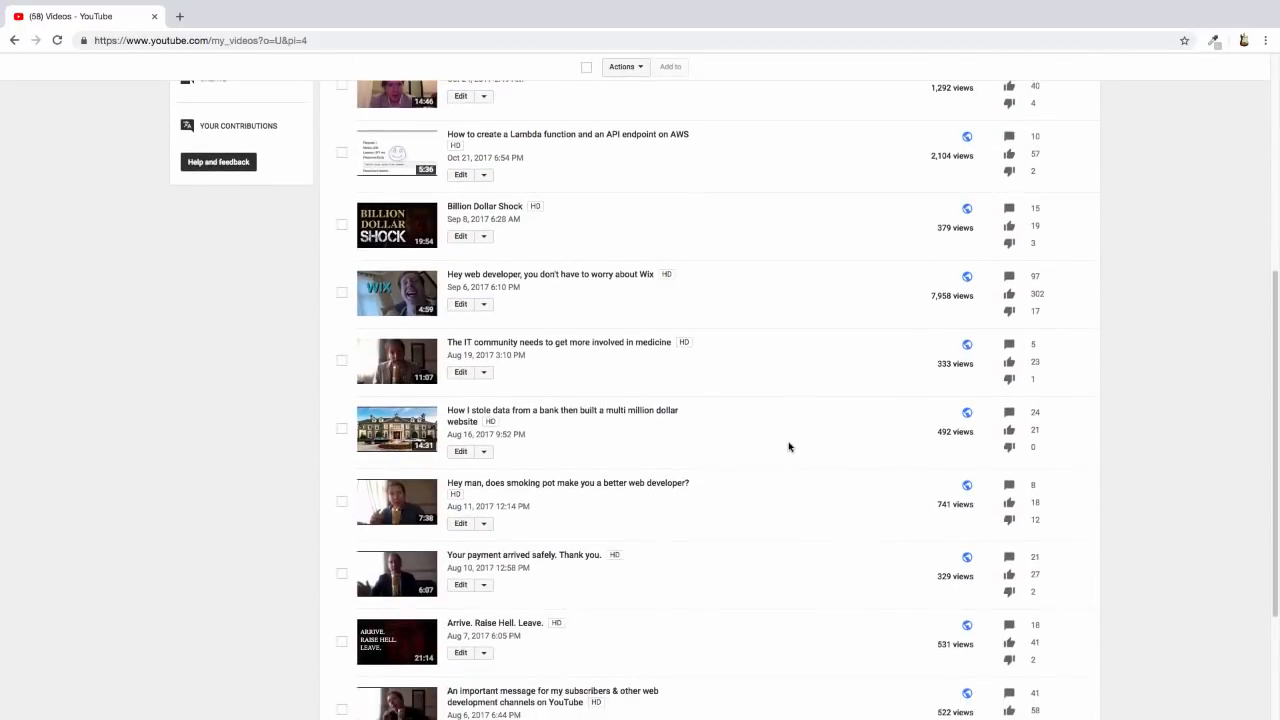
pyautogui.scroll(-3)
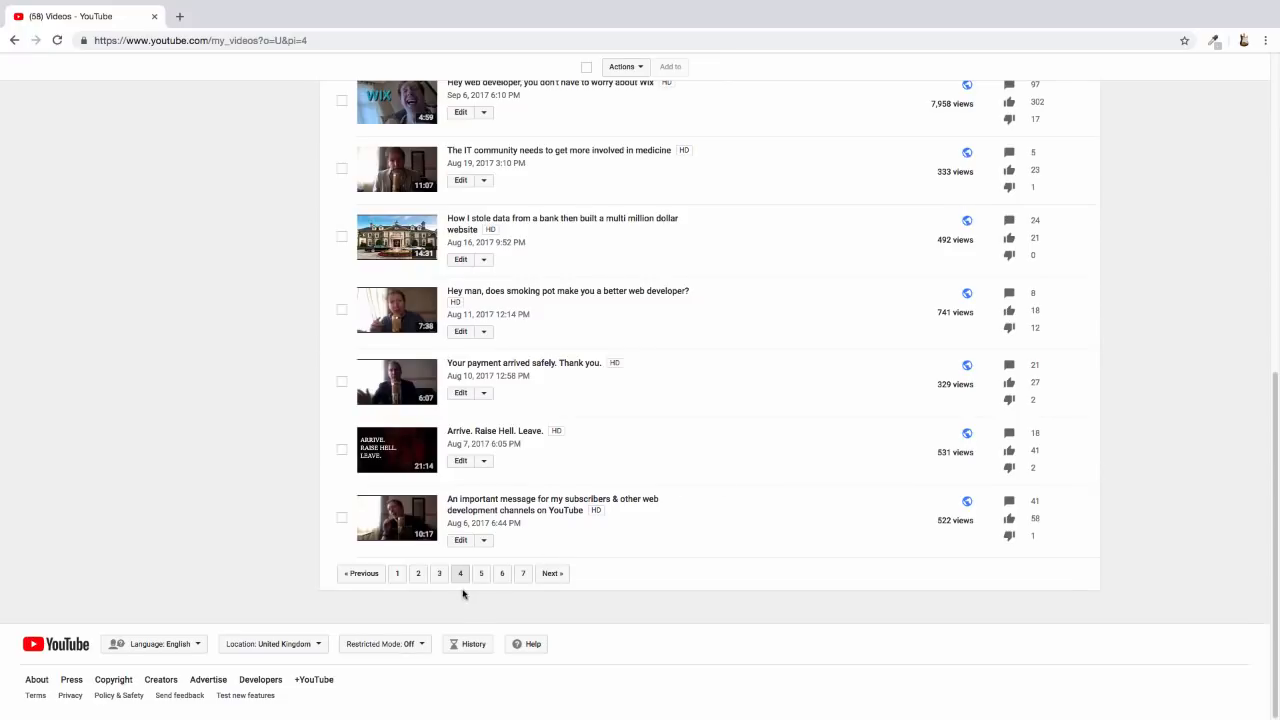
pyautogui.click(480, 572)
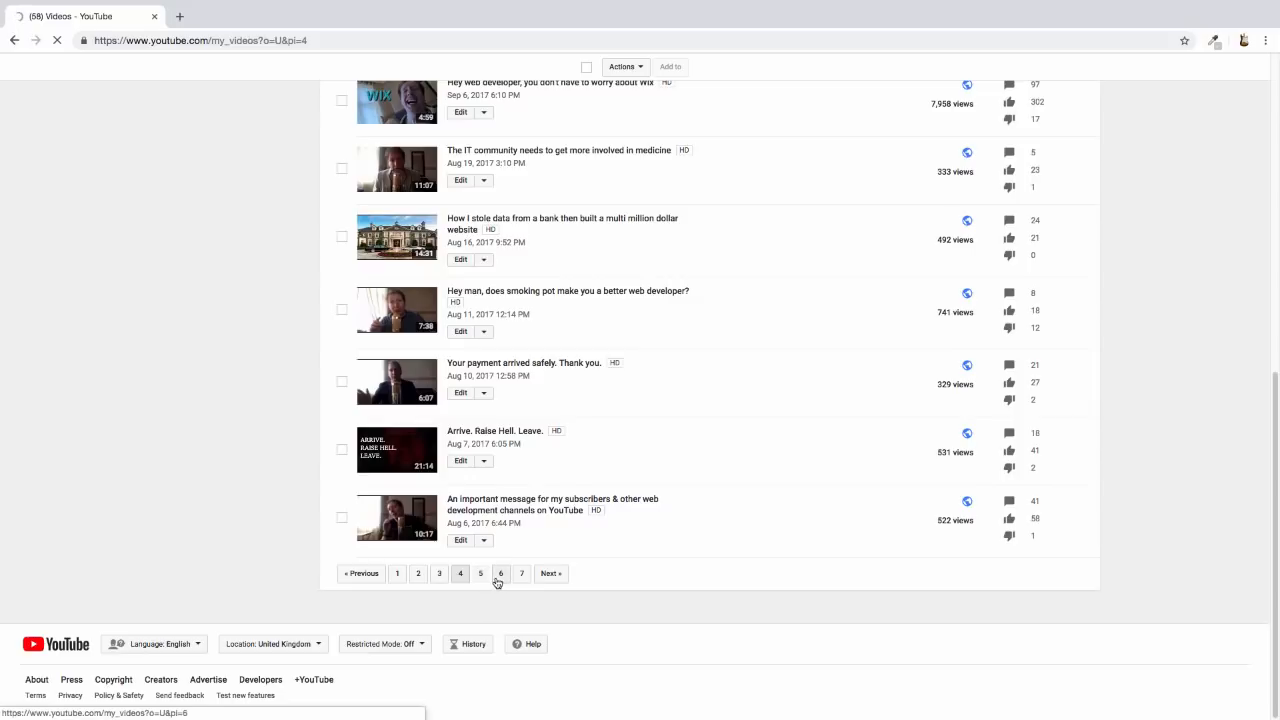
pyautogui.click(480, 572)
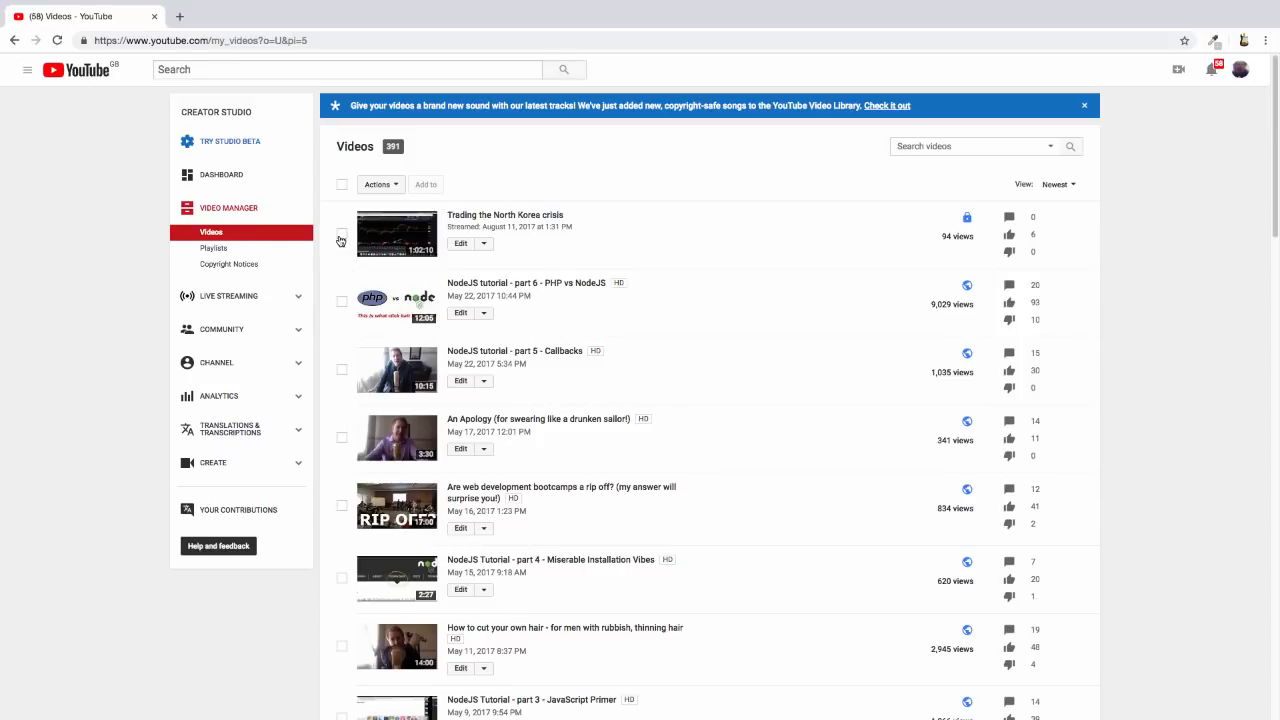
pyautogui.moveTo(348, 312)
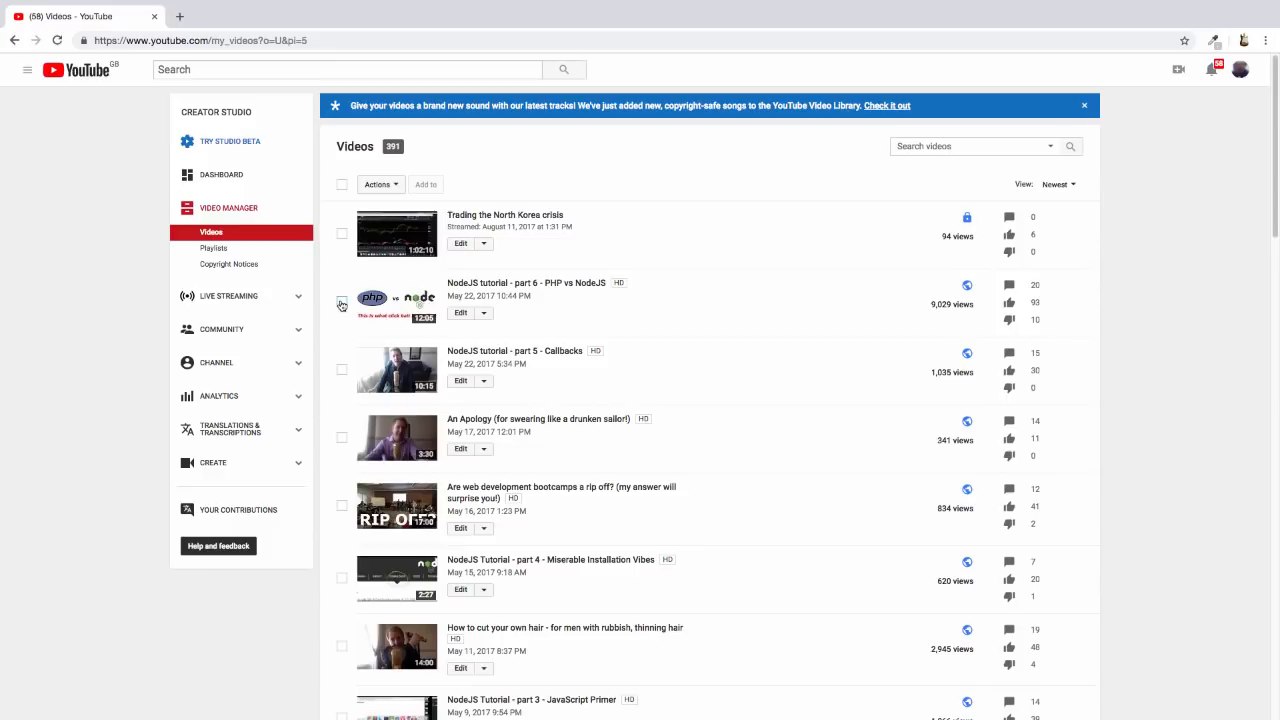
# Step: Check NodeJS tutorial parts 6, 5, 4, 3 and 2 for deletion
pyautogui.click(342, 302)
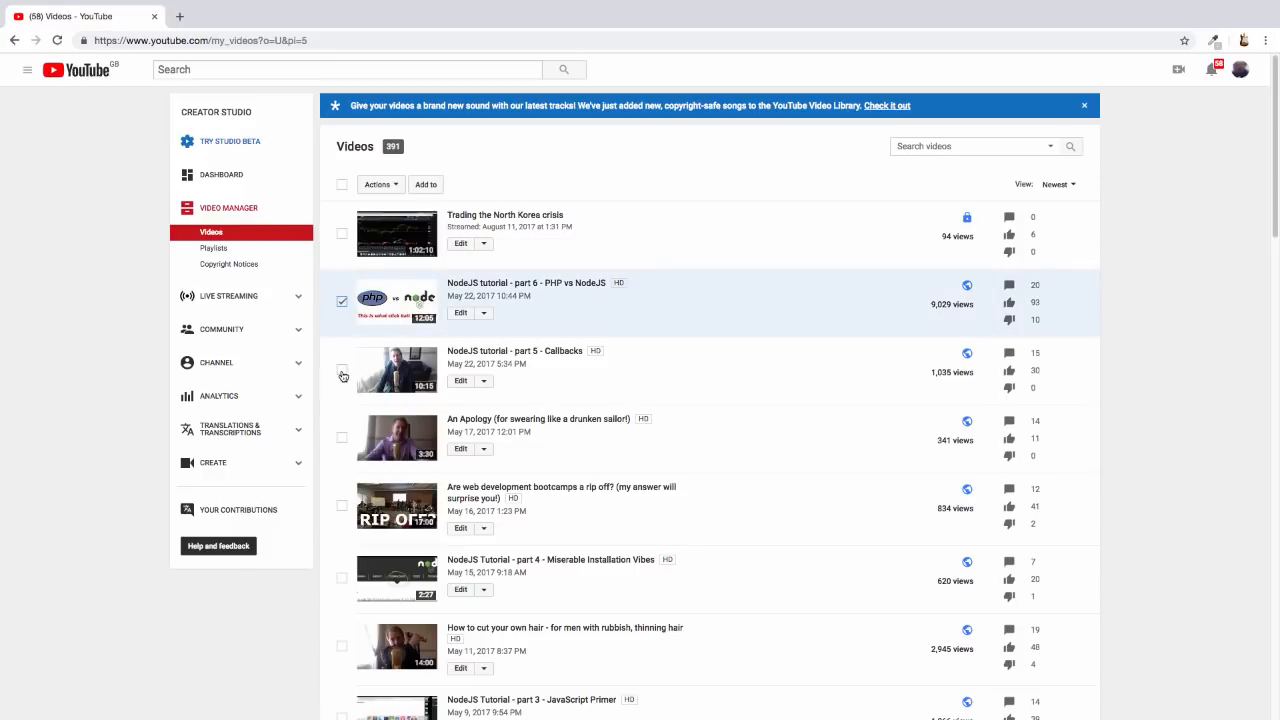
pyautogui.click(342, 370)
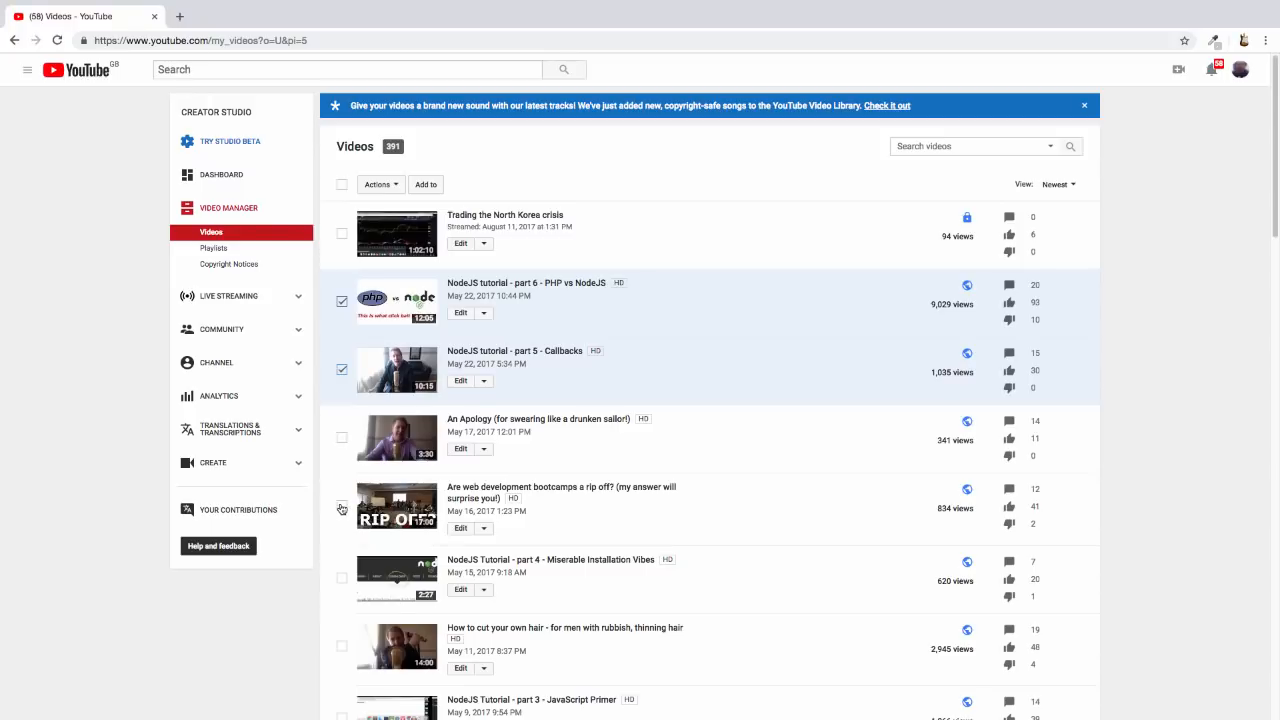
pyautogui.scroll(-3)
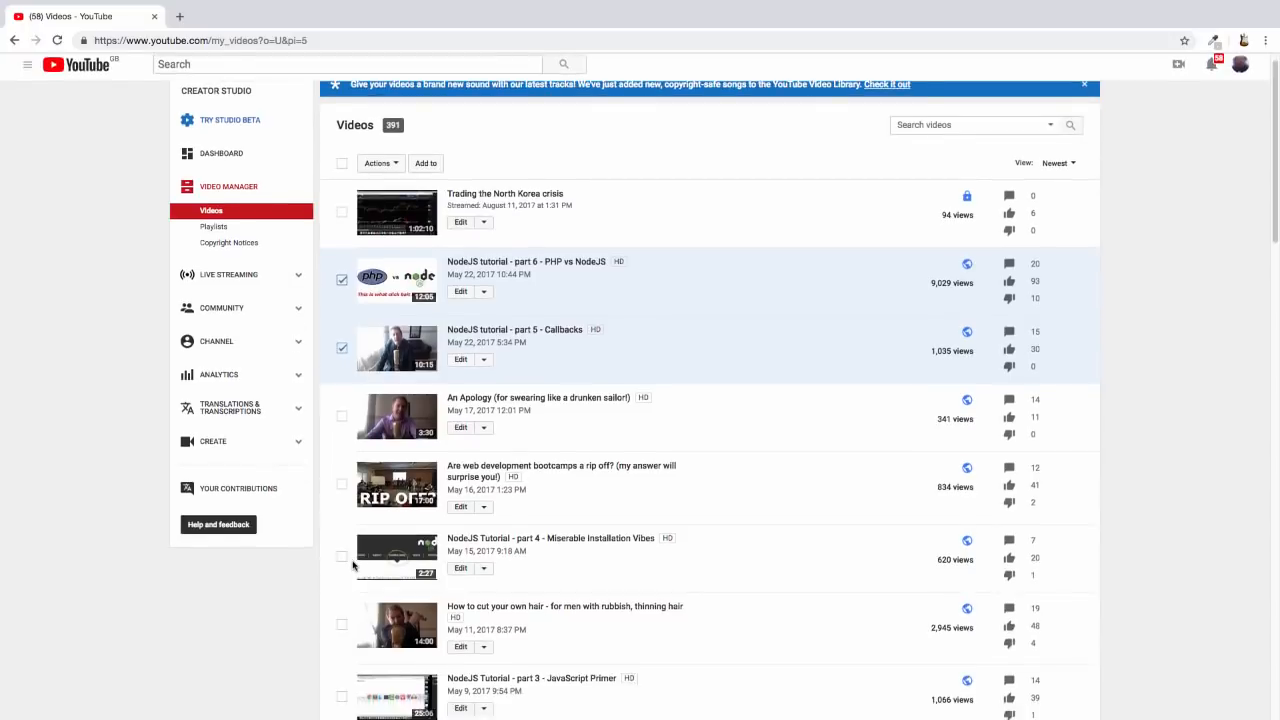
pyautogui.scroll(-3)
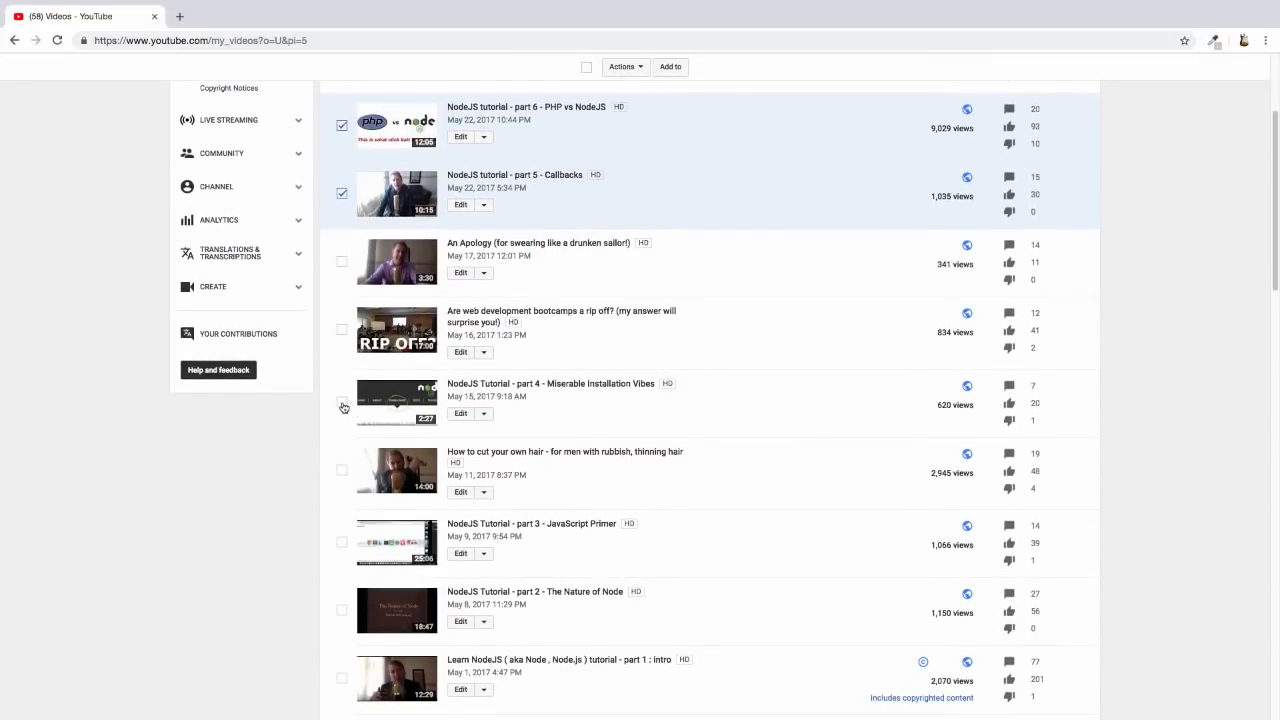
pyautogui.click(342, 402)
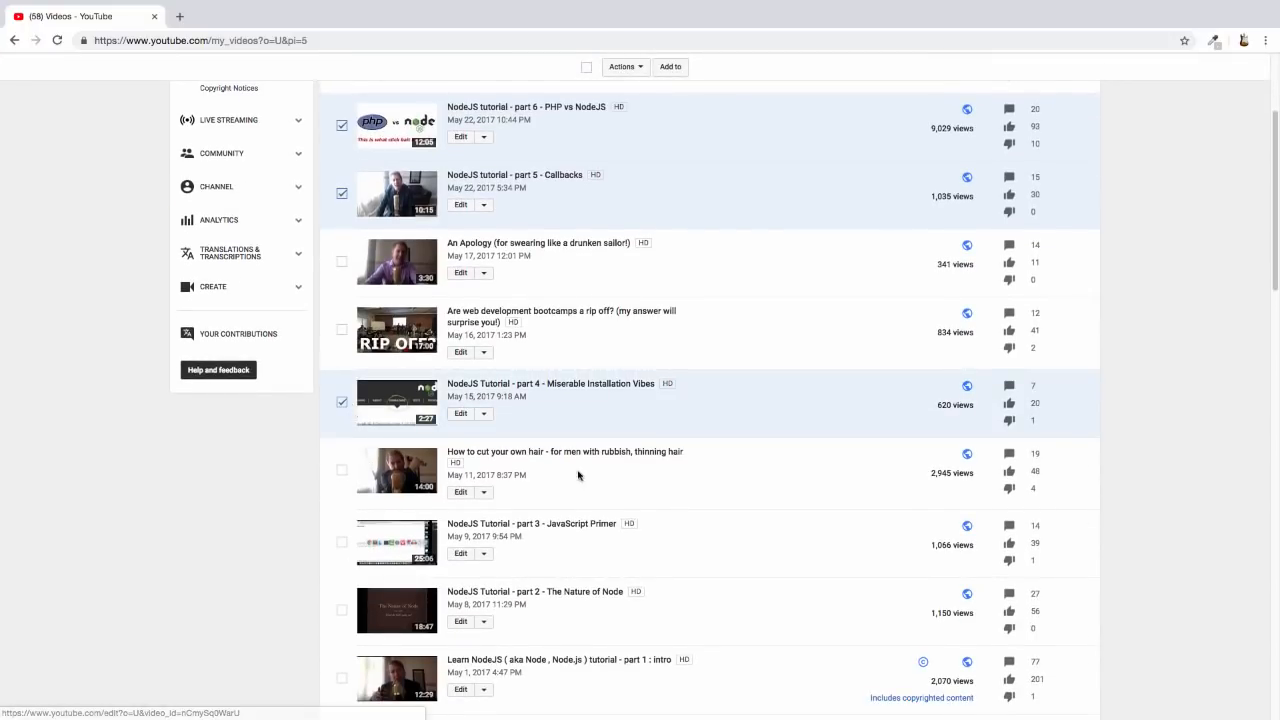
pyautogui.moveTo(340, 544)
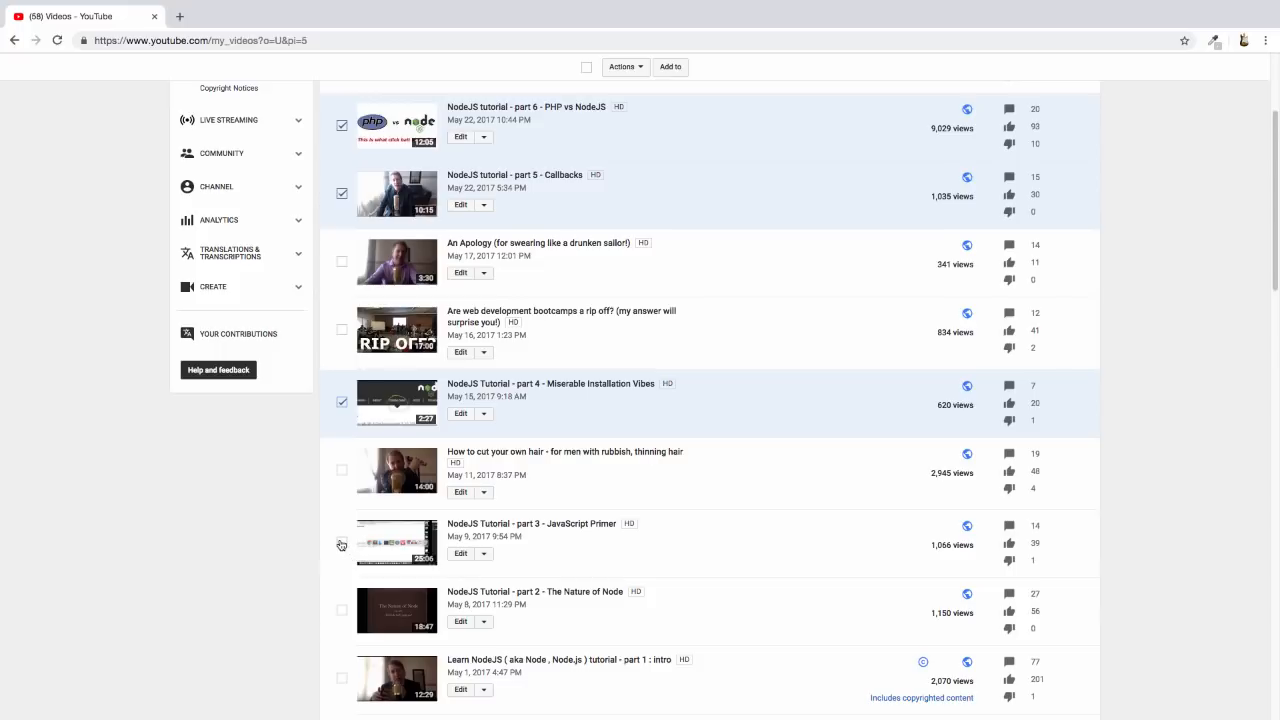
pyautogui.click(342, 542)
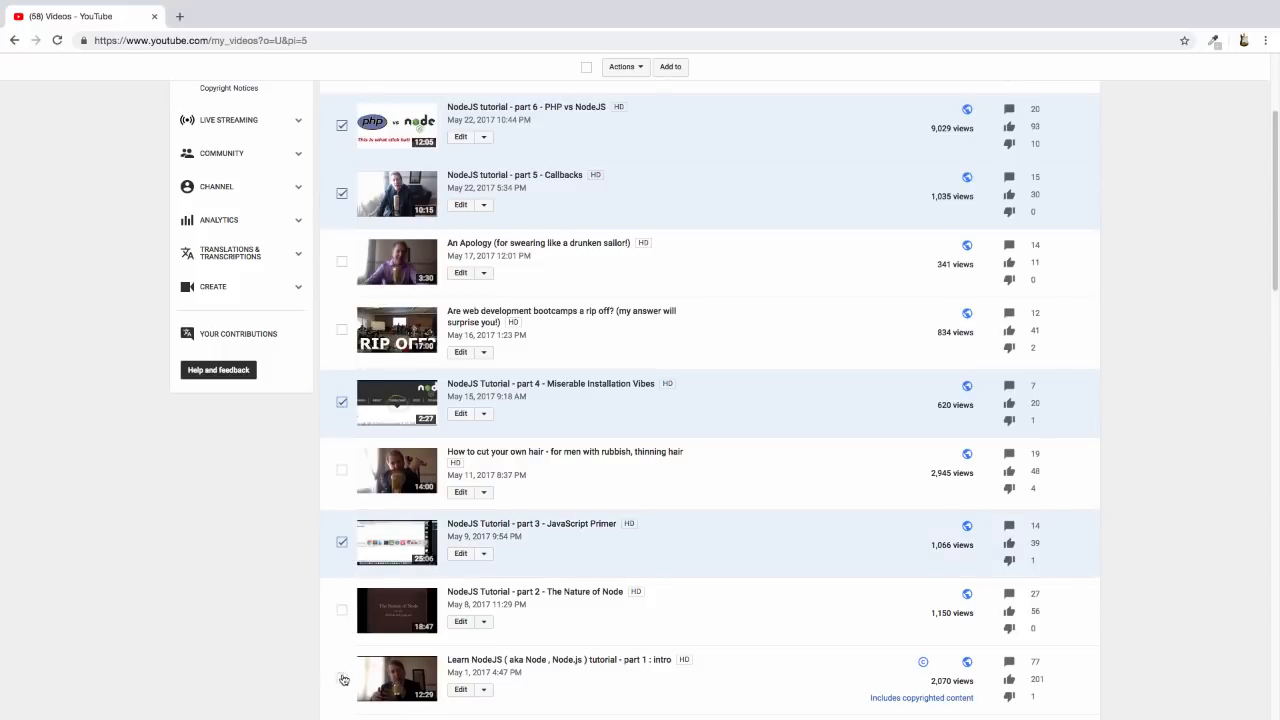
pyautogui.click(342, 610)
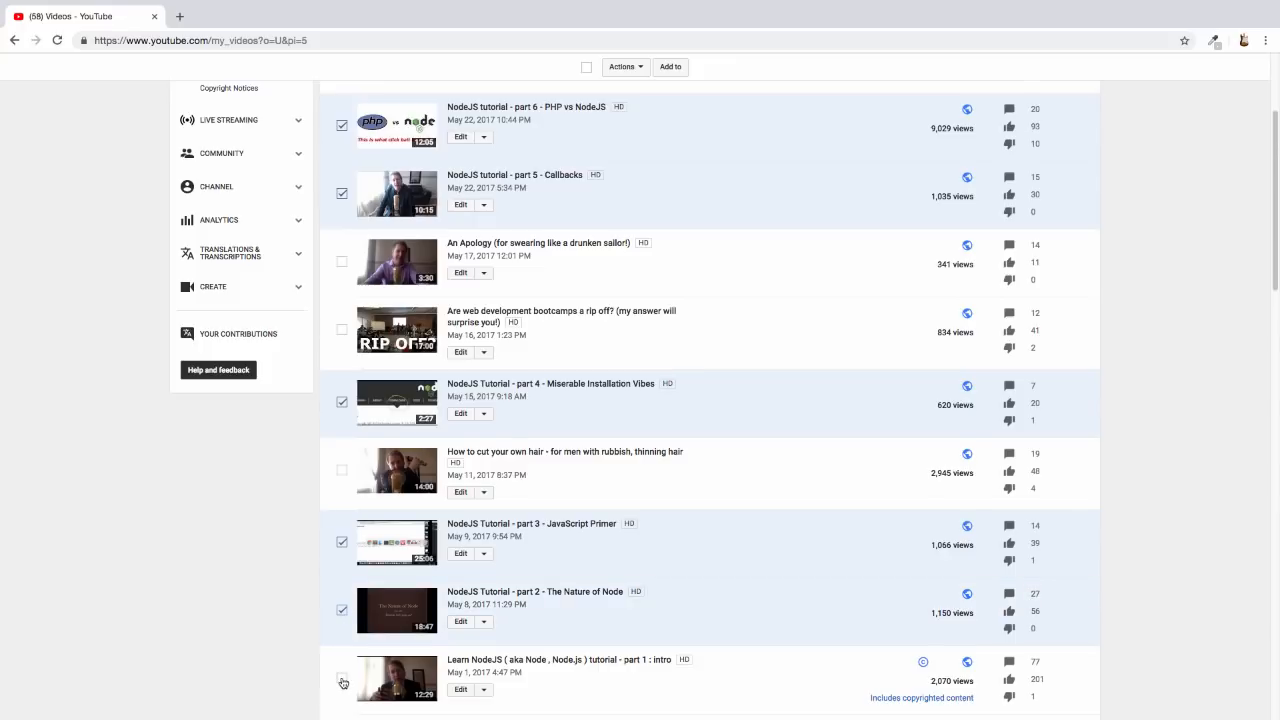
# Step: Check Web developers parts 2, 3 and 1 and the Kneel before Zod video
pyautogui.scroll(-3)
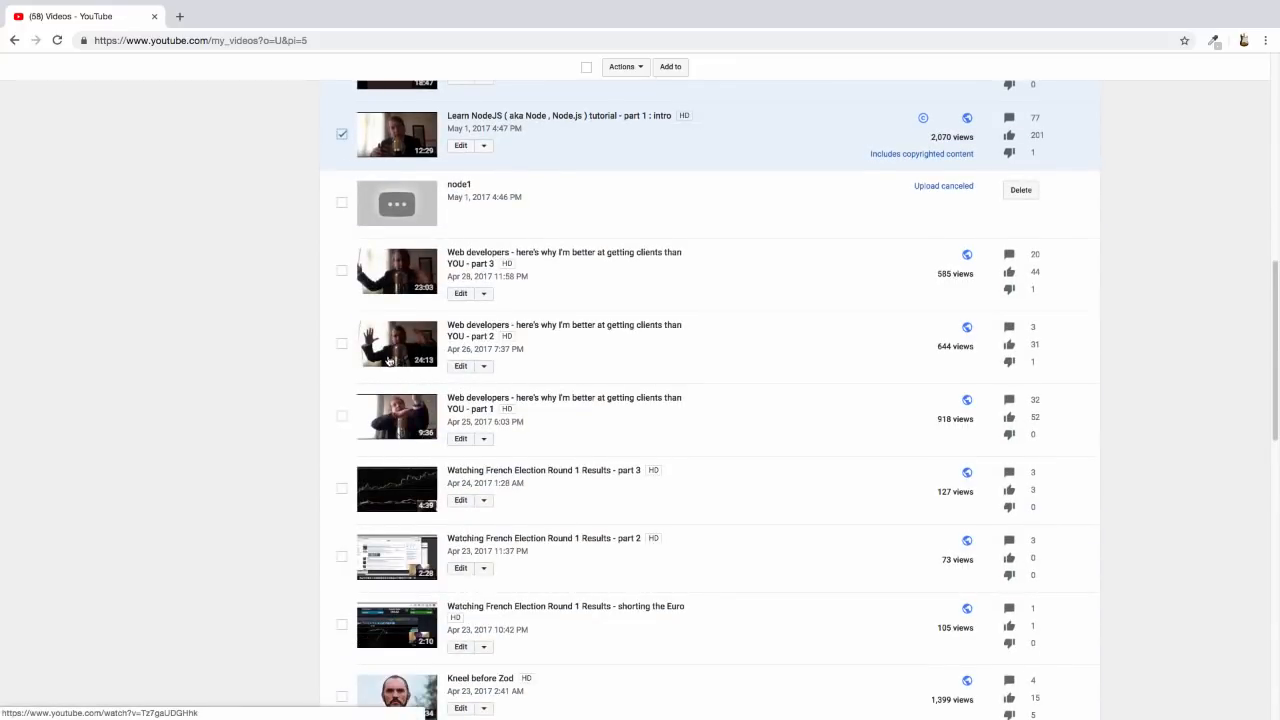
pyautogui.moveTo(344, 348)
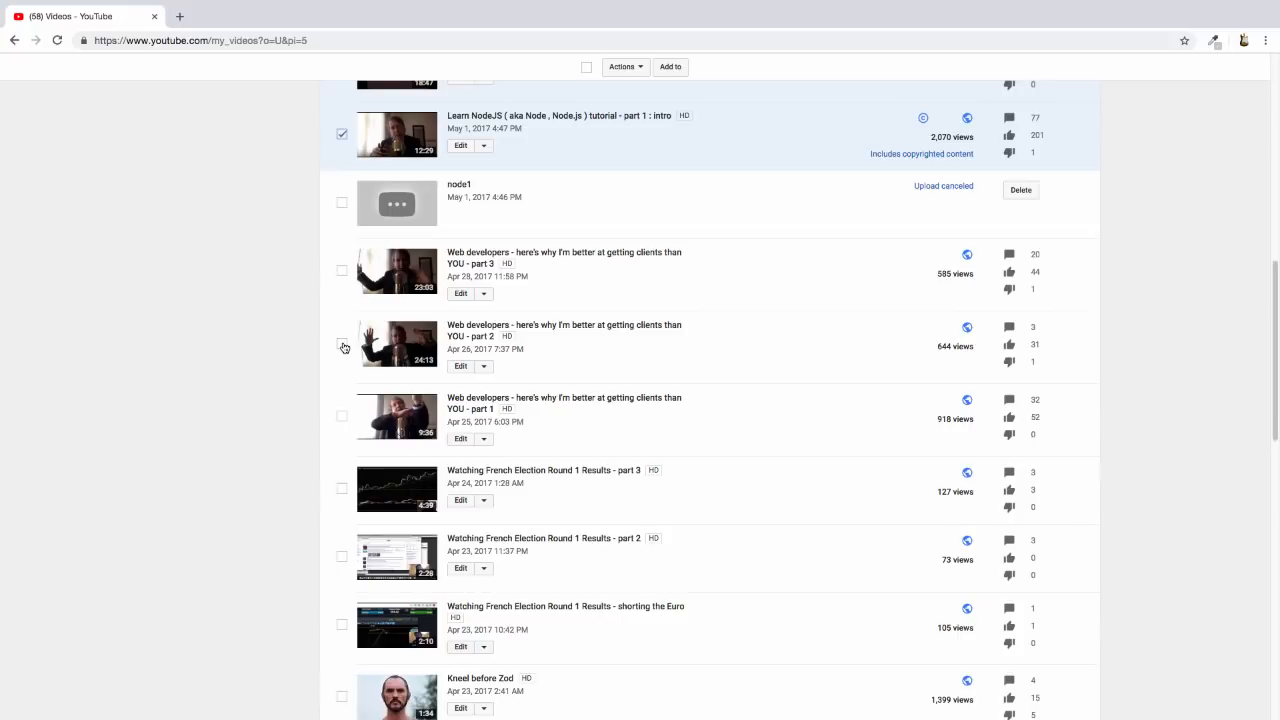
pyautogui.click(342, 344)
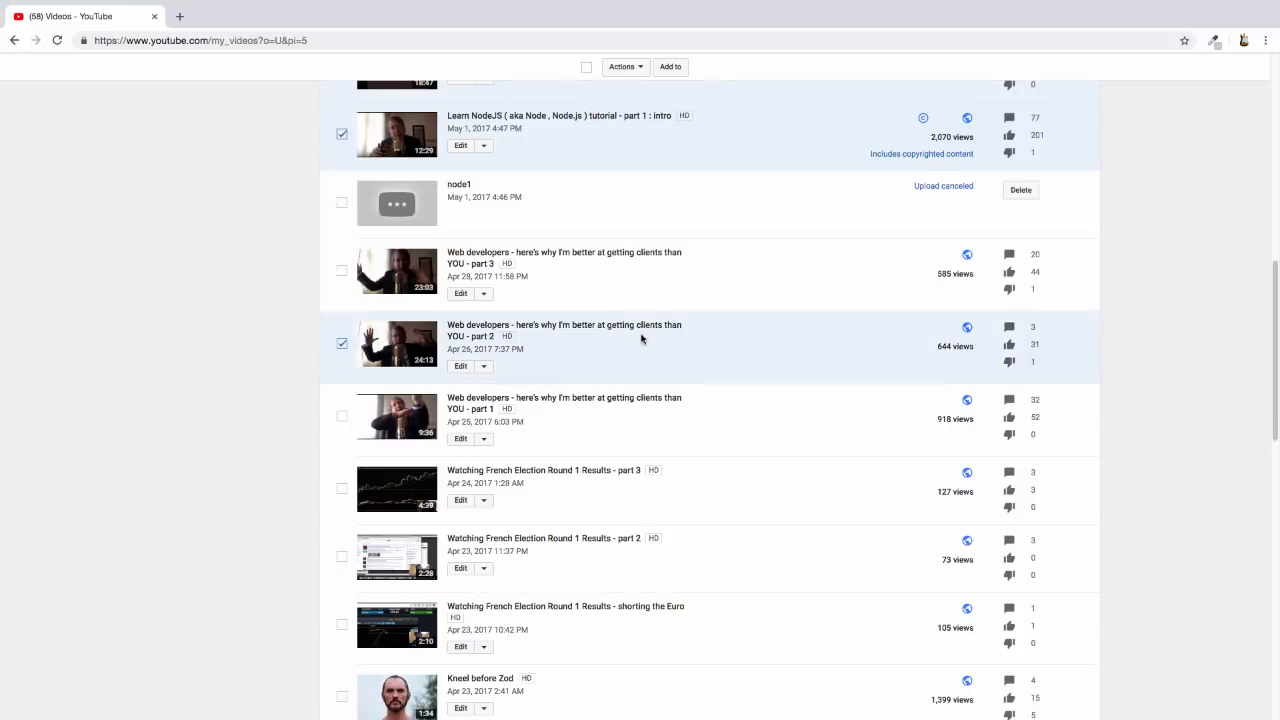
pyautogui.moveTo(328, 258)
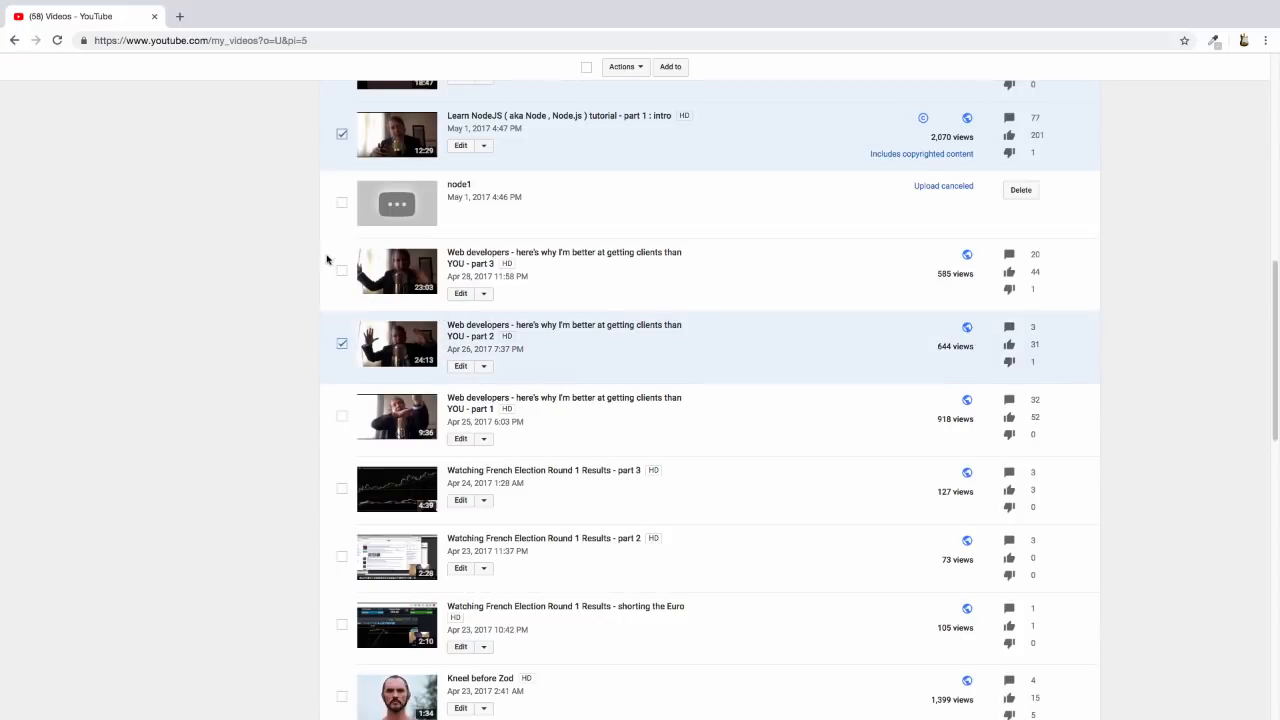
pyautogui.click(342, 272)
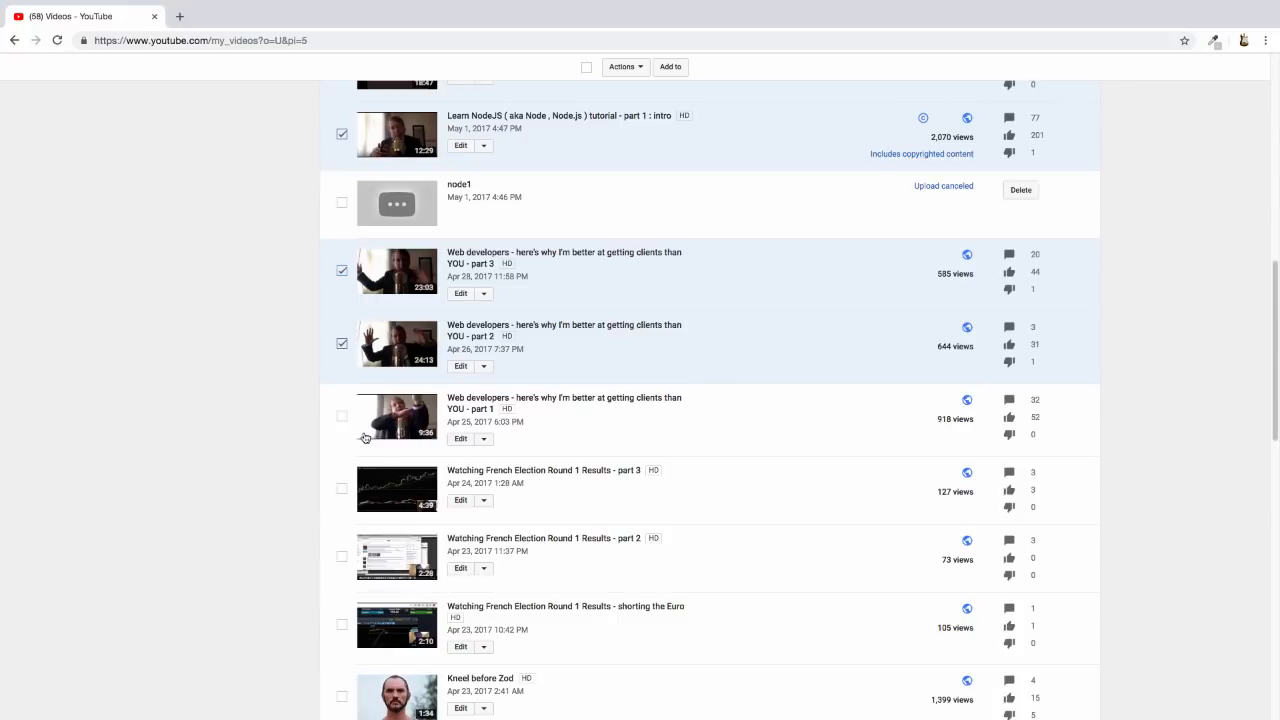
pyautogui.click(340, 416)
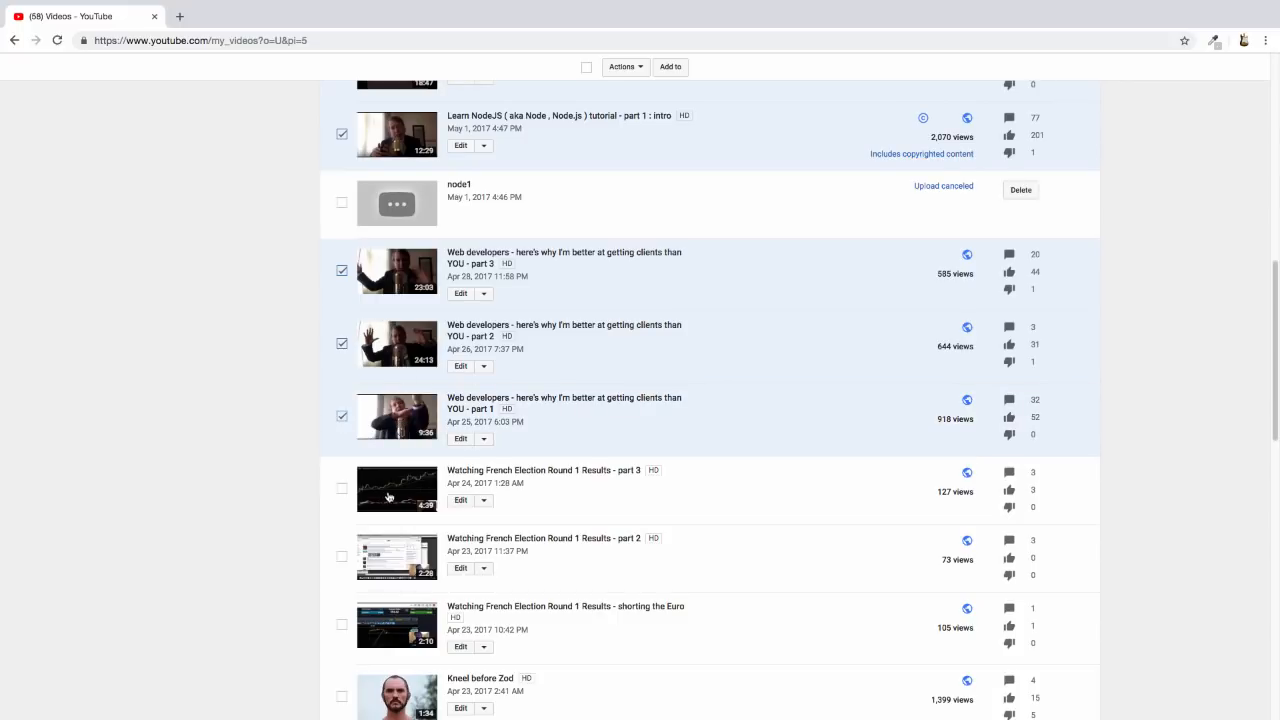
pyautogui.moveTo(548, 562)
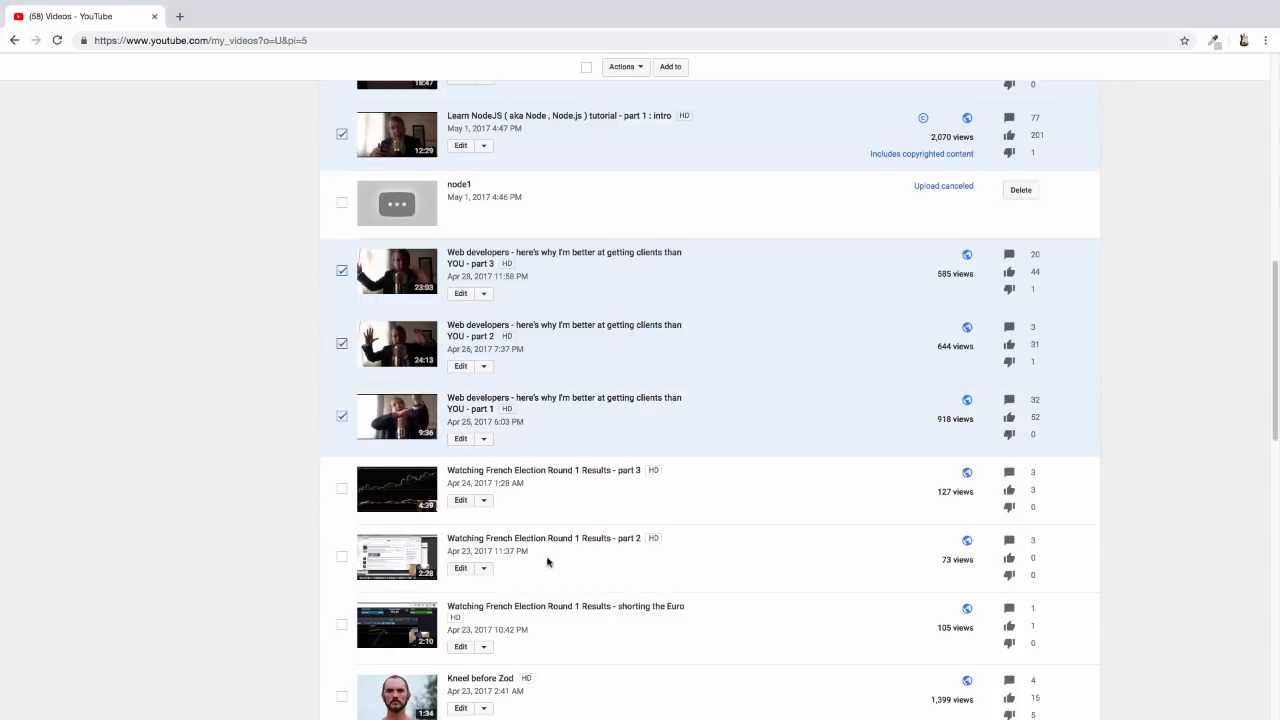
pyautogui.scroll(-3)
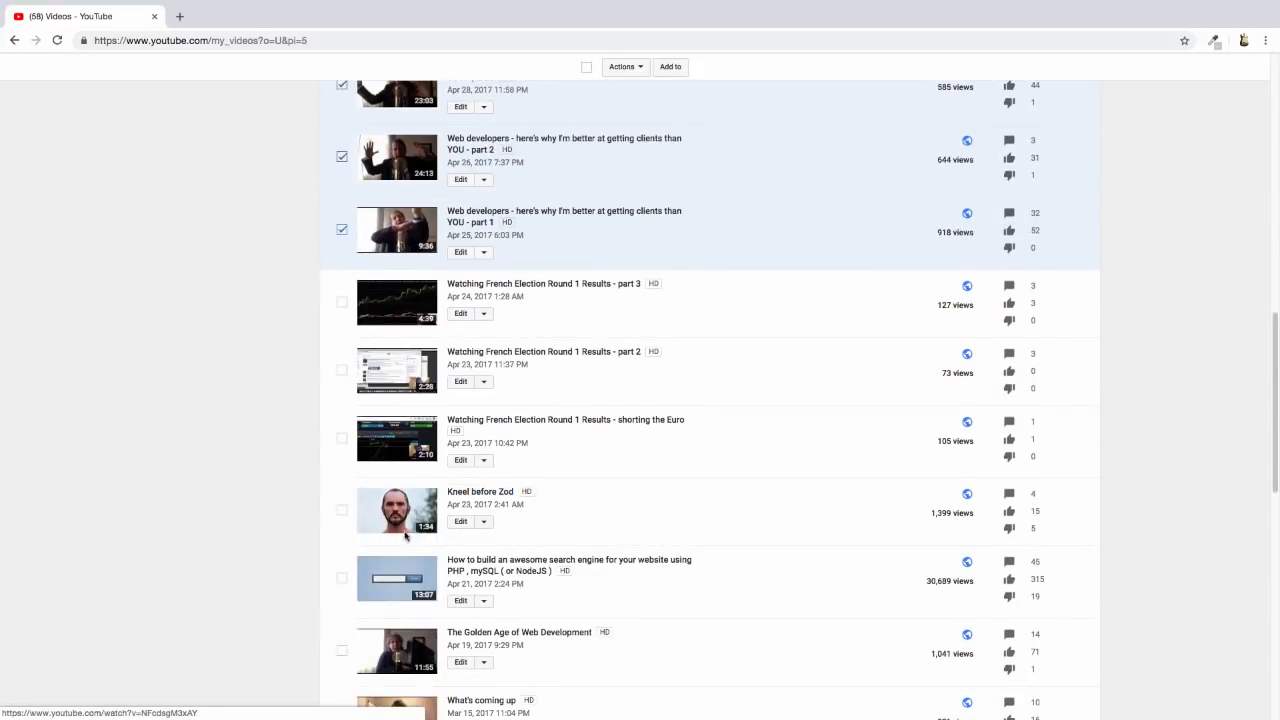
pyautogui.moveTo(360, 584)
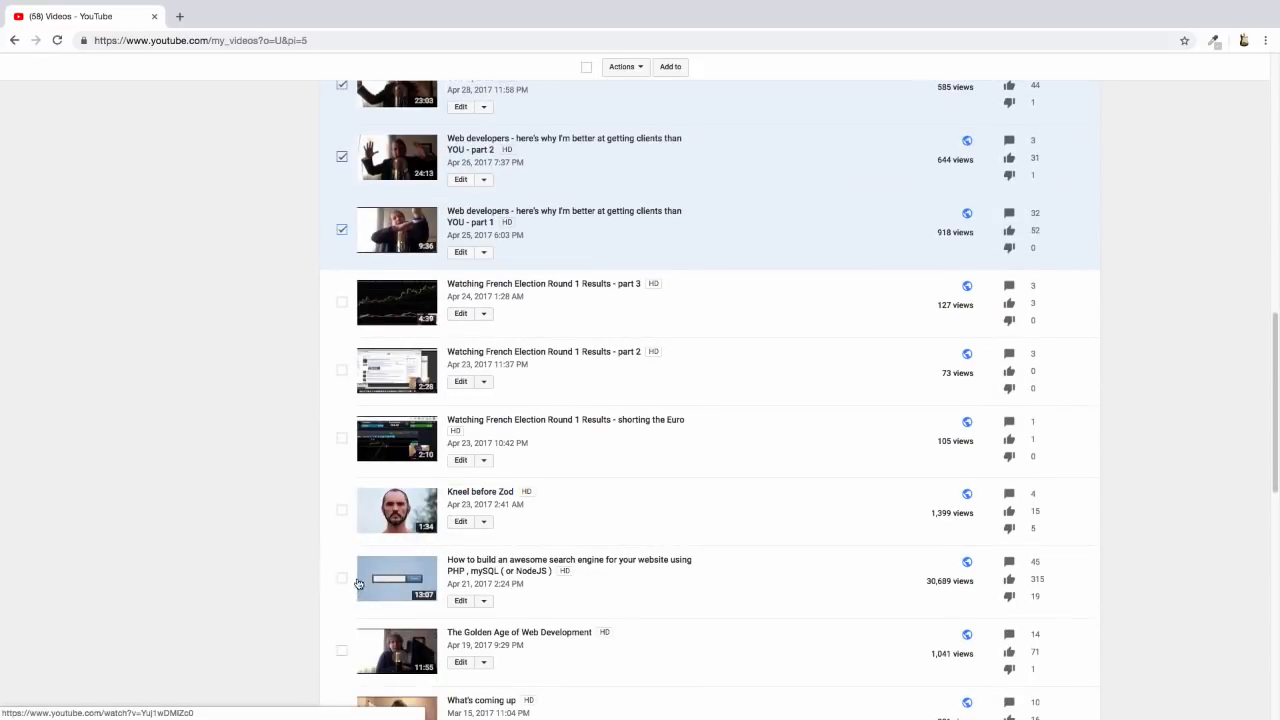
pyautogui.click(340, 510)
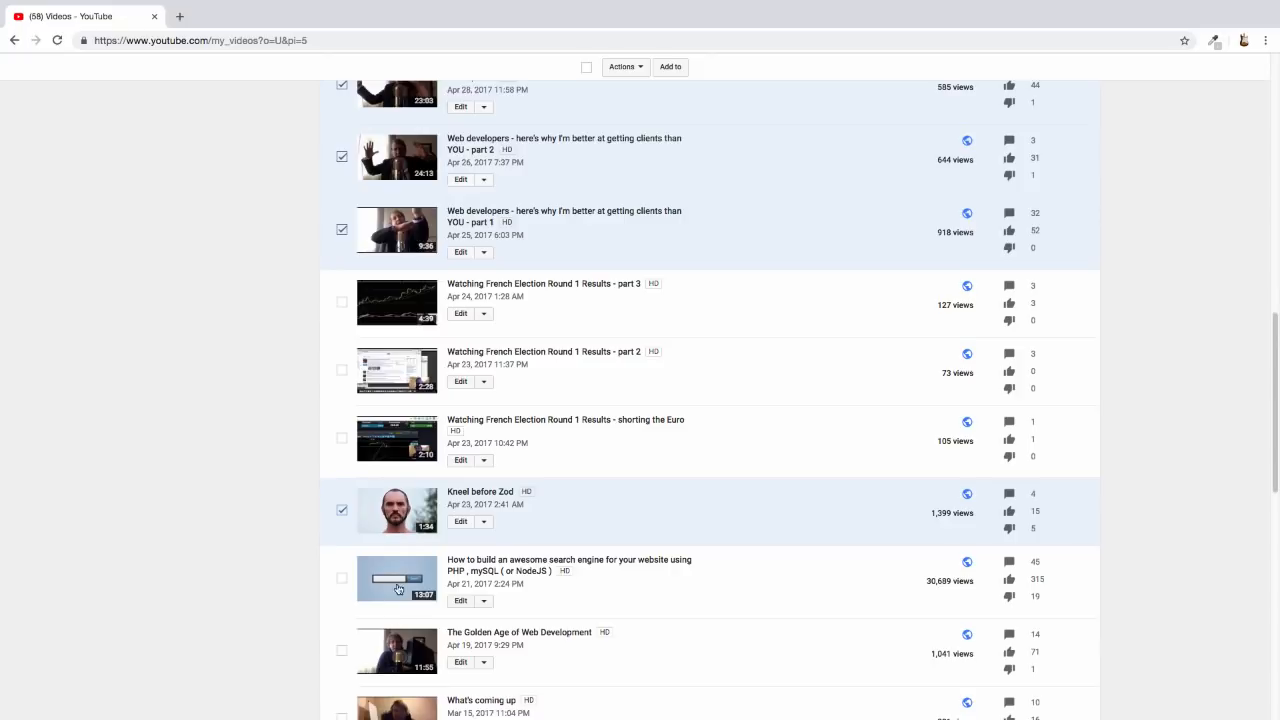
# Step: Check What's coming up, Web development's biggest secret, The problem with LinkedIn and the mobile website design videos
pyautogui.scroll(-3)
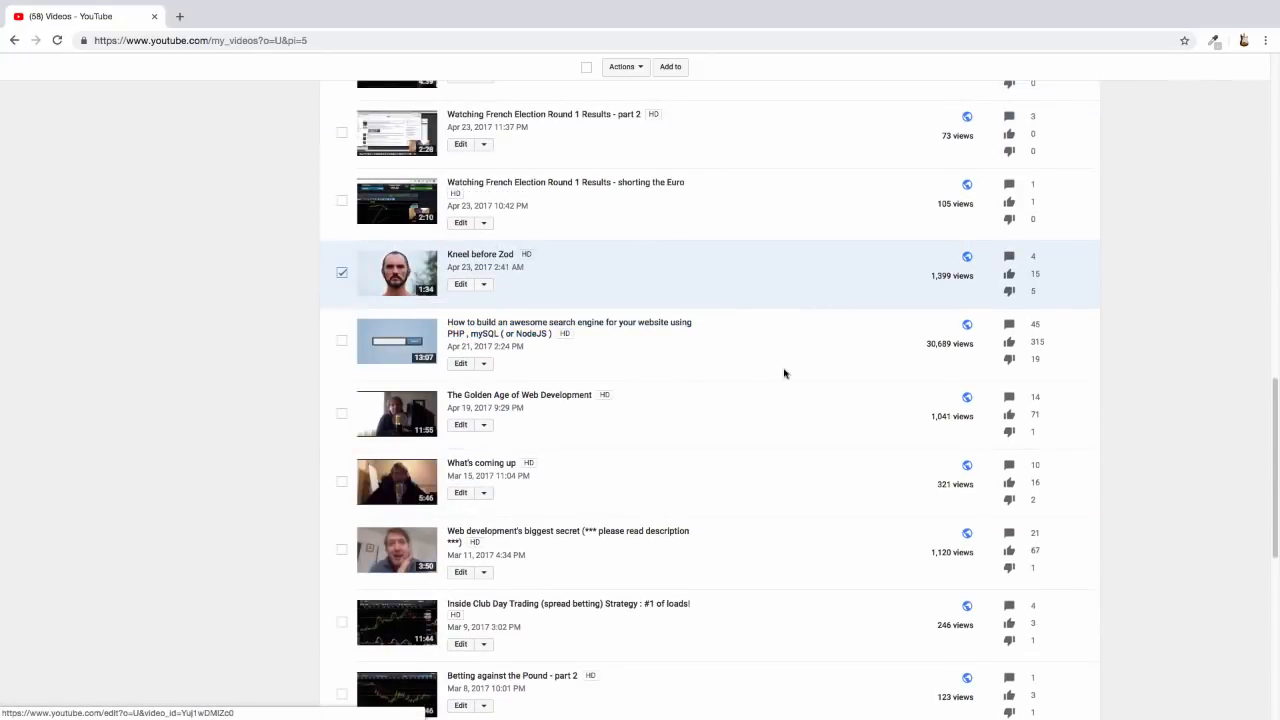
pyautogui.moveTo(370, 352)
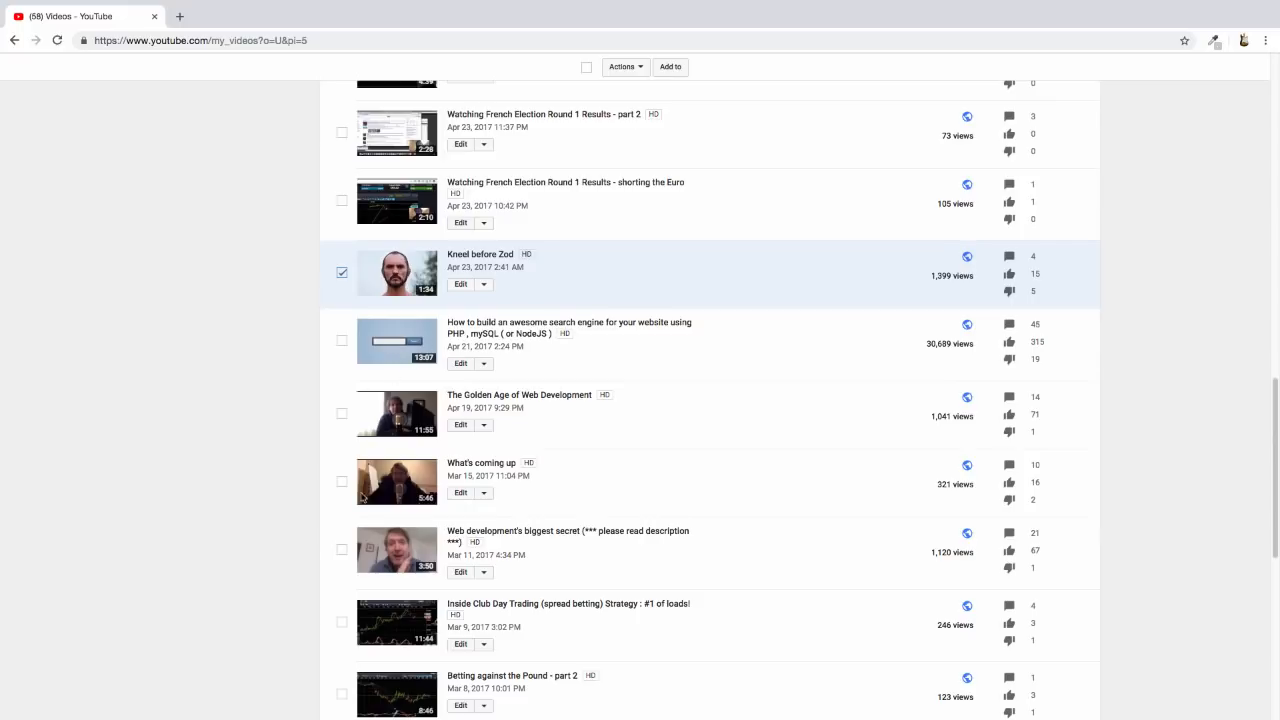
pyautogui.moveTo(340, 496)
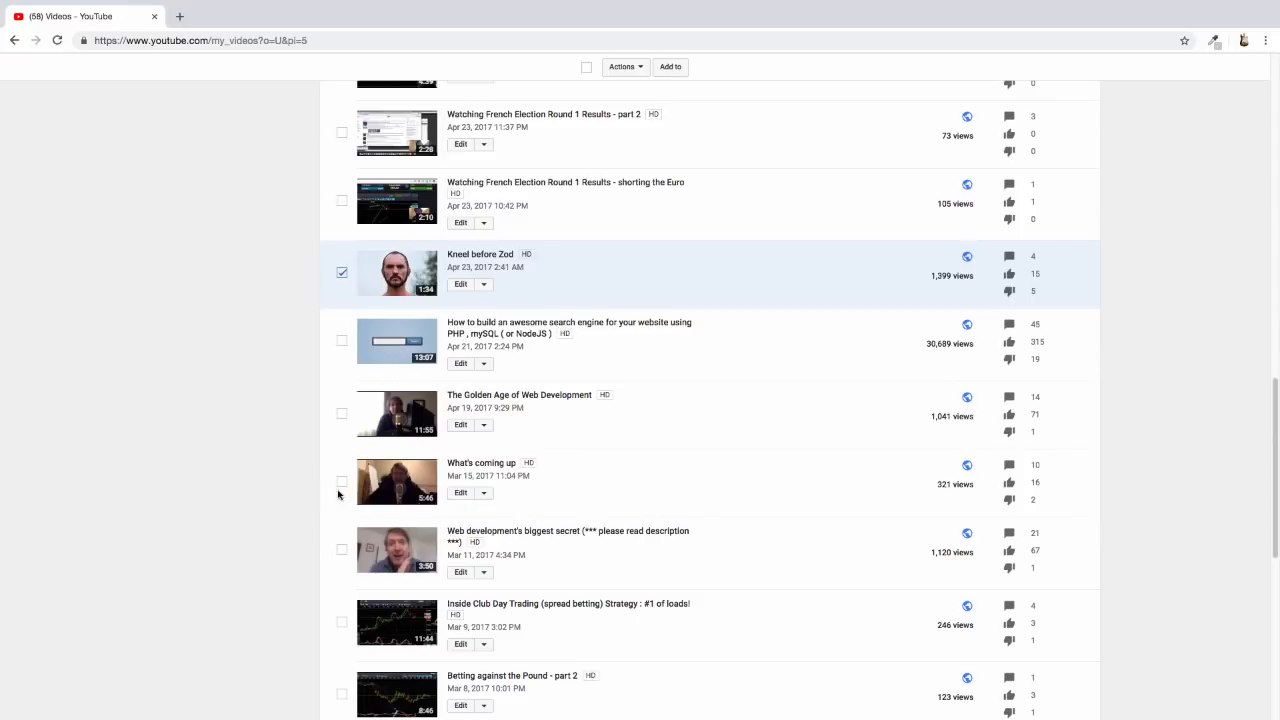
pyautogui.click(342, 482)
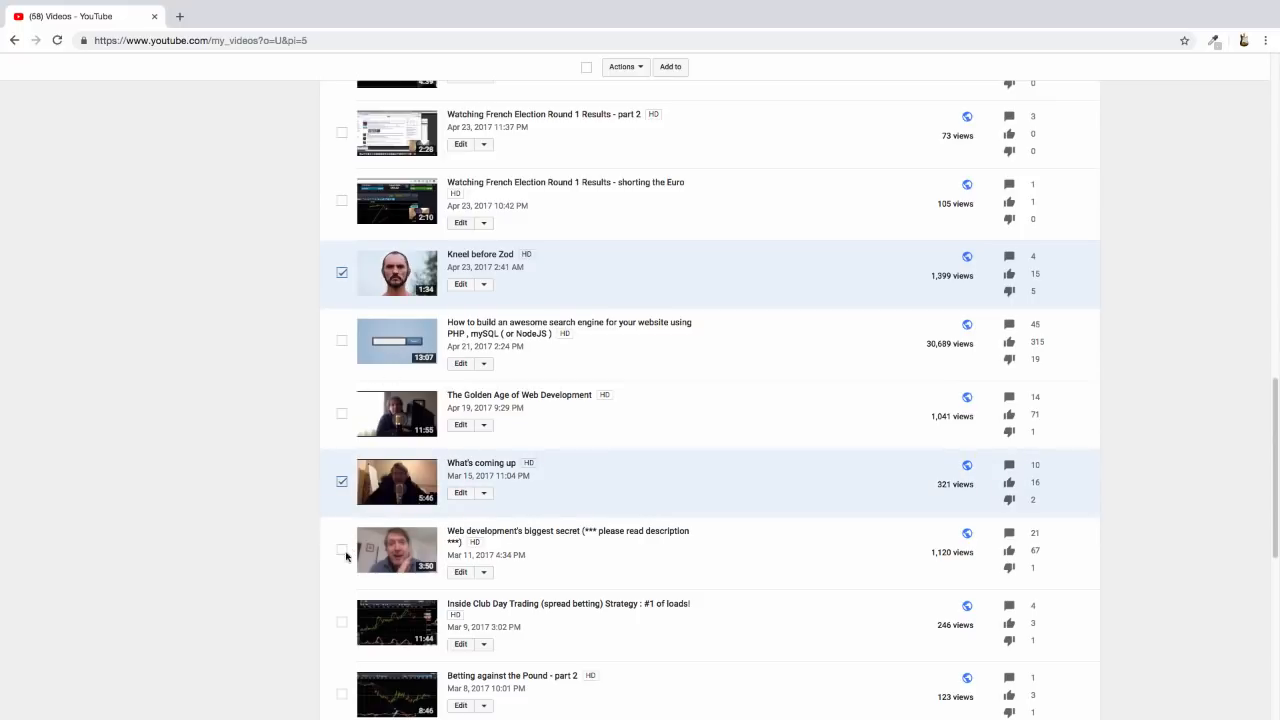
pyautogui.click(342, 550)
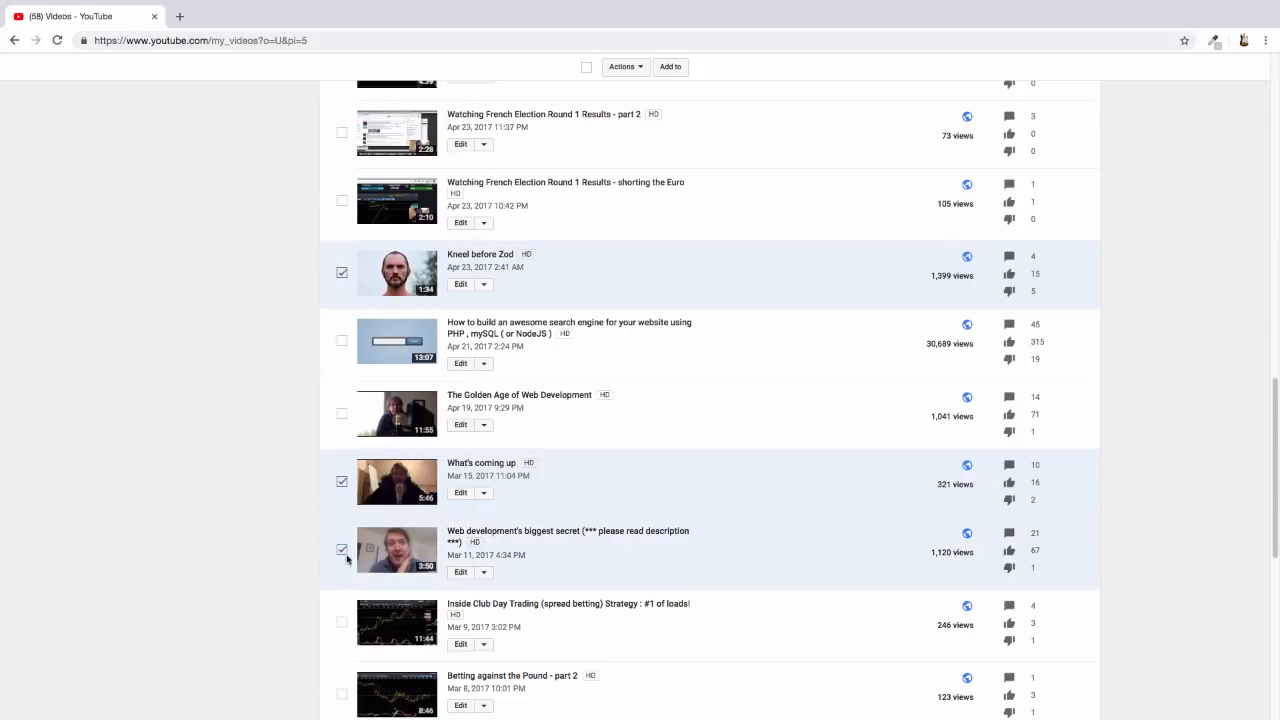
pyautogui.scroll(-3)
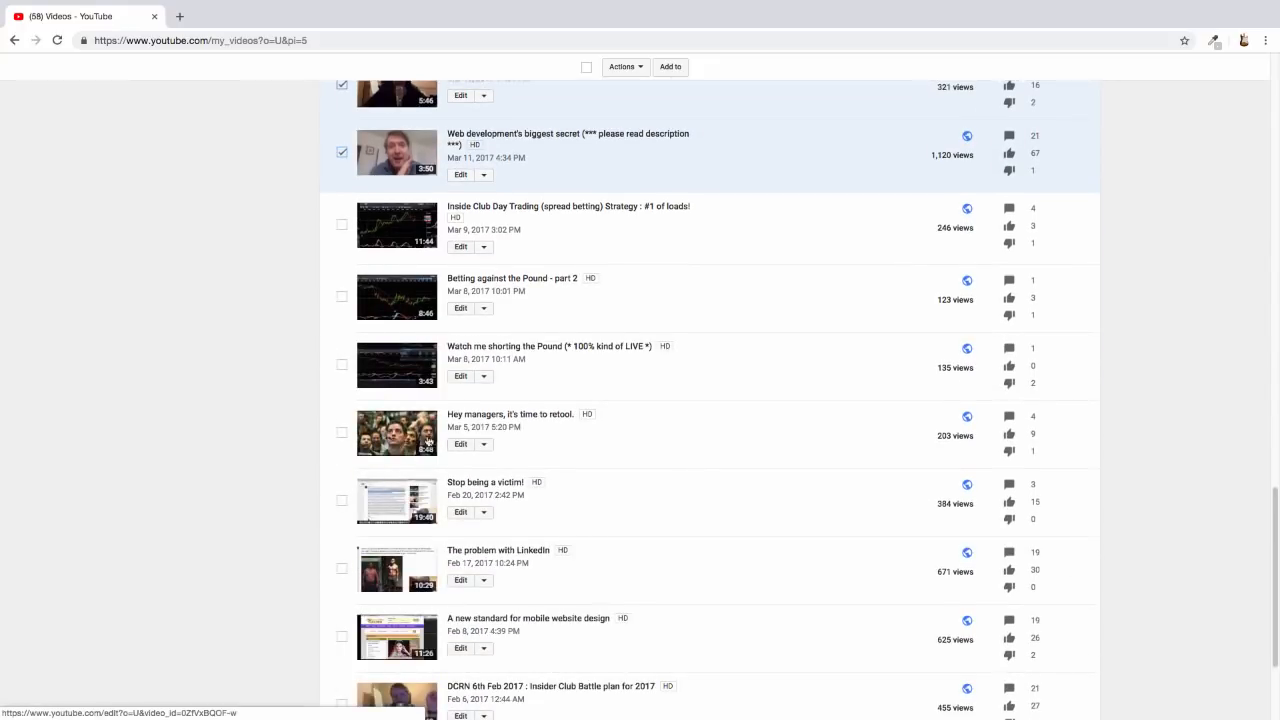
pyautogui.moveTo(372, 516)
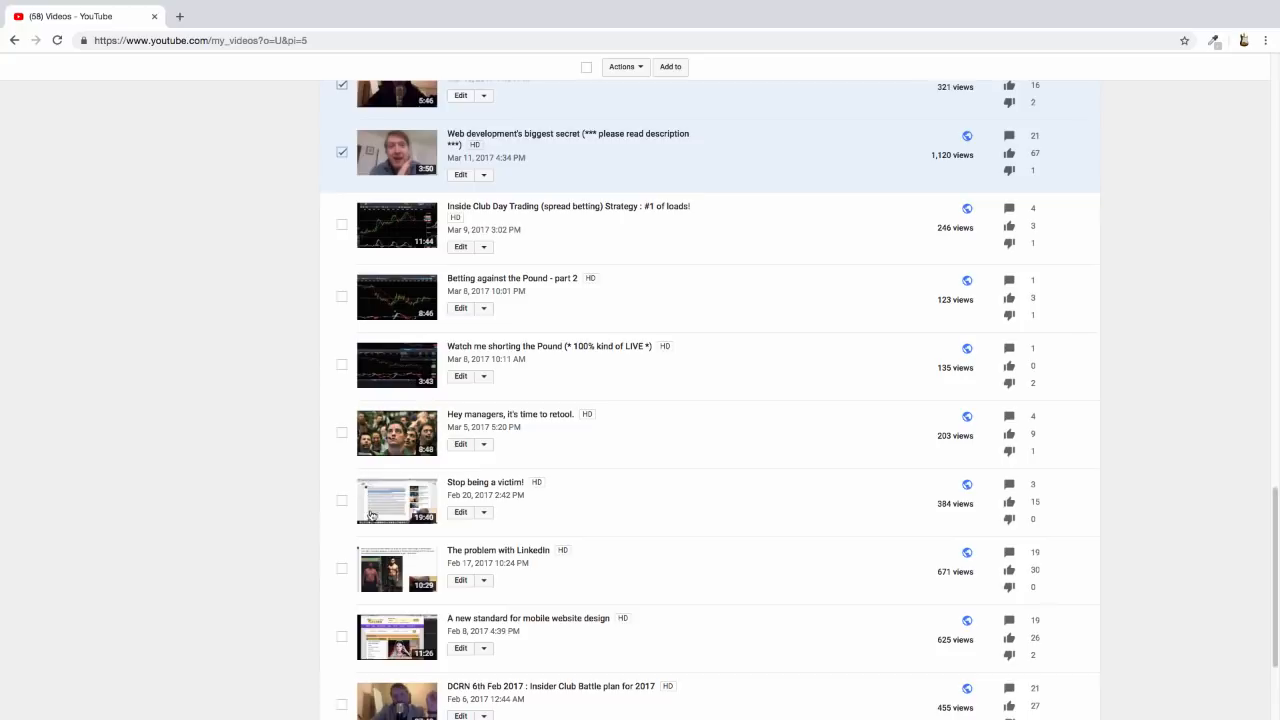
pyautogui.scroll(-3)
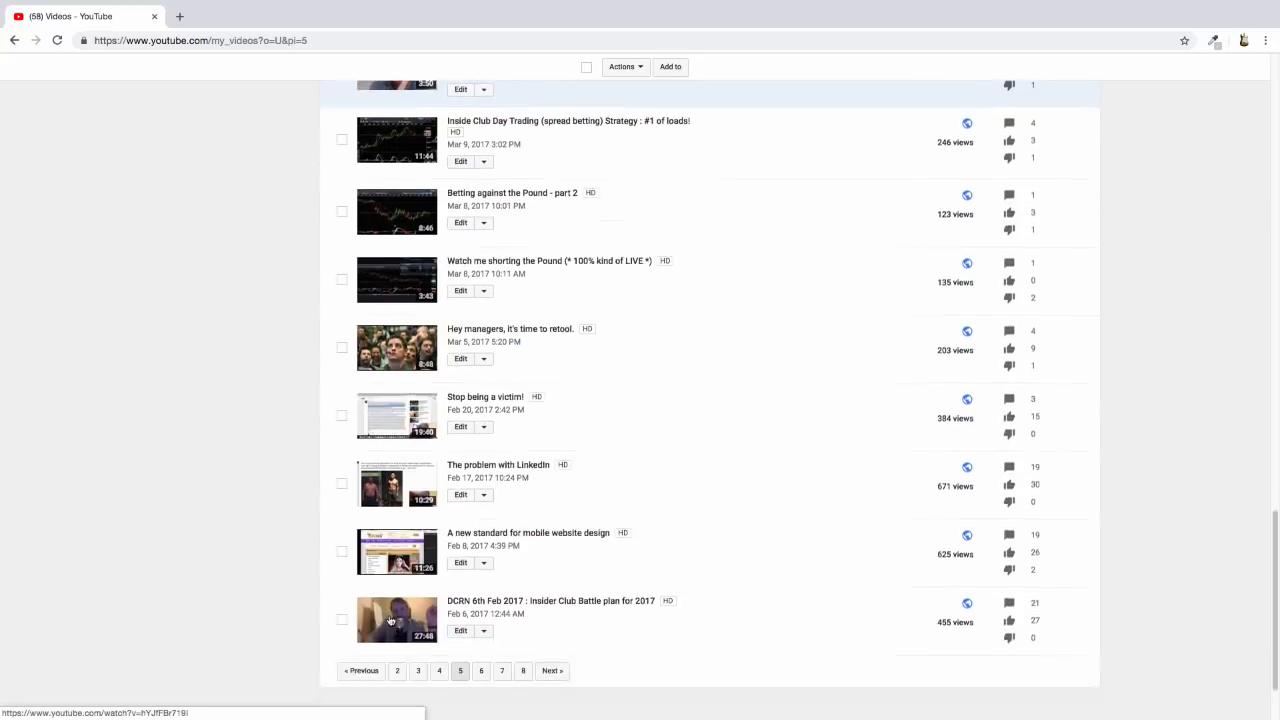
pyautogui.scroll(-3)
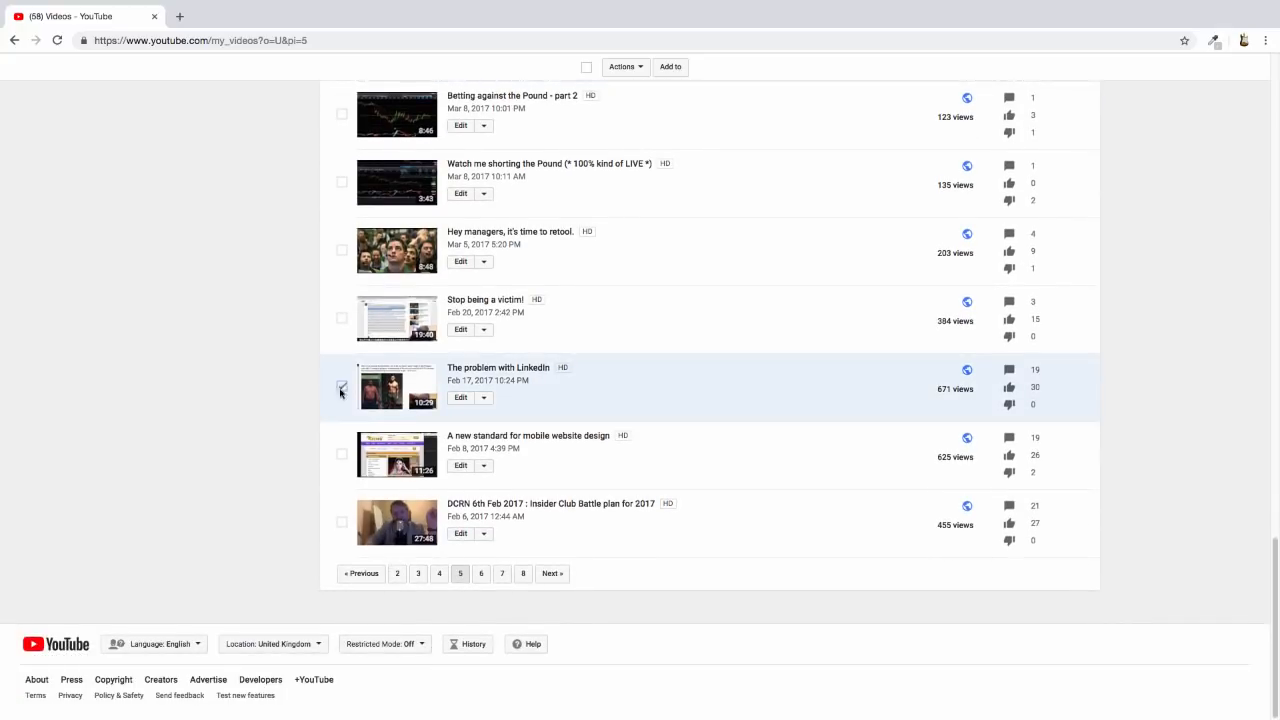
pyautogui.click(340, 386)
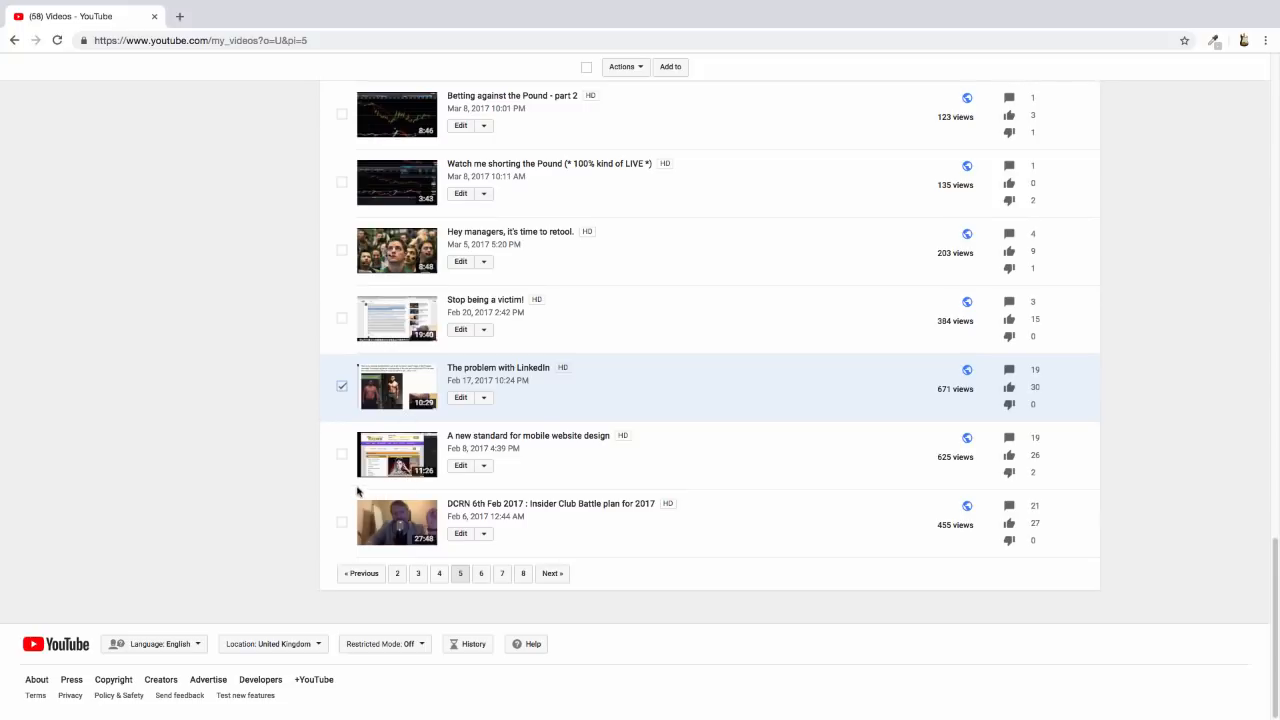
pyautogui.click(342, 456)
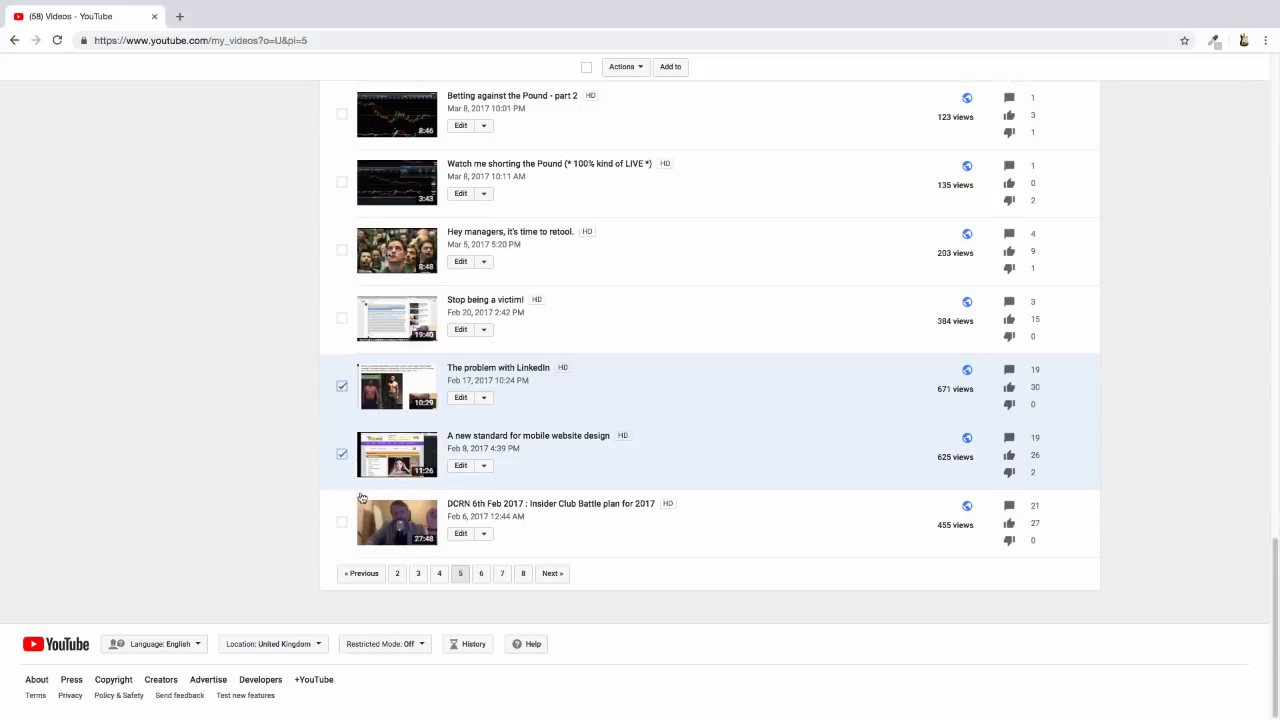
pyautogui.click(342, 522)
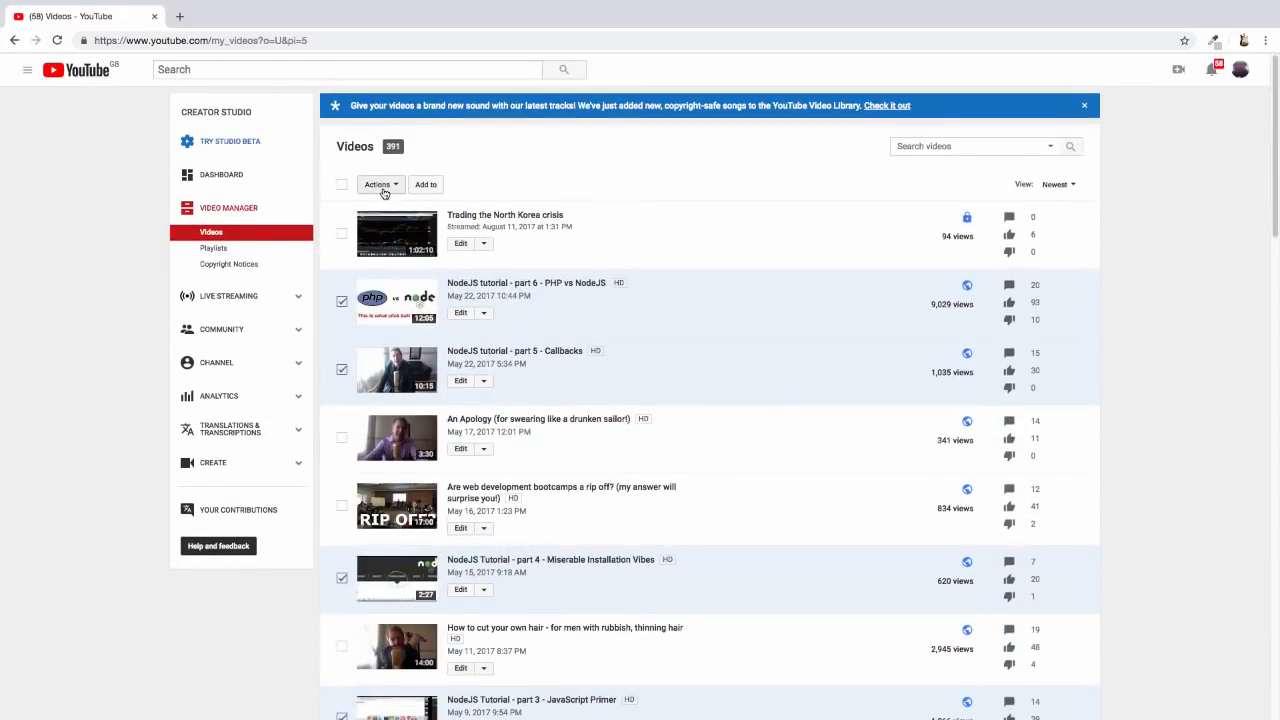
# Step: Delete the 15 checked page-five videos via Actions > Delete and confirm permanent deletion
pyautogui.click(380, 184)
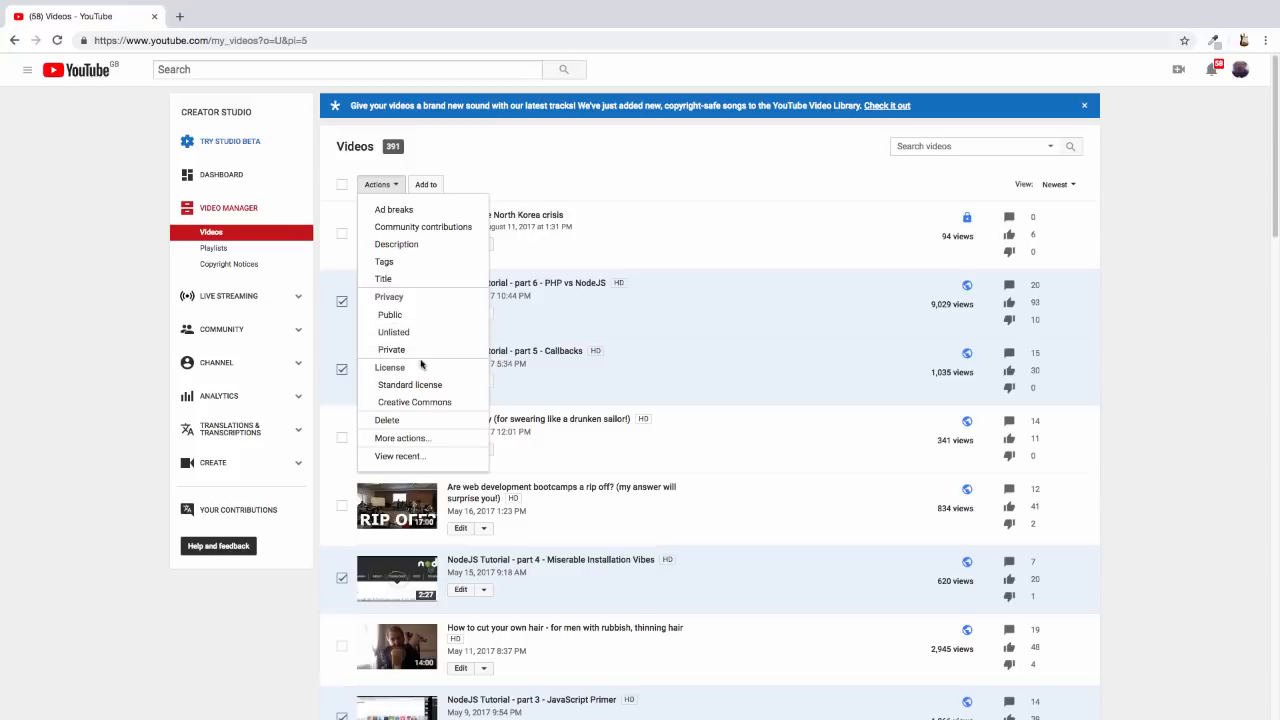
pyautogui.click(386, 420)
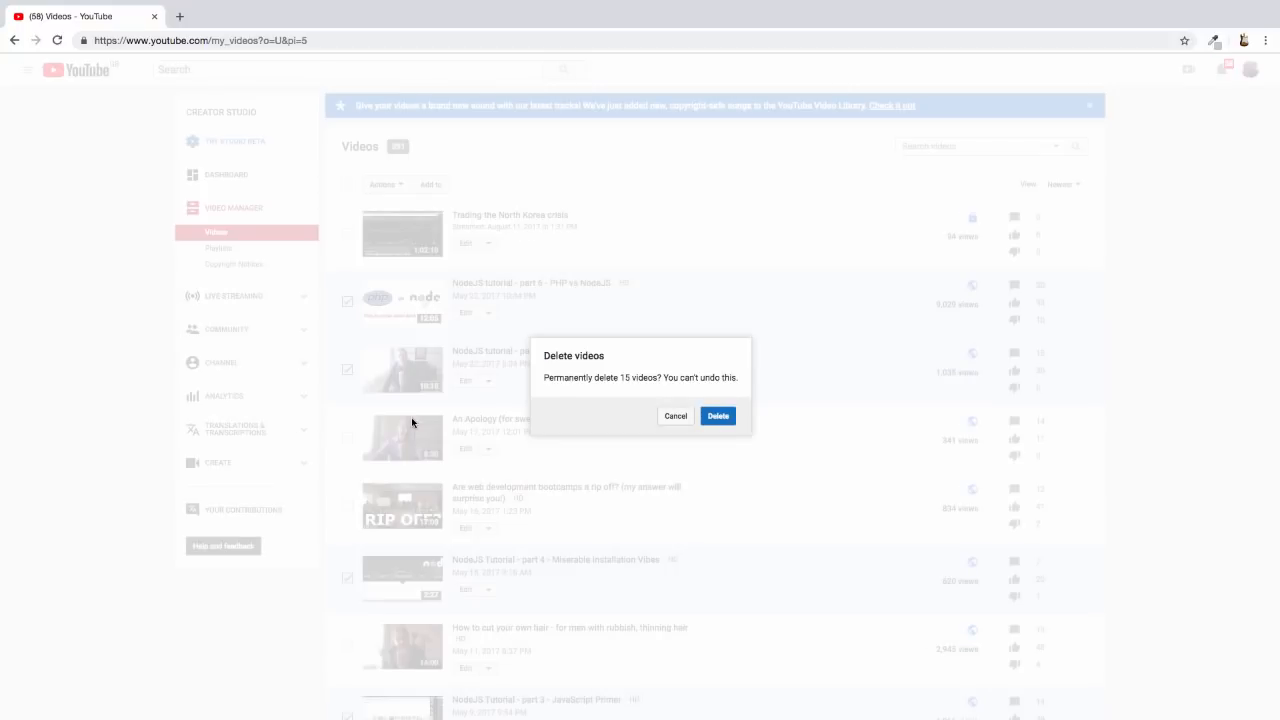
pyautogui.click(718, 414)
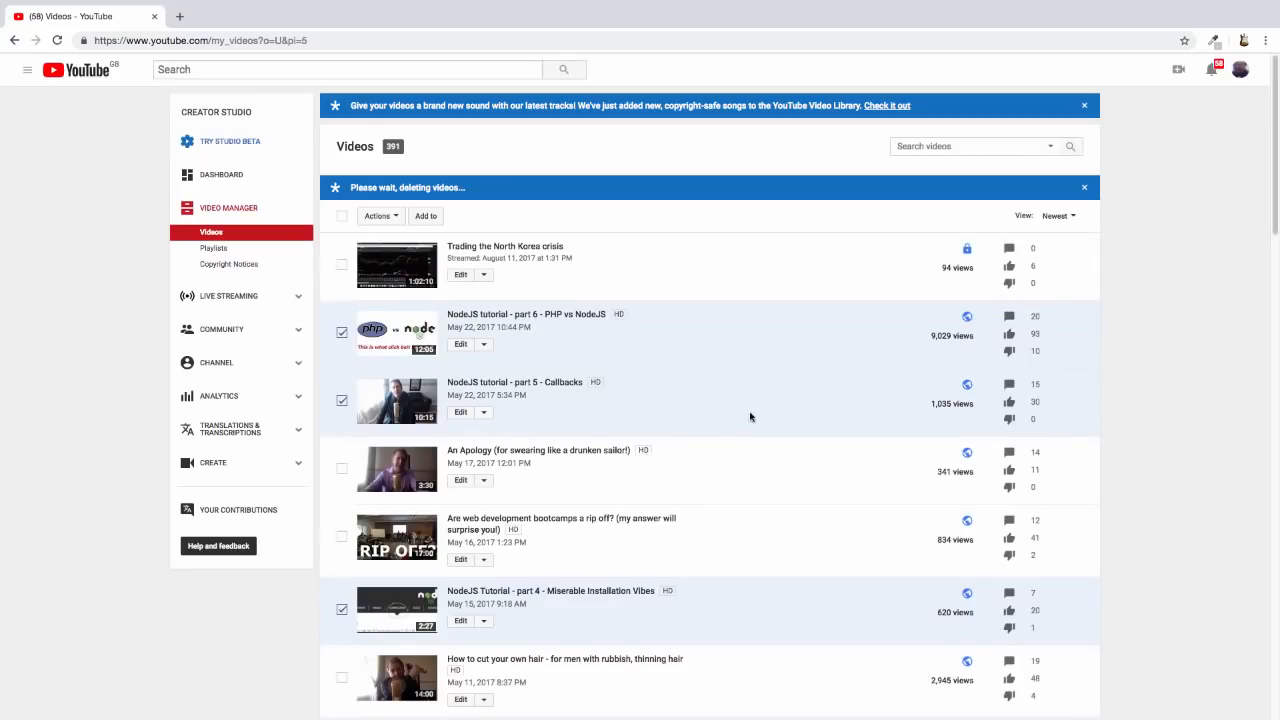
pyautogui.moveTo(822, 390)
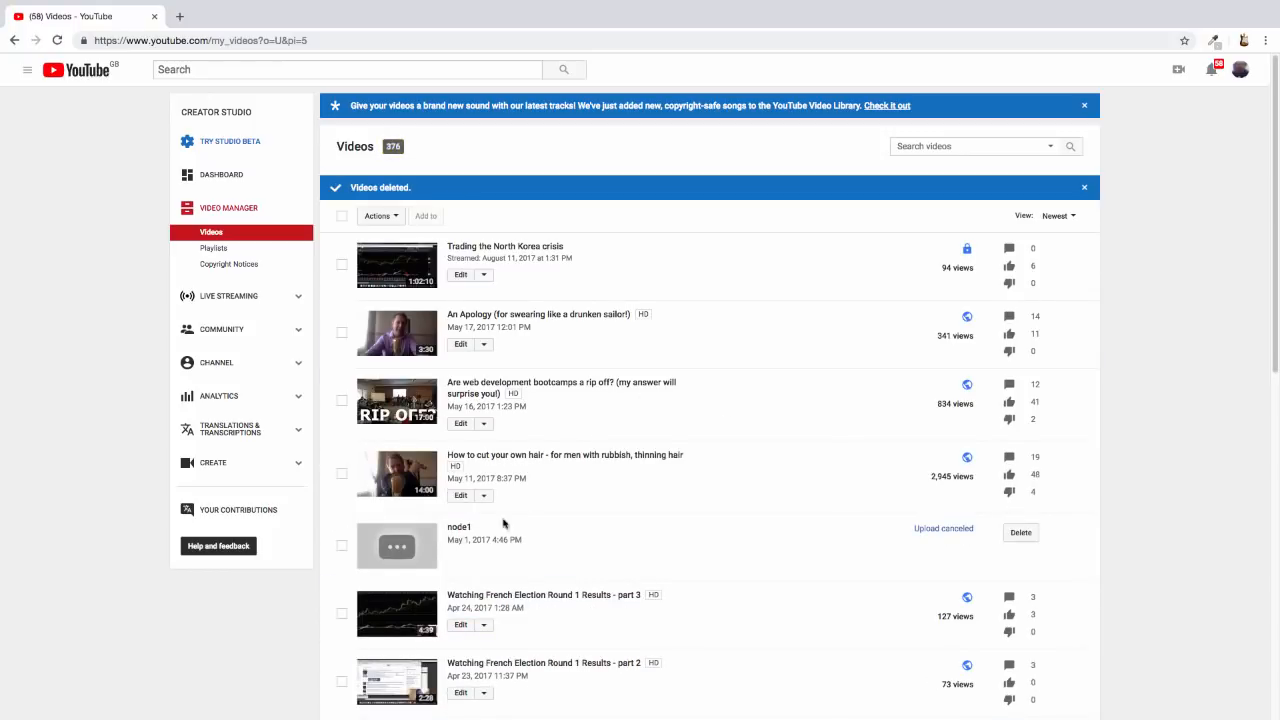
pyautogui.scroll(-3)
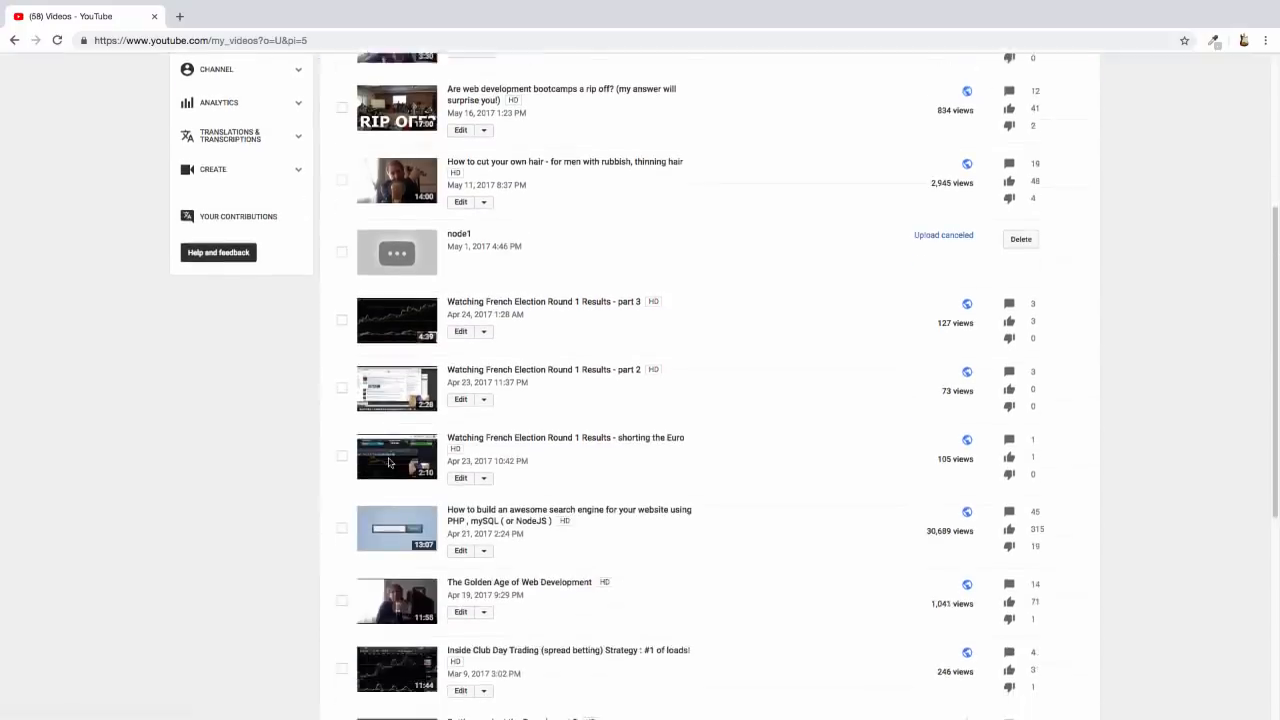
# Step: Load page 6 of the video list with the Codeigniter online shop tutorials
pyautogui.scroll(-3)
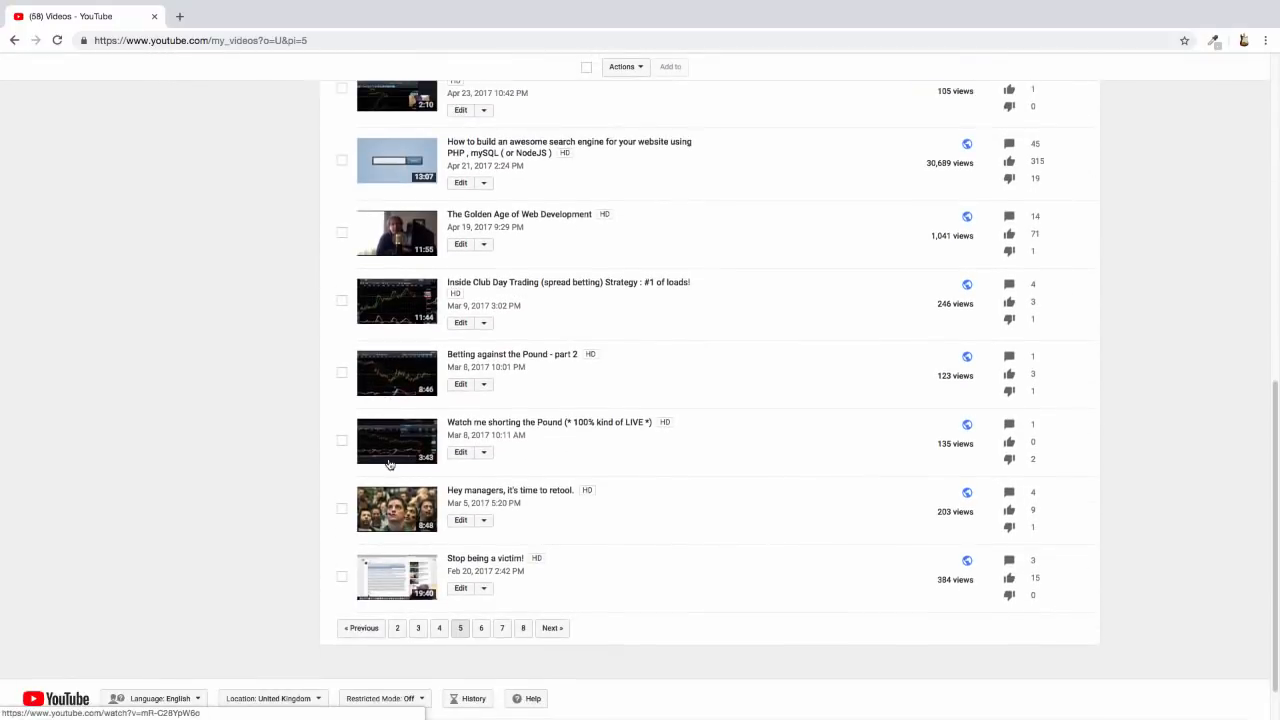
pyautogui.click(552, 604)
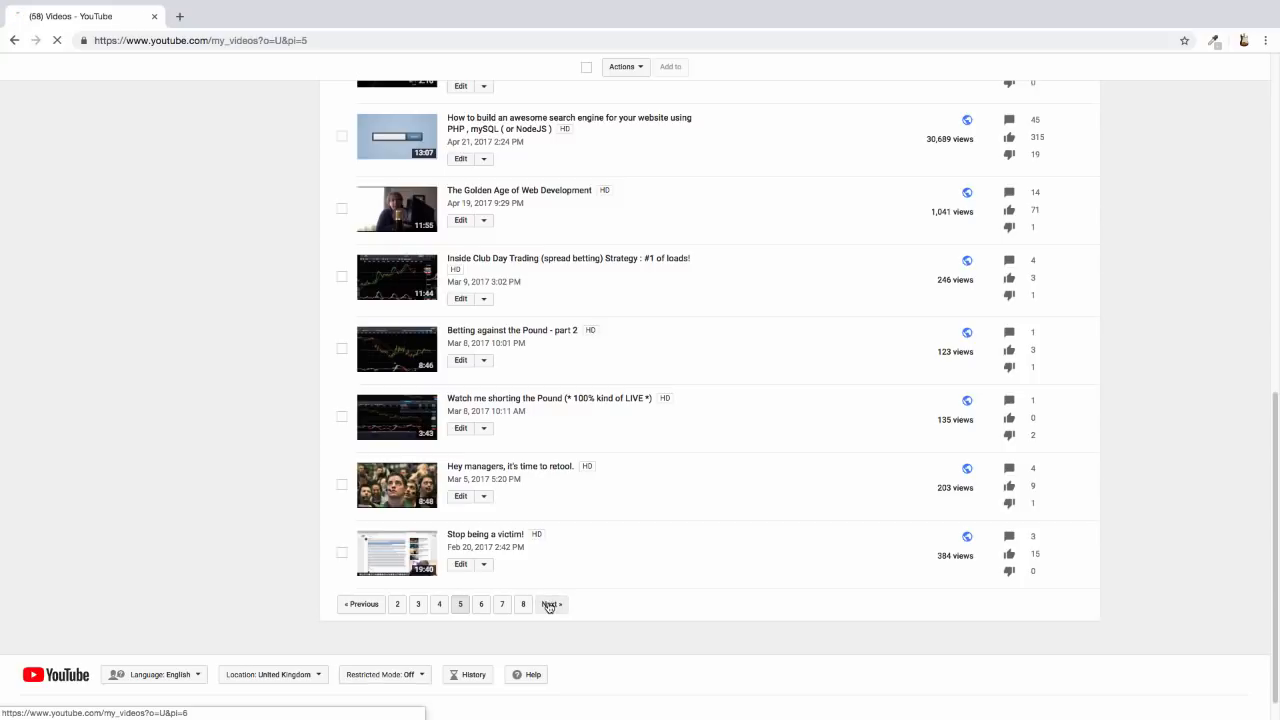
pyautogui.click(552, 604)
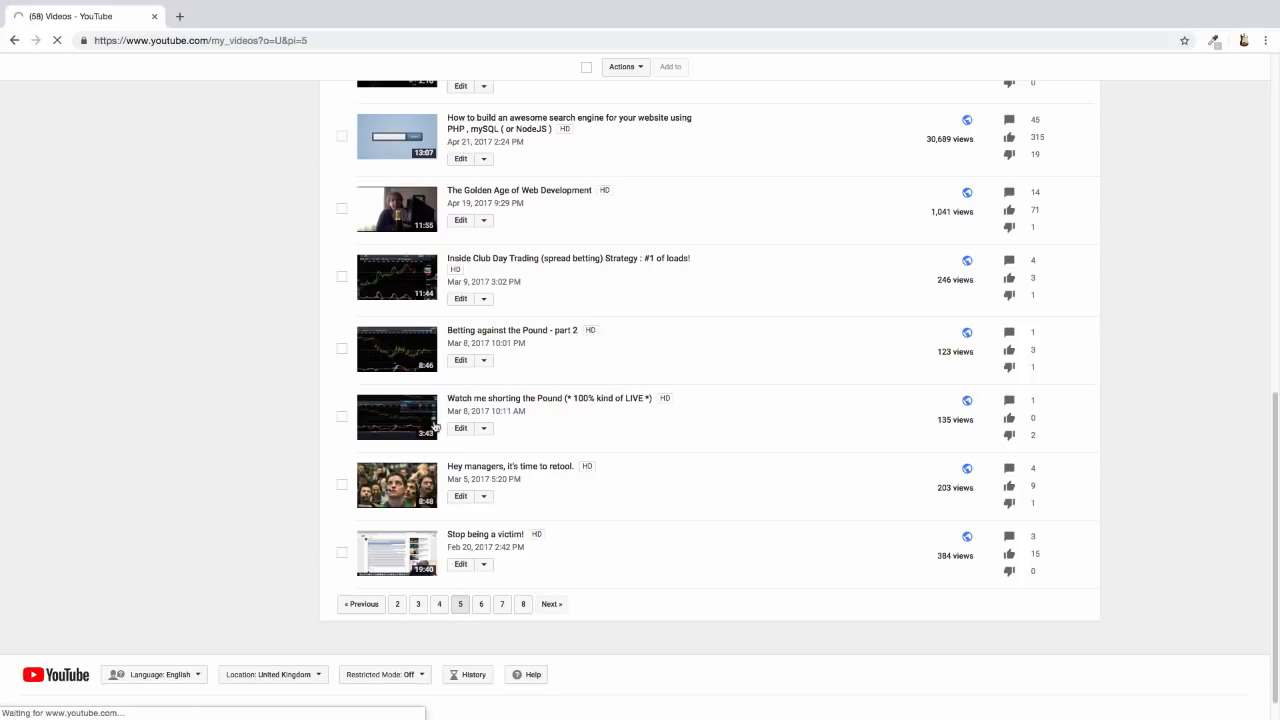
pyautogui.click(480, 604)
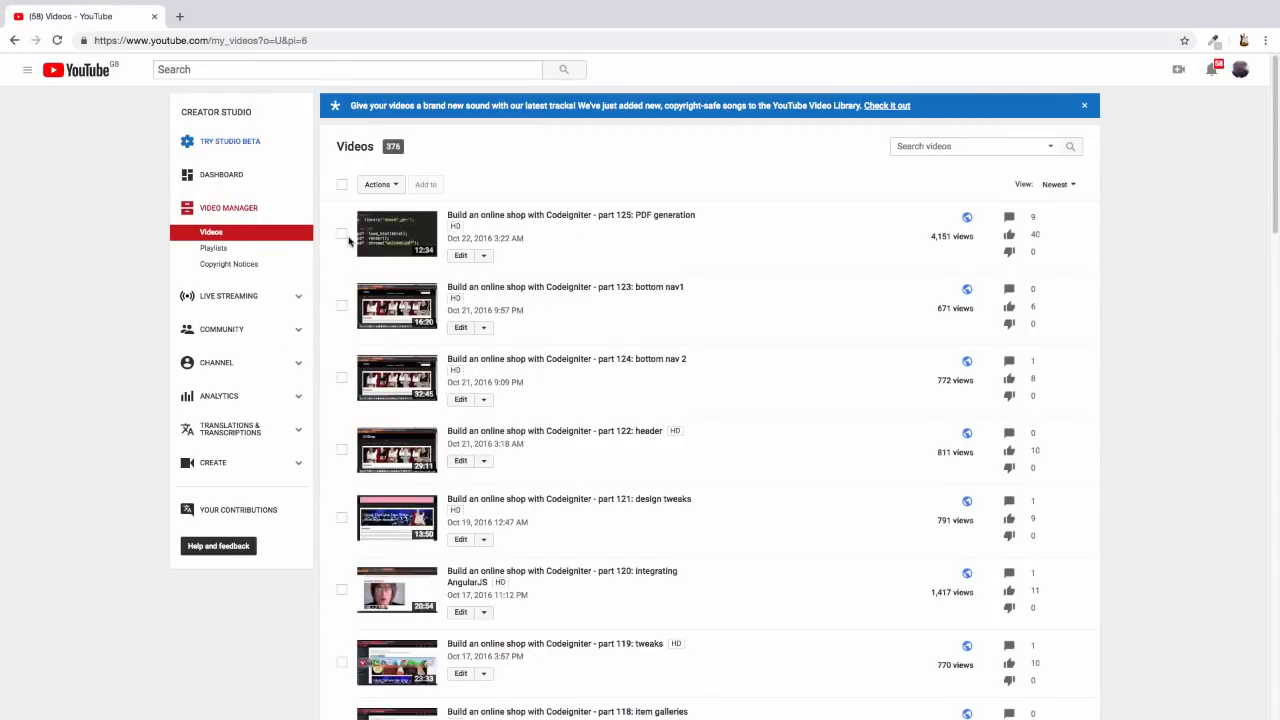
pyautogui.moveTo(382, 336)
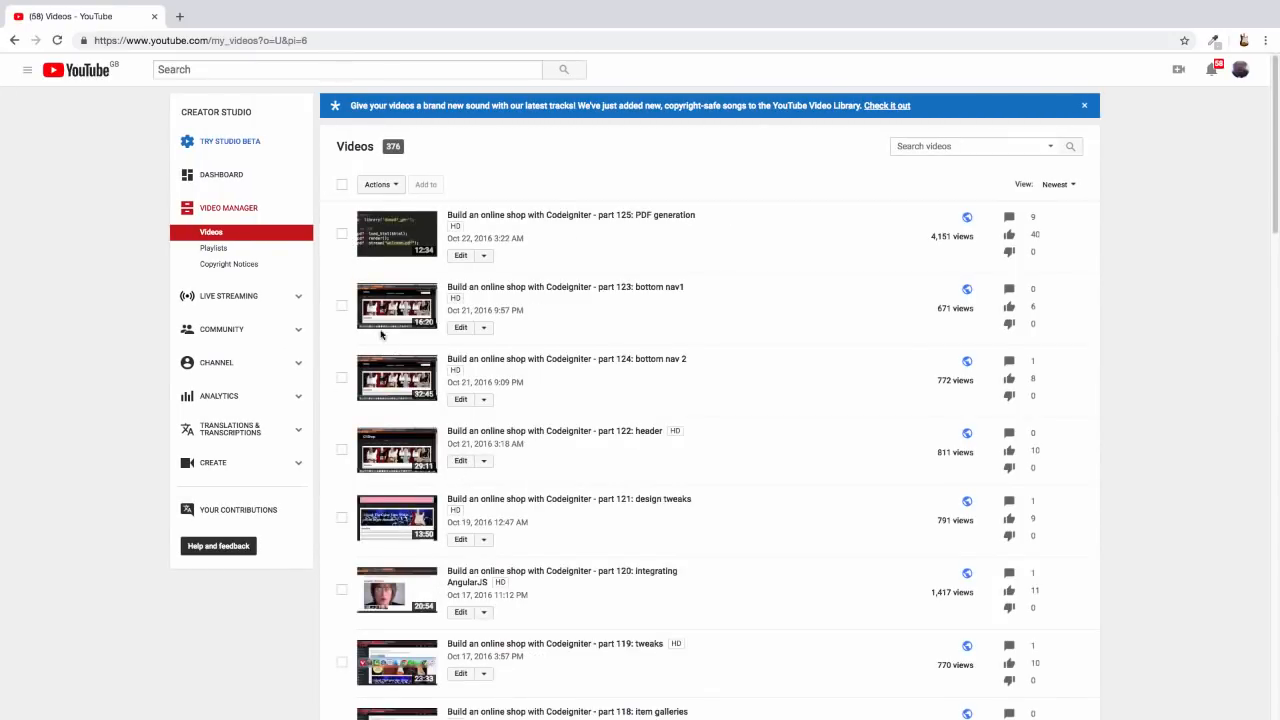
# Step: Select all 30 online shop videos on page 6 and request their deletion
pyautogui.scroll(-3)
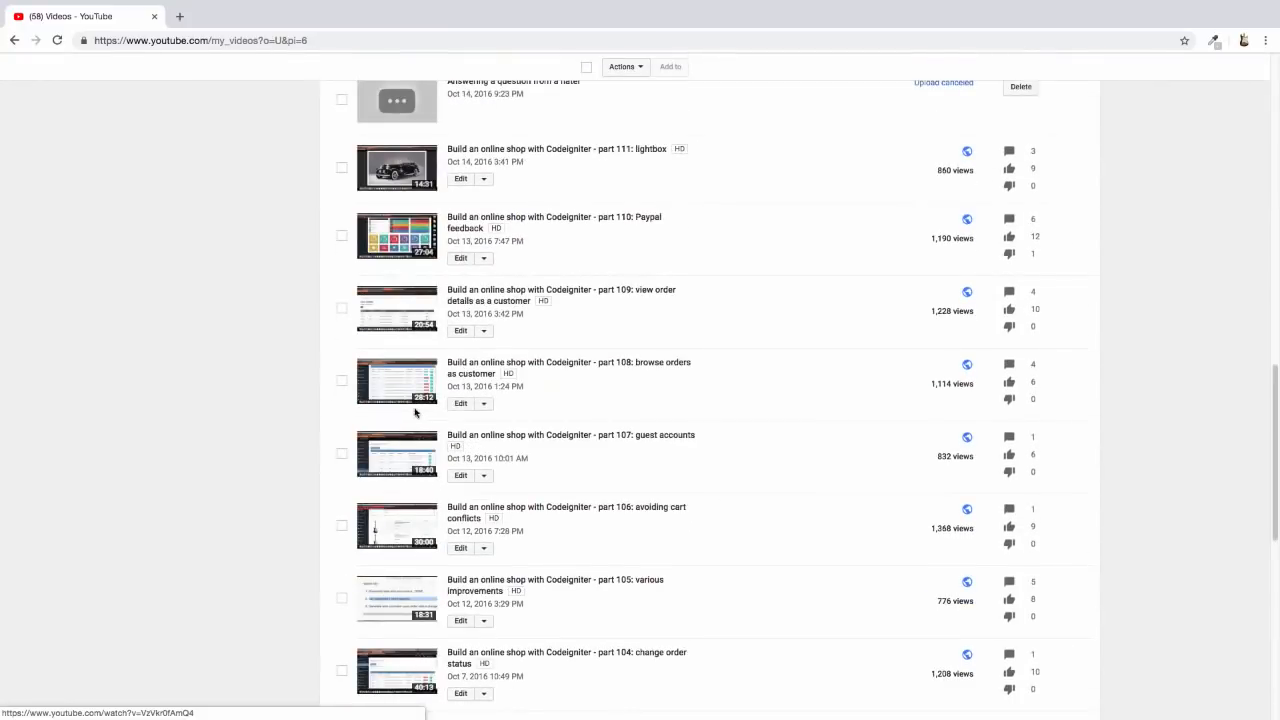
pyautogui.scroll(-3)
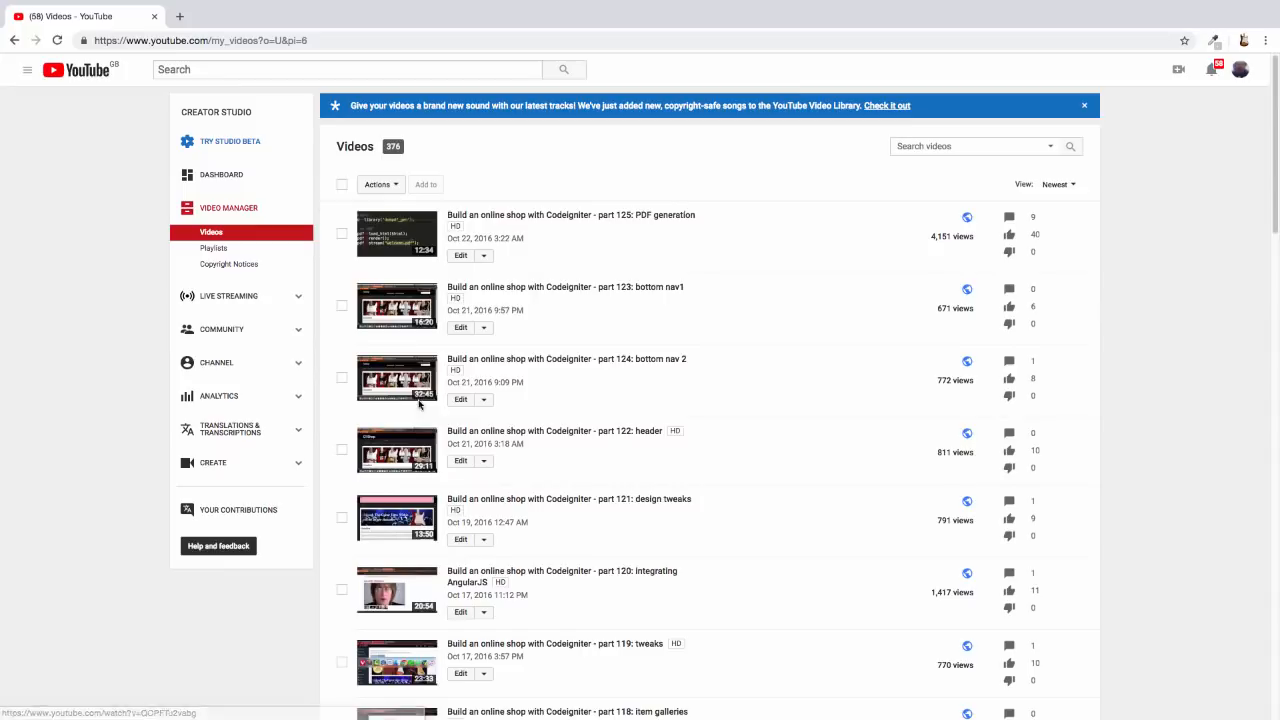
pyautogui.click(342, 184)
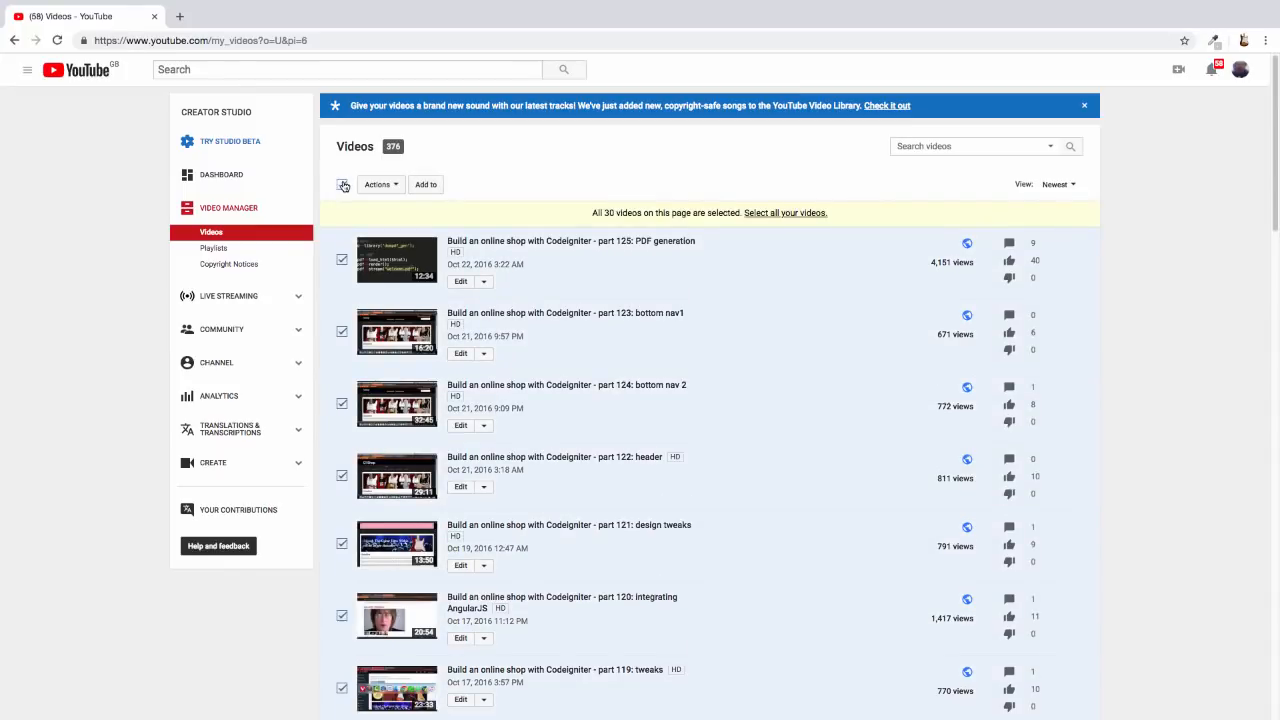
pyautogui.scroll(-3)
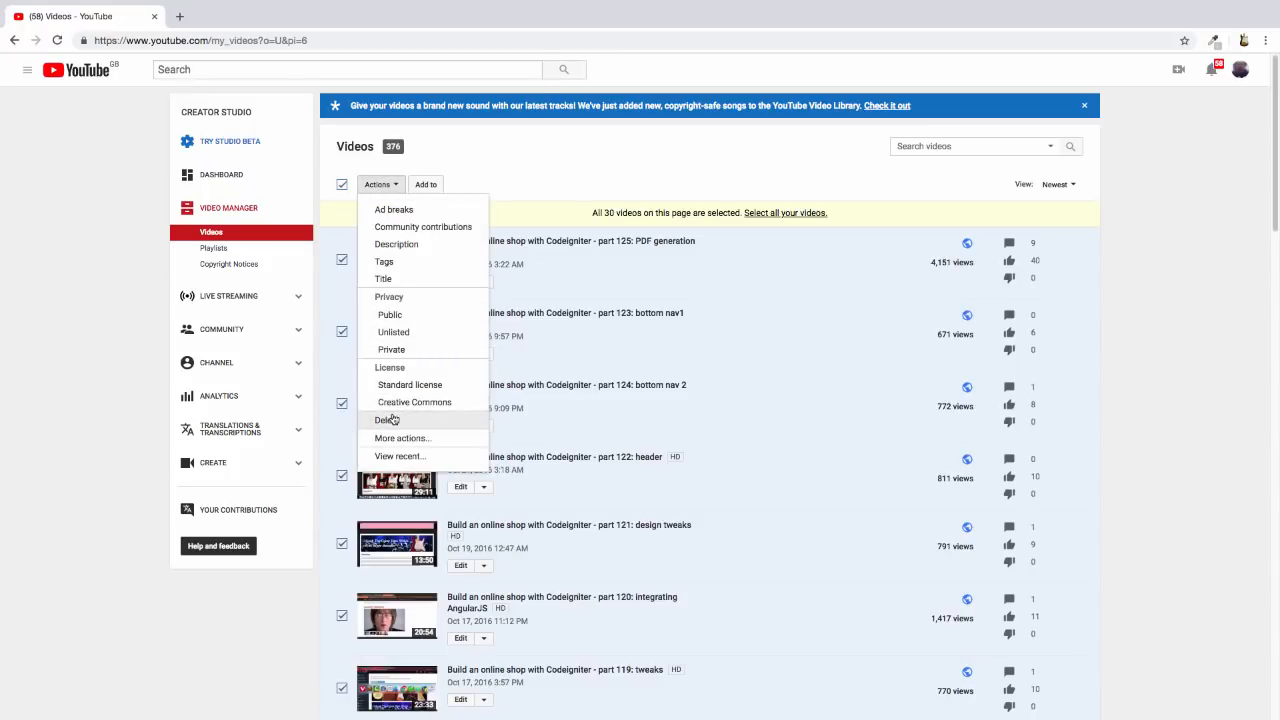
pyautogui.click(388, 420)
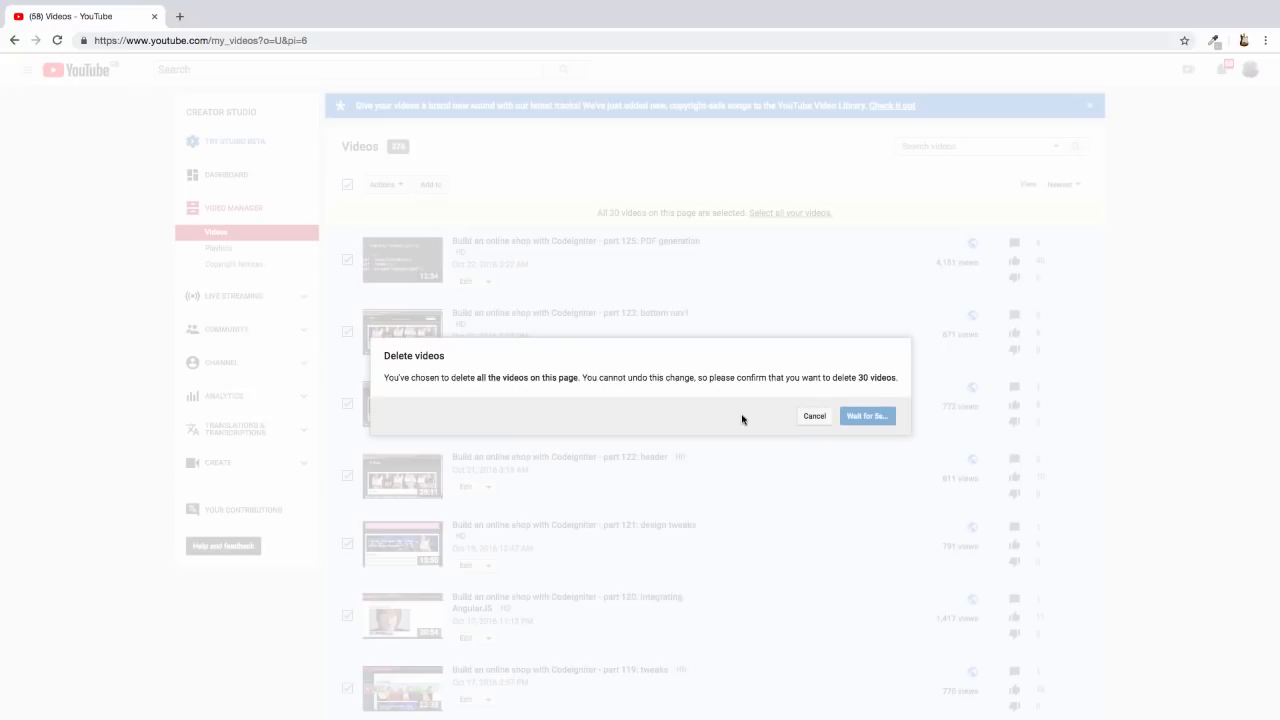
pyautogui.moveTo(878, 466)
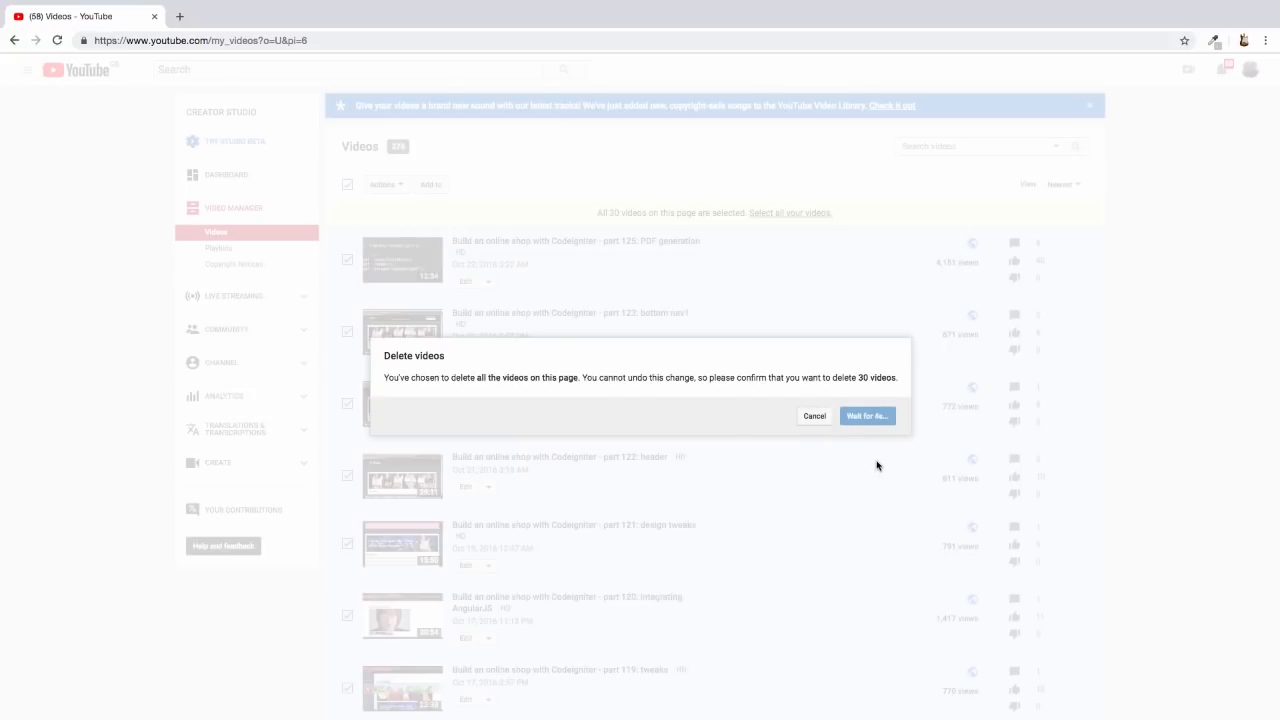
pyautogui.moveTo(796, 446)
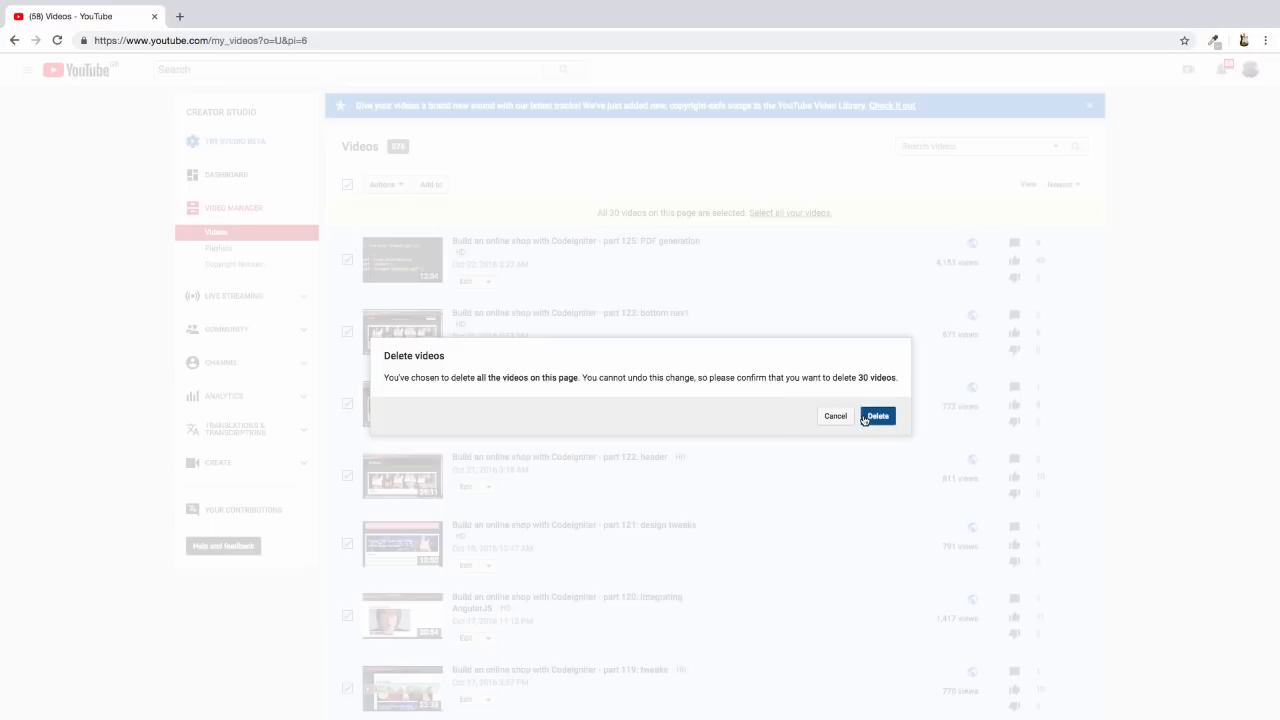
pyautogui.click(876, 414)
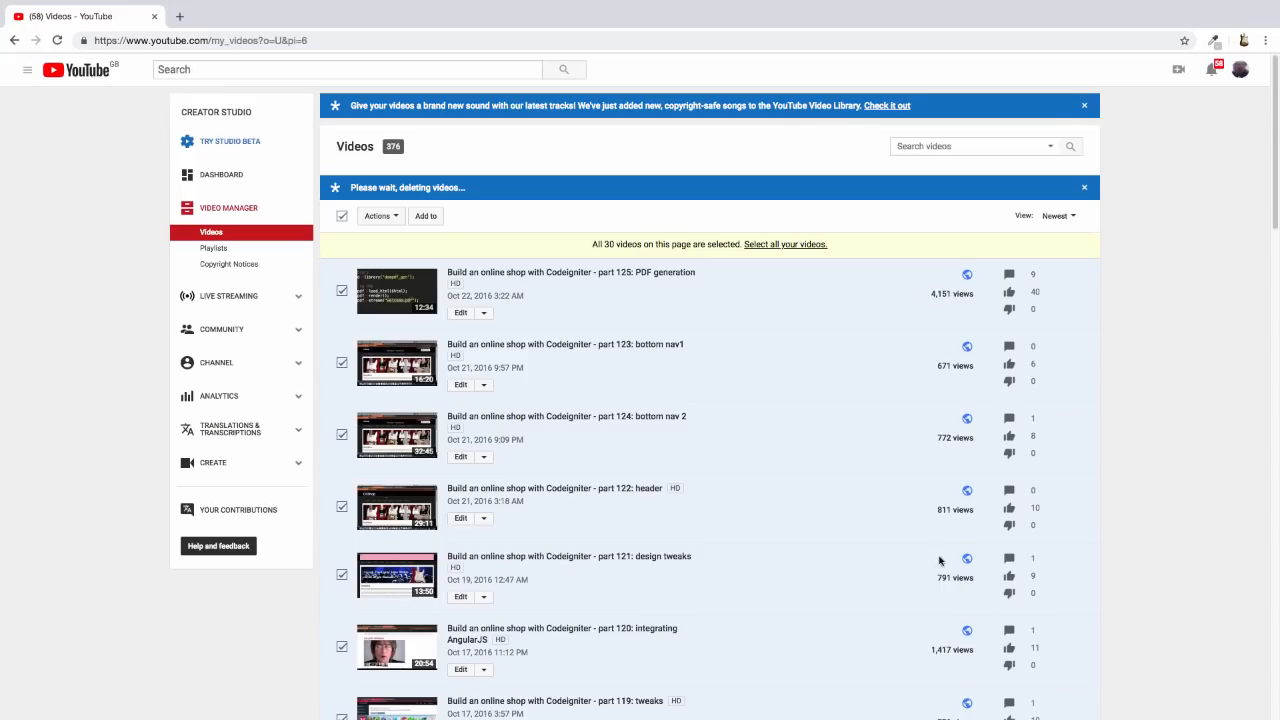
pyautogui.moveTo(960, 516)
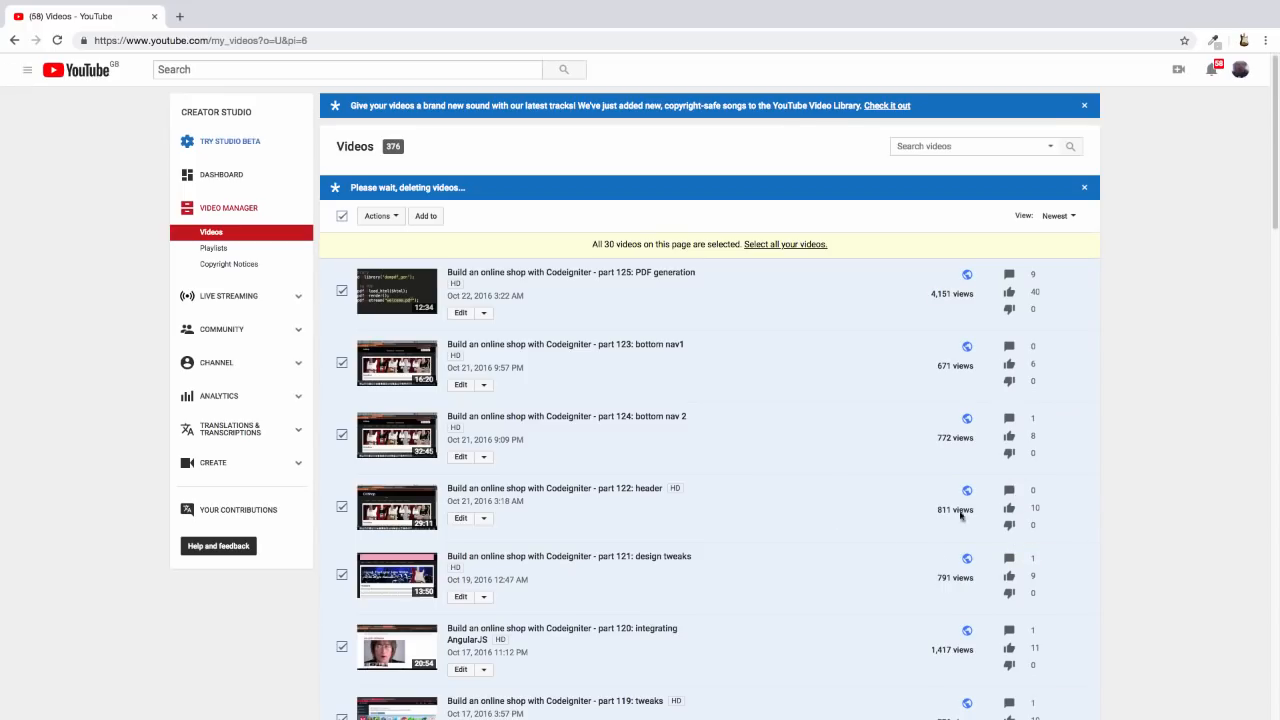
pyautogui.moveTo(1008, 508)
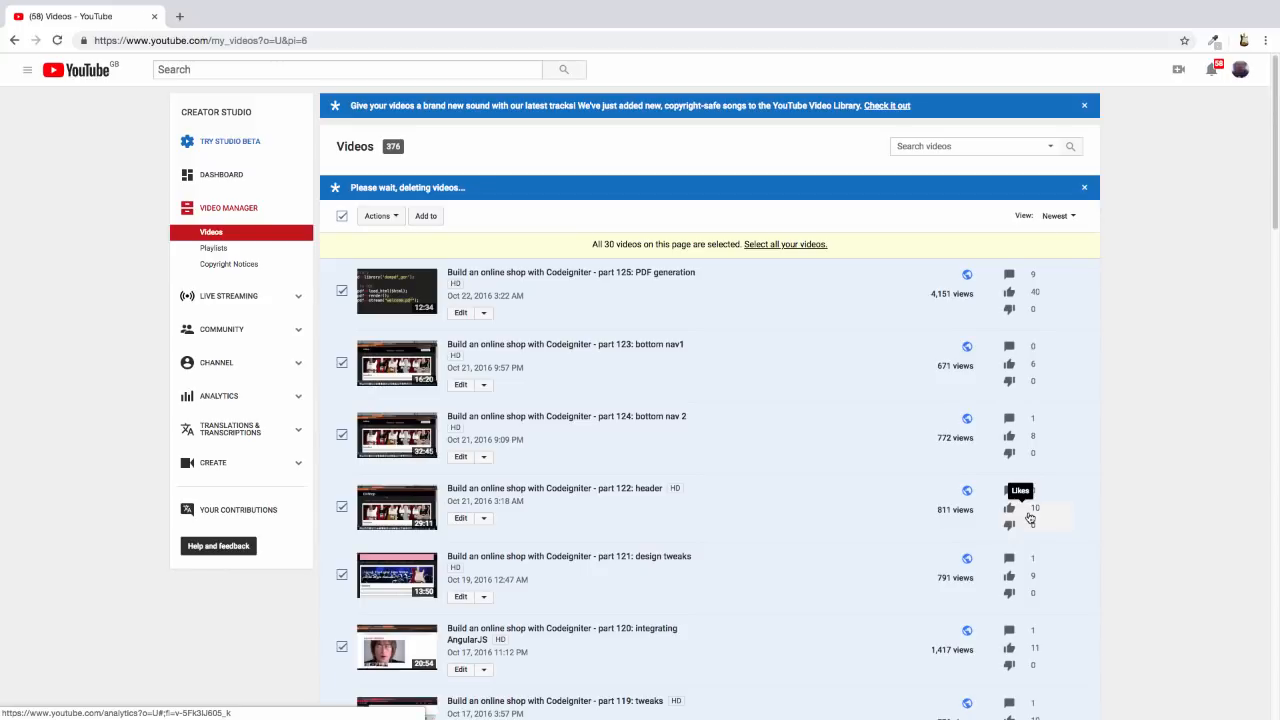
# Step: Repeat Actions > Delete, confirm permanently deleting the 30 videos and dismiss the leftover dialog
pyautogui.scroll(-3)
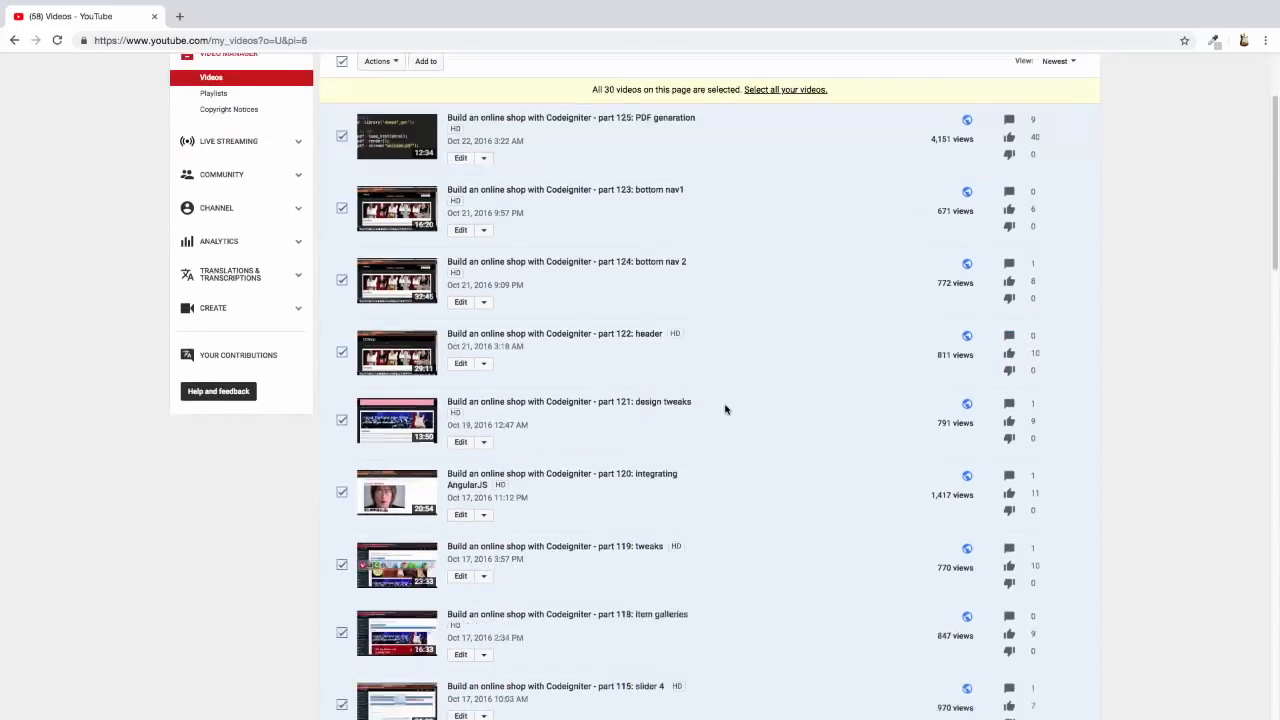
pyautogui.scroll(-3)
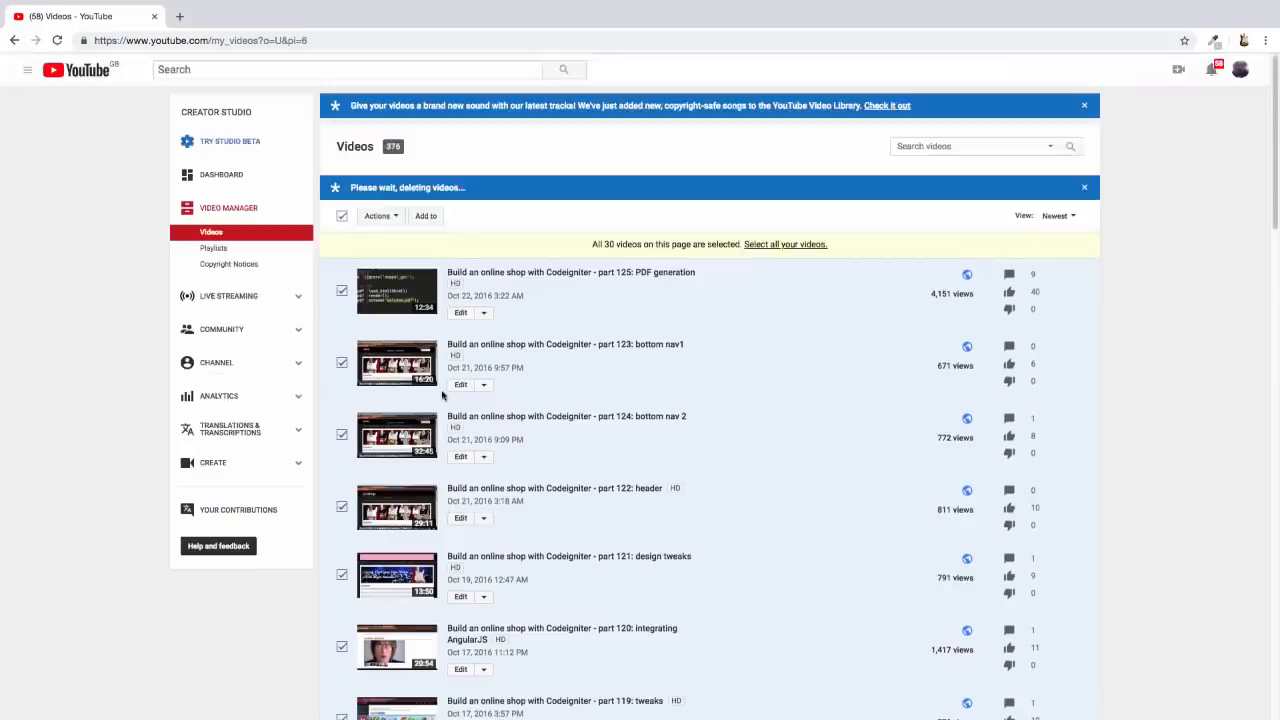
pyautogui.click(378, 216)
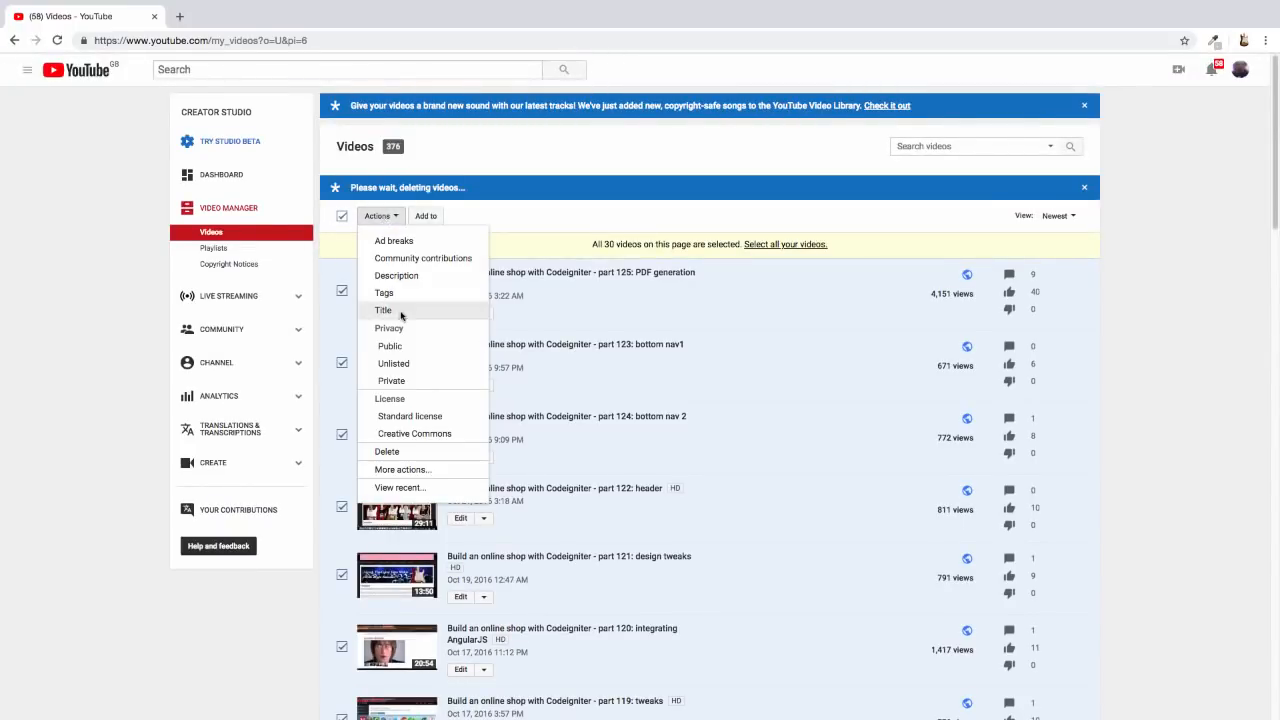
pyautogui.click(386, 452)
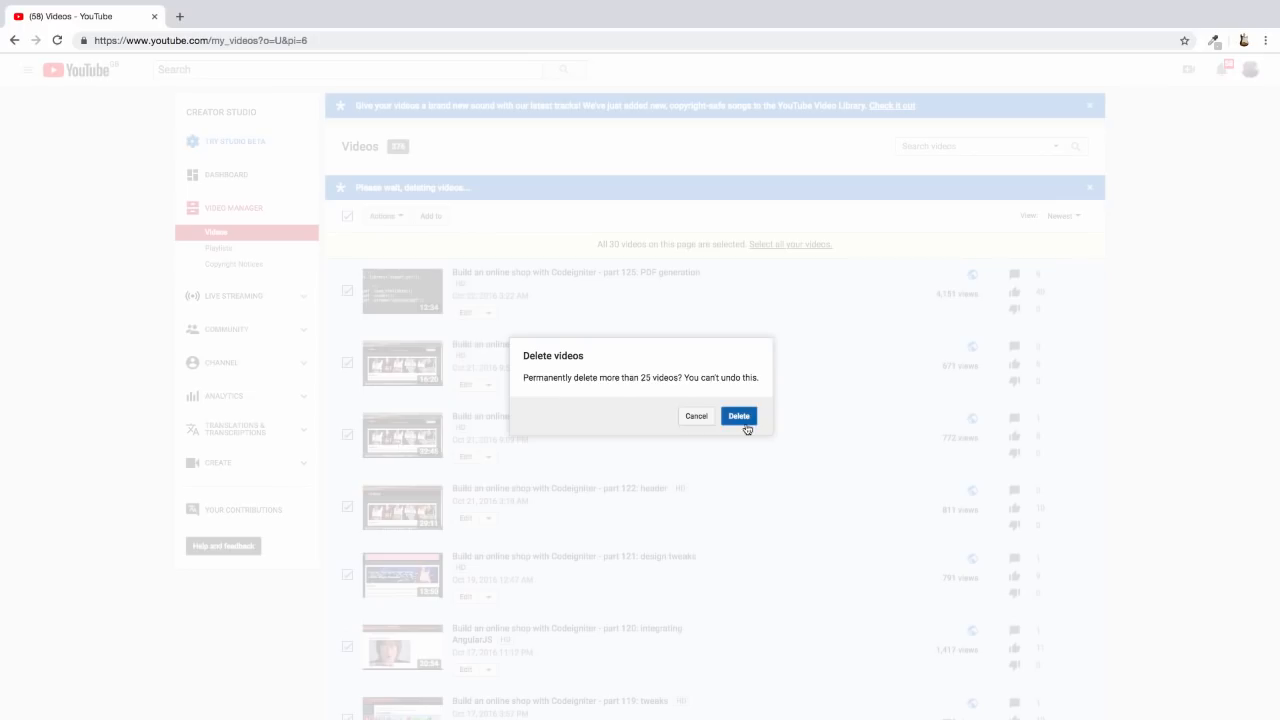
pyautogui.click(740, 416)
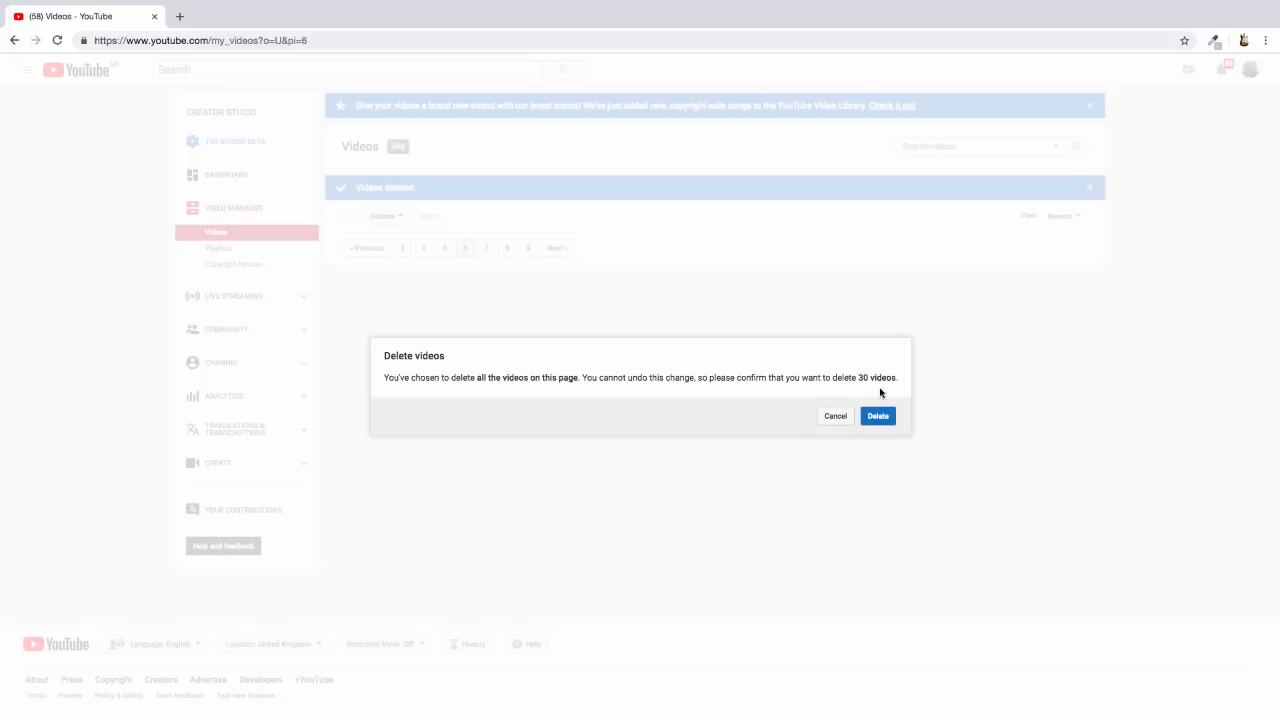
pyautogui.moveTo(836, 416)
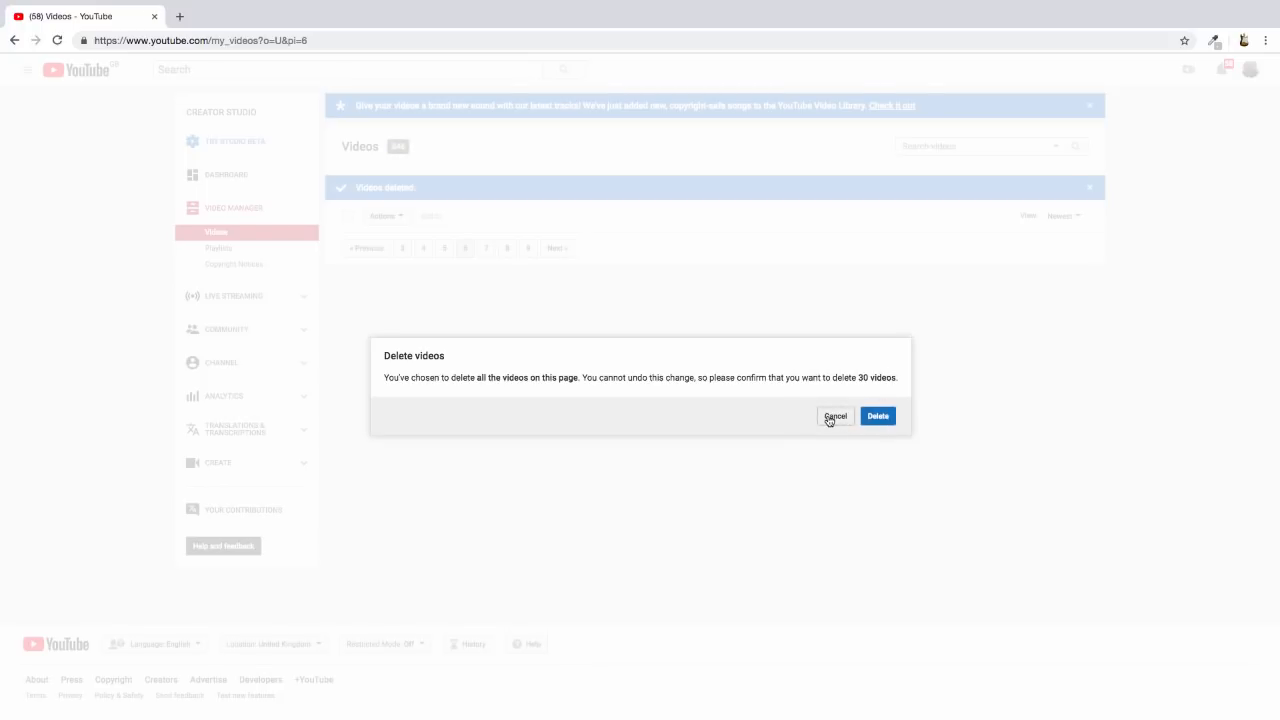
pyautogui.click(834, 416)
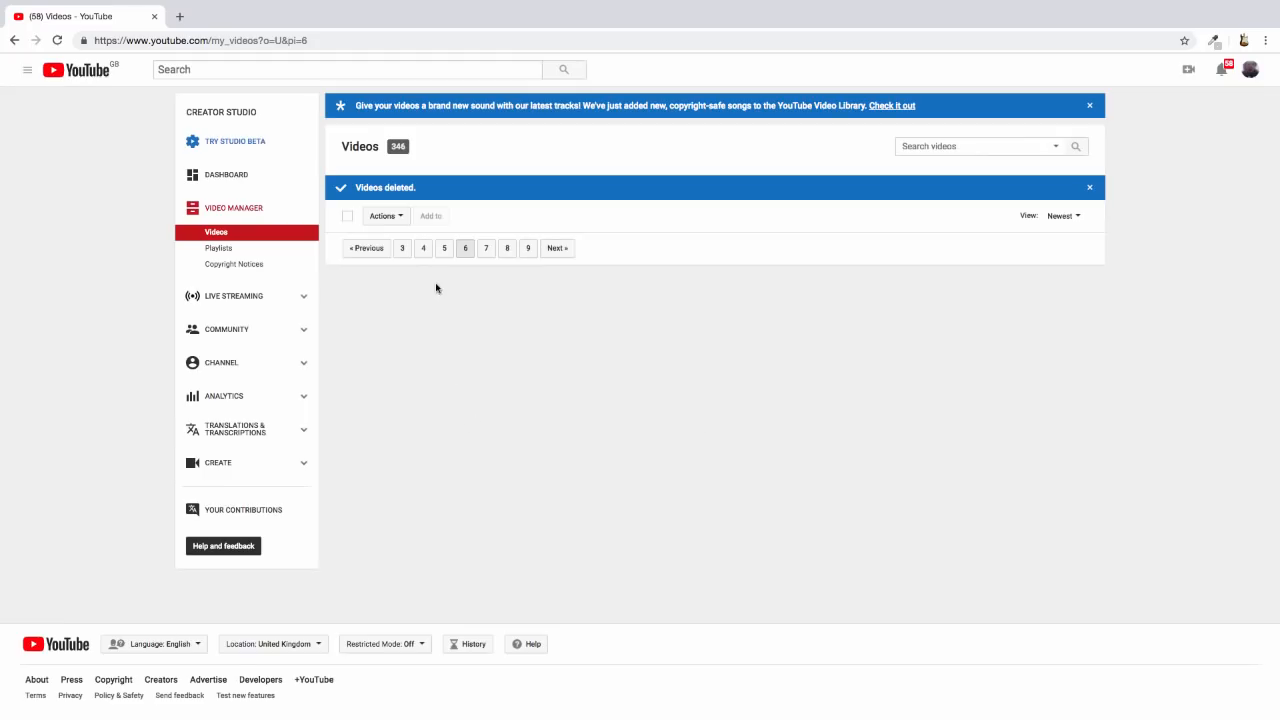
# Step: On page 7, choose Actions > Delete for the selected videos and confirm to reach the 30-video prompt
pyautogui.click(486, 248)
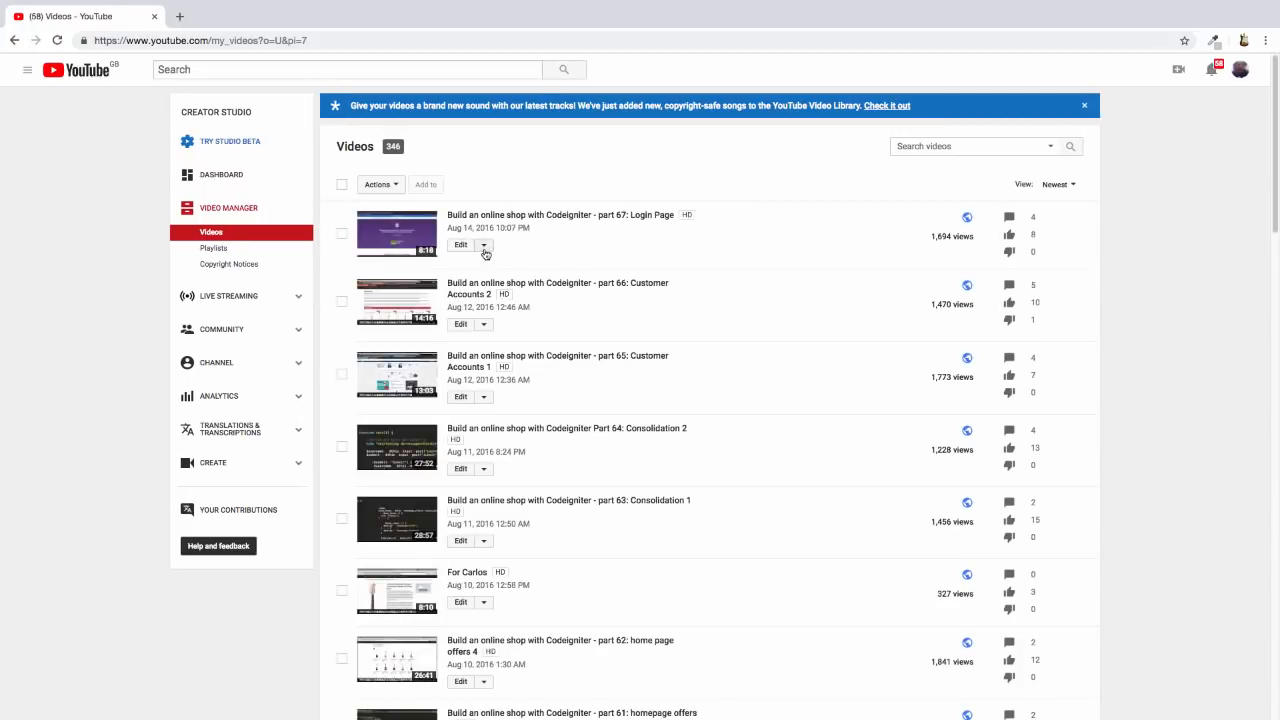
pyautogui.moveTo(344, 200)
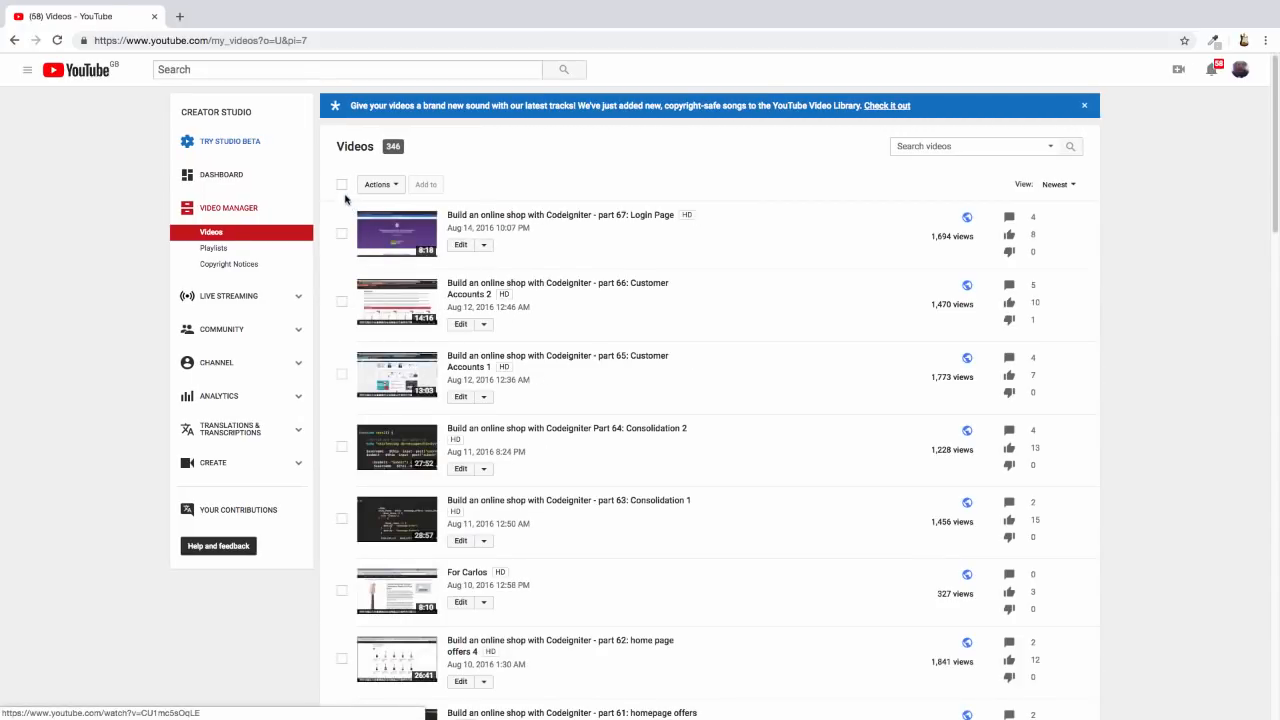
pyautogui.scroll(-3)
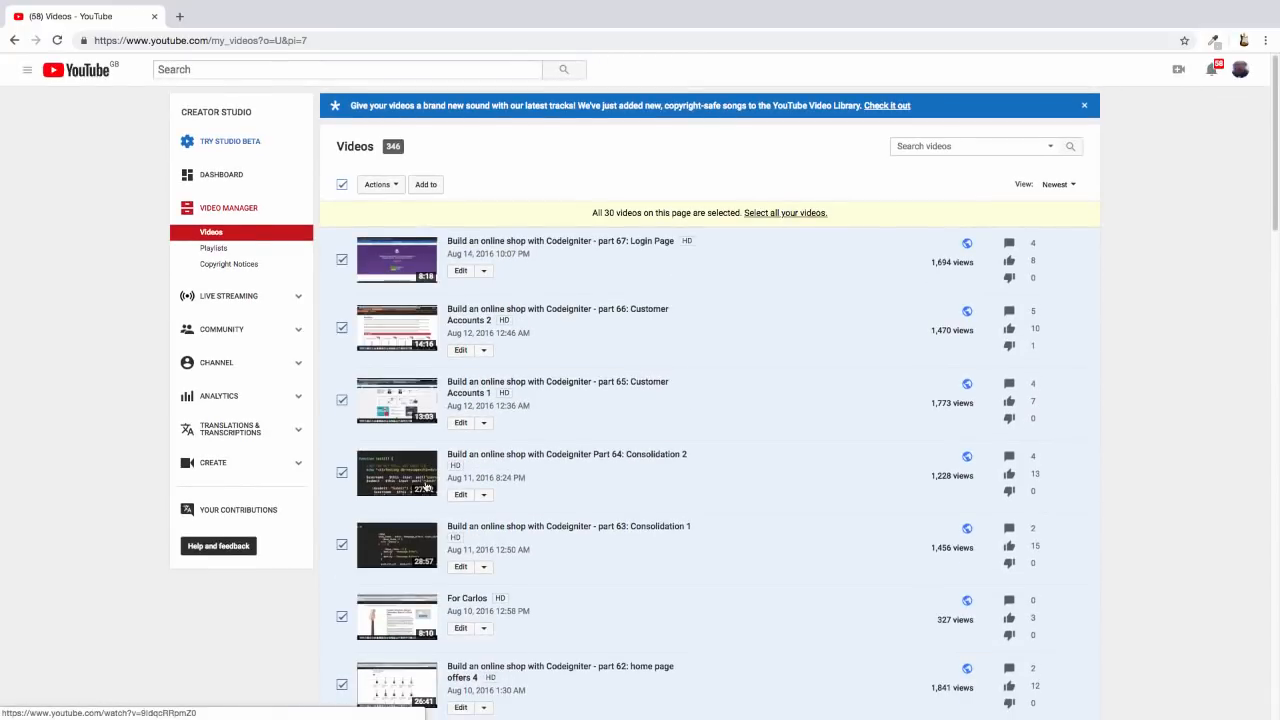
pyautogui.click(380, 184)
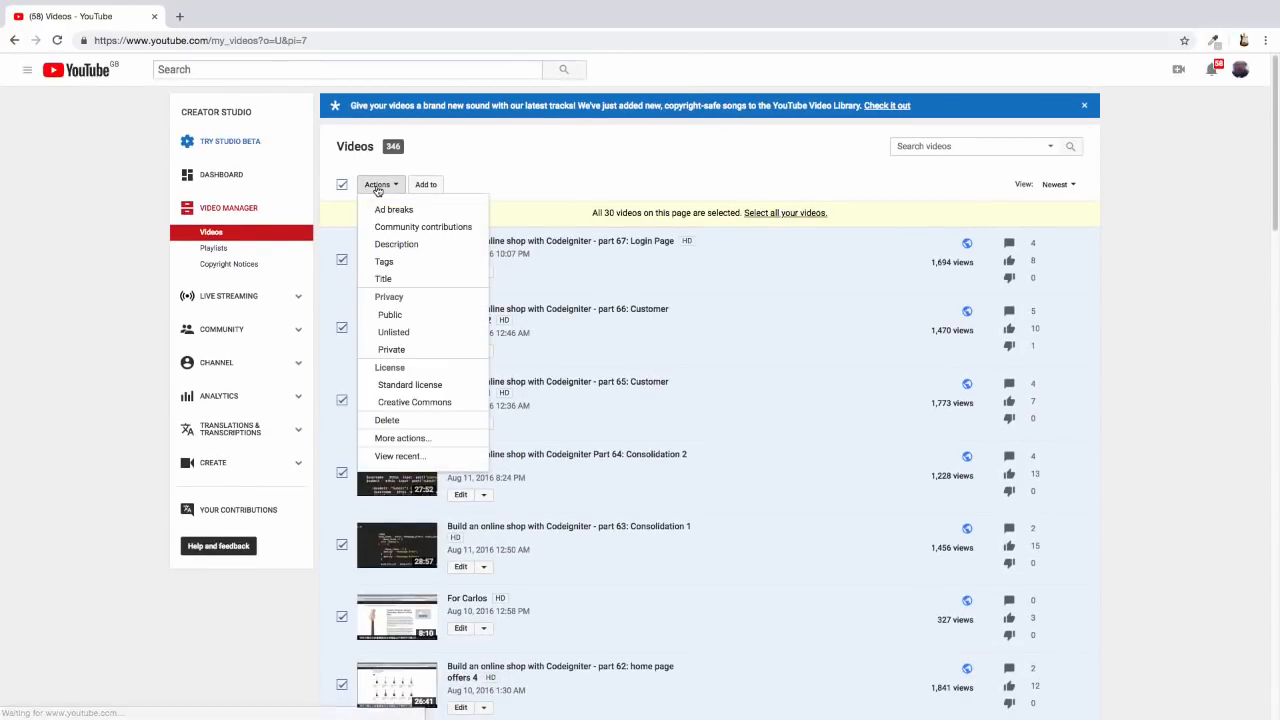
pyautogui.moveTo(388, 420)
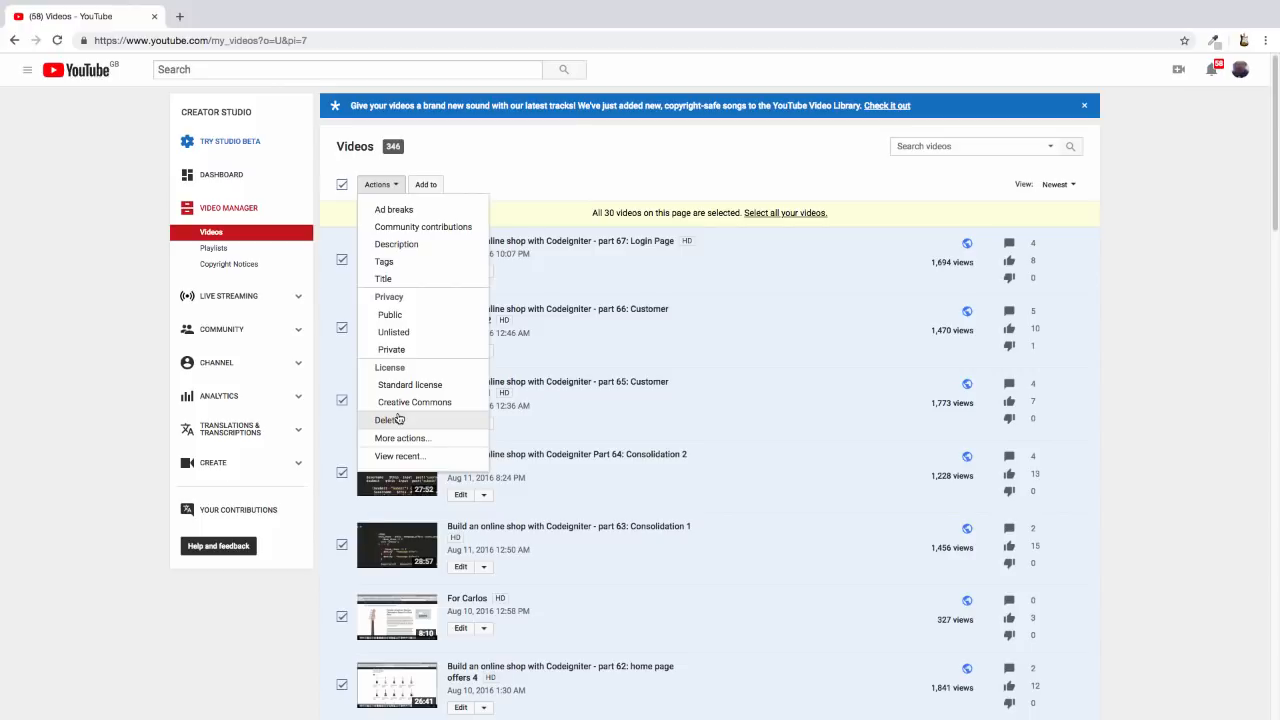
pyautogui.click(388, 420)
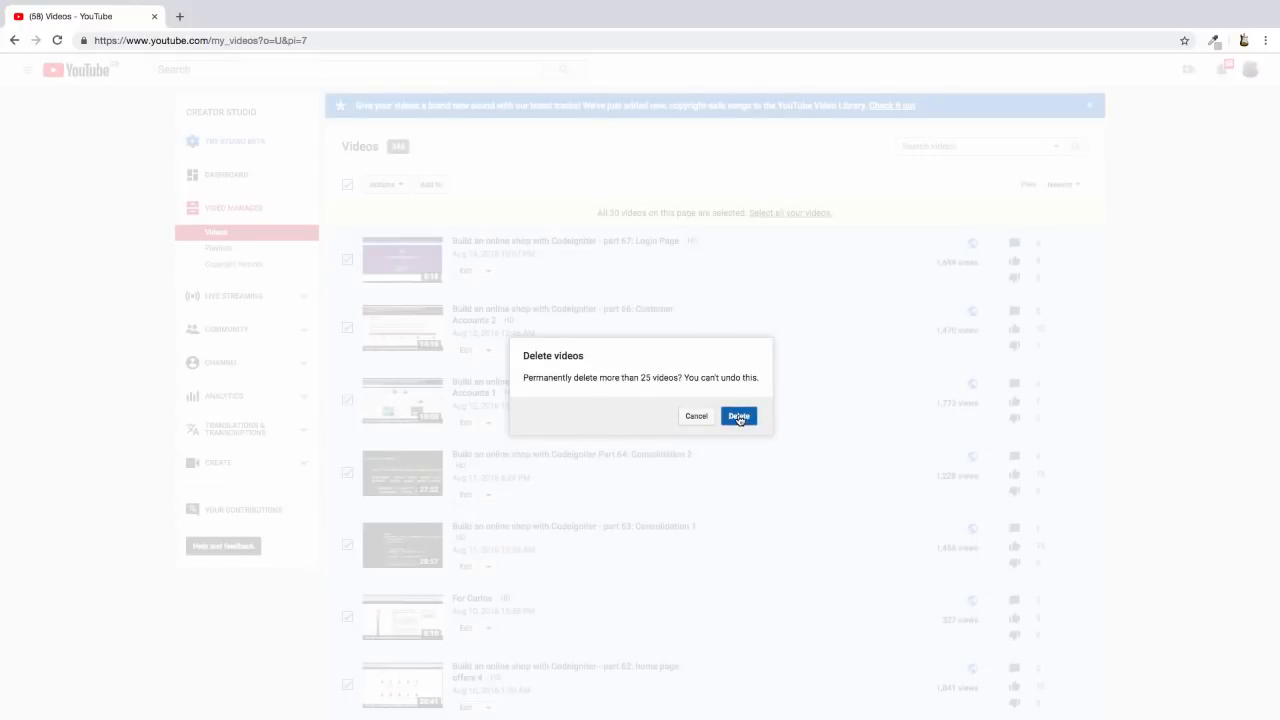
pyautogui.click(738, 416)
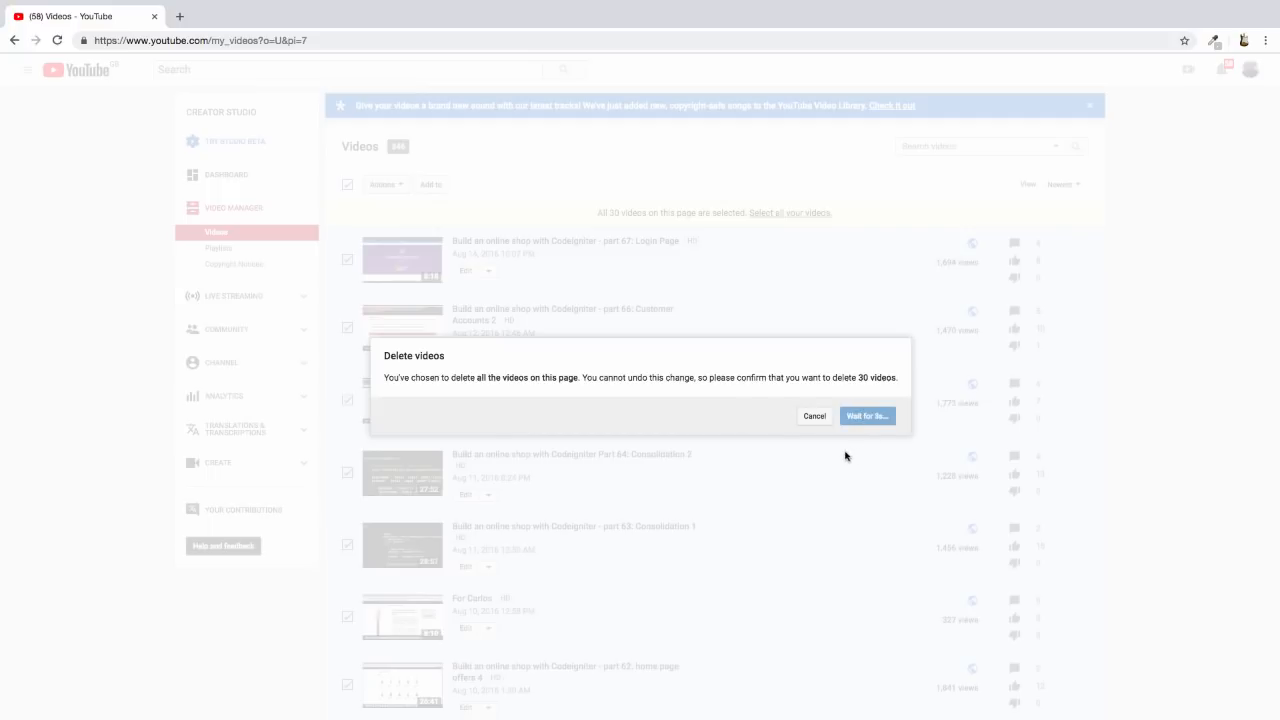
pyautogui.moveTo(752, 408)
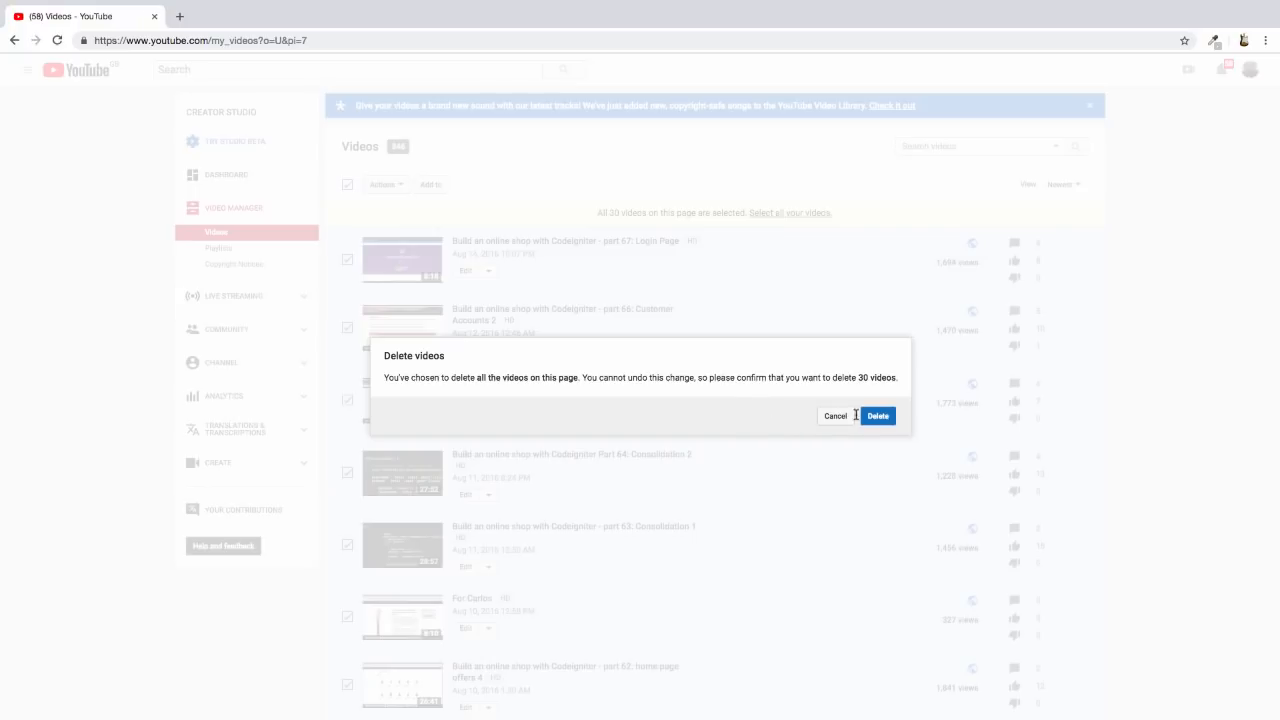
# Step: Confirm deleting all 30 page-seven videos and reopen the bulk Actions menu
pyautogui.click(876, 414)
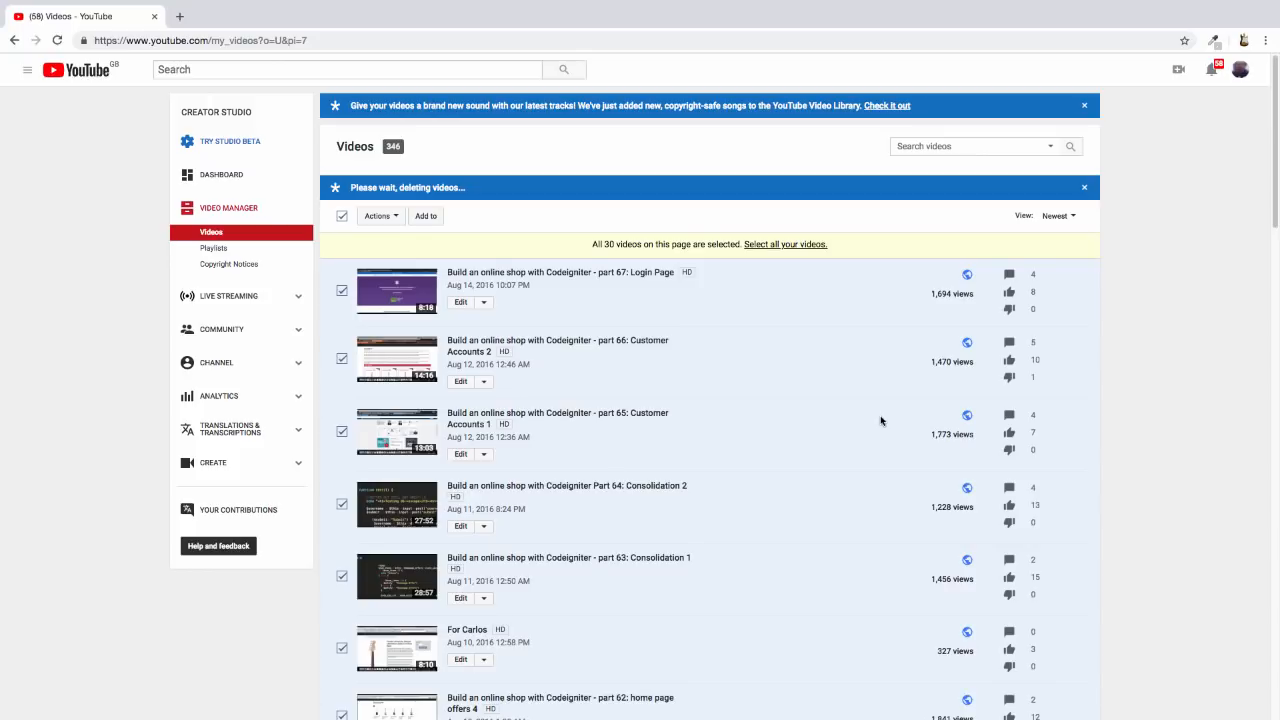
pyautogui.moveTo(738, 516)
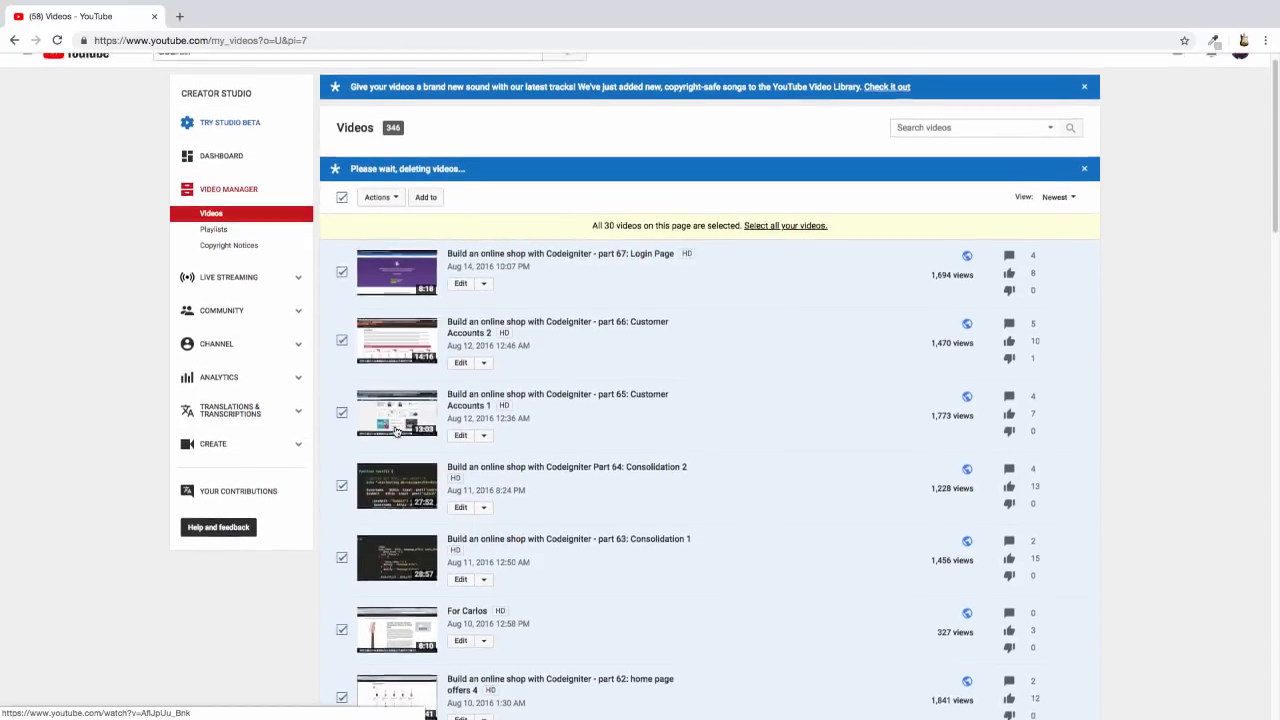
pyautogui.click(1084, 88)
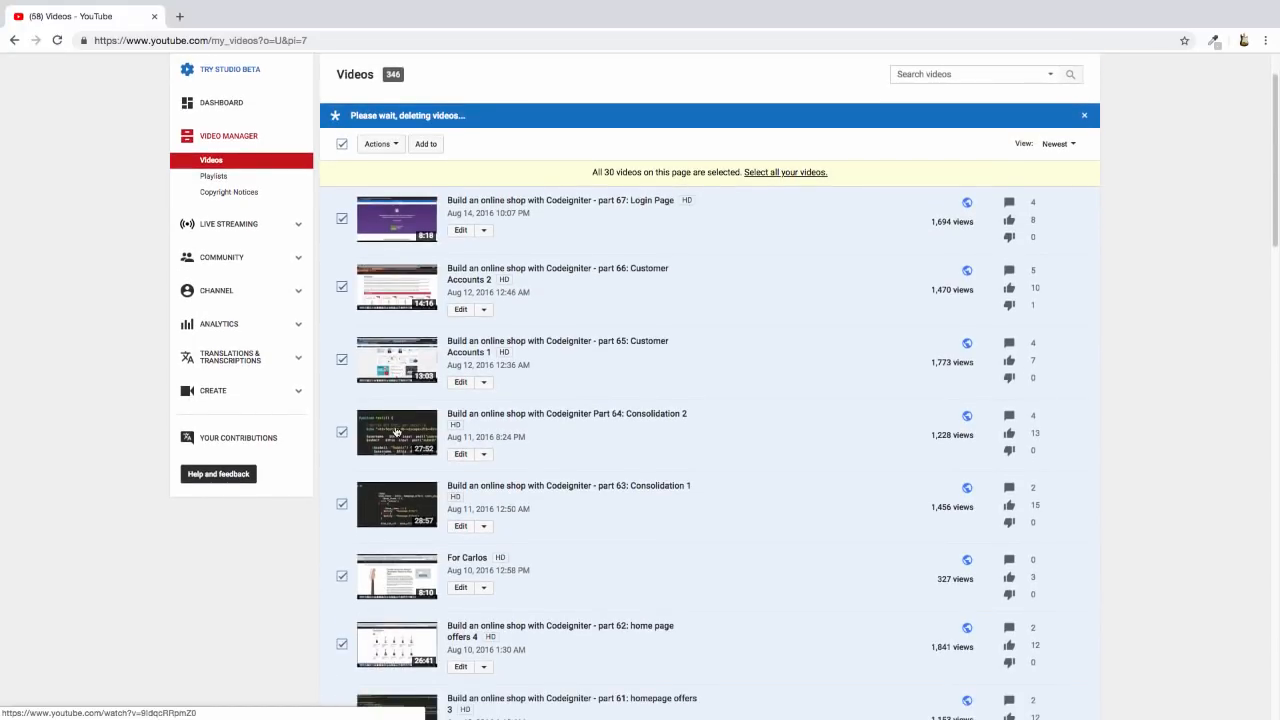
pyautogui.scroll(-3)
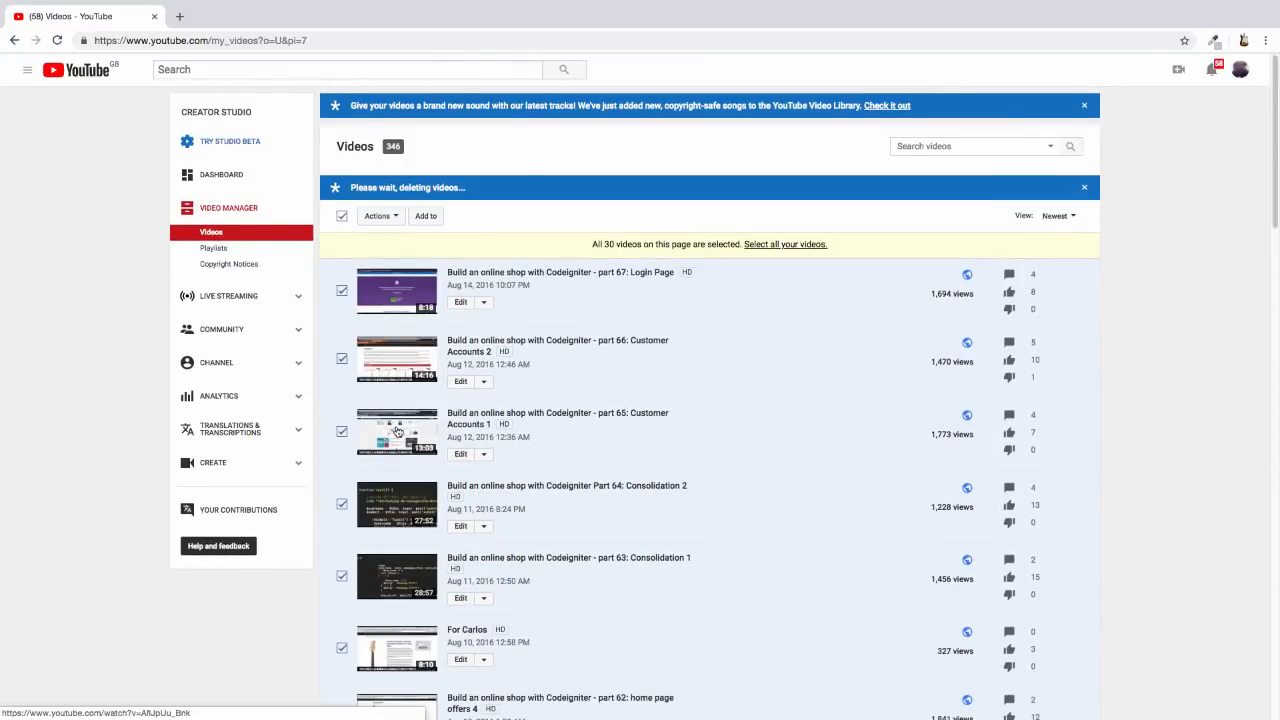
pyautogui.click(380, 216)
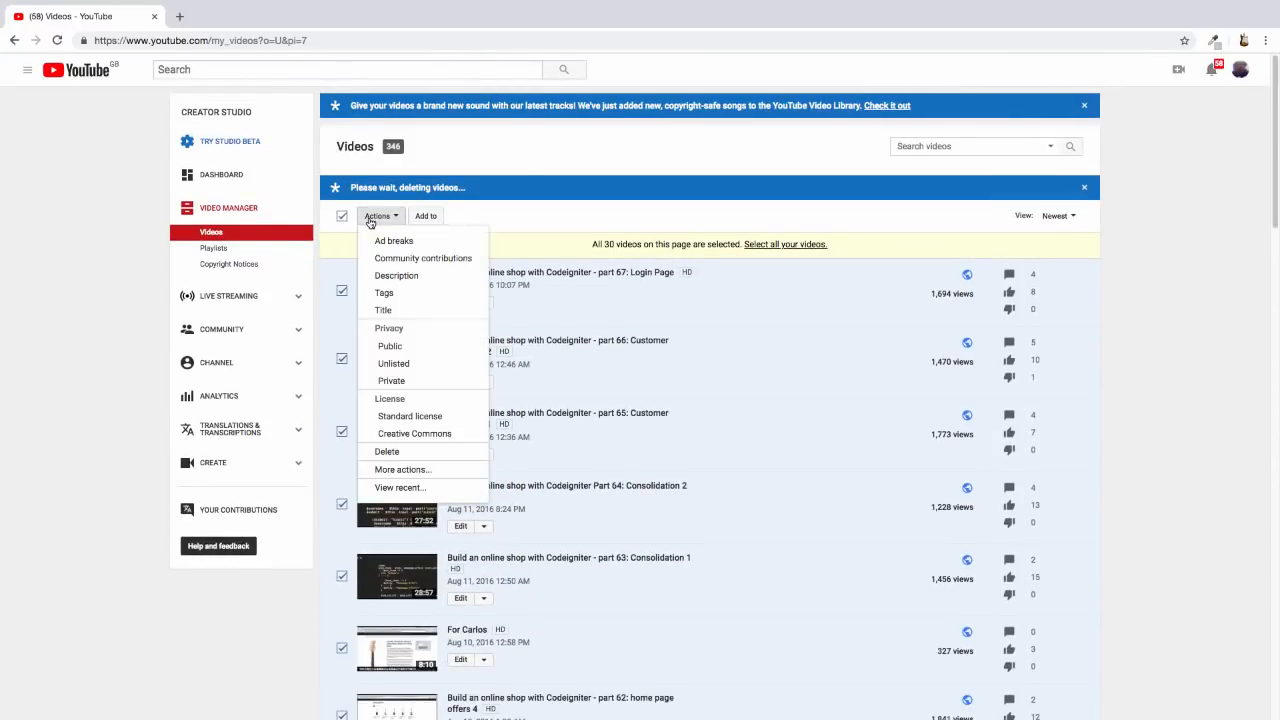
pyautogui.moveTo(404, 456)
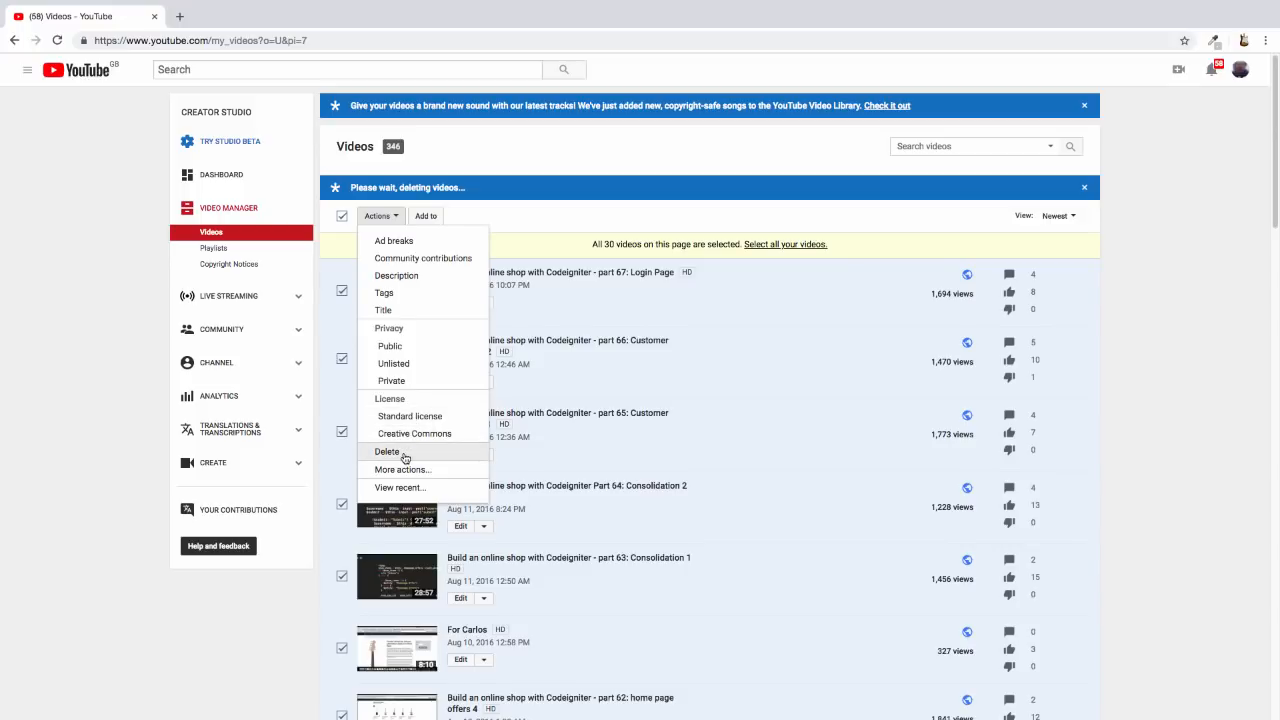
# Step: Delete again and confirm both prompts until the 30 videos are deleted
pyautogui.click(386, 452)
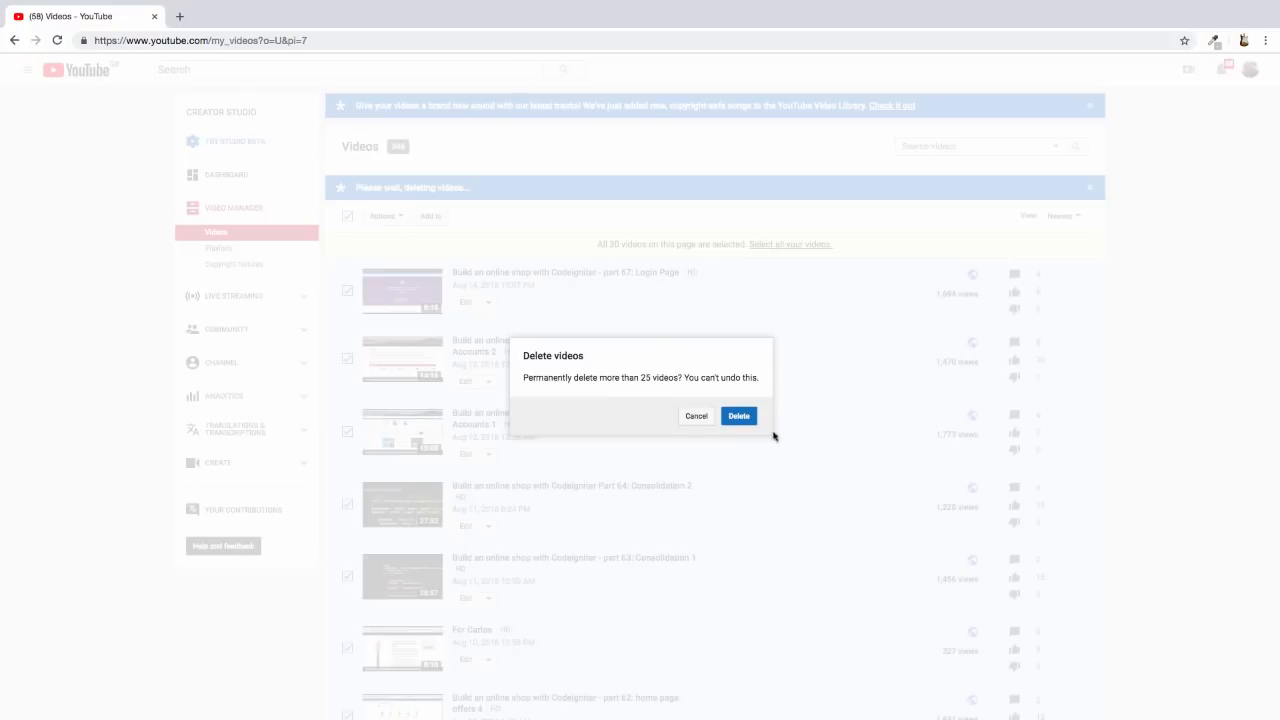
pyautogui.click(740, 416)
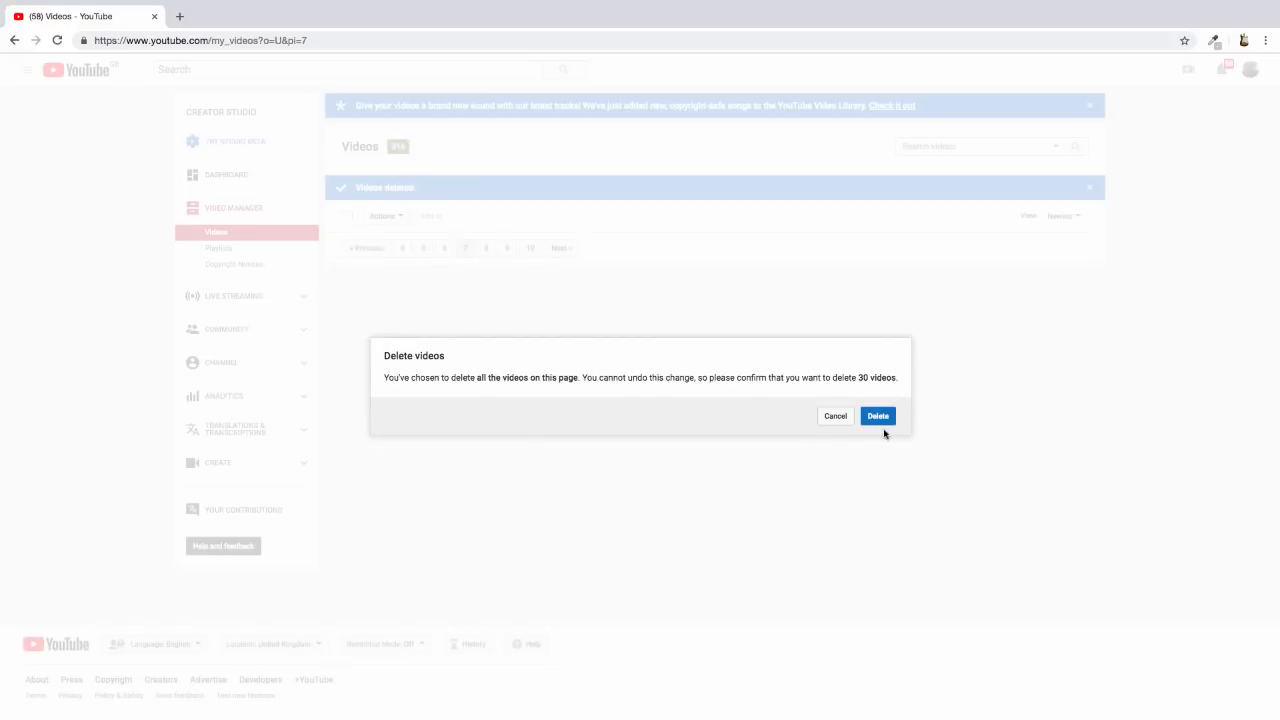
pyautogui.click(876, 414)
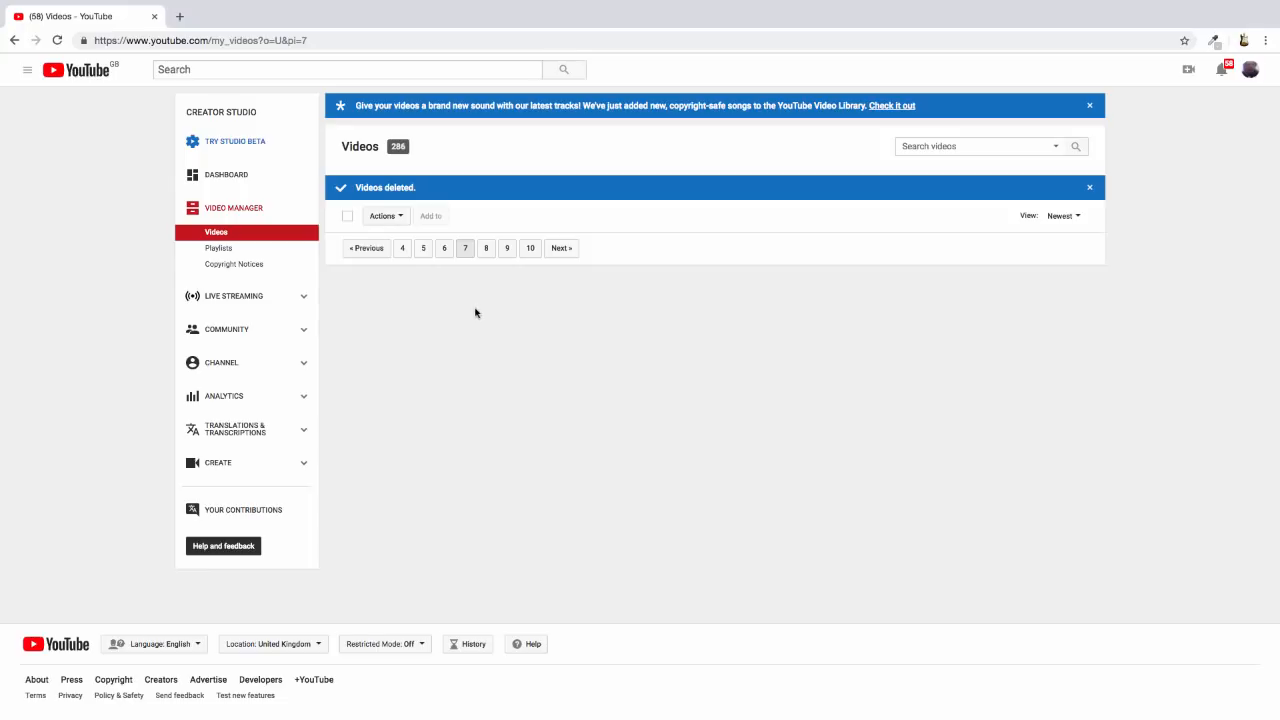
# Step: Go to page 8 and select all 30 Codeigniter, Yii2 and Slim tutorial videos
pyautogui.click(486, 248)
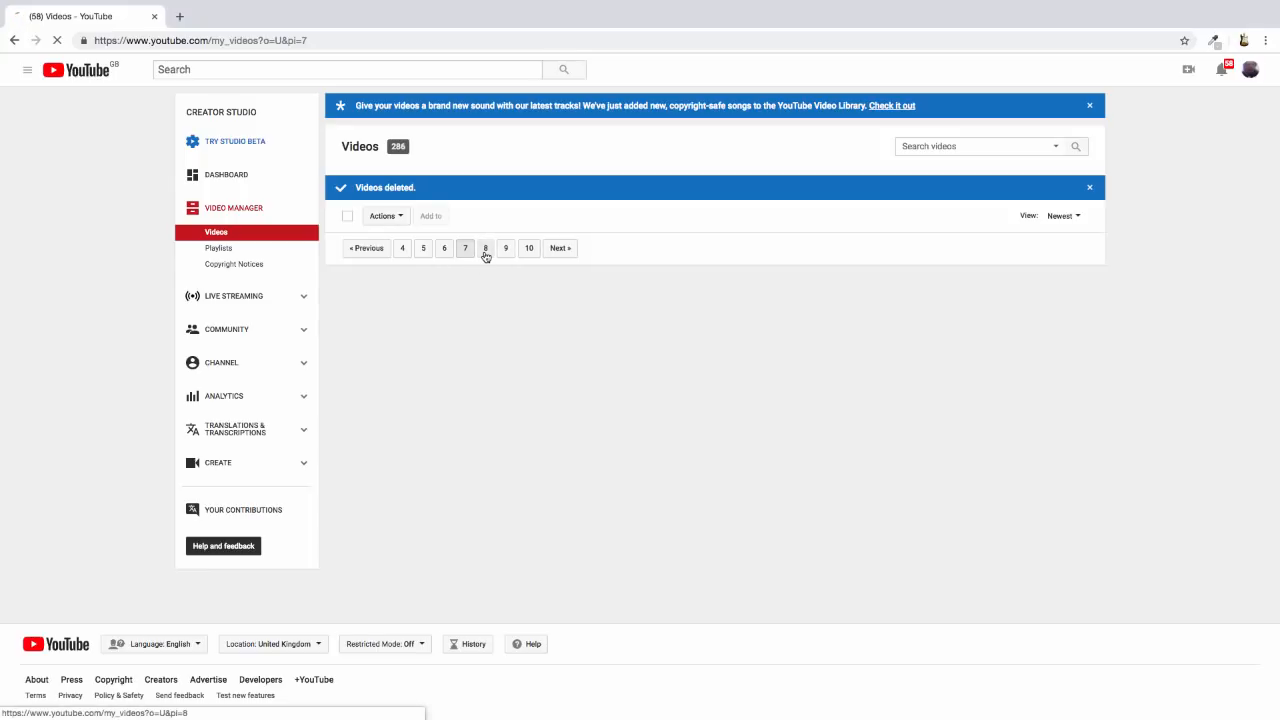
pyautogui.click(486, 248)
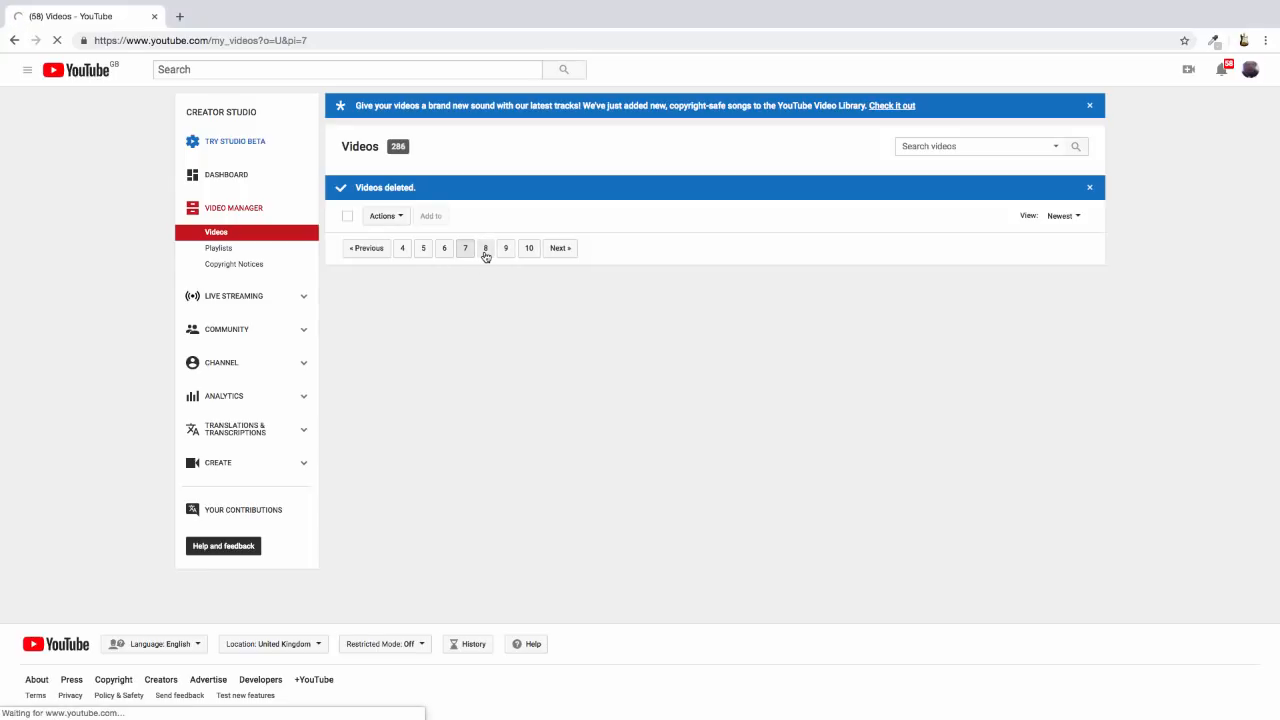
pyautogui.click(484, 248)
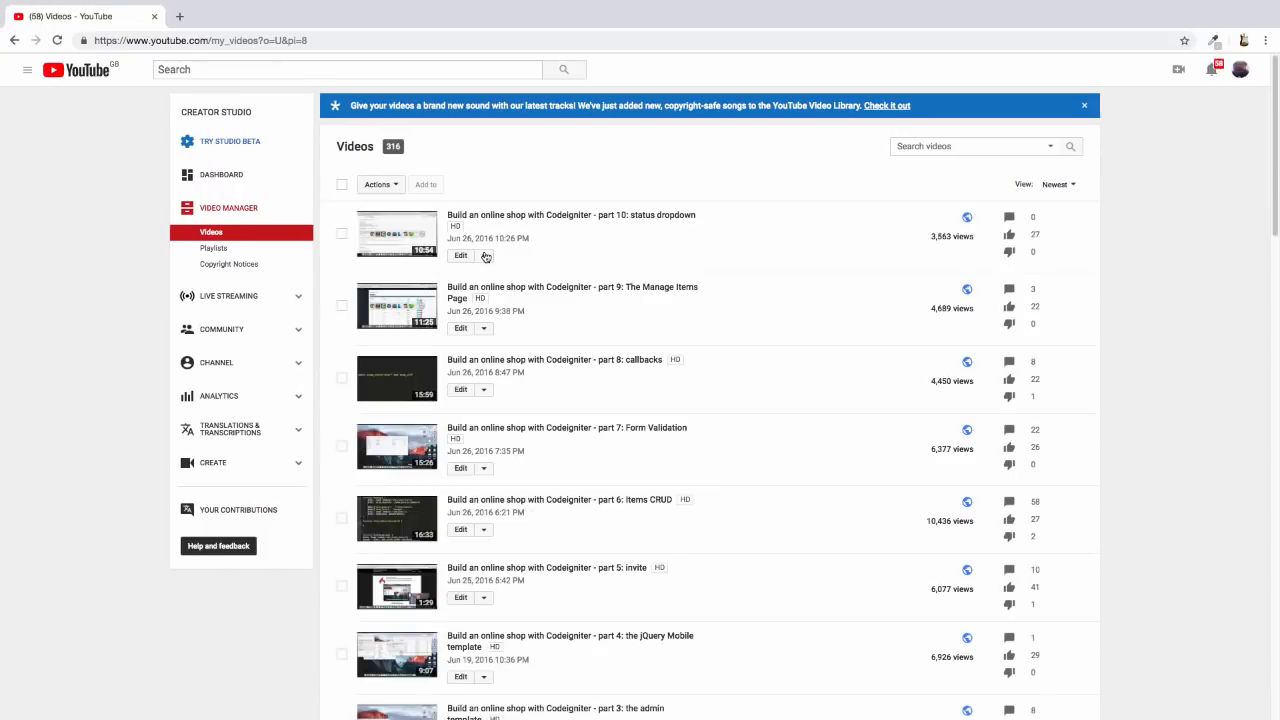
pyautogui.click(342, 184)
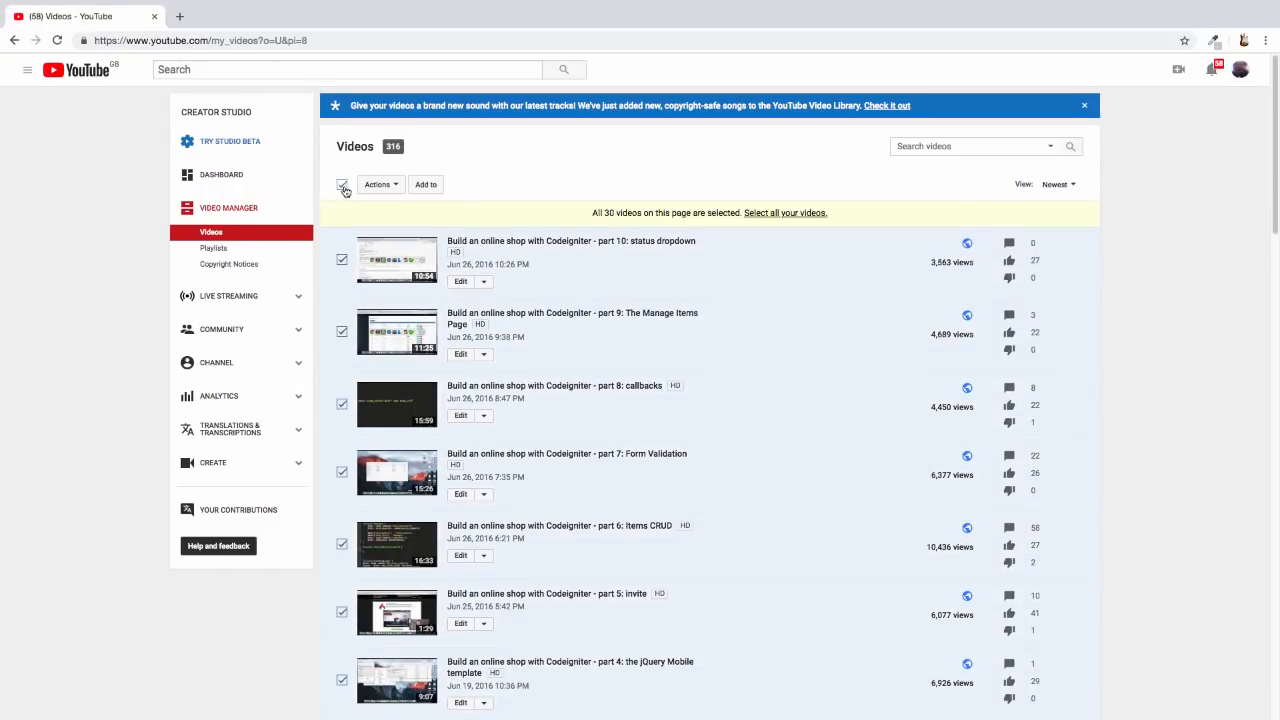
pyautogui.scroll(-3)
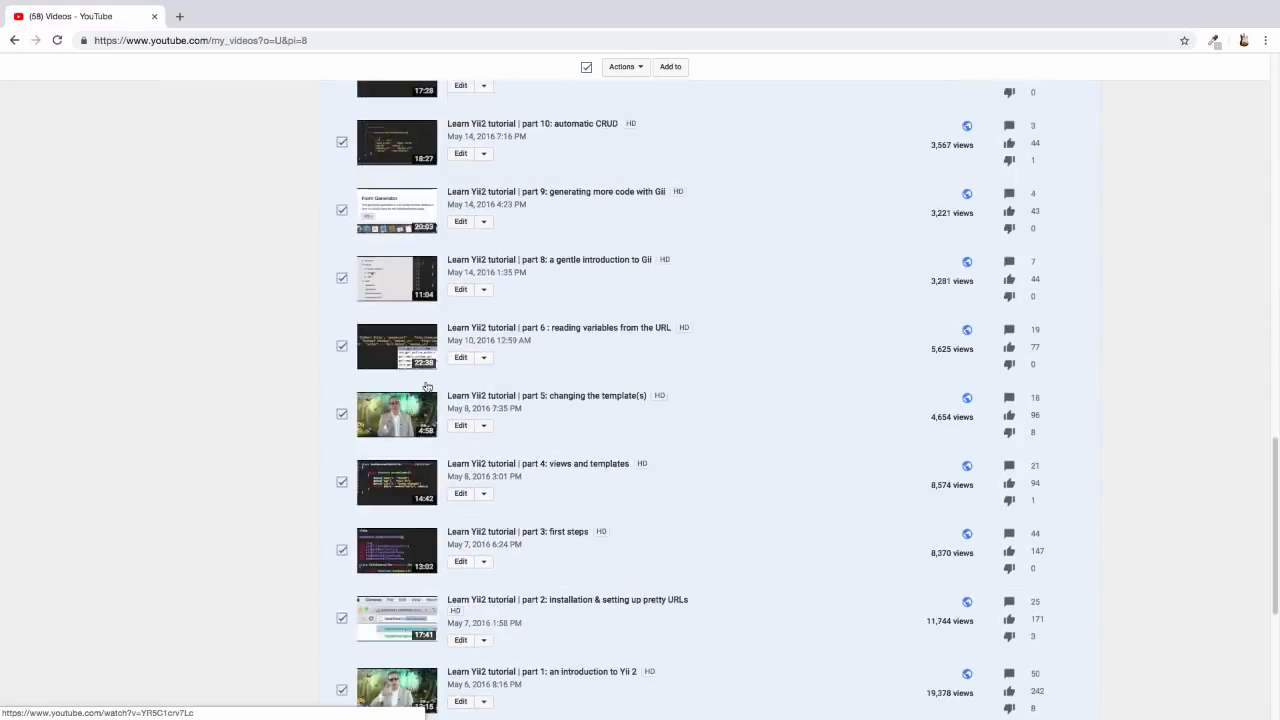
pyautogui.scroll(-3)
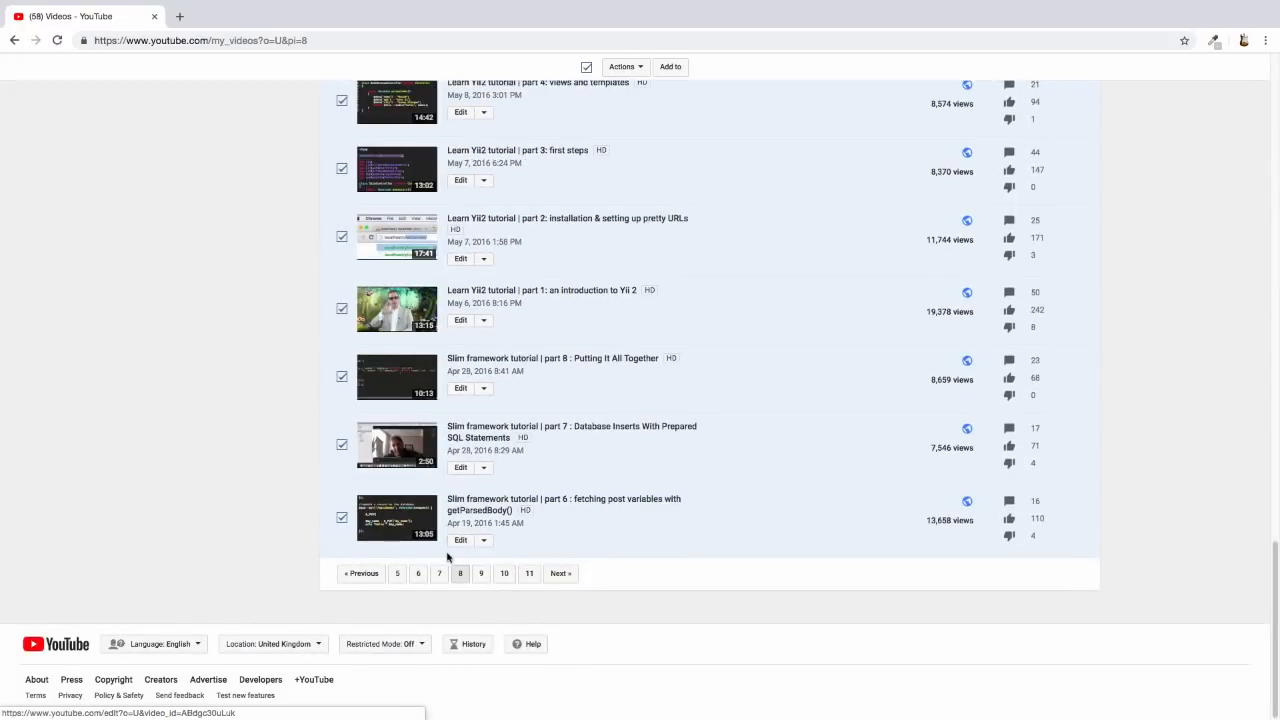
pyautogui.moveTo(428, 490)
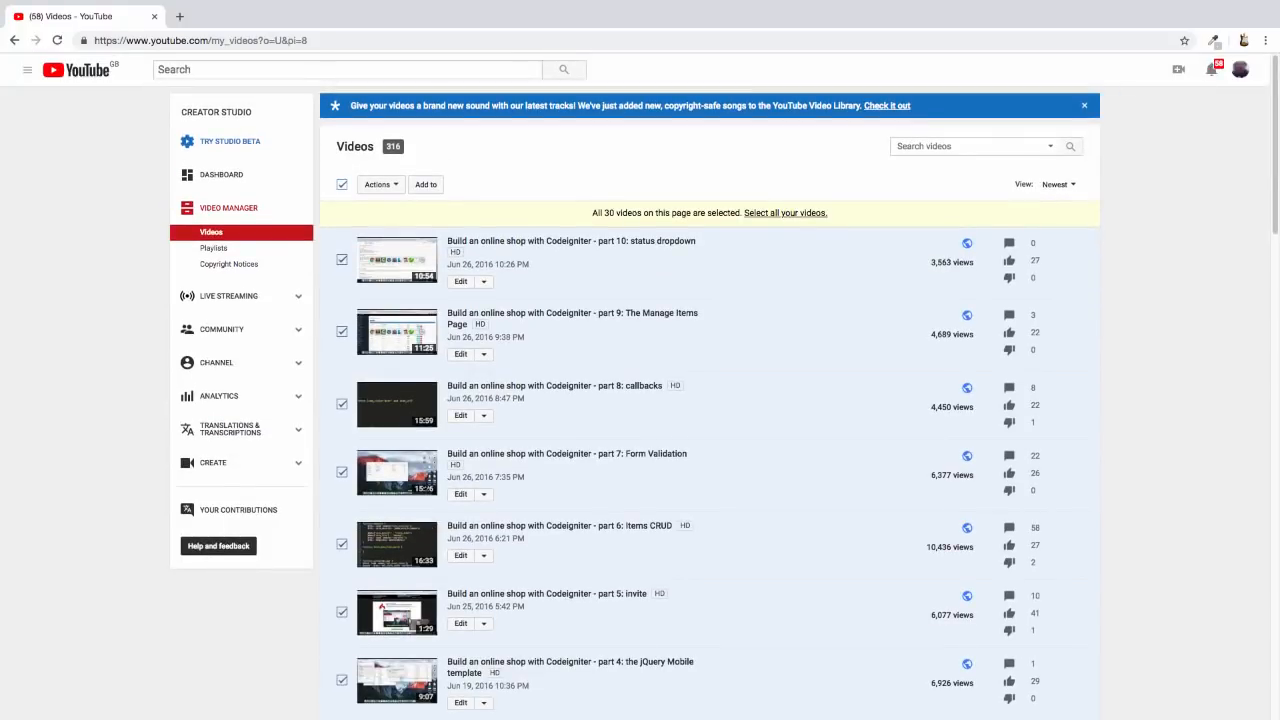
# Step: Choose Actions > Delete and confirm the first prompt to reach the final deletion dialog
pyautogui.click(378, 184)
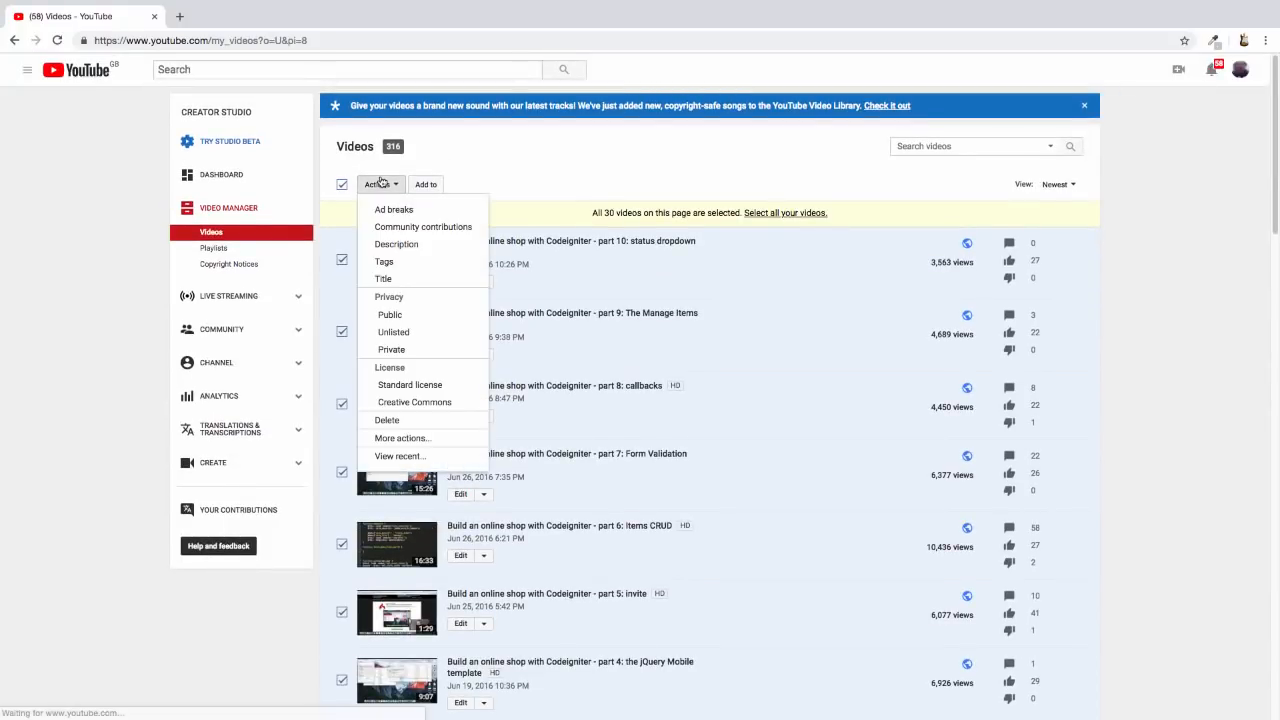
pyautogui.moveTo(388, 420)
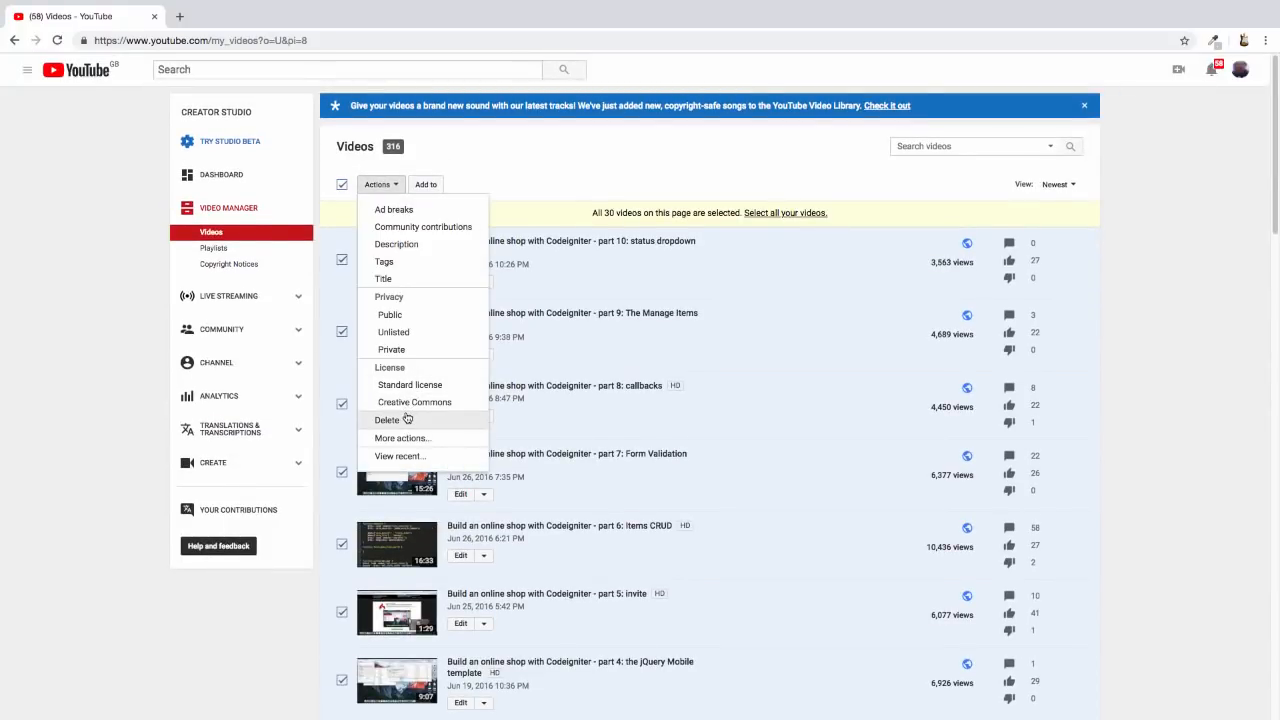
pyautogui.click(386, 420)
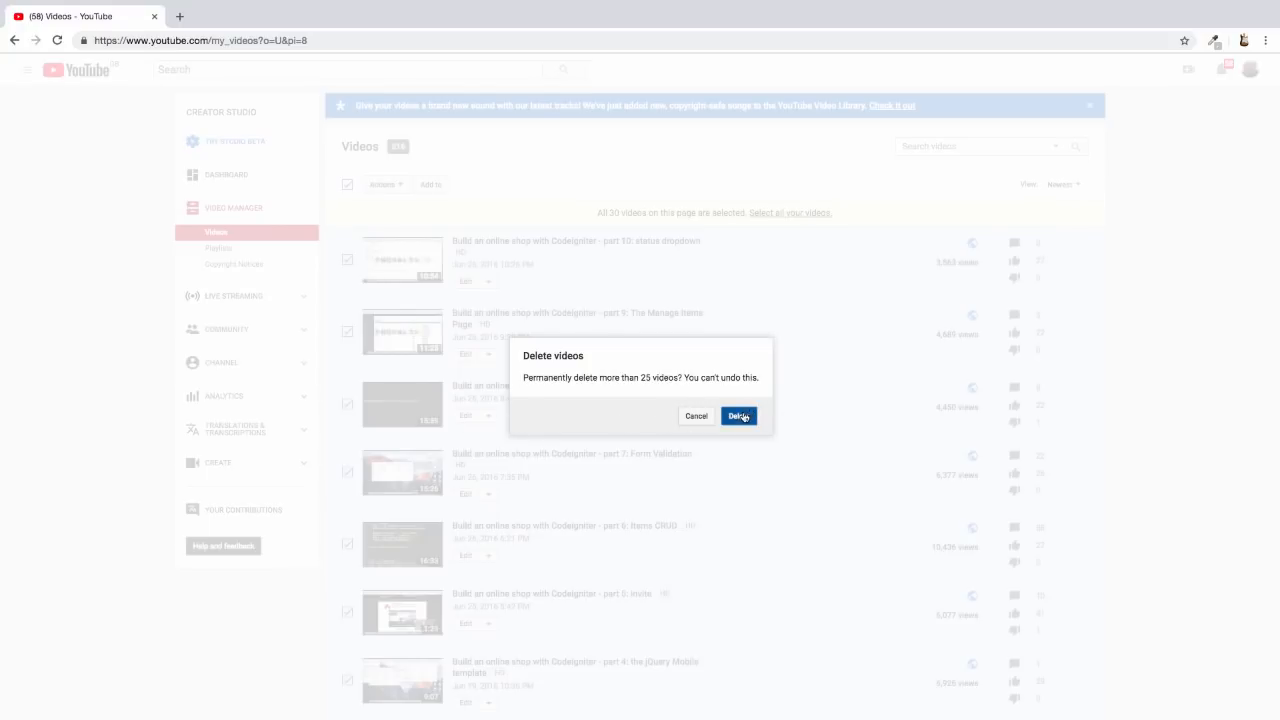
pyautogui.click(738, 416)
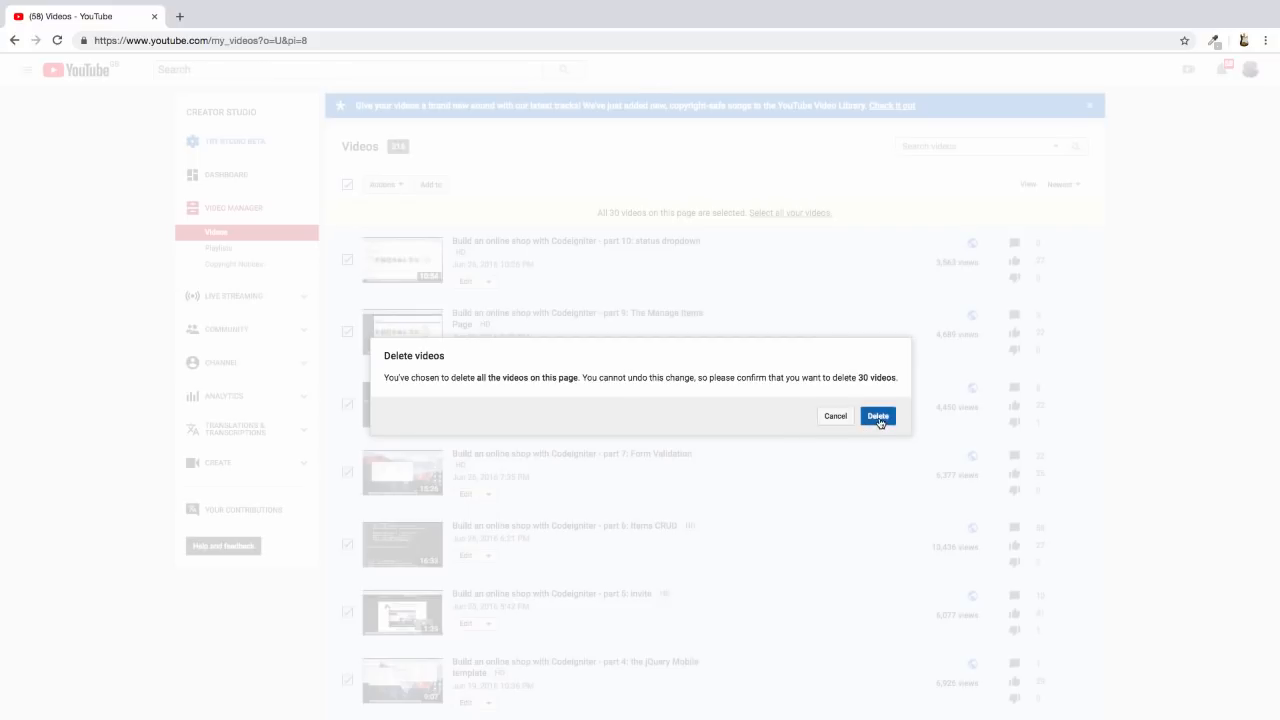
# Step: Confirm deleting all 30 page-8 videos, then move on to page 9 of the list
pyautogui.click(876, 414)
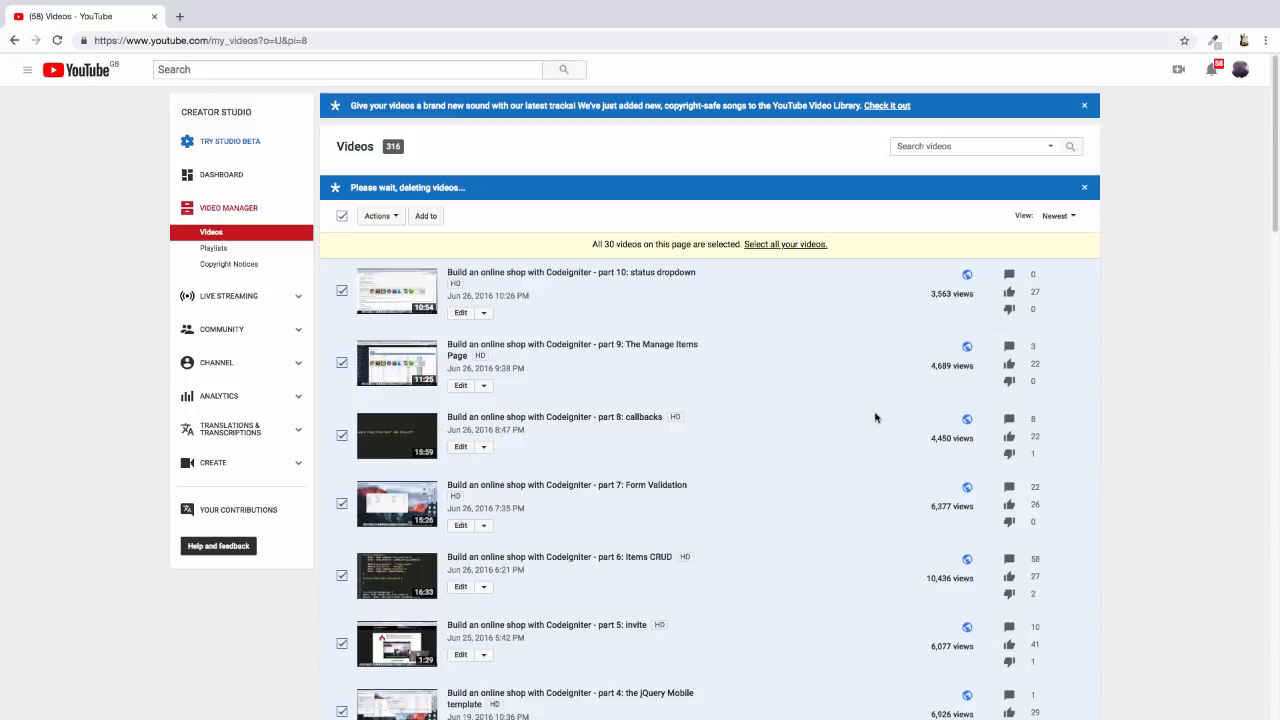
pyautogui.moveTo(812, 488)
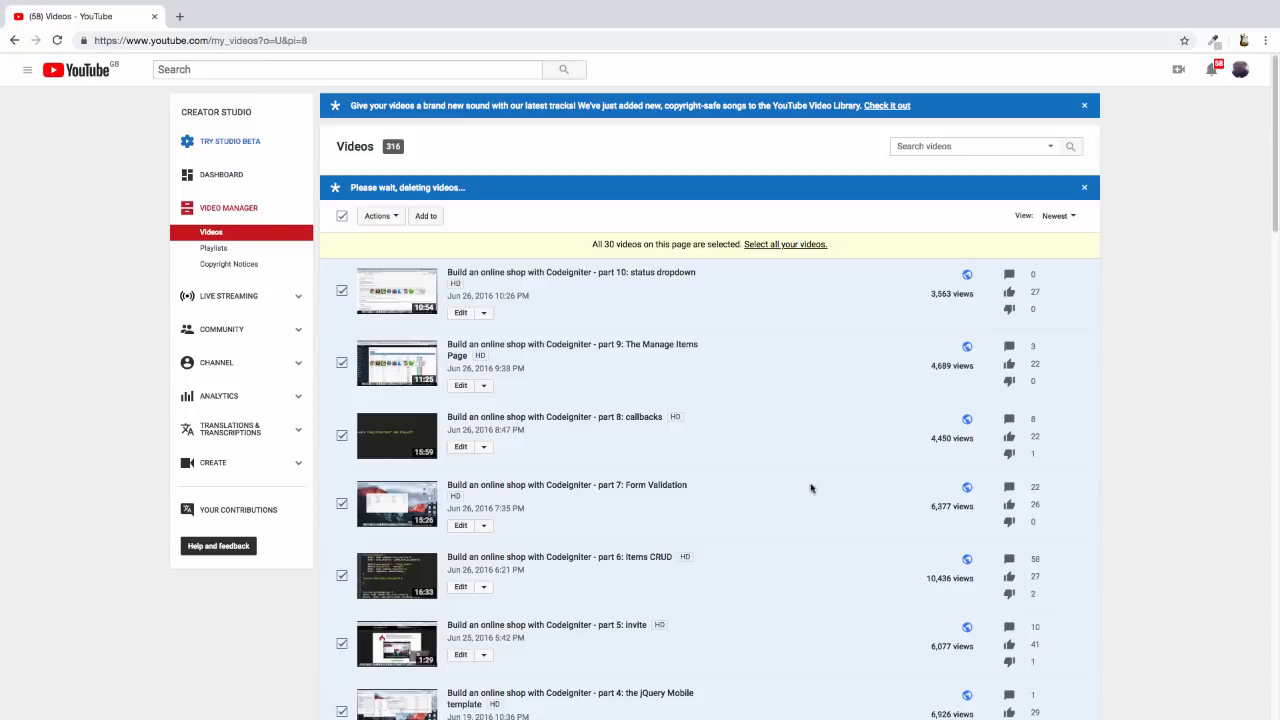
pyautogui.moveTo(716, 522)
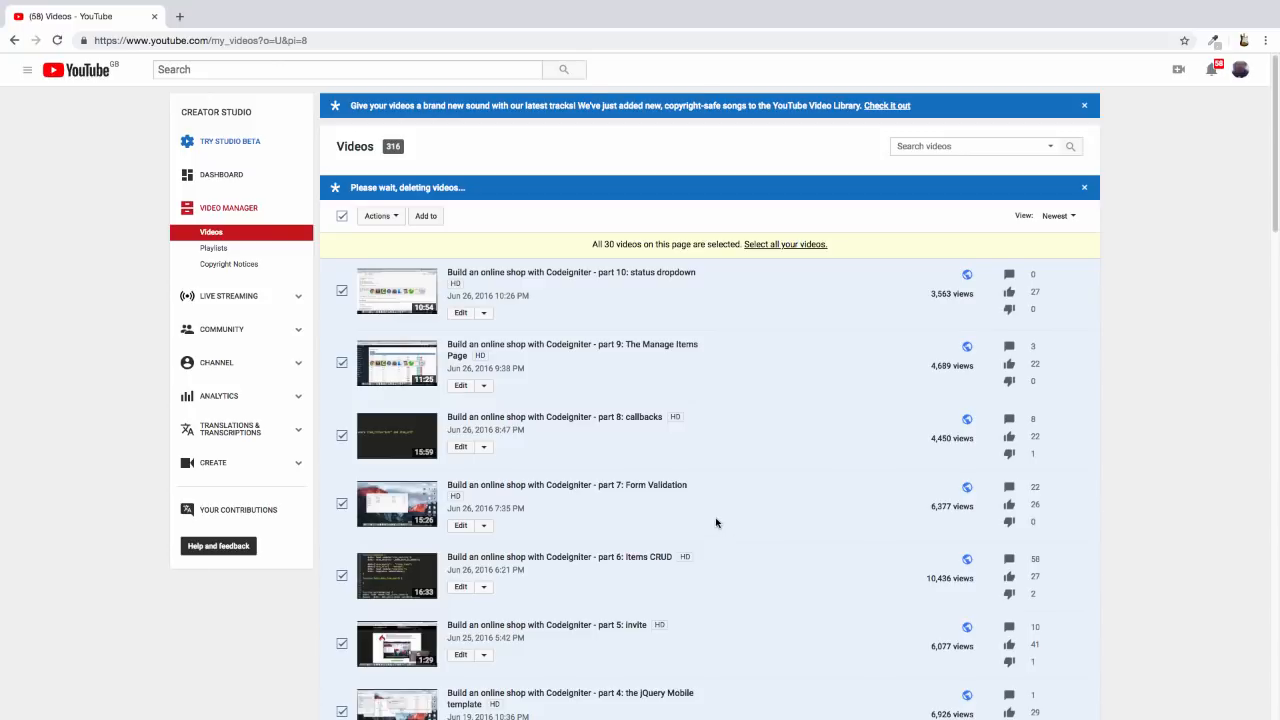
pyautogui.moveTo(726, 522)
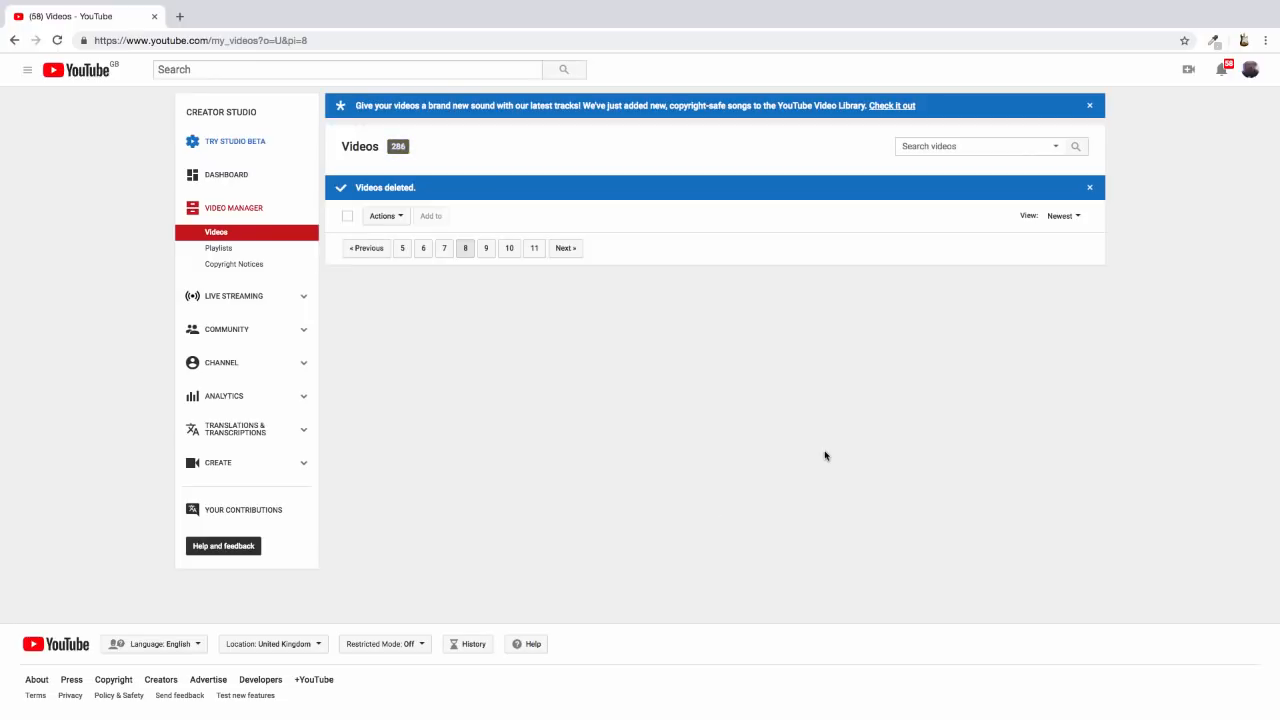
pyautogui.moveTo(852, 456)
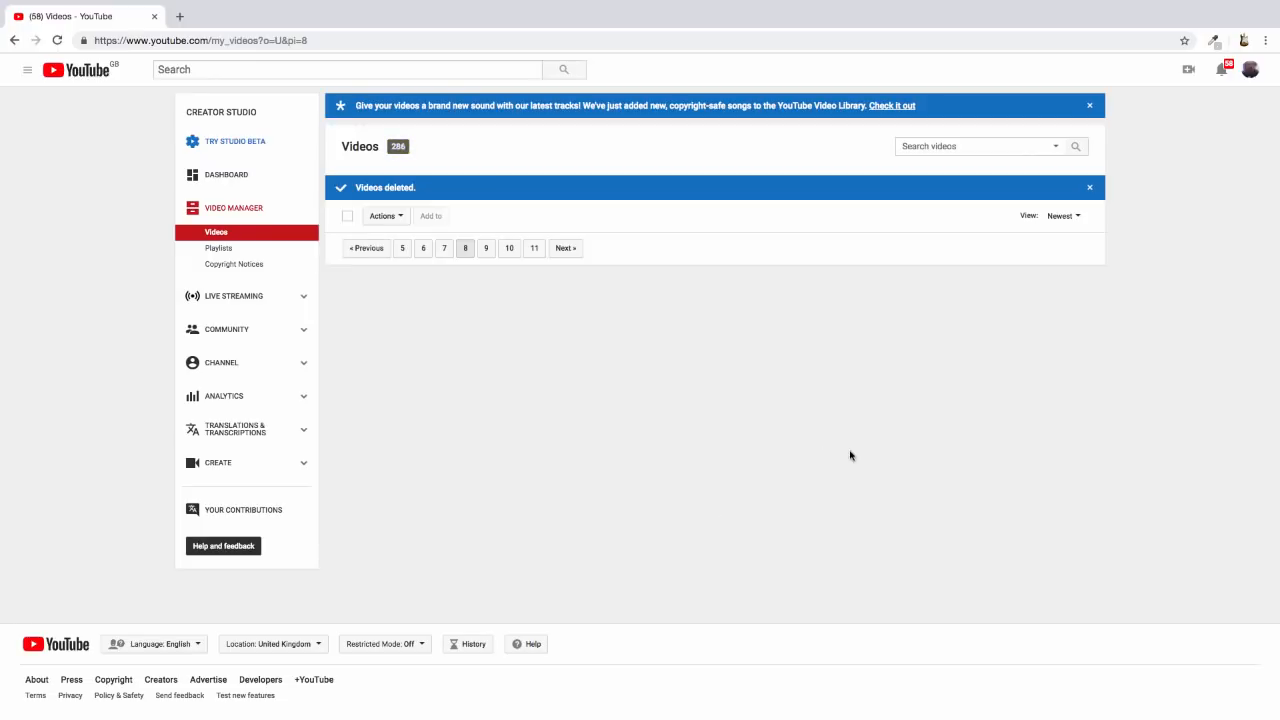
pyautogui.moveTo(476, 472)
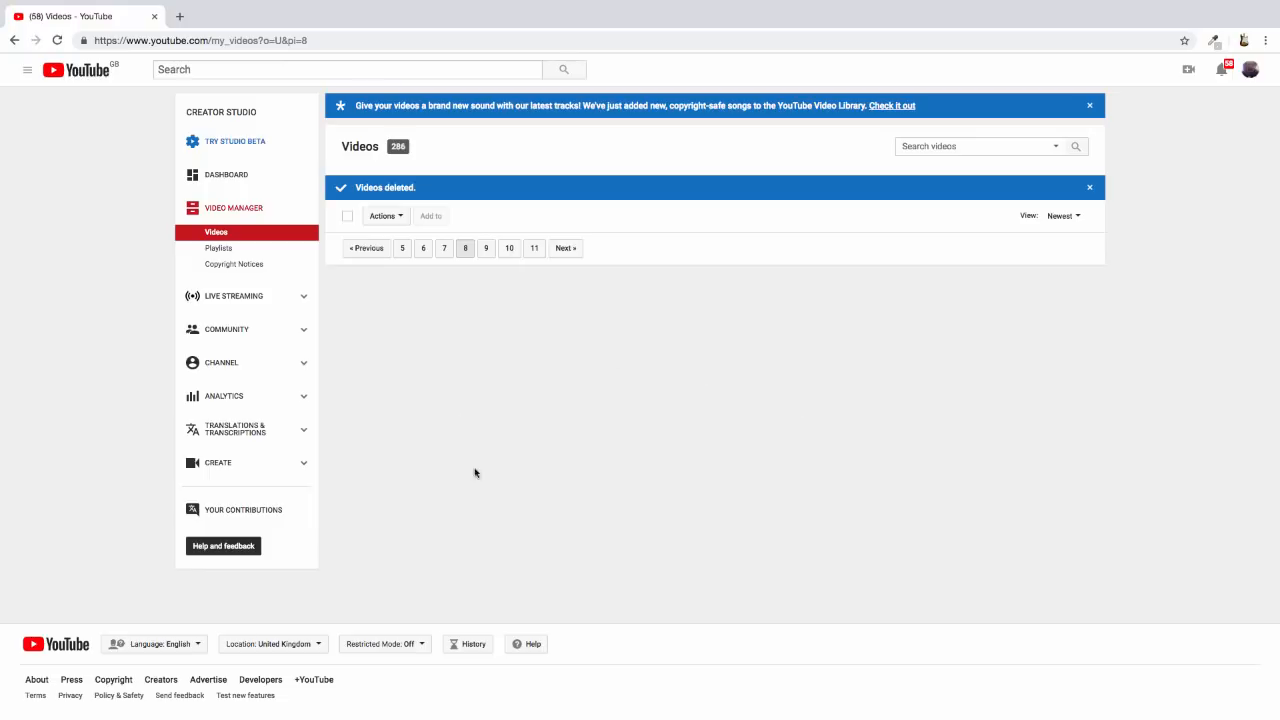
pyautogui.moveTo(412, 216)
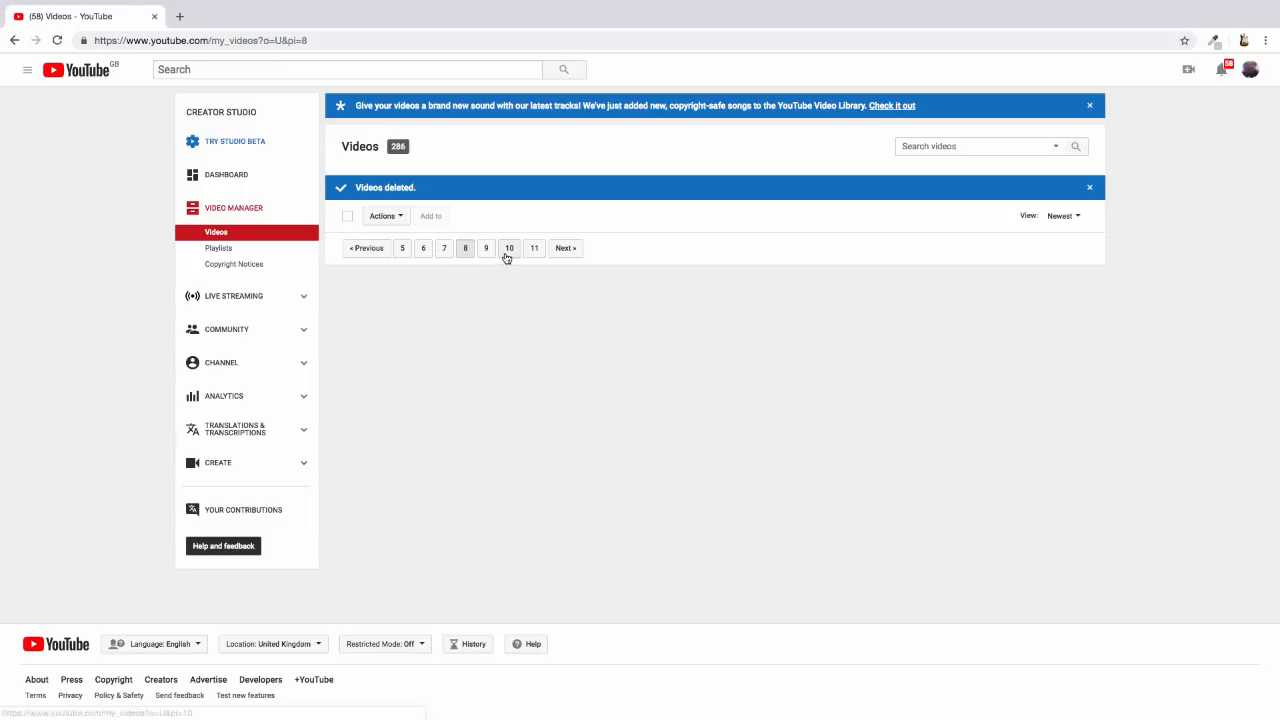
pyautogui.click(464, 248)
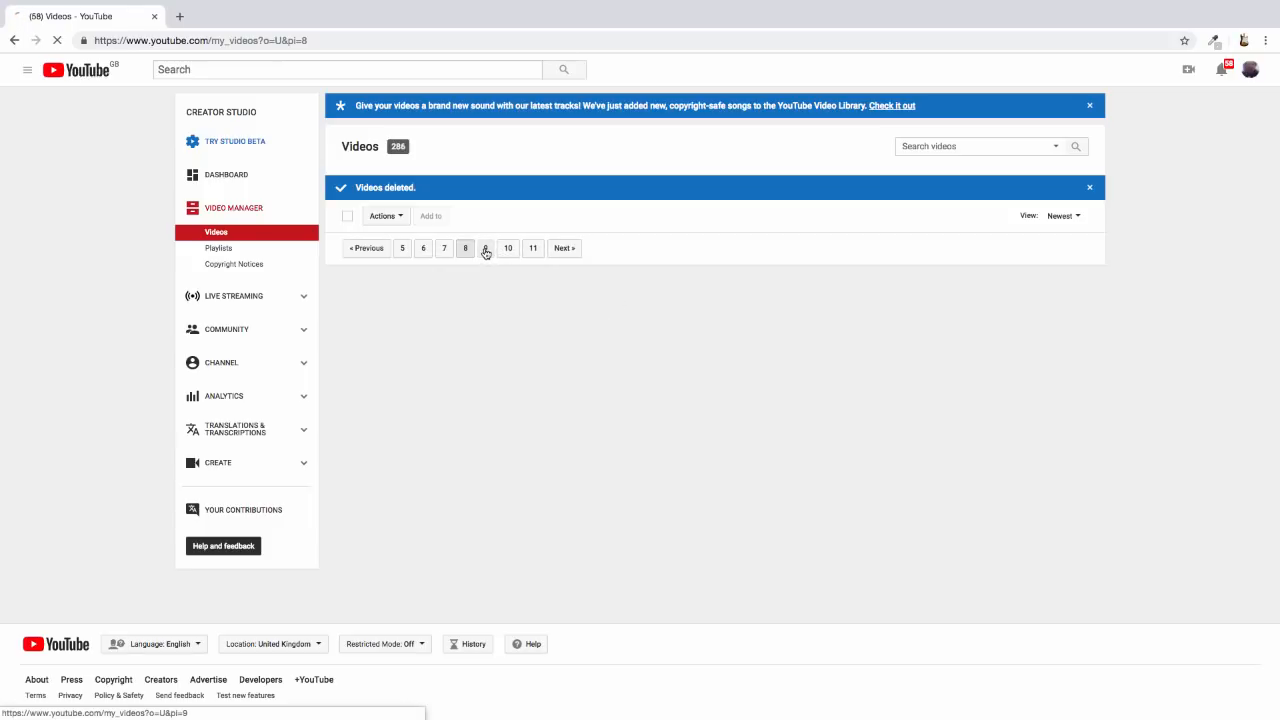
pyautogui.click(486, 248)
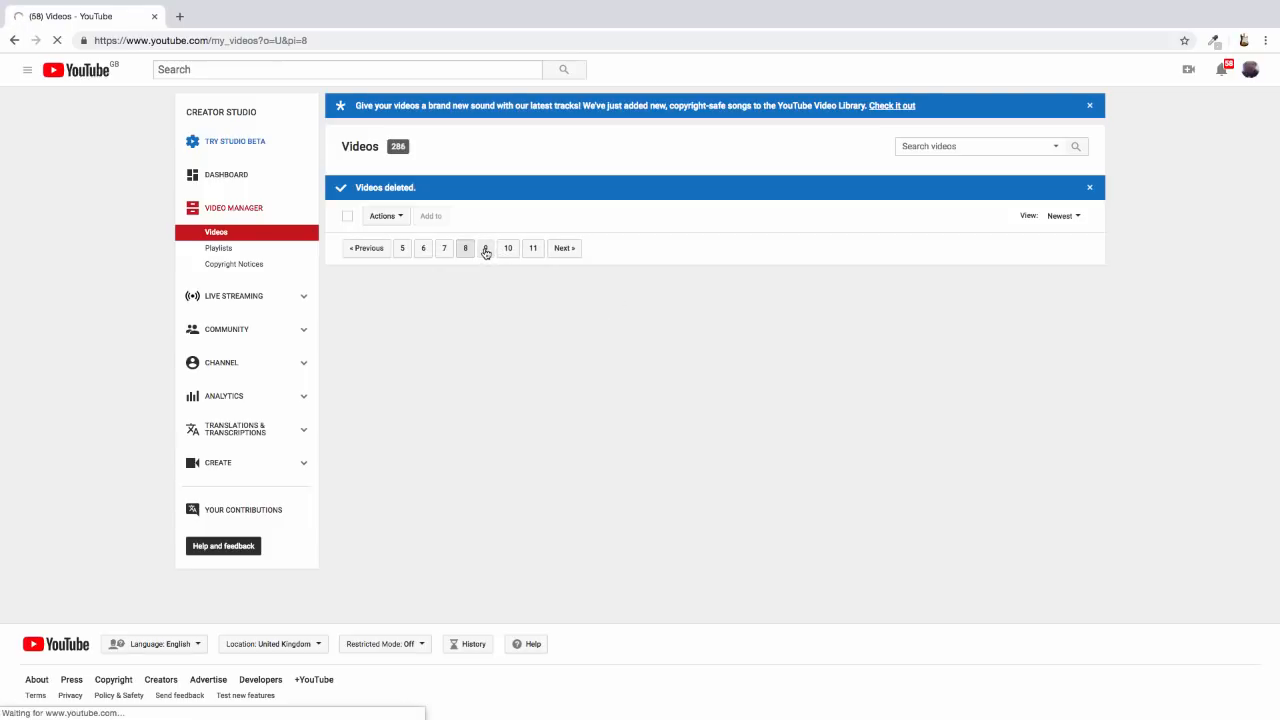
# Step: Select all videos on page 9 with the select-all checkbox
pyautogui.click(486, 248)
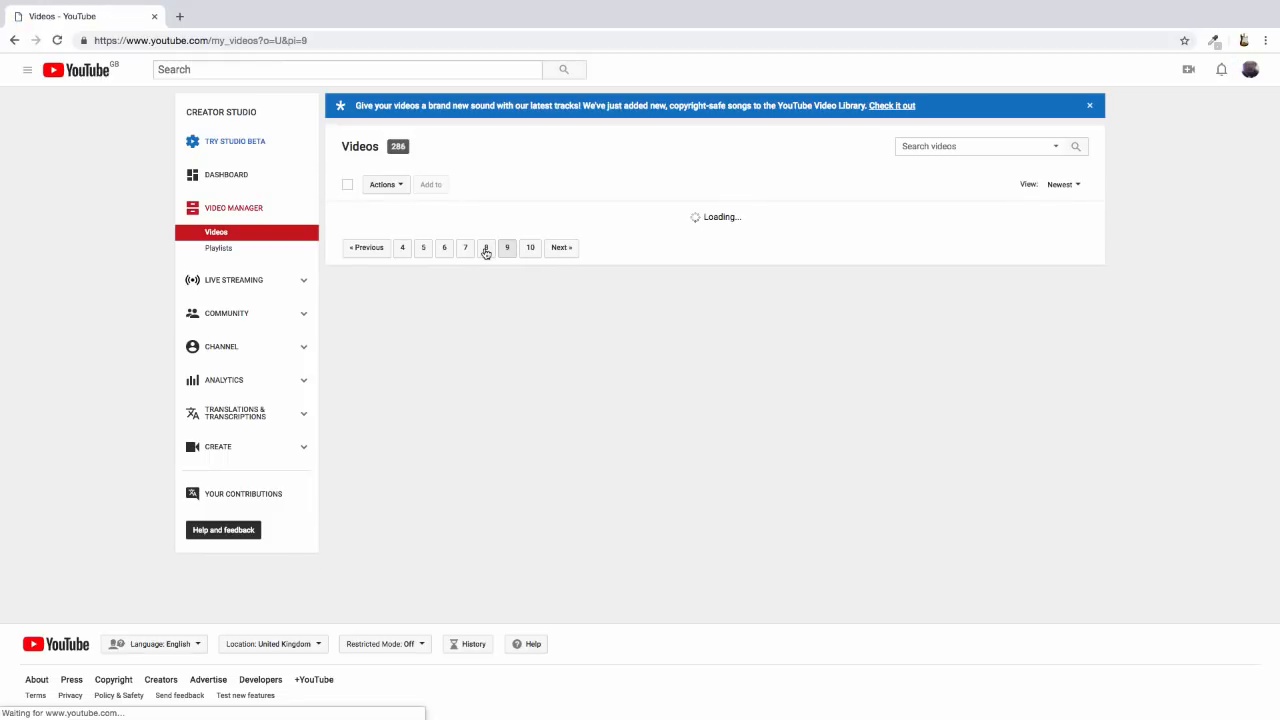
pyautogui.click(484, 248)
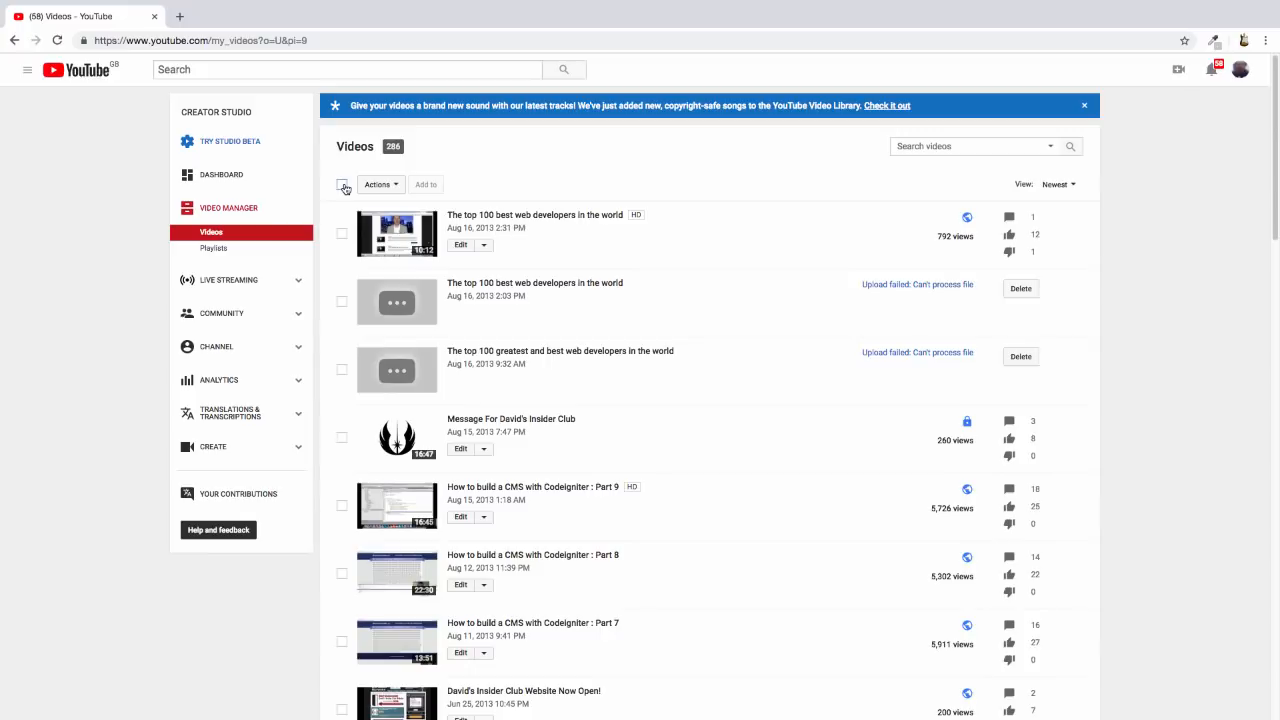
pyautogui.click(342, 184)
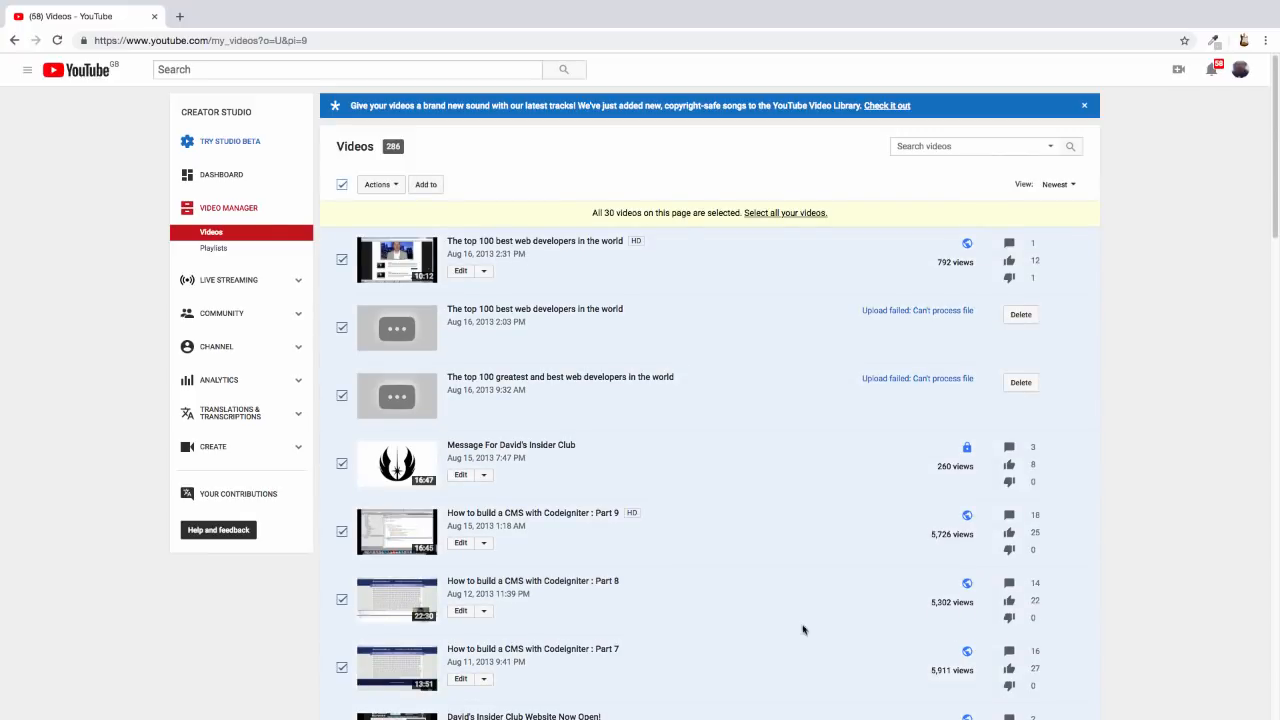
pyautogui.scroll(-3)
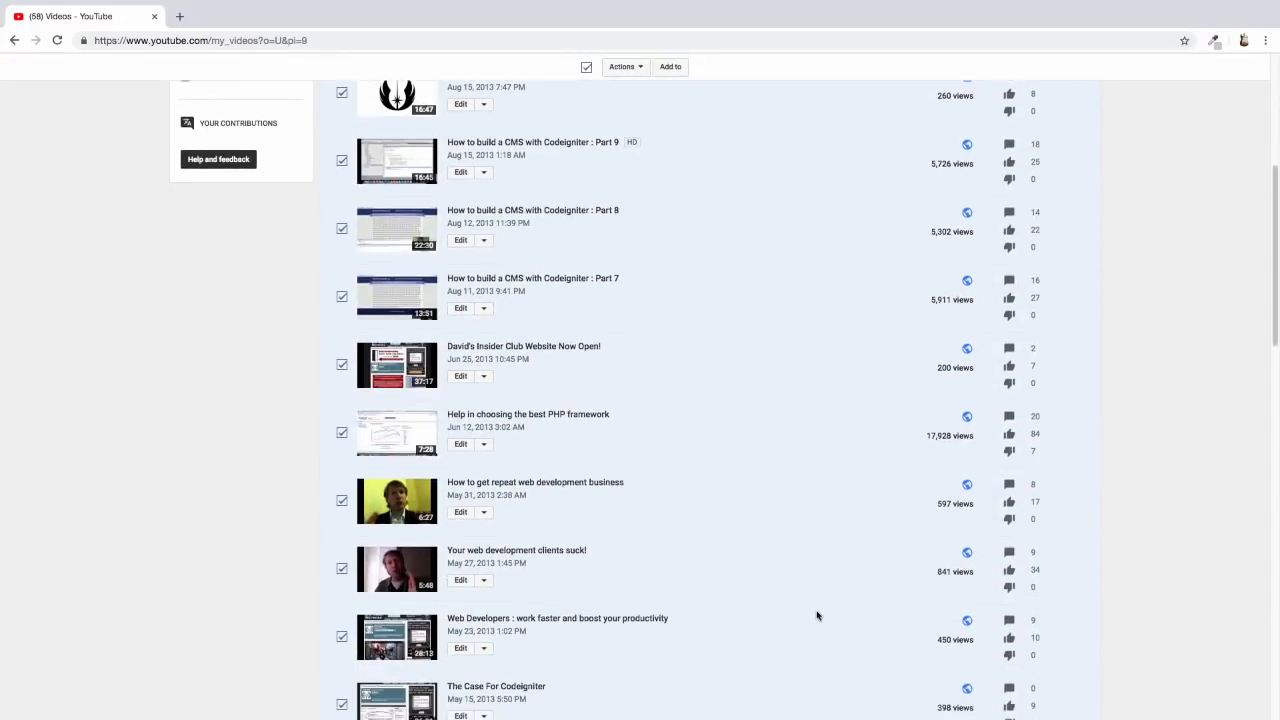
pyautogui.scroll(-3)
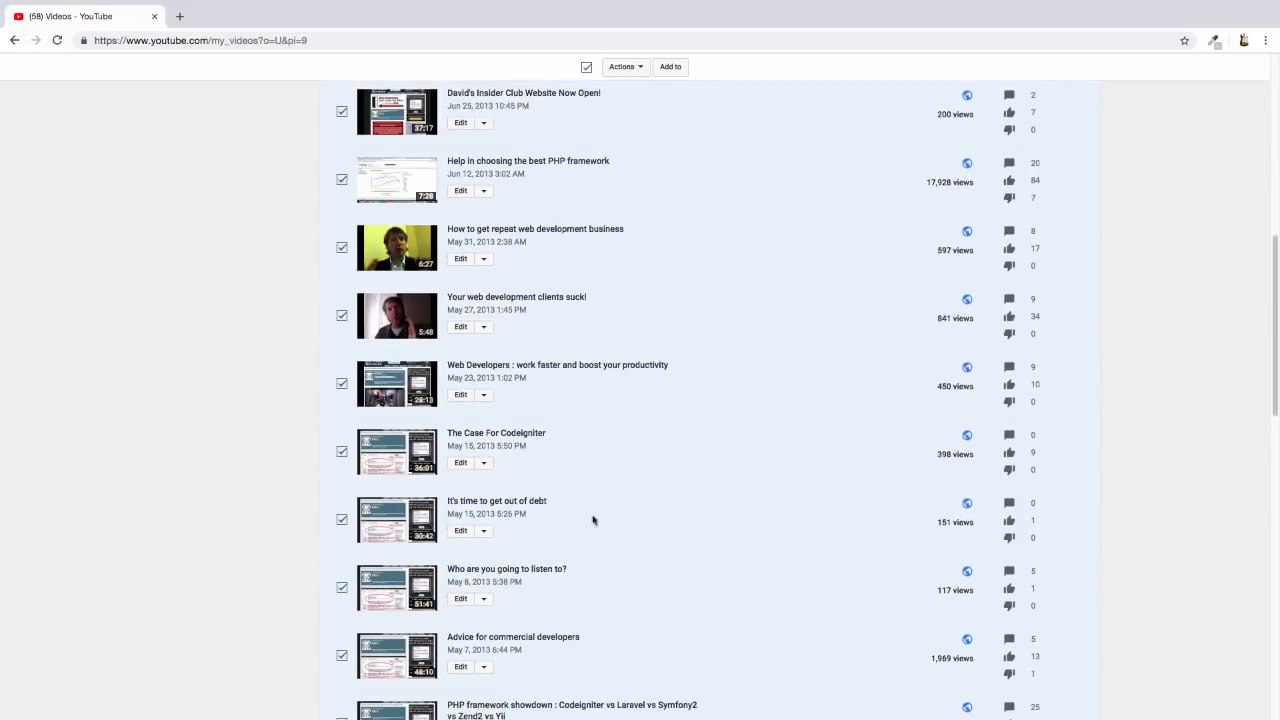
pyautogui.moveTo(444, 308)
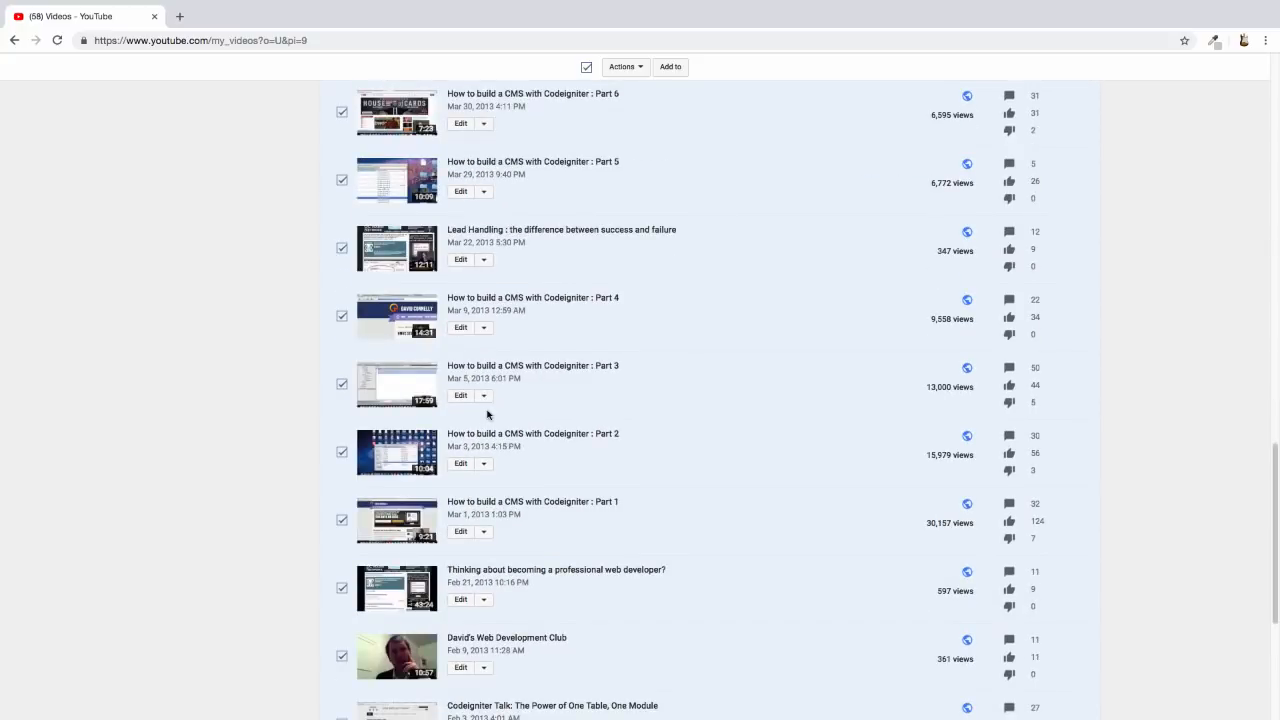
pyautogui.moveTo(404, 600)
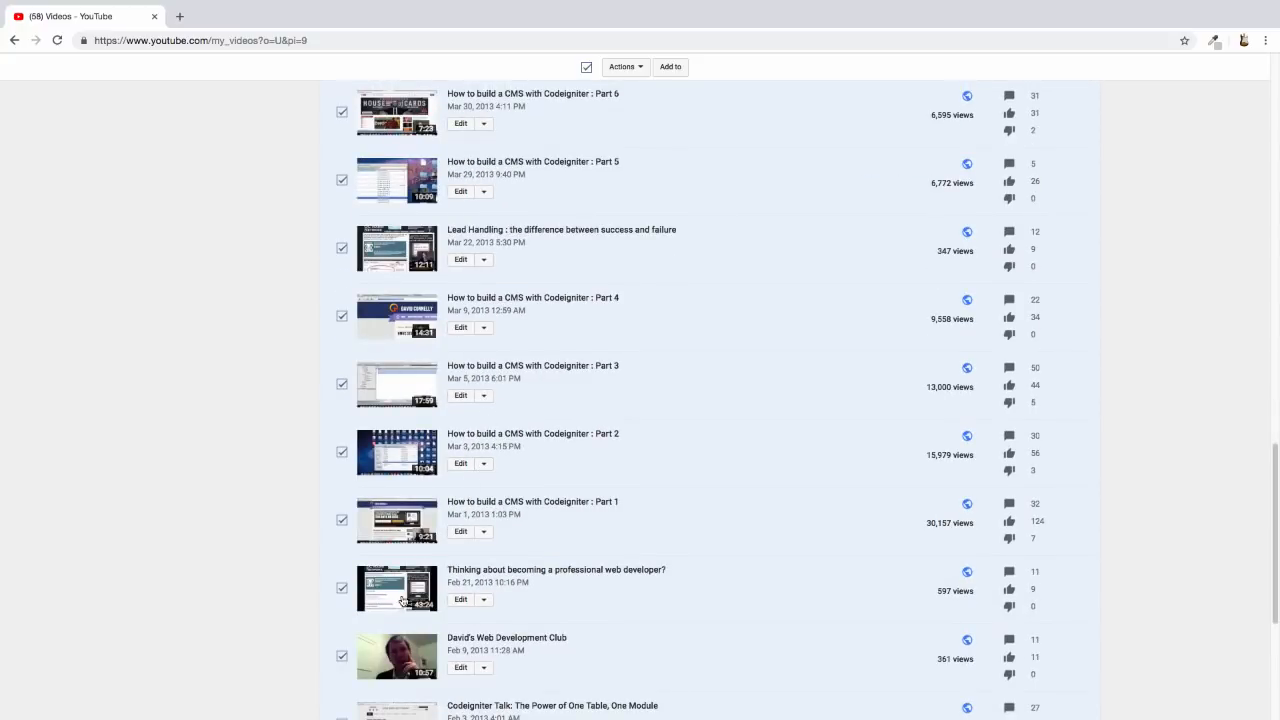
# Step: Untick the Web Development Club announcement and the Codeigniter HMVC subscriber question to keep them
pyautogui.click(340, 660)
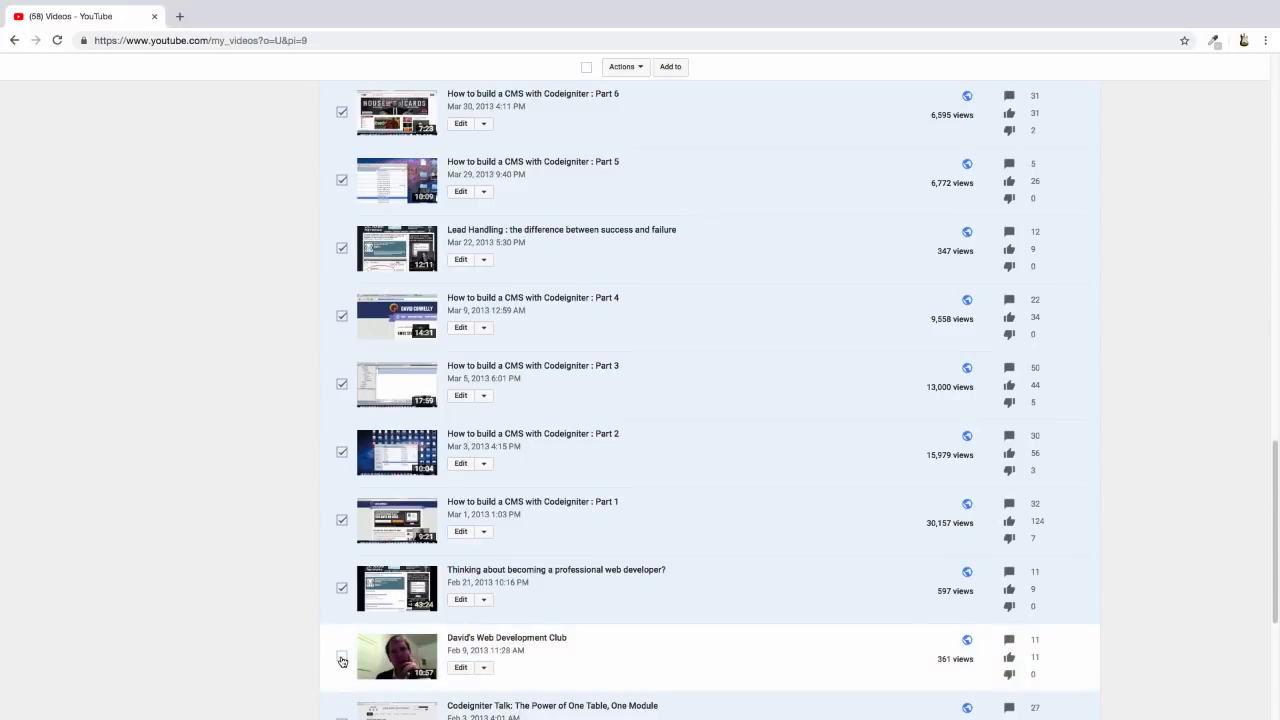
pyautogui.click(344, 656)
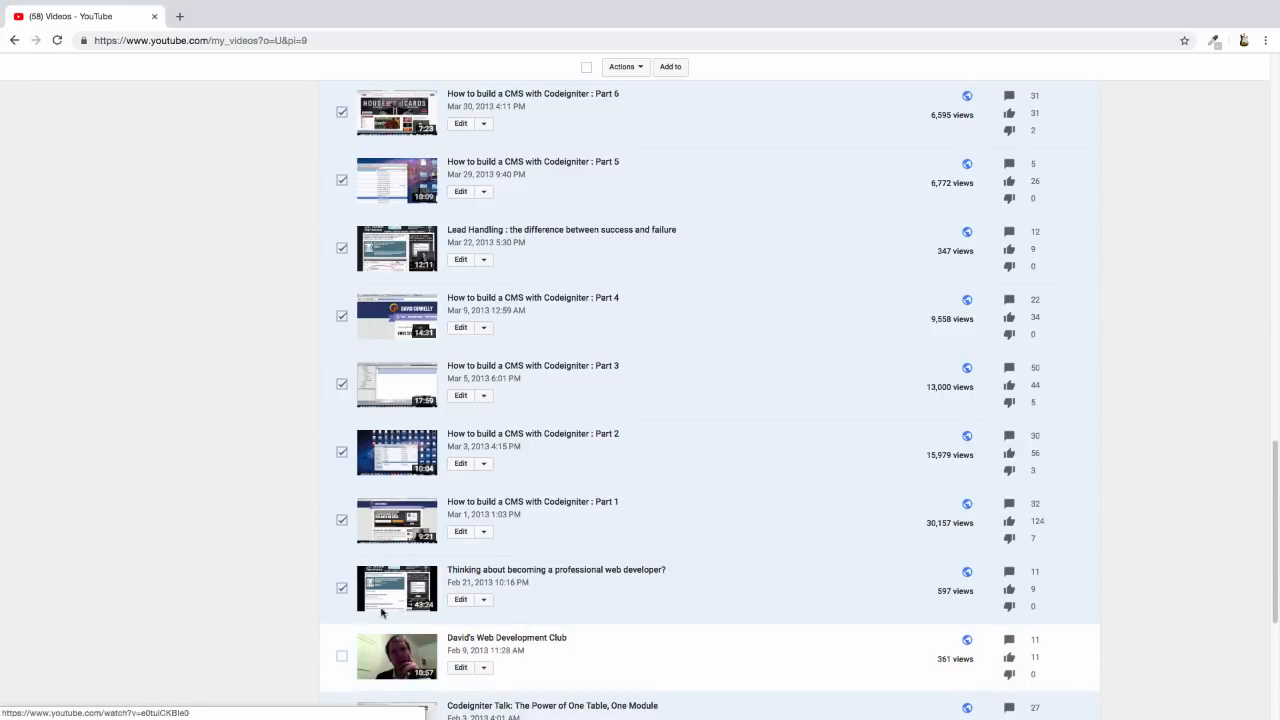
pyautogui.scroll(3)
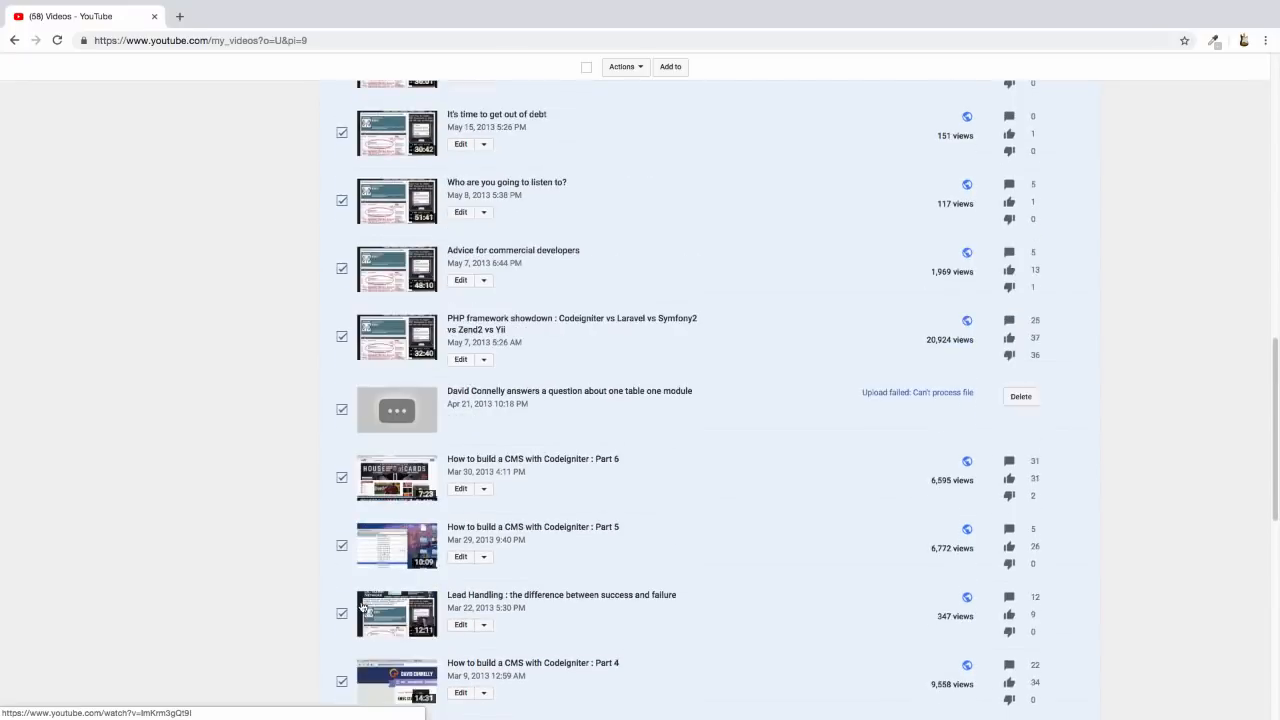
pyautogui.scroll(3)
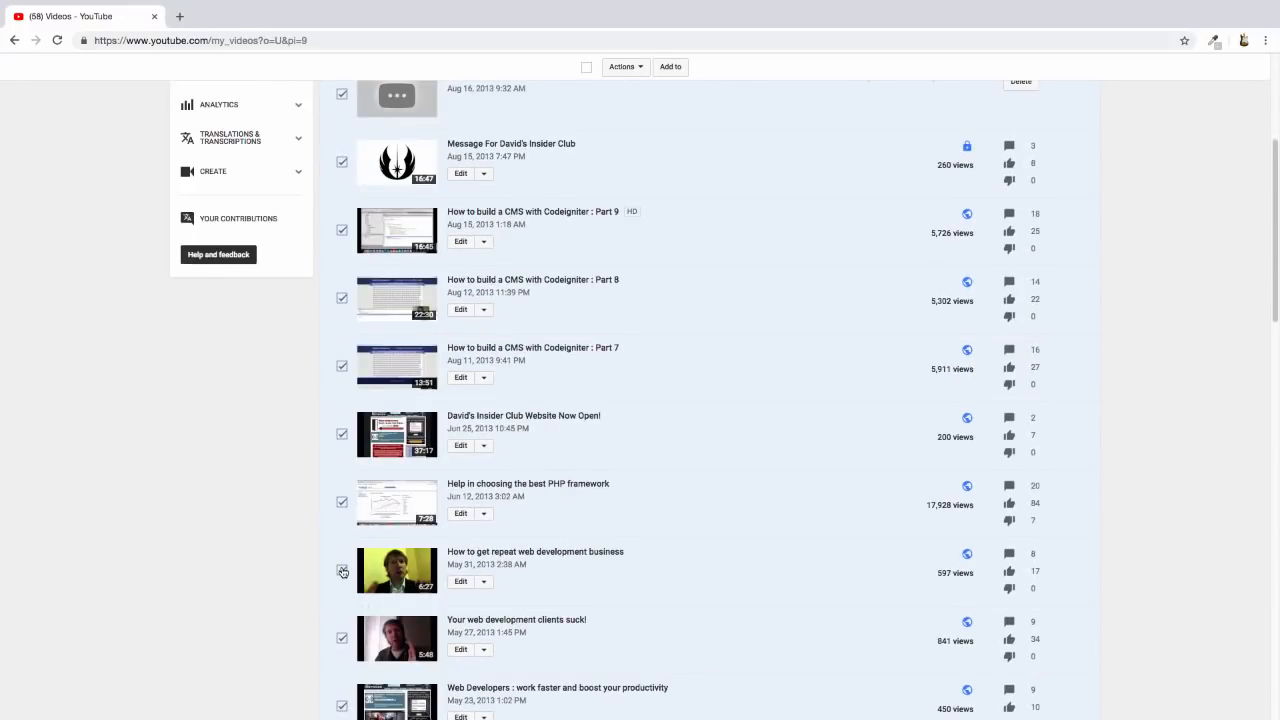
pyautogui.scroll(-3)
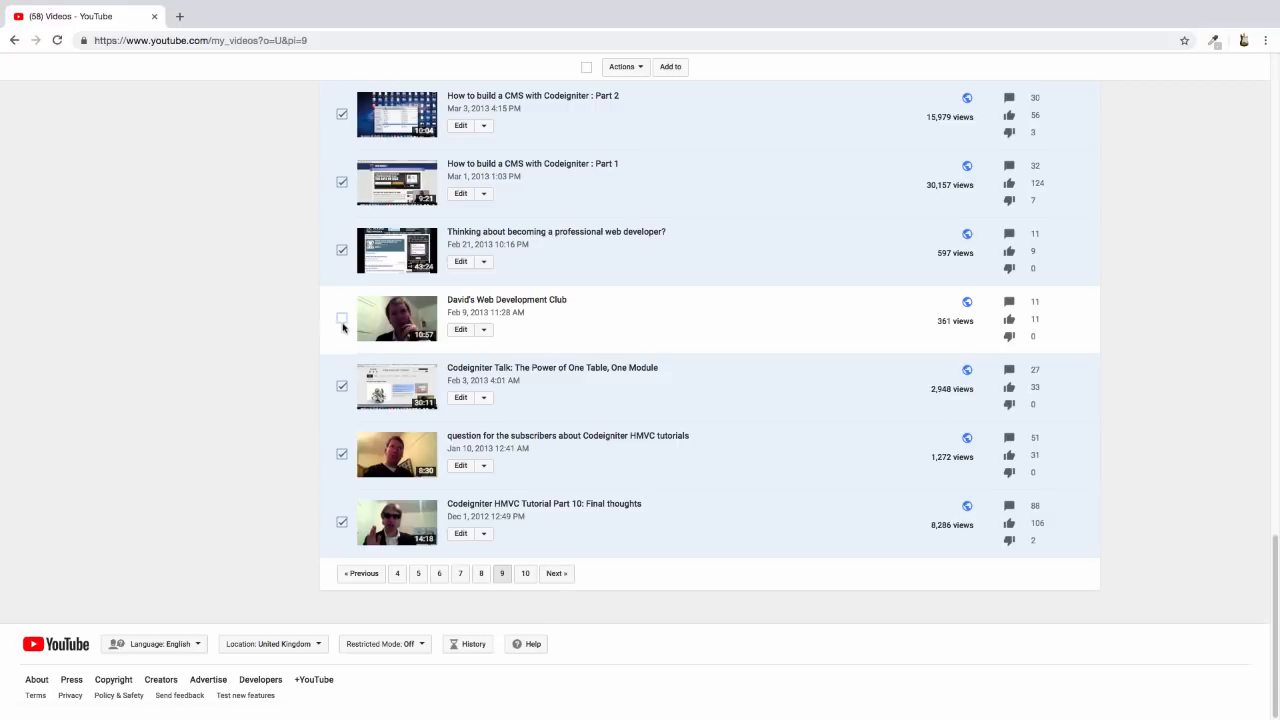
pyautogui.click(342, 318)
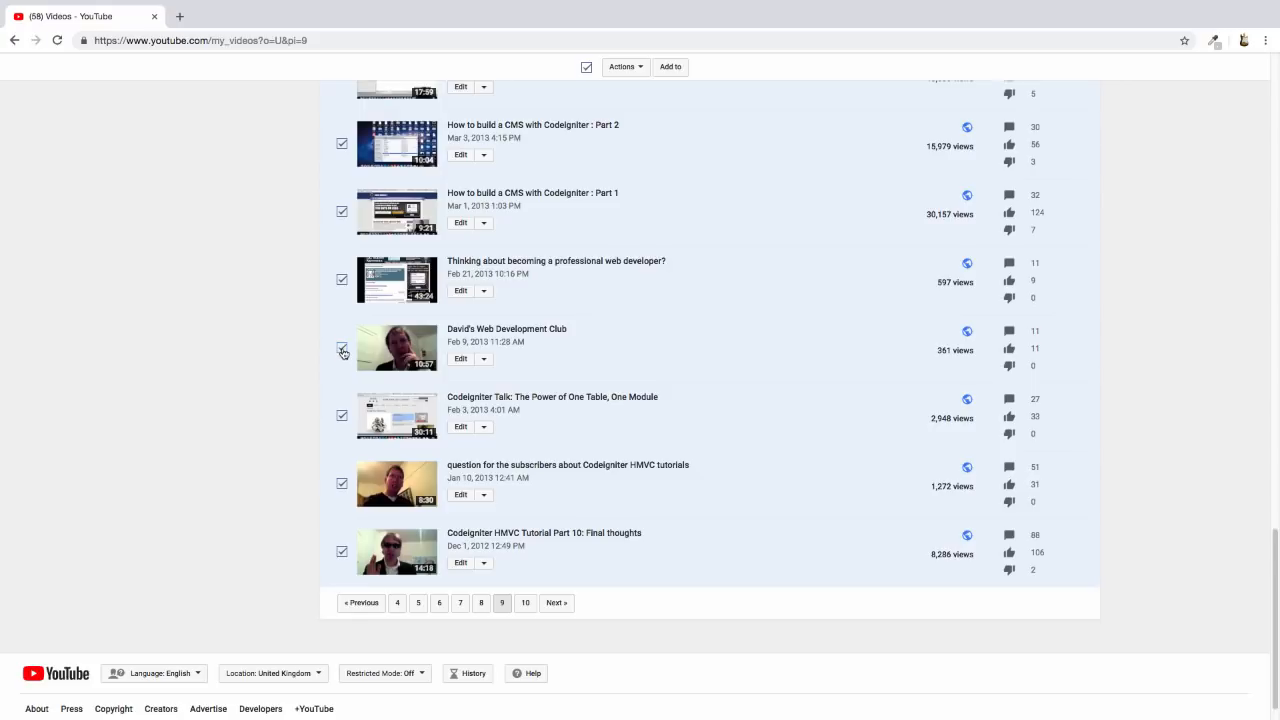
pyautogui.click(342, 348)
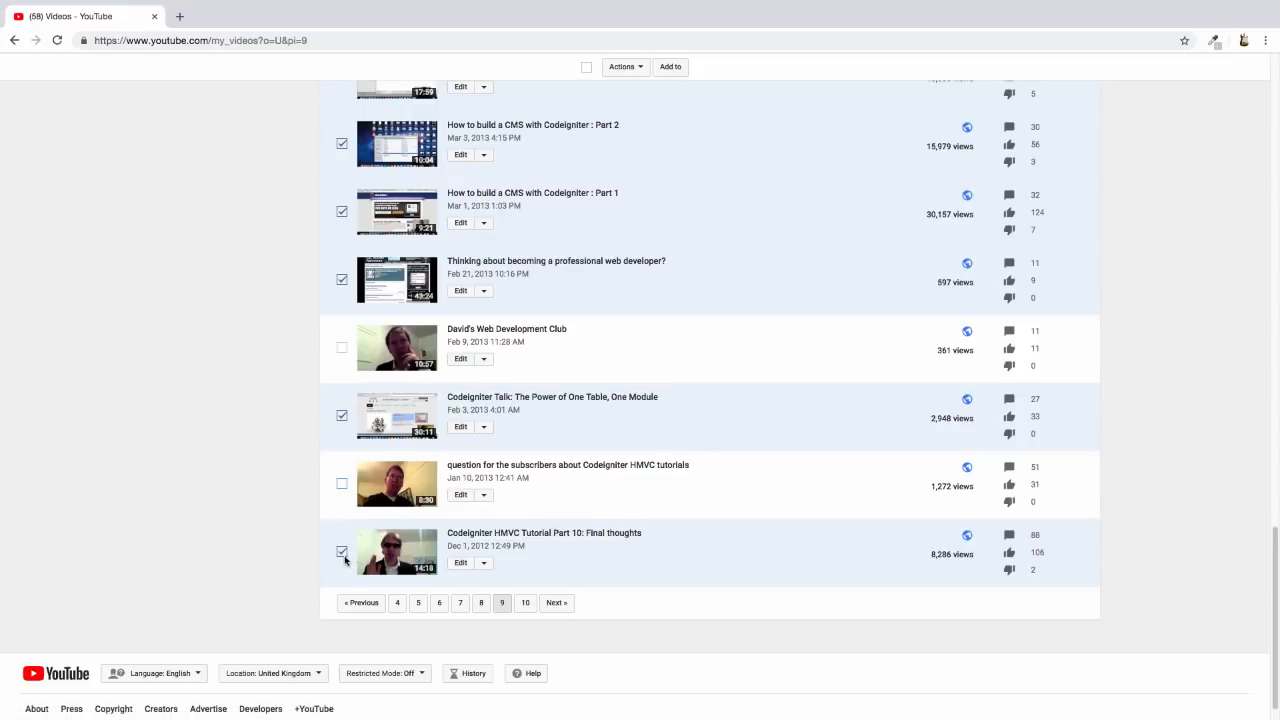
pyautogui.moveTo(380, 528)
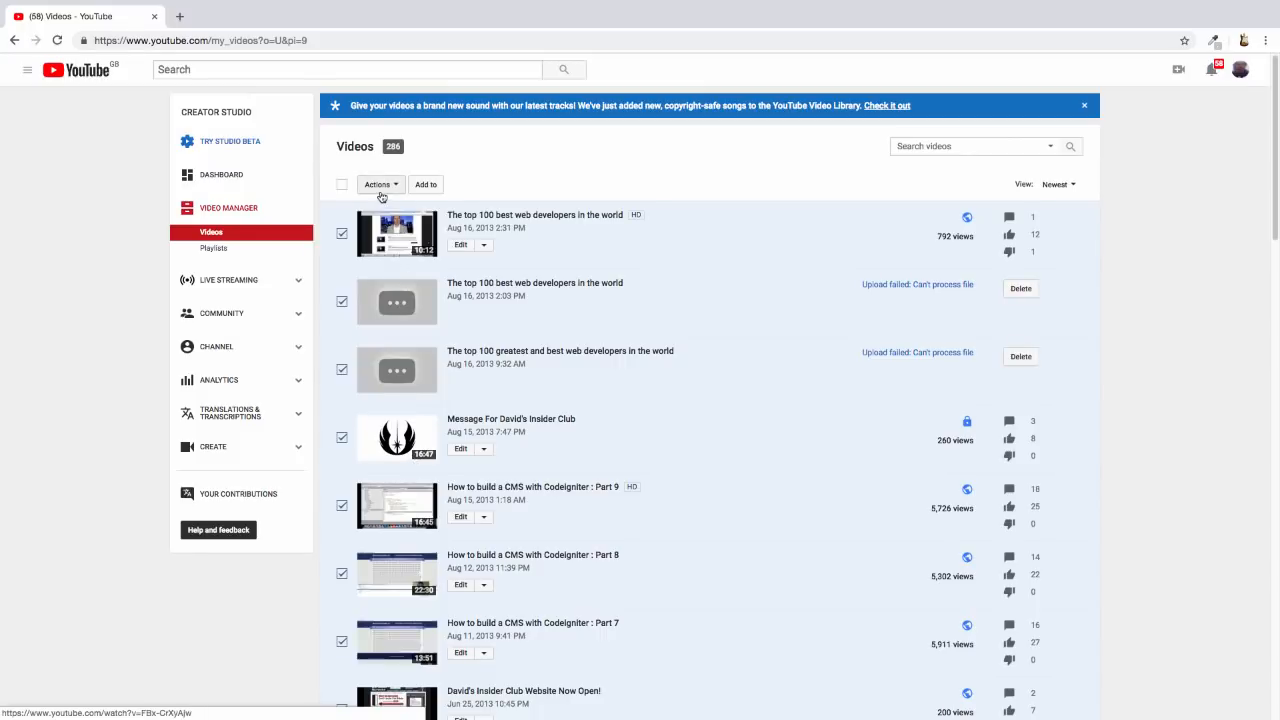
# Step: Delete the selected page-9 videos via the Actions dropdown, keeping the two unticked ones
pyautogui.click(380, 184)
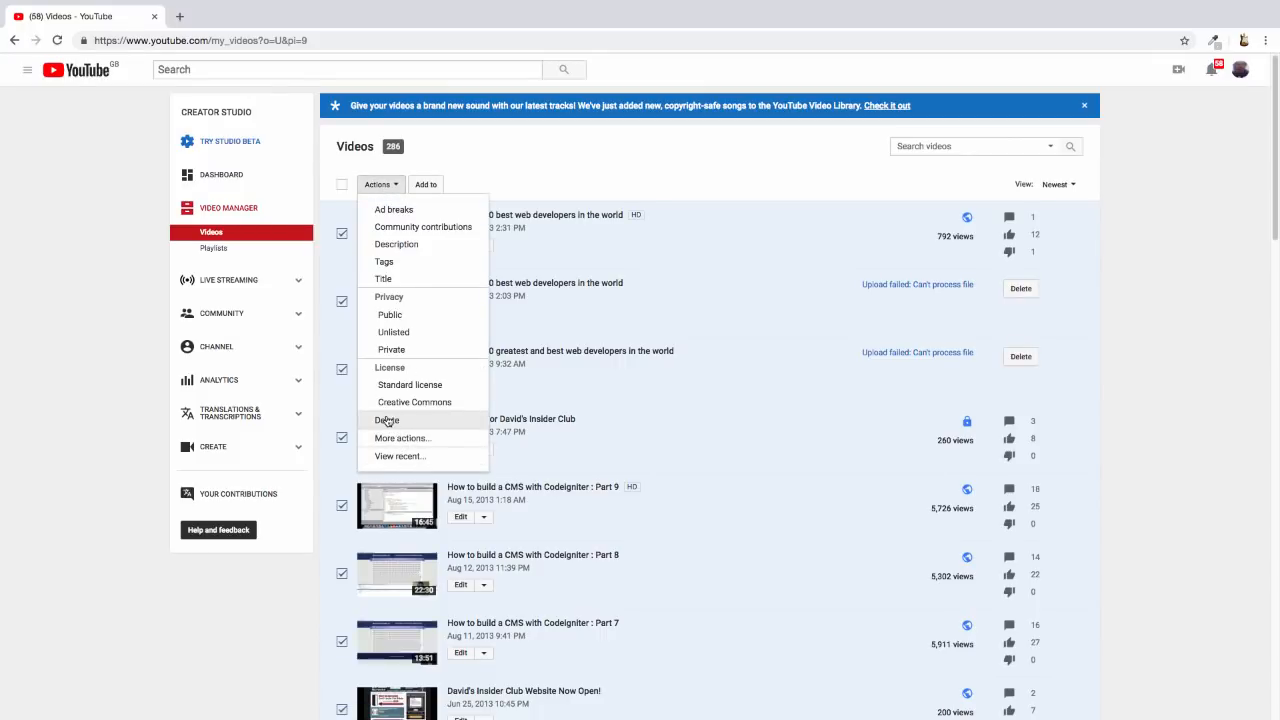
pyautogui.click(386, 420)
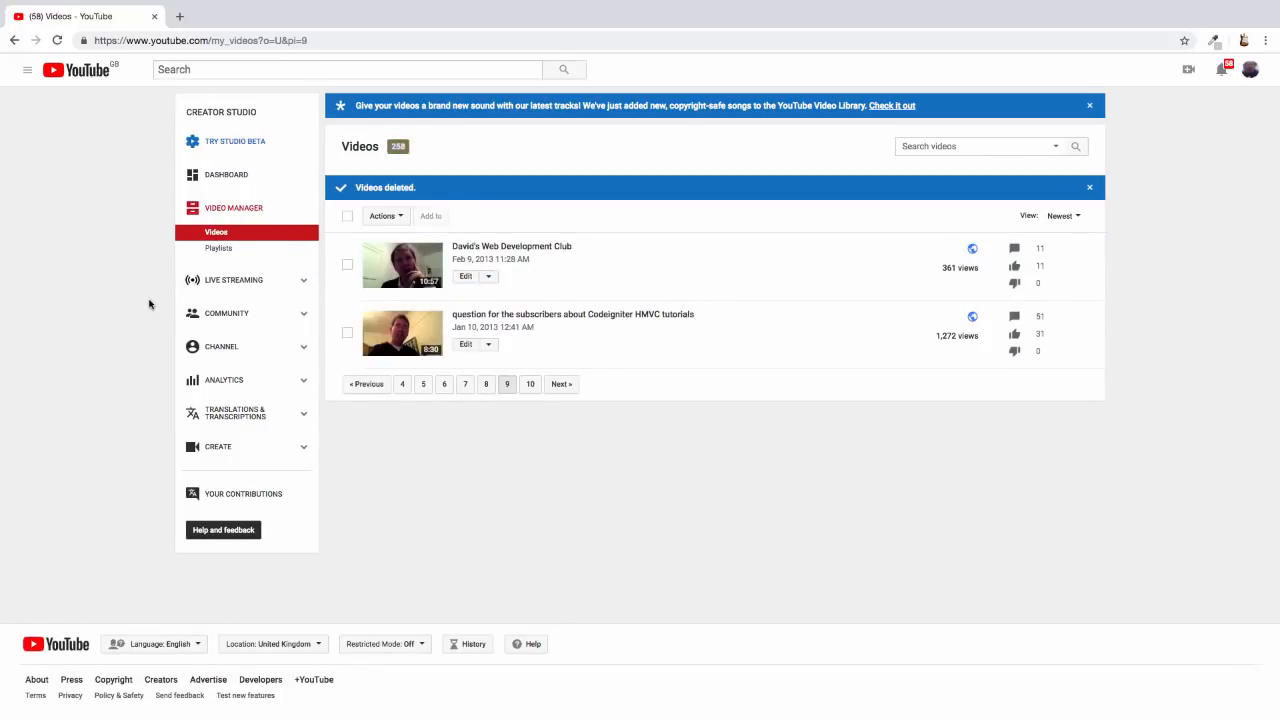
pyautogui.moveTo(532, 384)
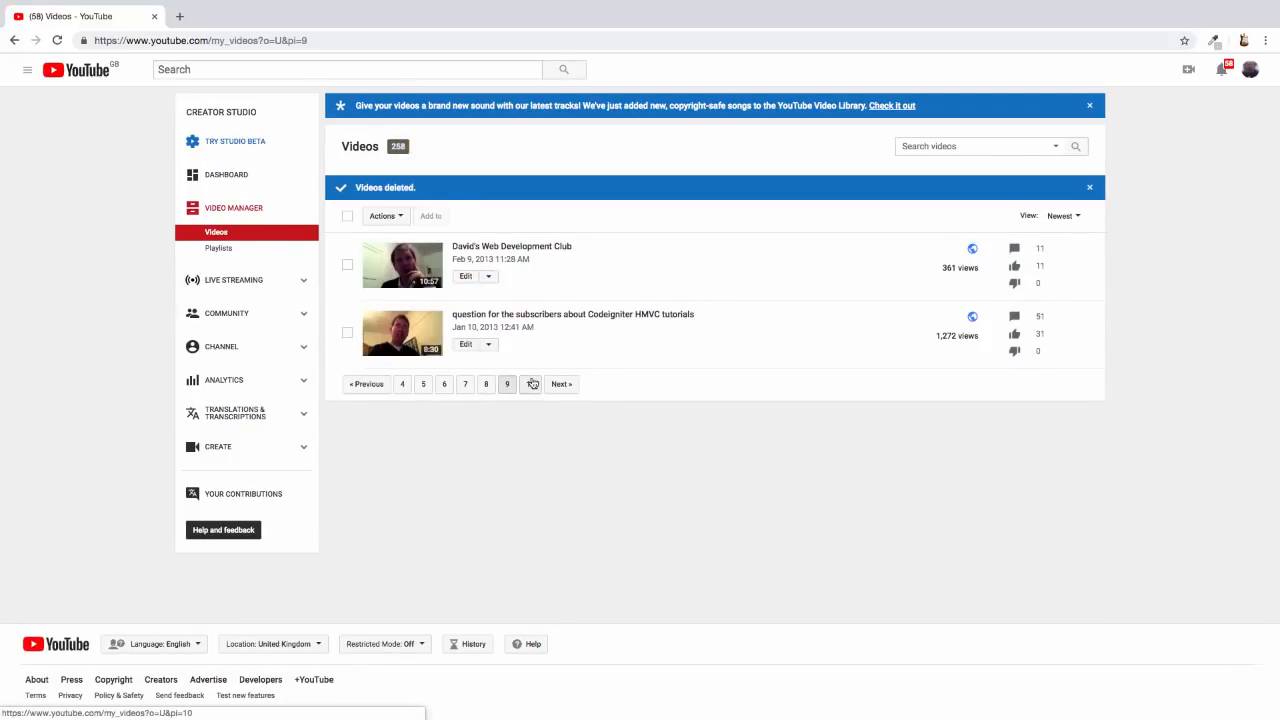
# Step: Check the empty page 10, then return to page 1 showing the newest Founders' Night uploads
pyautogui.click(560, 384)
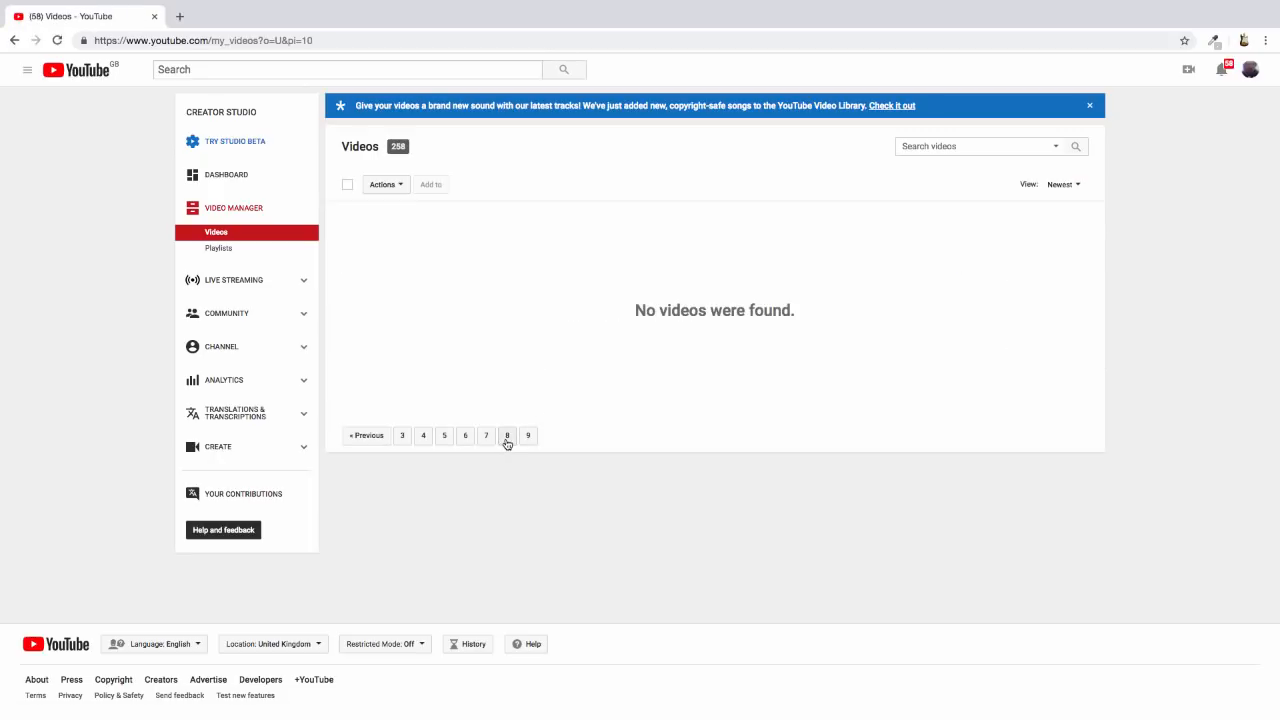
pyautogui.click(486, 436)
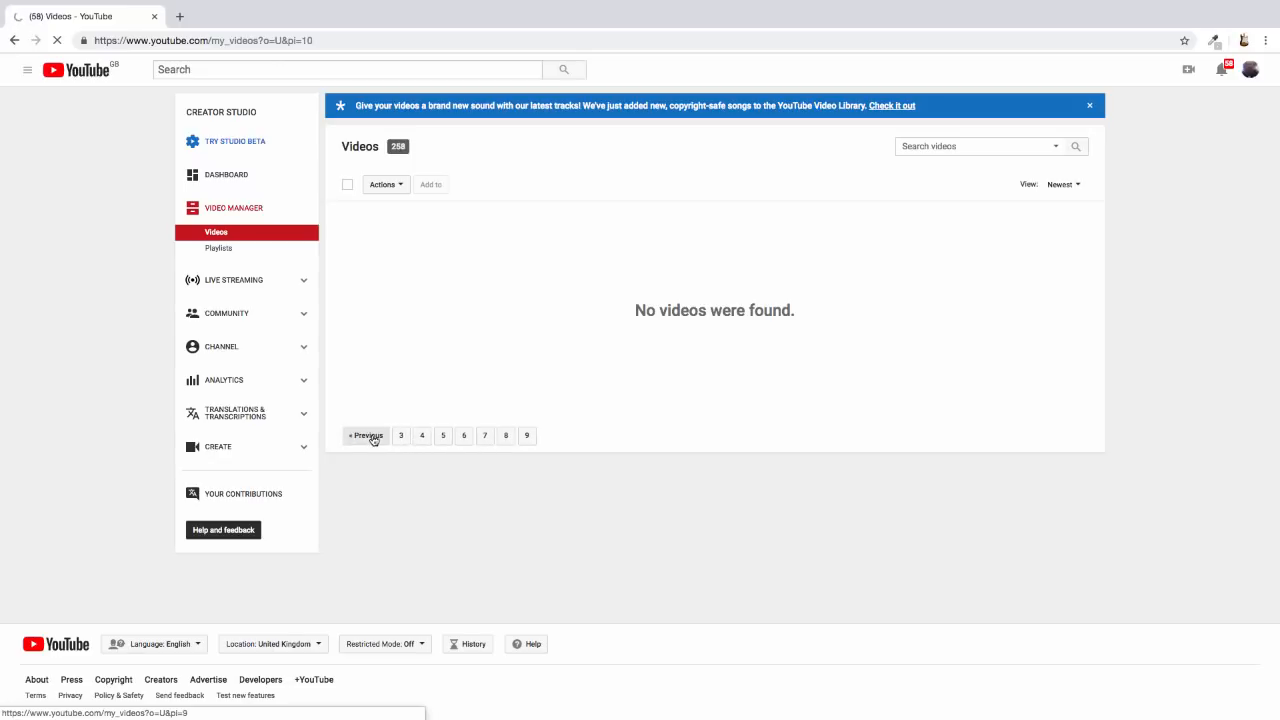
pyautogui.click(364, 436)
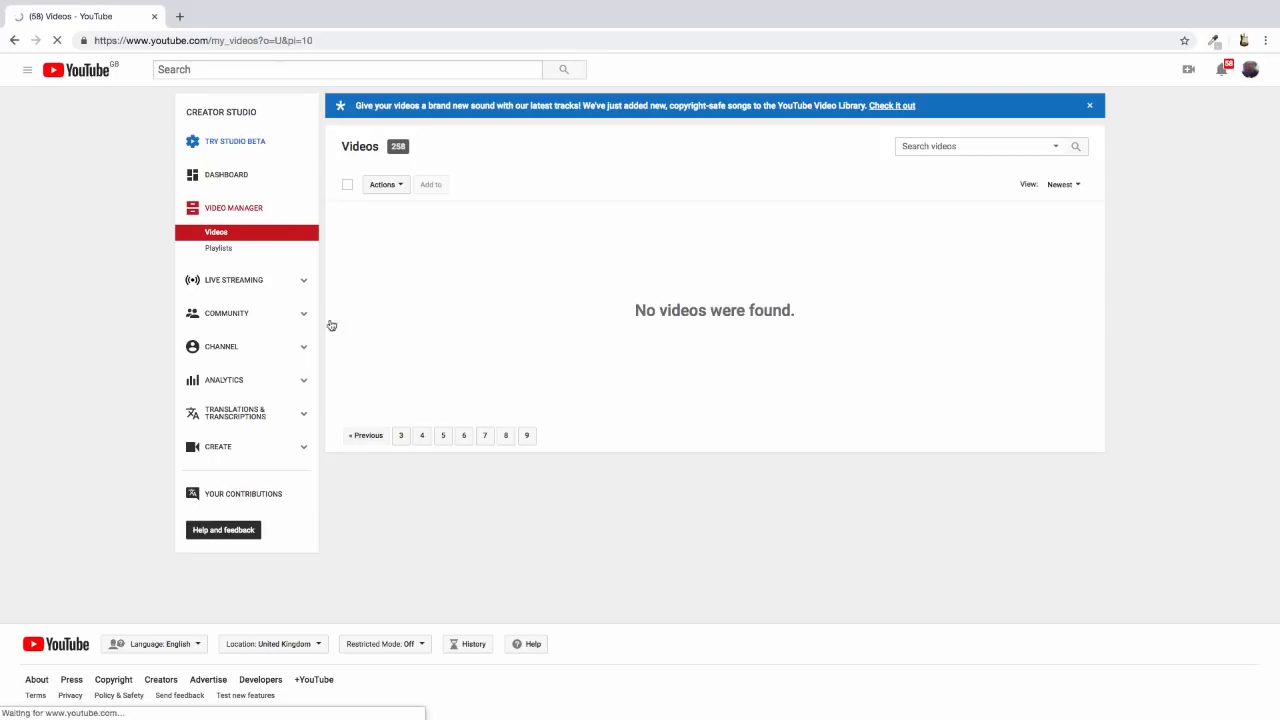
pyautogui.click(528, 436)
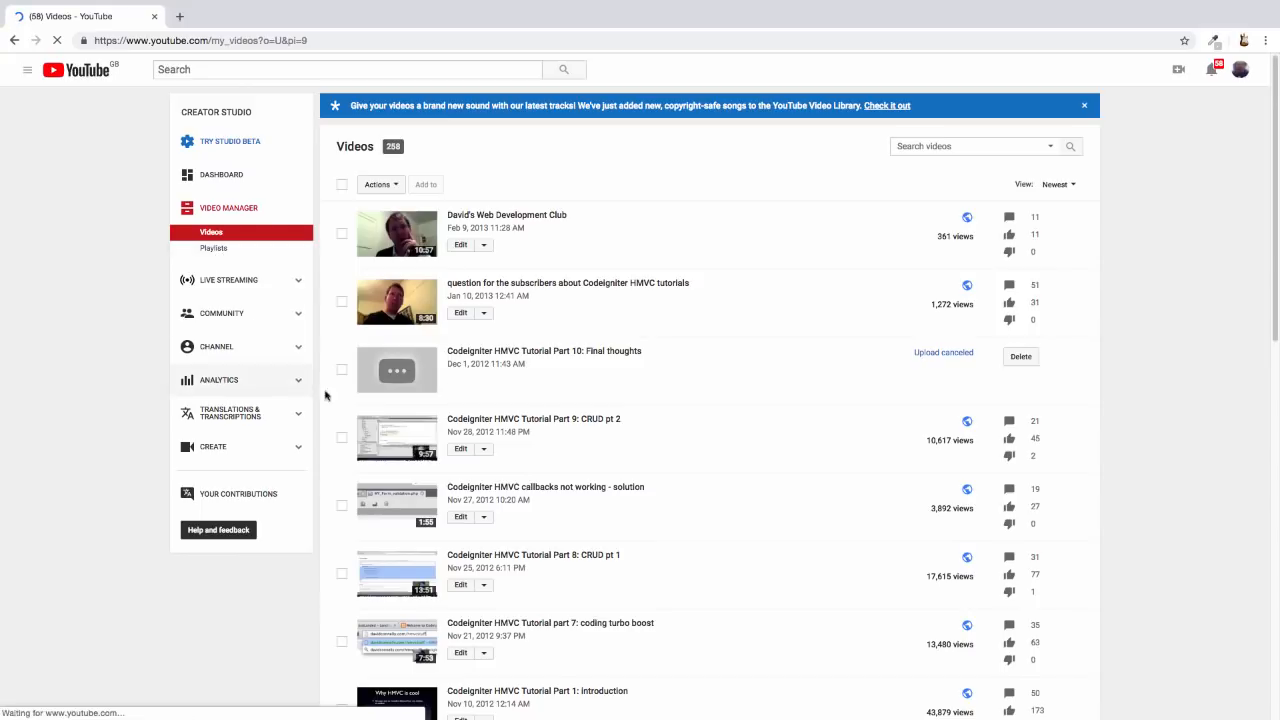
pyautogui.scroll(-3)
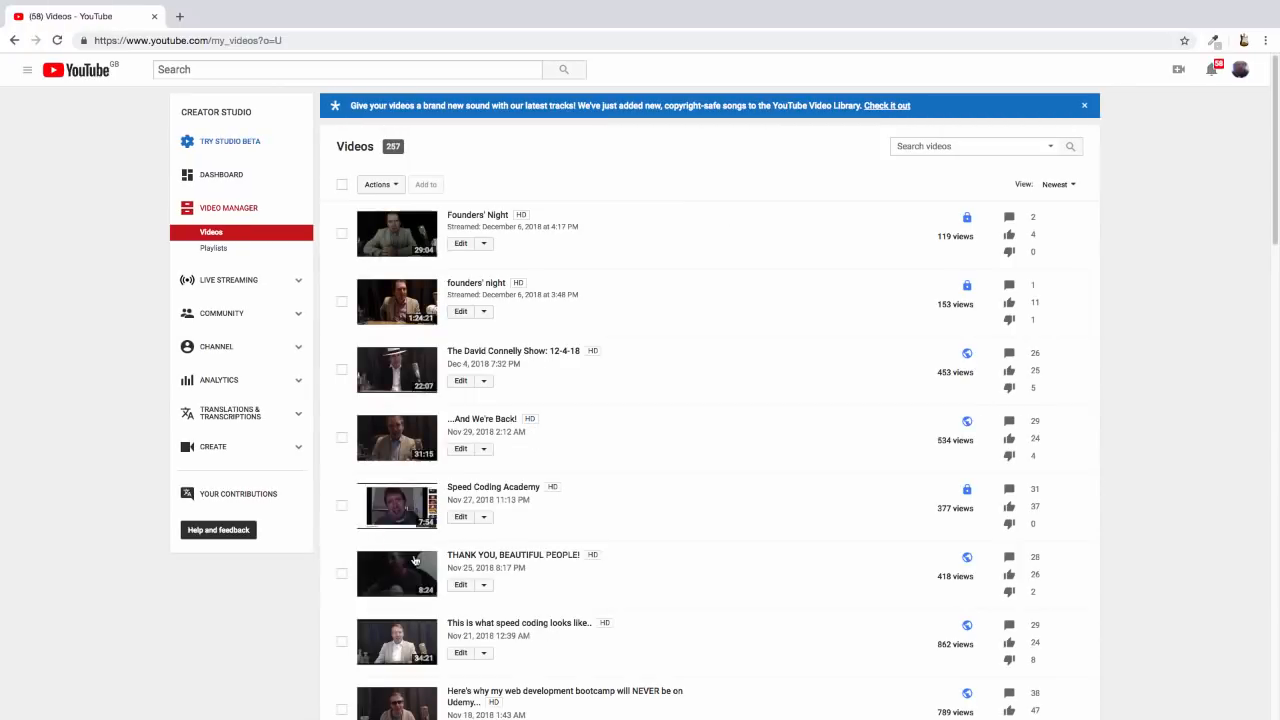
# Step: Go to page 3 and open the How to learn ANY web development technology video
pyautogui.scroll(-3)
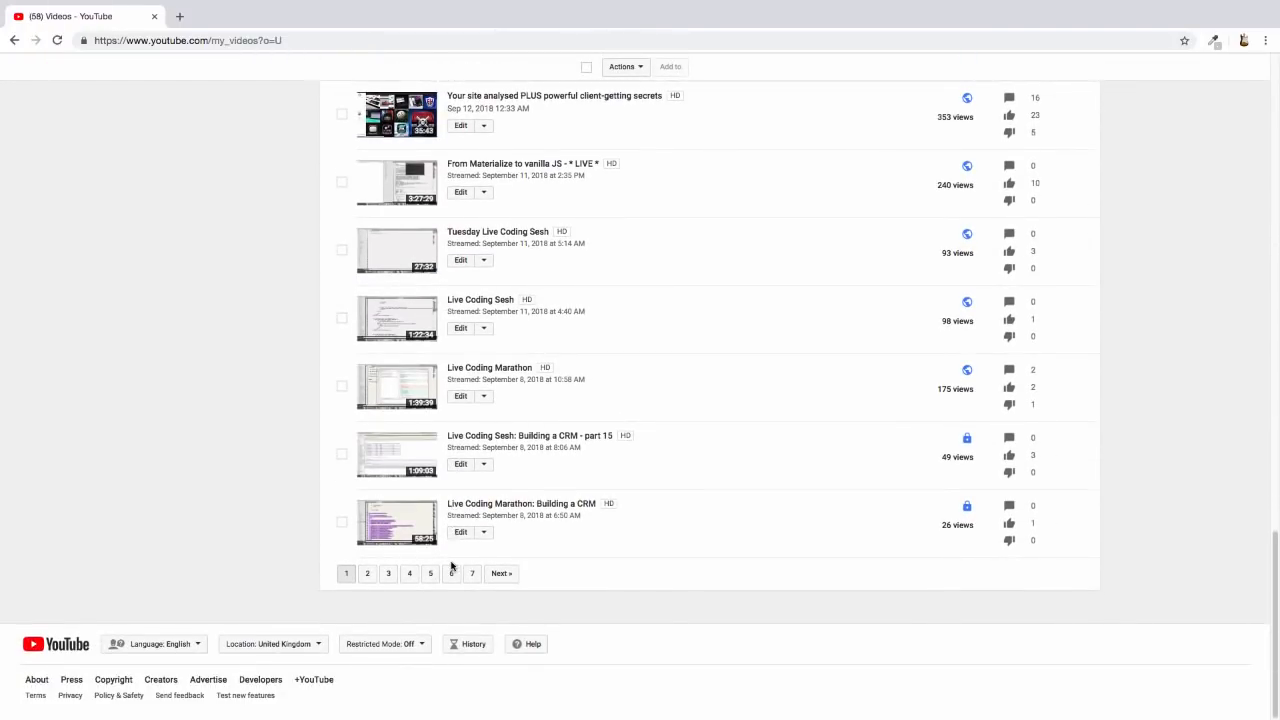
pyautogui.click(388, 572)
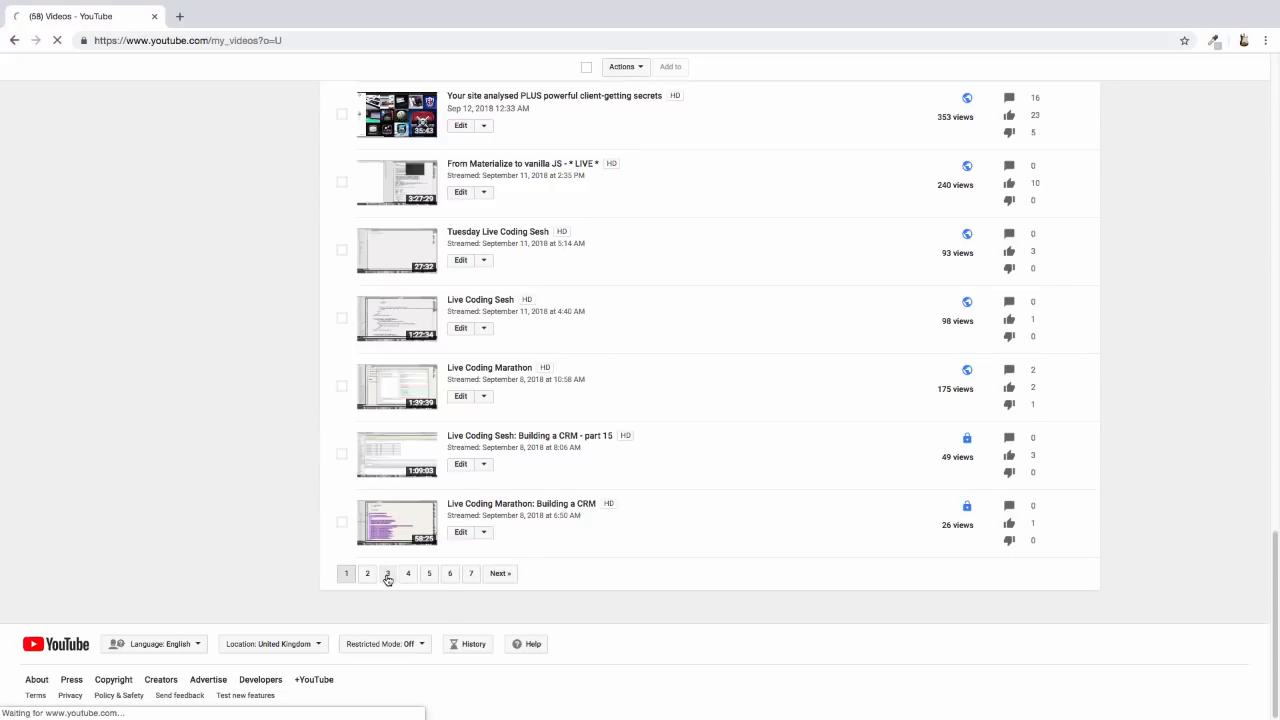
pyautogui.click(388, 572)
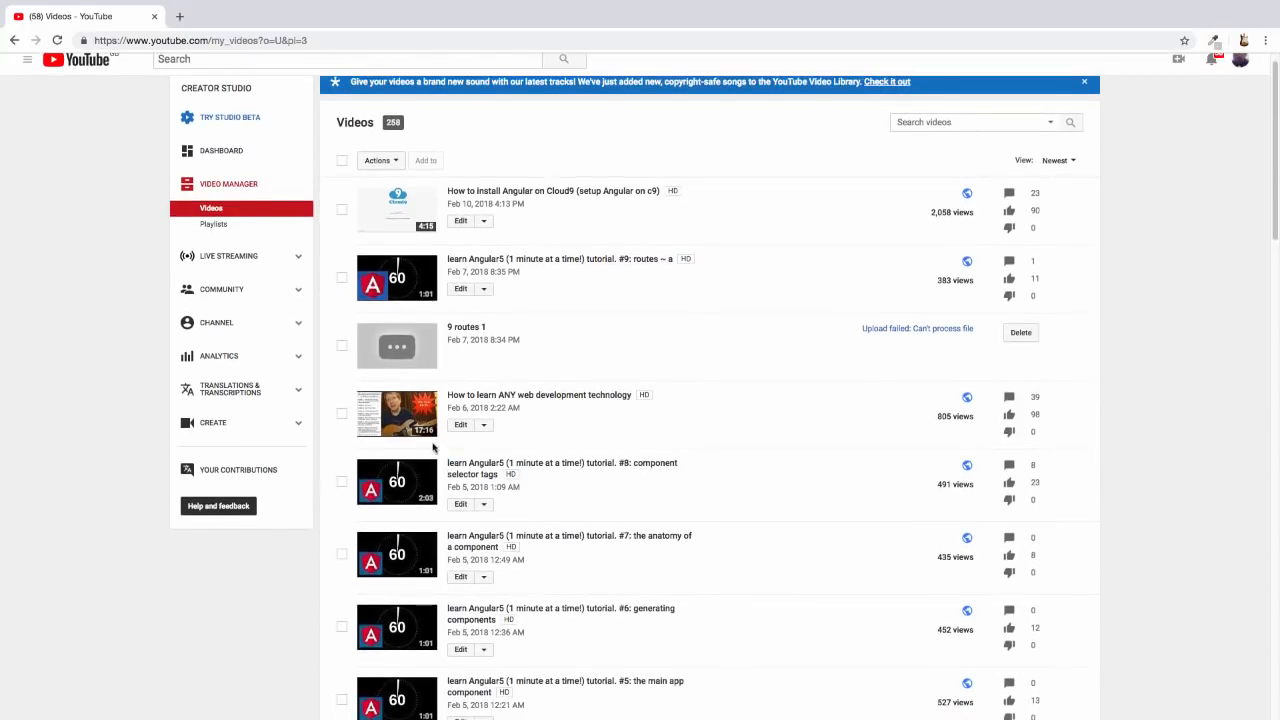
pyautogui.moveTo(396, 412)
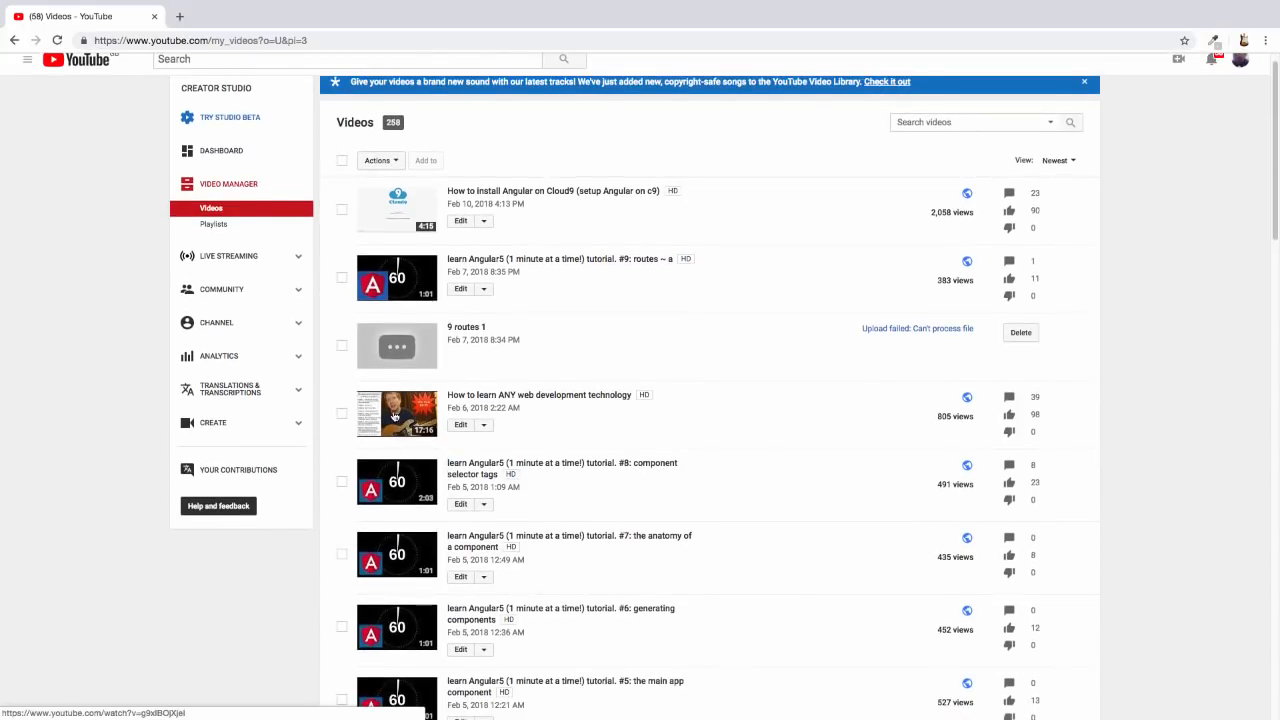
pyautogui.moveTo(390, 412)
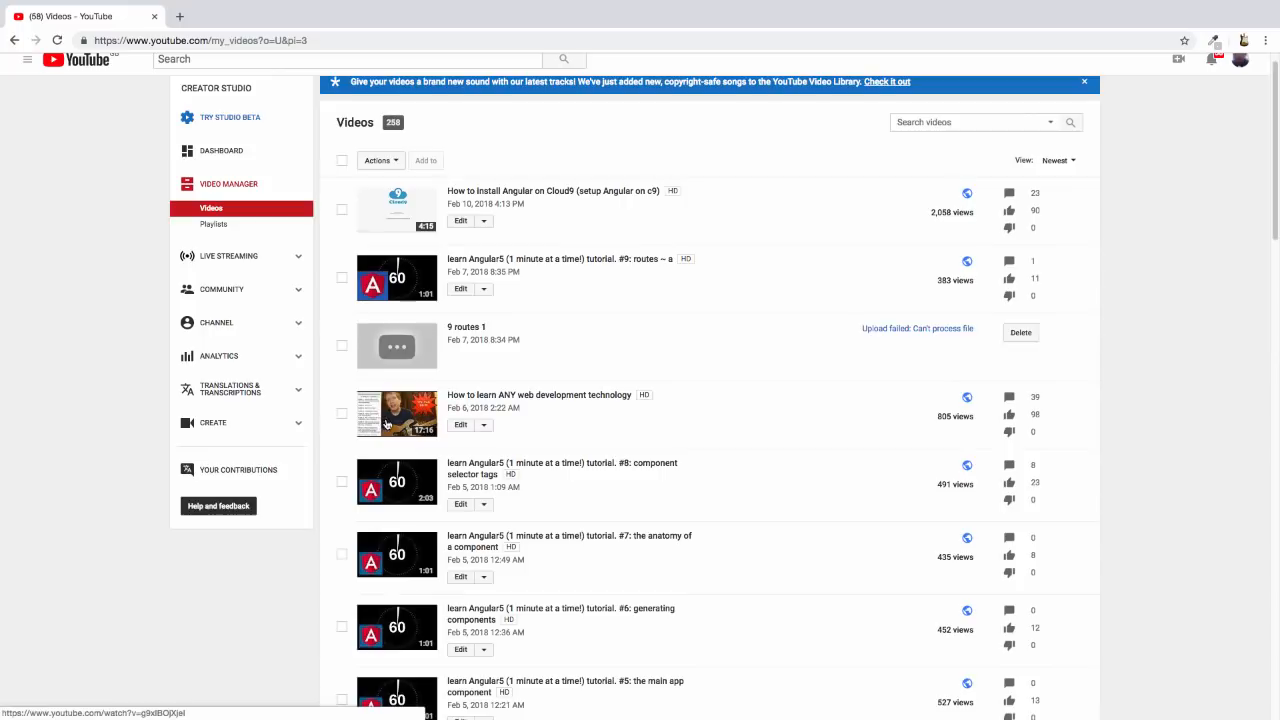
pyautogui.moveTo(408, 418)
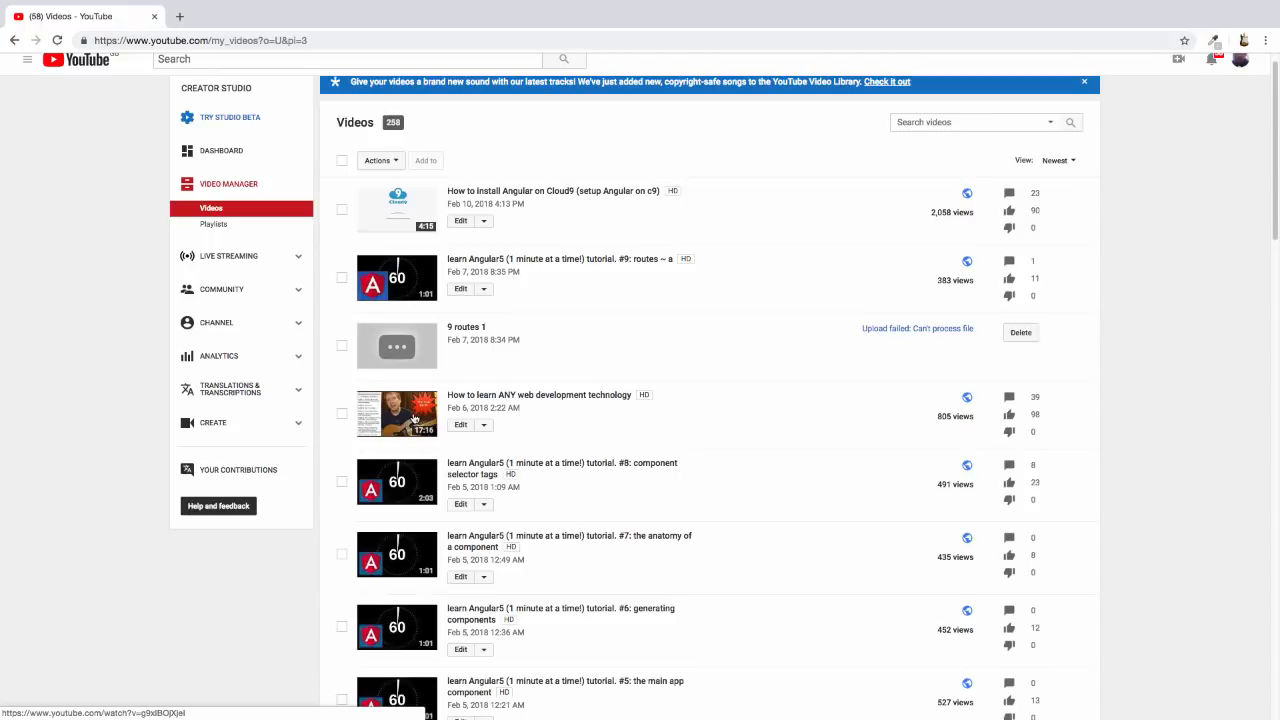
pyautogui.click(396, 412)
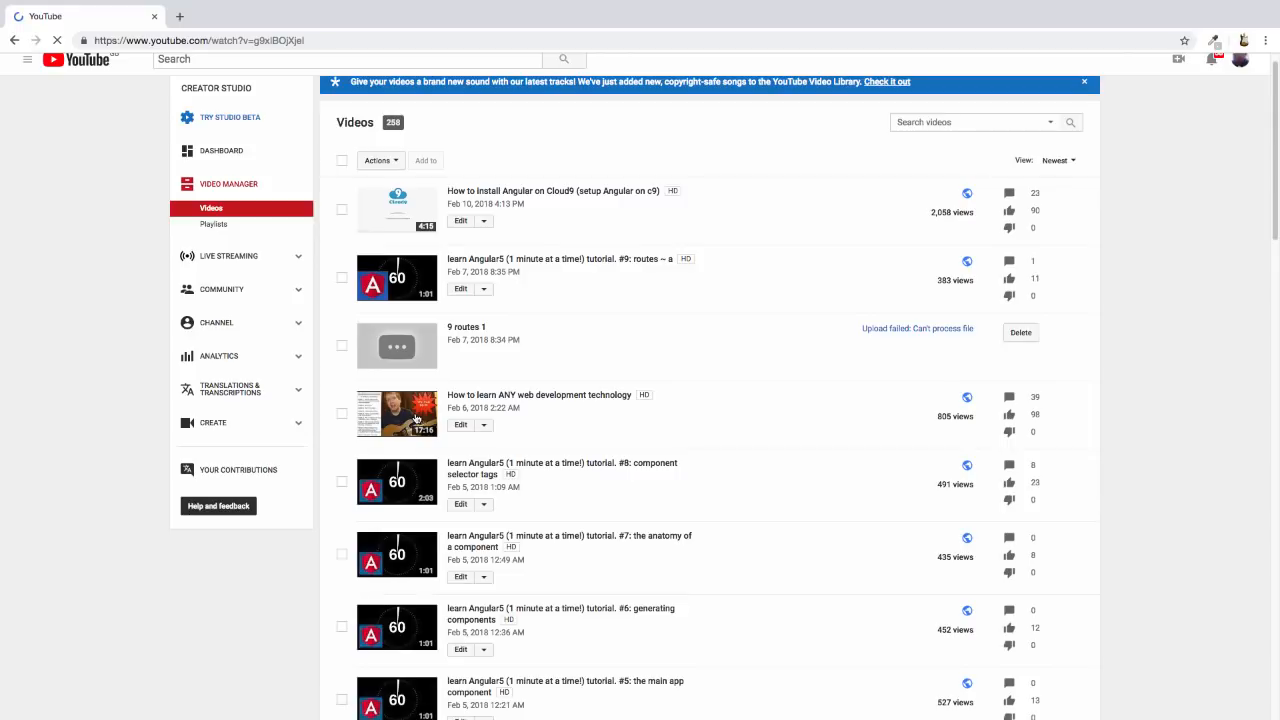
# Step: Start playback of How to learn ANY web development technology on its watch page
pyautogui.click(396, 412)
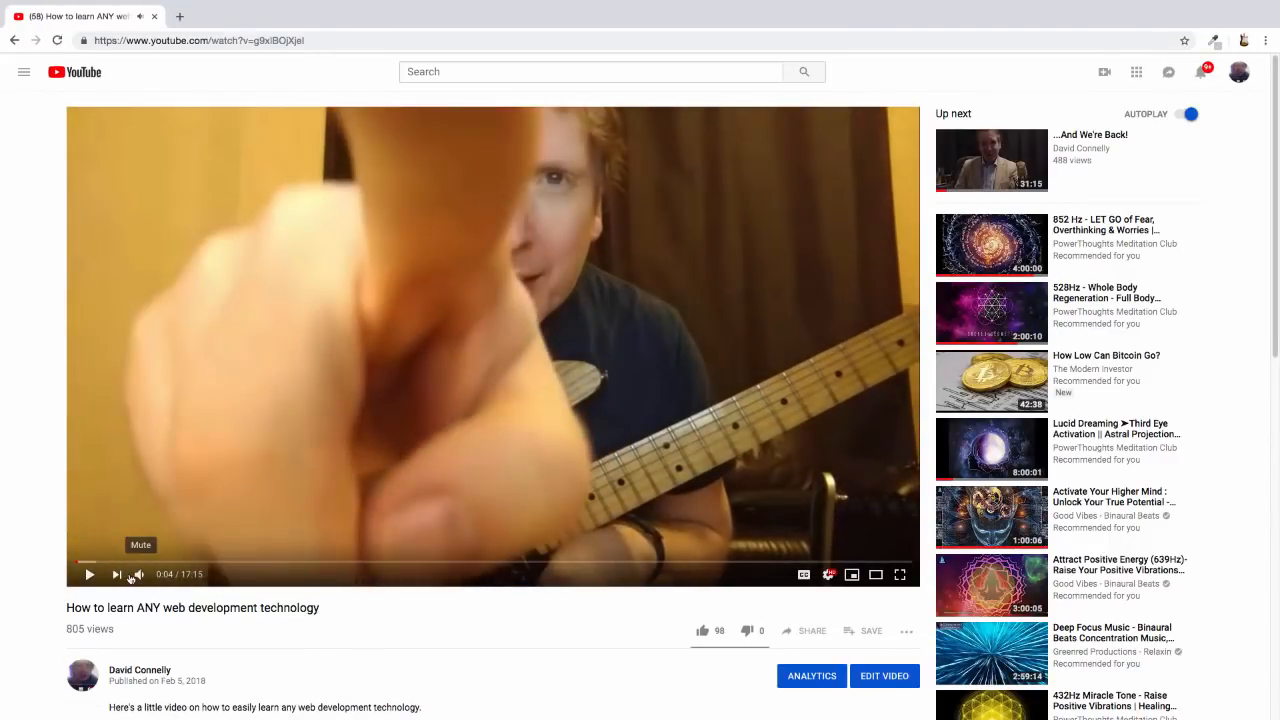
pyautogui.click(88, 574)
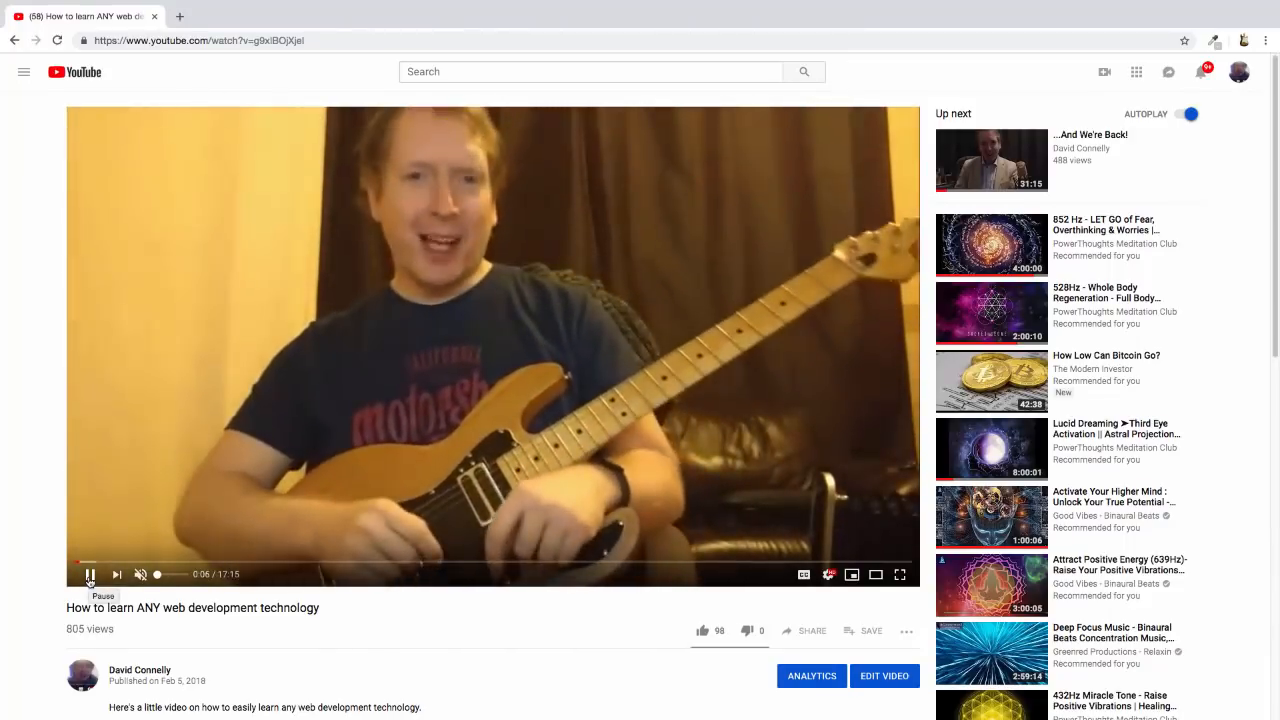